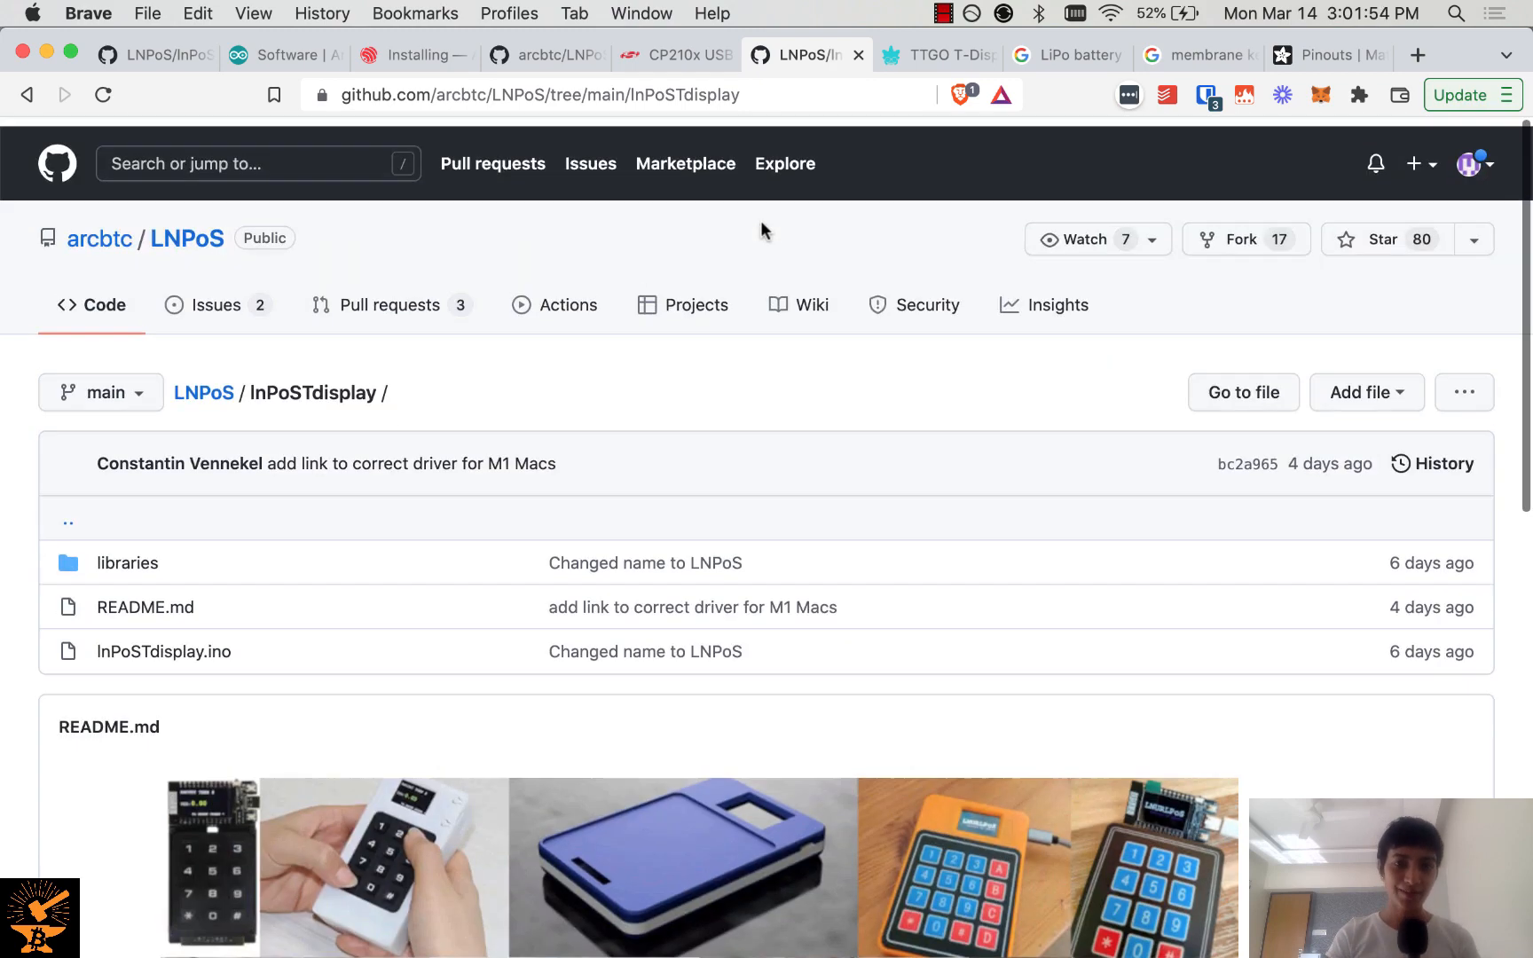
- Browse the LiPo battery image results, then view the membrane keypad results with prices
{"action": "scroll", "scroll_direction": "down", "scroll_amount": 3}
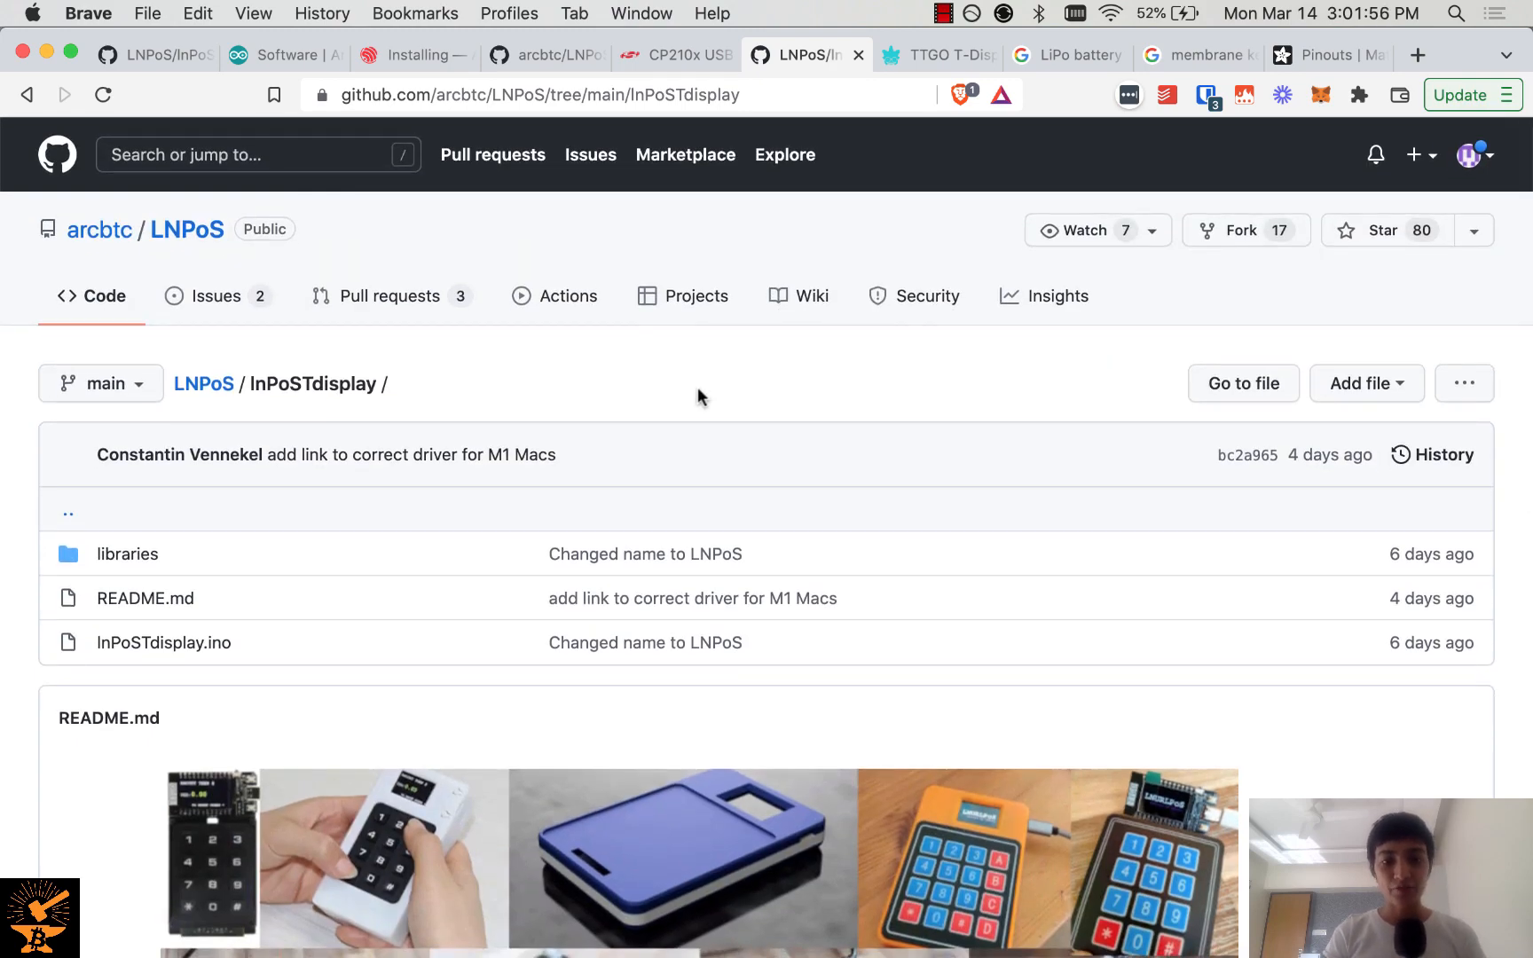
{"action": "left_click", "coordinate": [933, 55]}
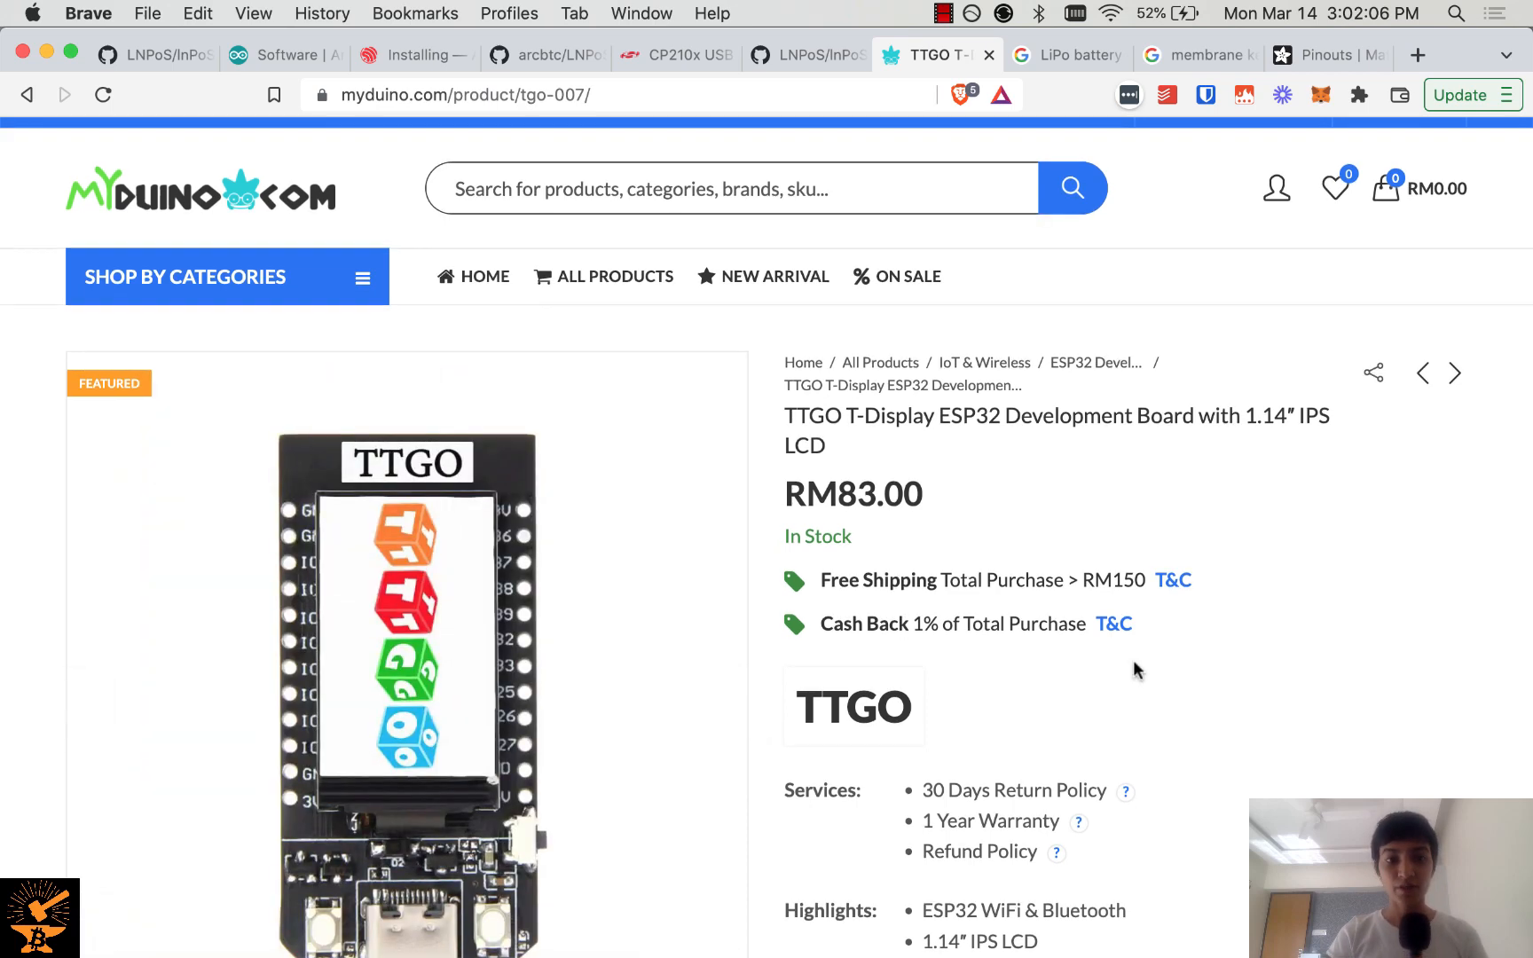
{"action": "scroll", "scroll_direction": "down", "scroll_amount": 3}
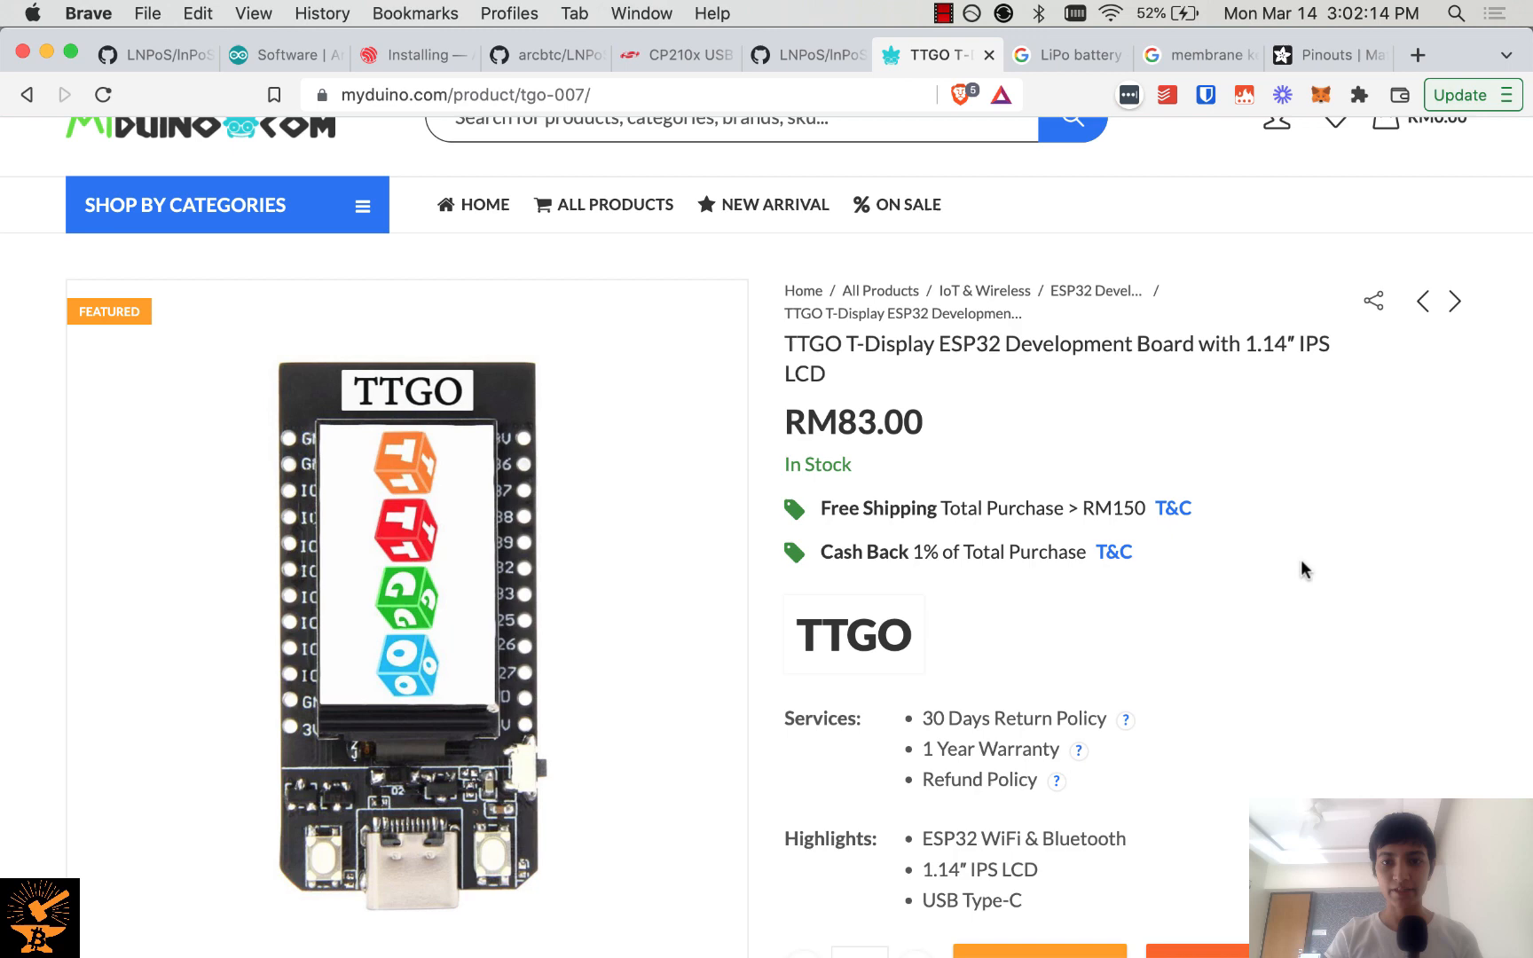
{"action": "scroll", "scroll_direction": "down", "scroll_amount": 3}
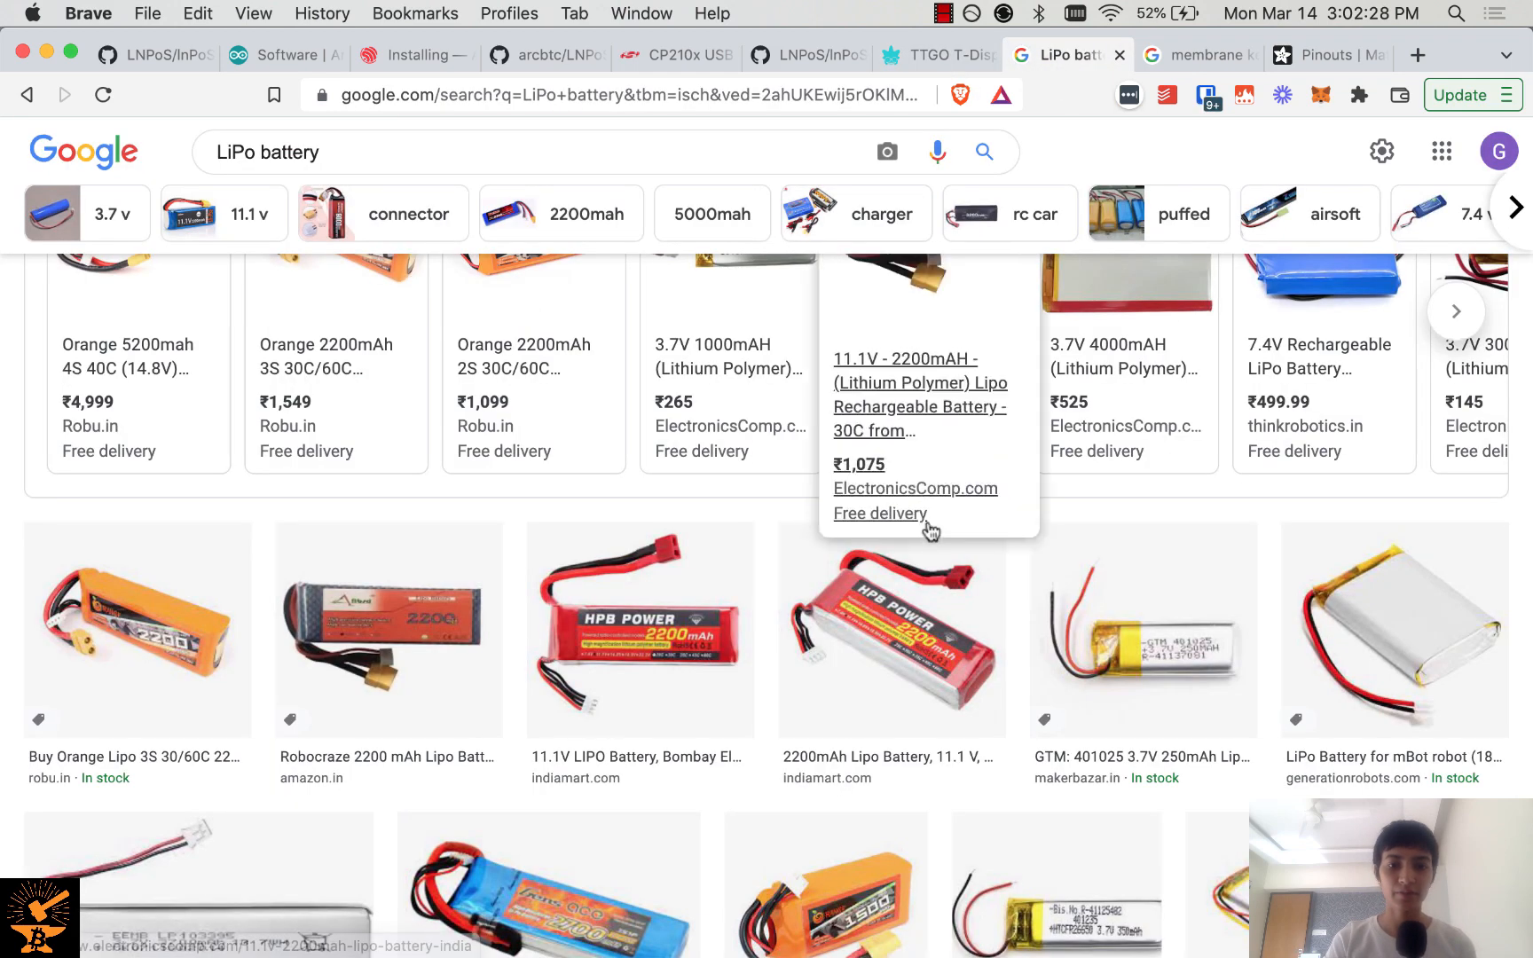
{"action": "scroll", "scroll_direction": "down", "scroll_amount": 3}
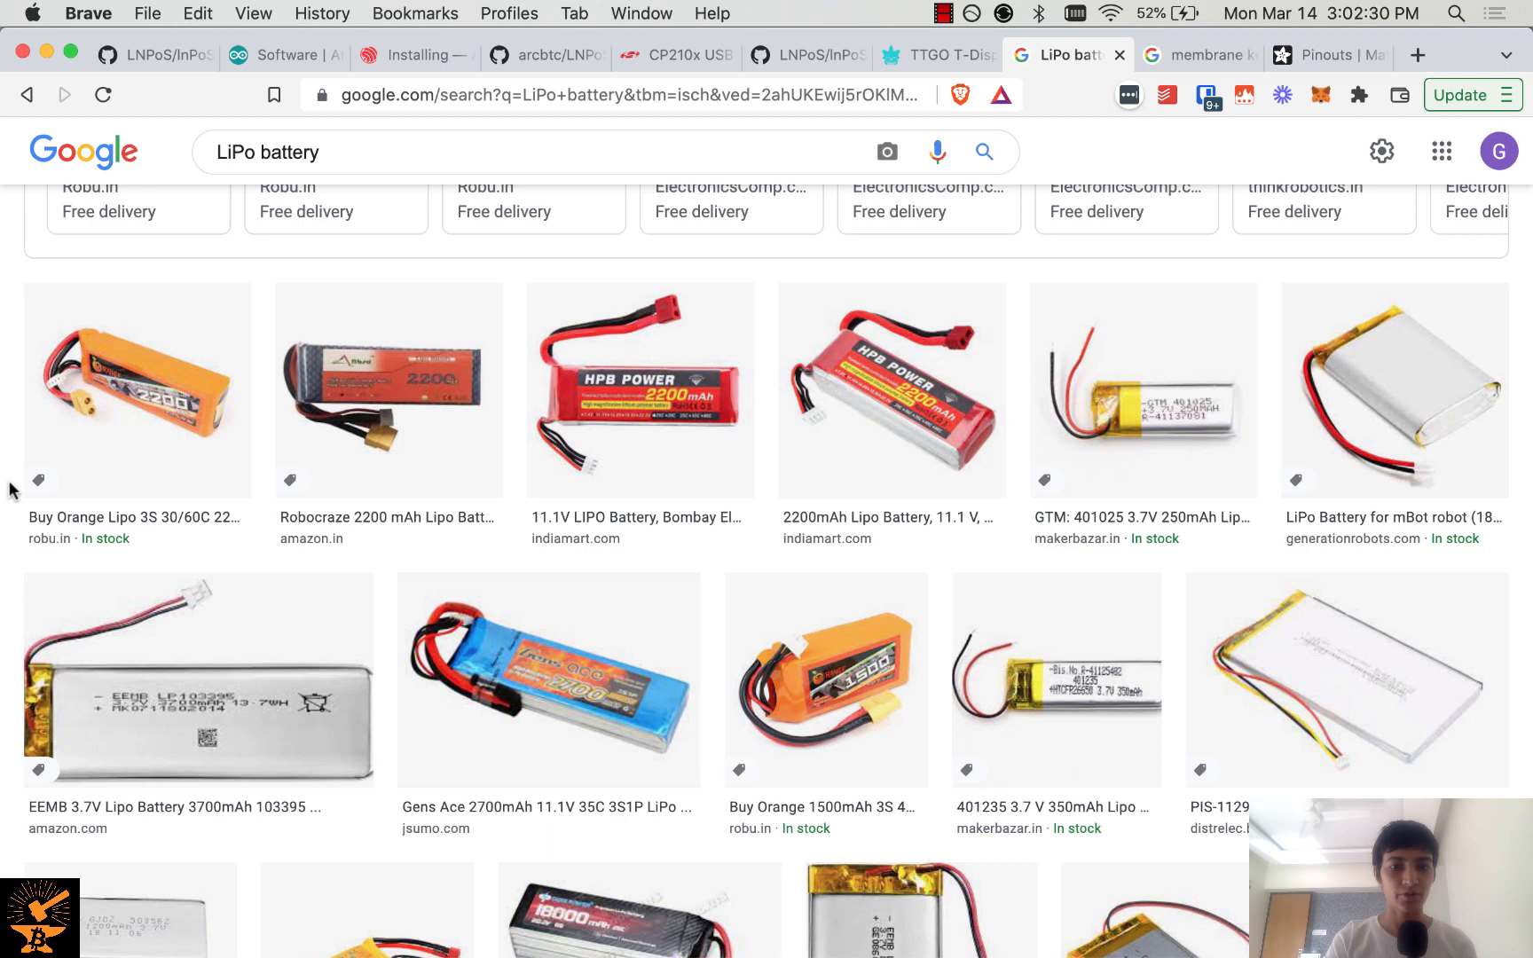
{"action": "scroll", "scroll_direction": "down", "scroll_amount": 3}
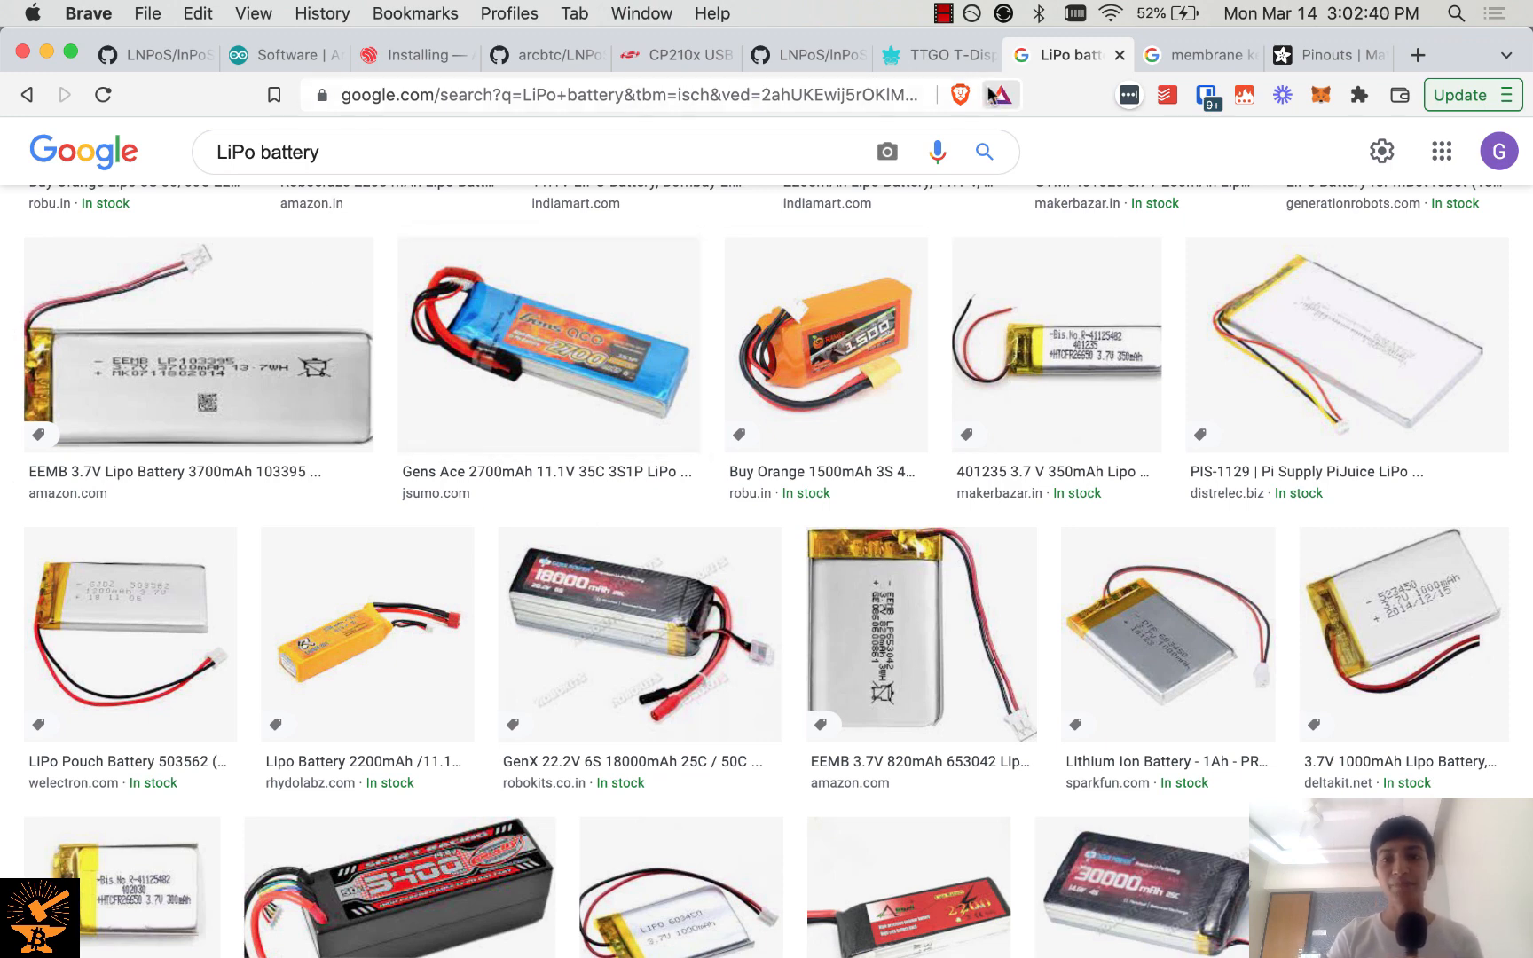
{"action": "left_click", "coordinate": [1187, 55]}
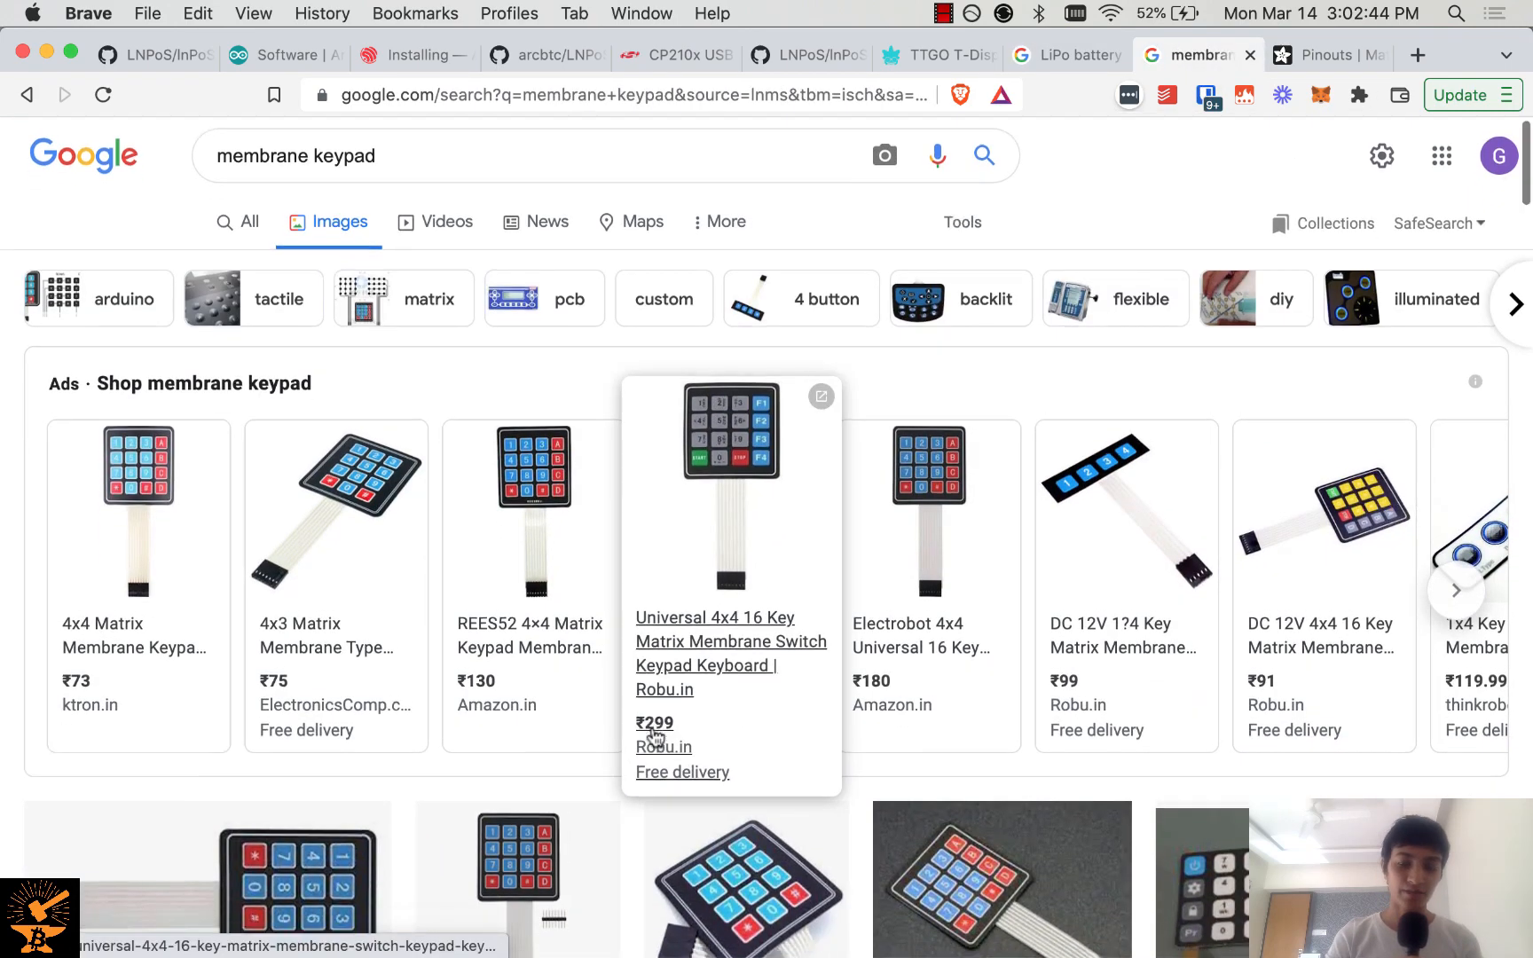
{"action": "scroll", "scroll_direction": "down", "scroll_amount": 3}
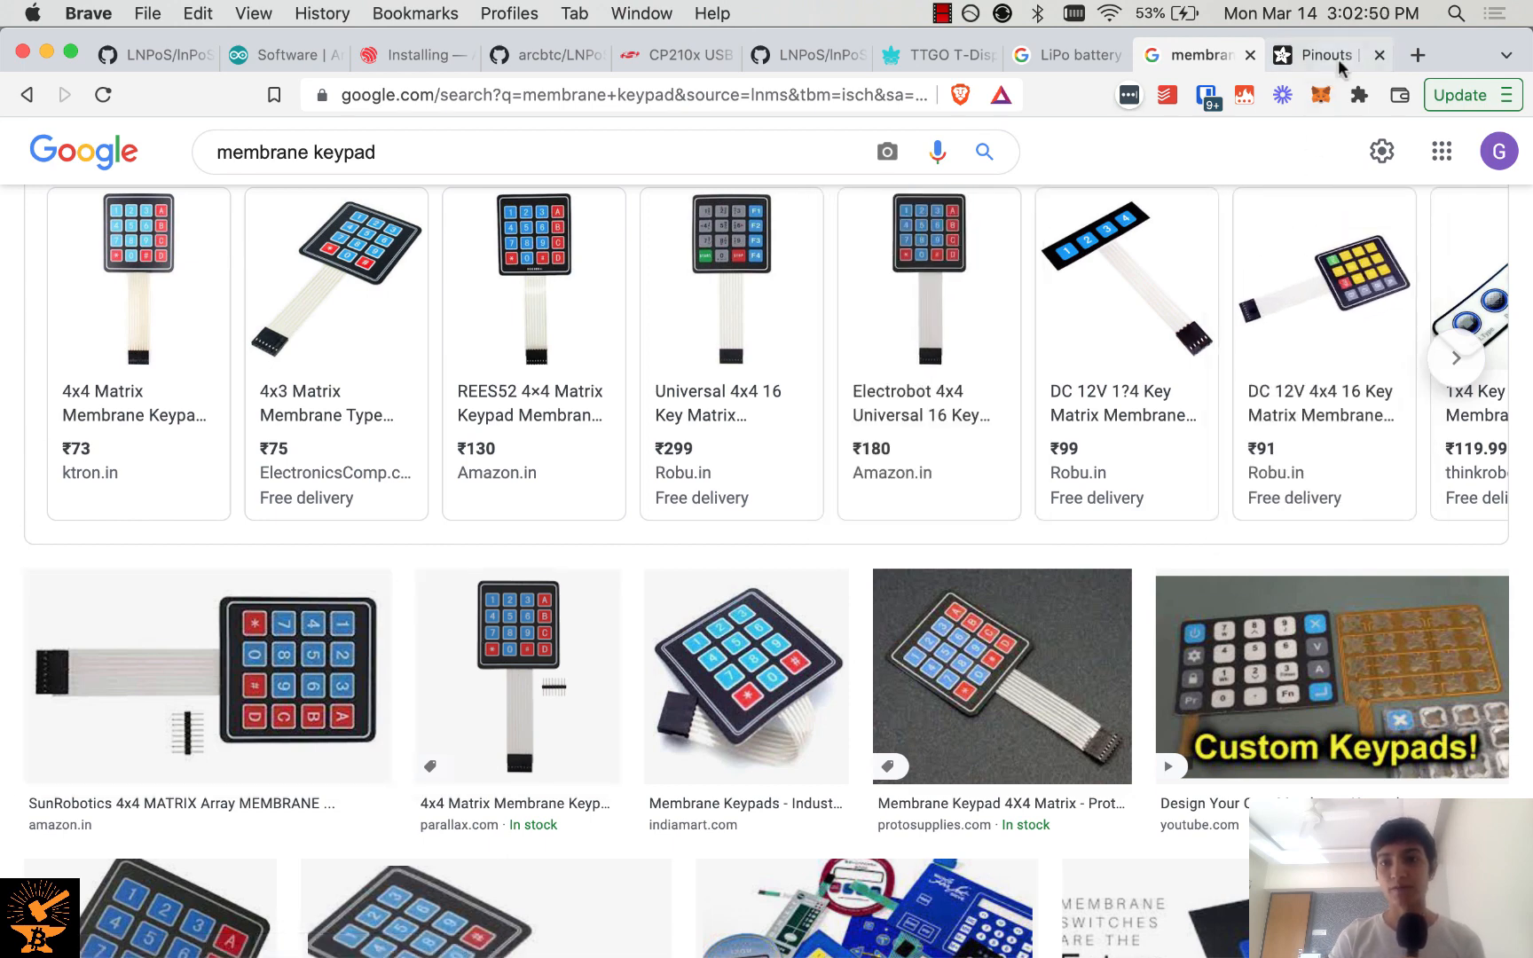
- Review the Adafruit 4x4, 3x4 and membrane keypad pinout diagrams
{"action": "left_click", "coordinate": [1319, 55]}
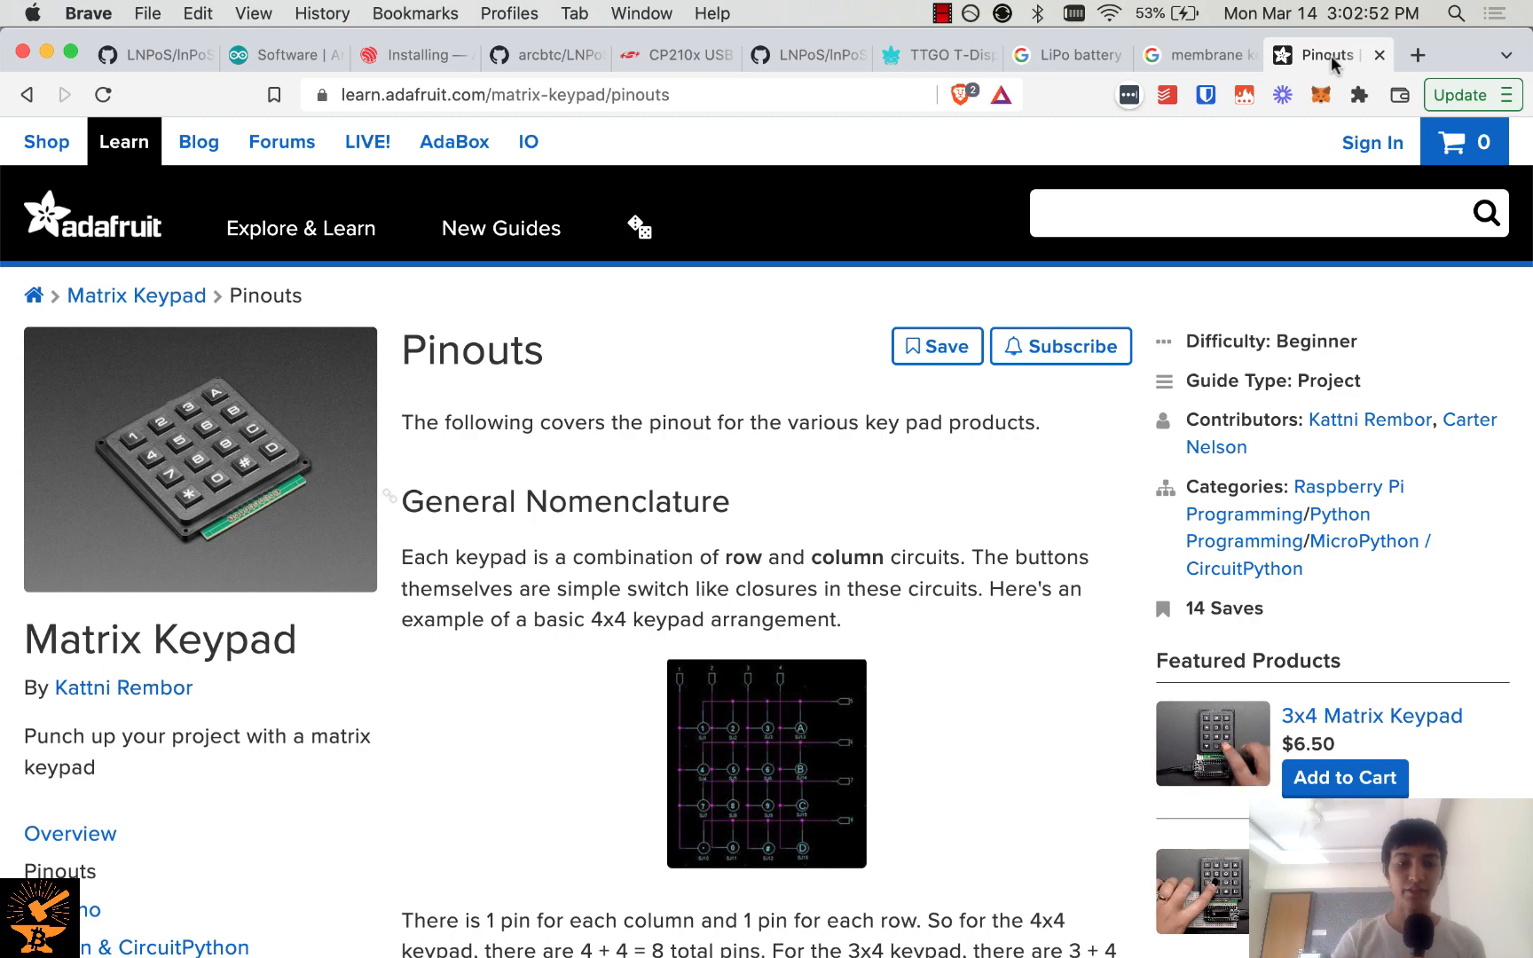
{"action": "scroll", "scroll_direction": "down", "scroll_amount": 3}
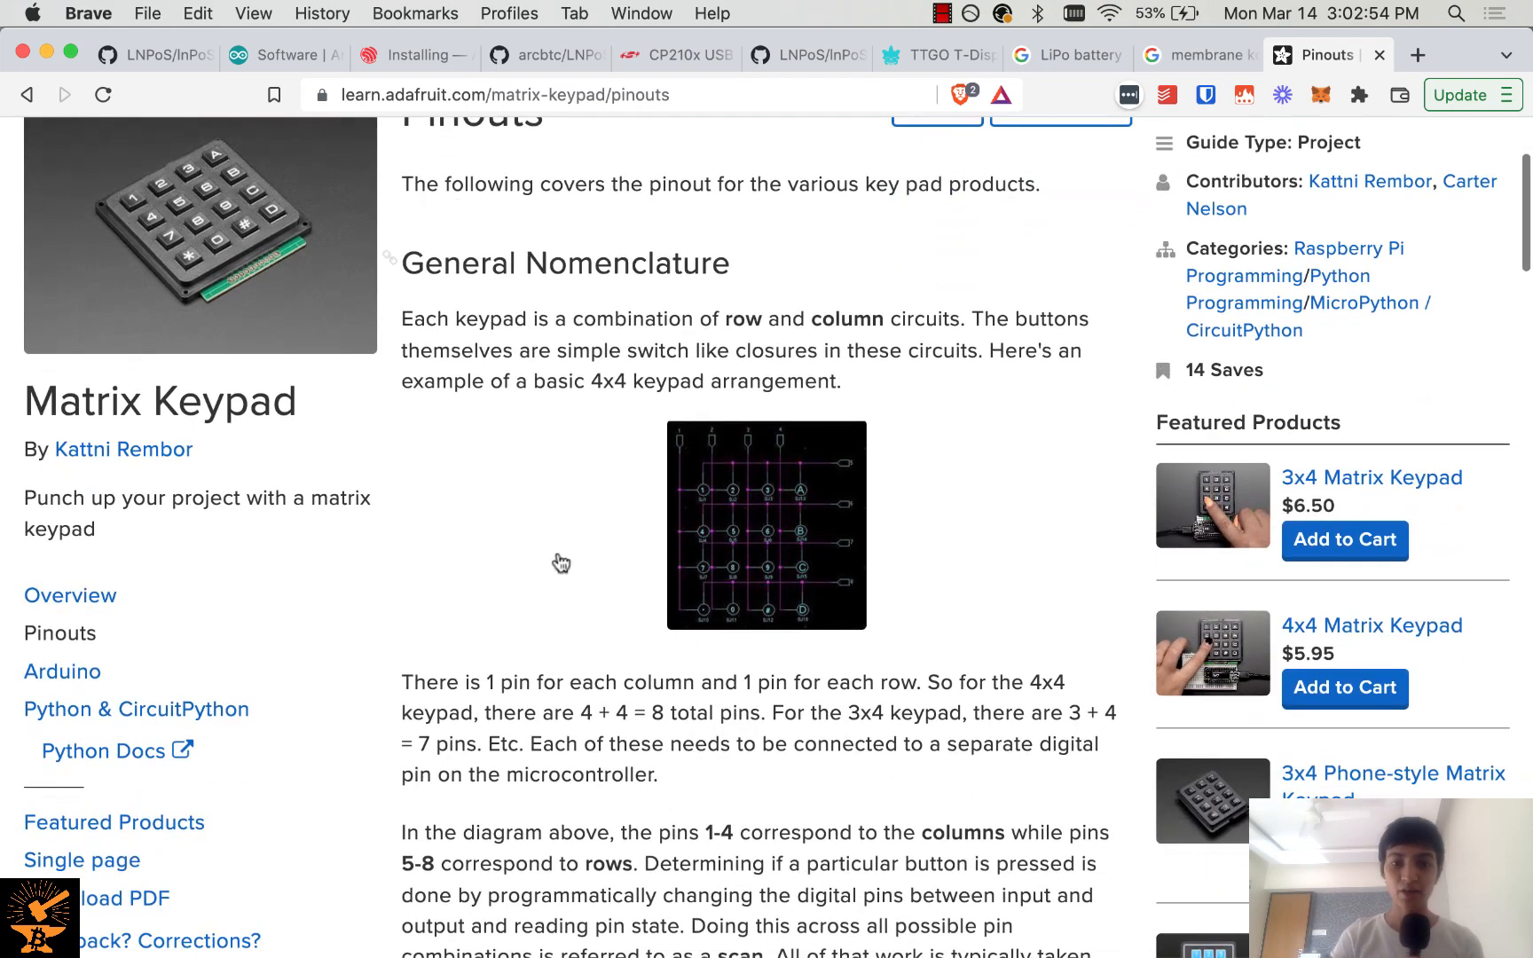
{"action": "mouse_move", "coordinate": [459, 545]}
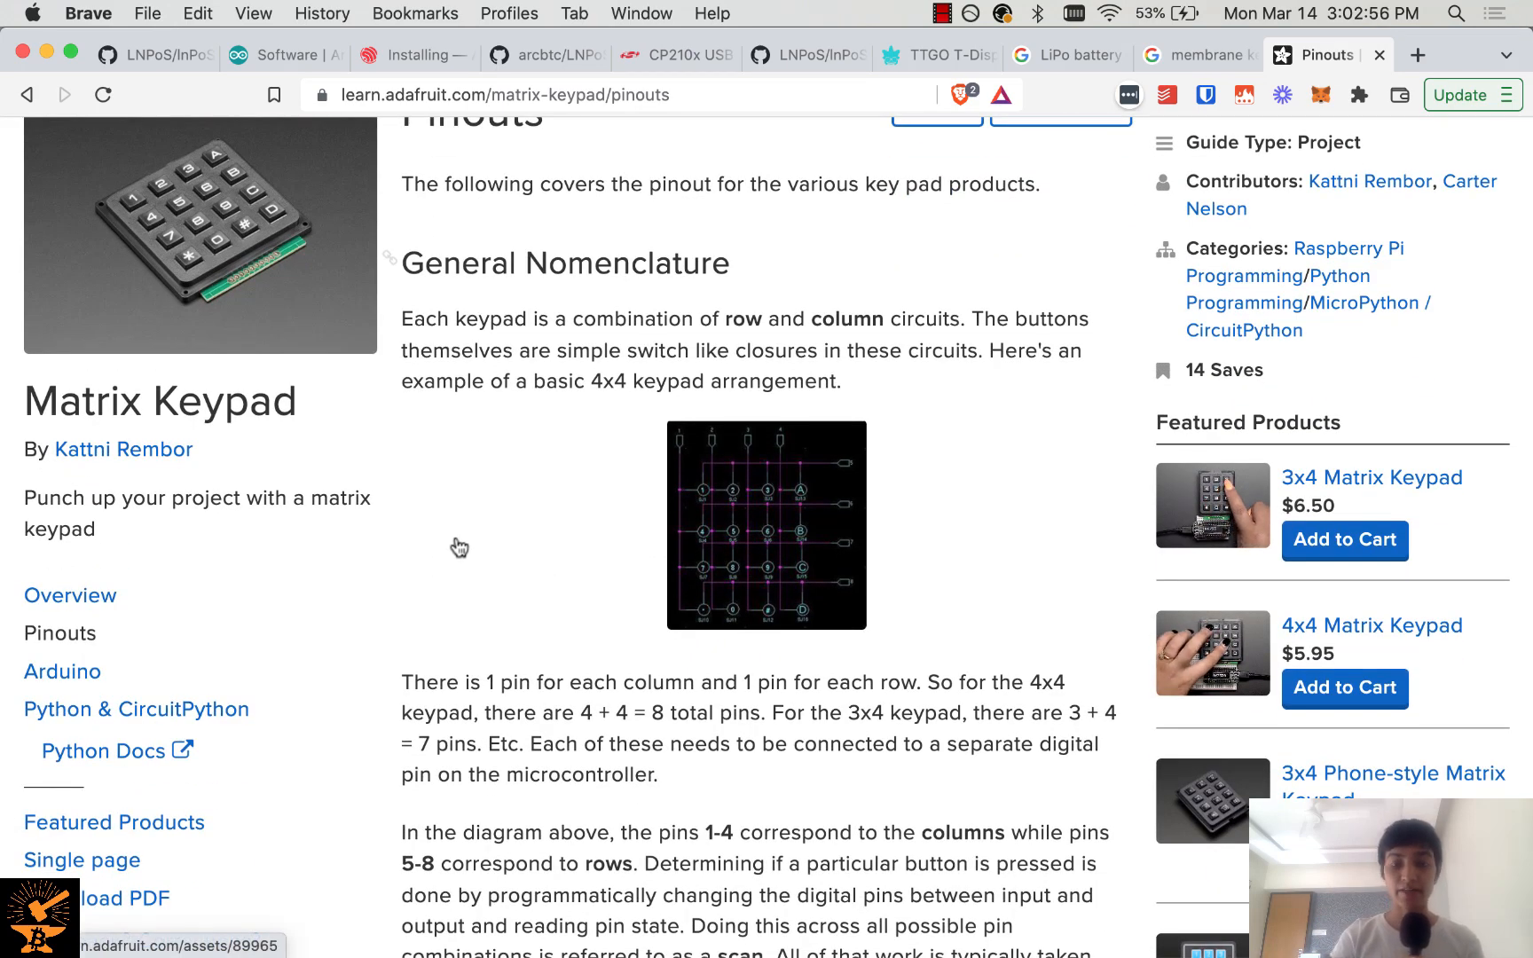
{"action": "scroll", "scroll_direction": "down", "scroll_amount": 3}
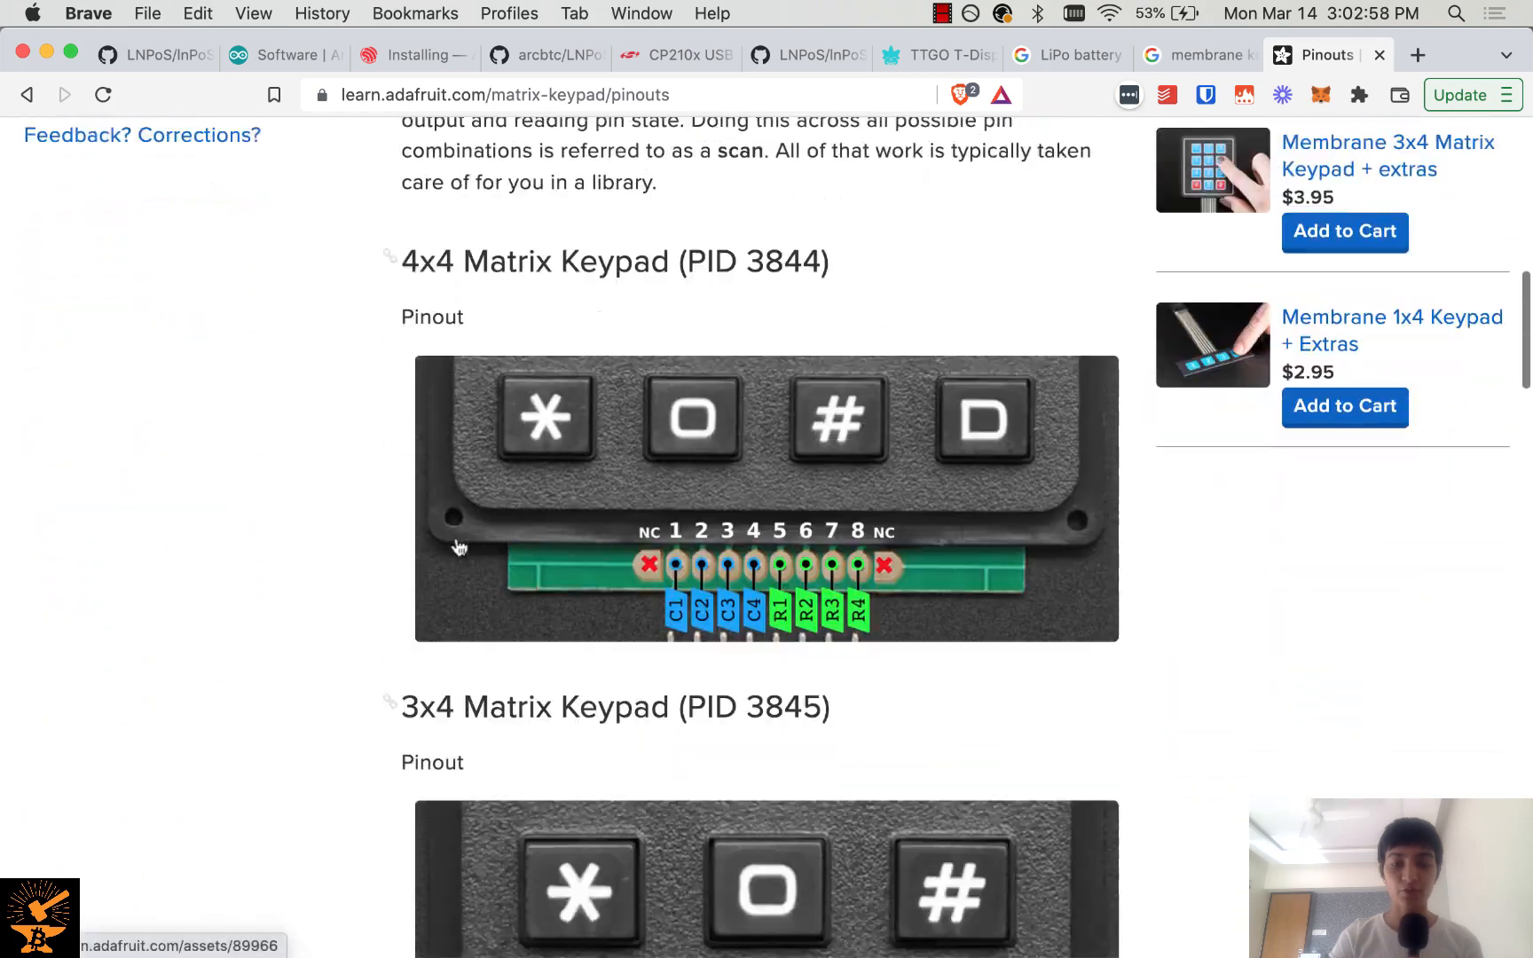
{"action": "scroll", "scroll_direction": "down", "scroll_amount": 3}
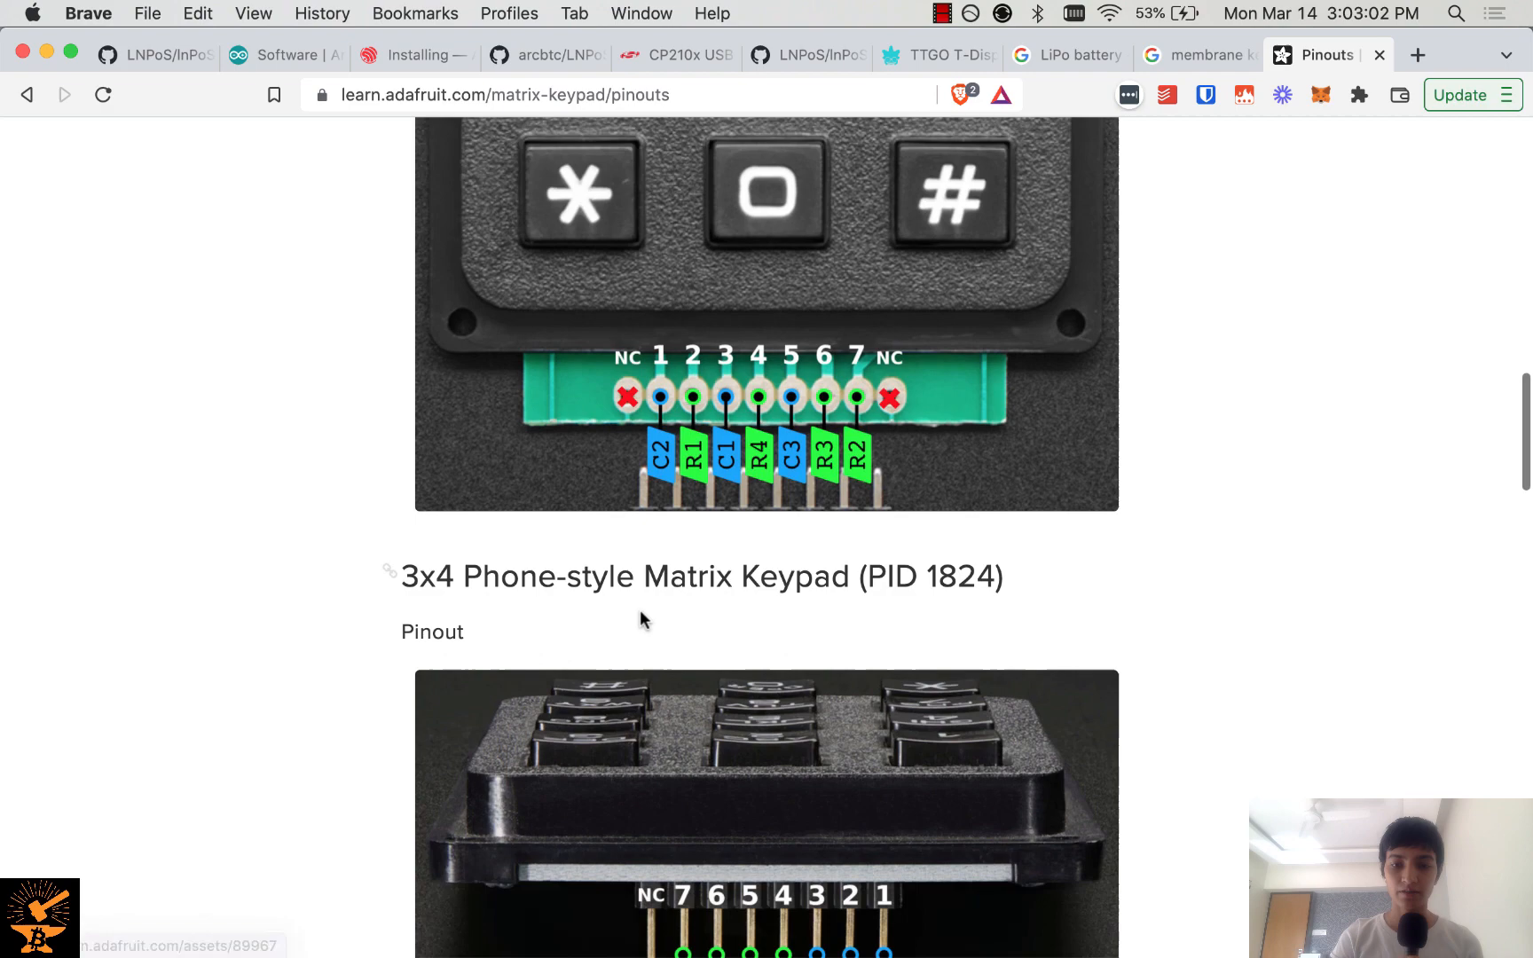
{"action": "scroll", "scroll_direction": "down", "scroll_amount": 3}
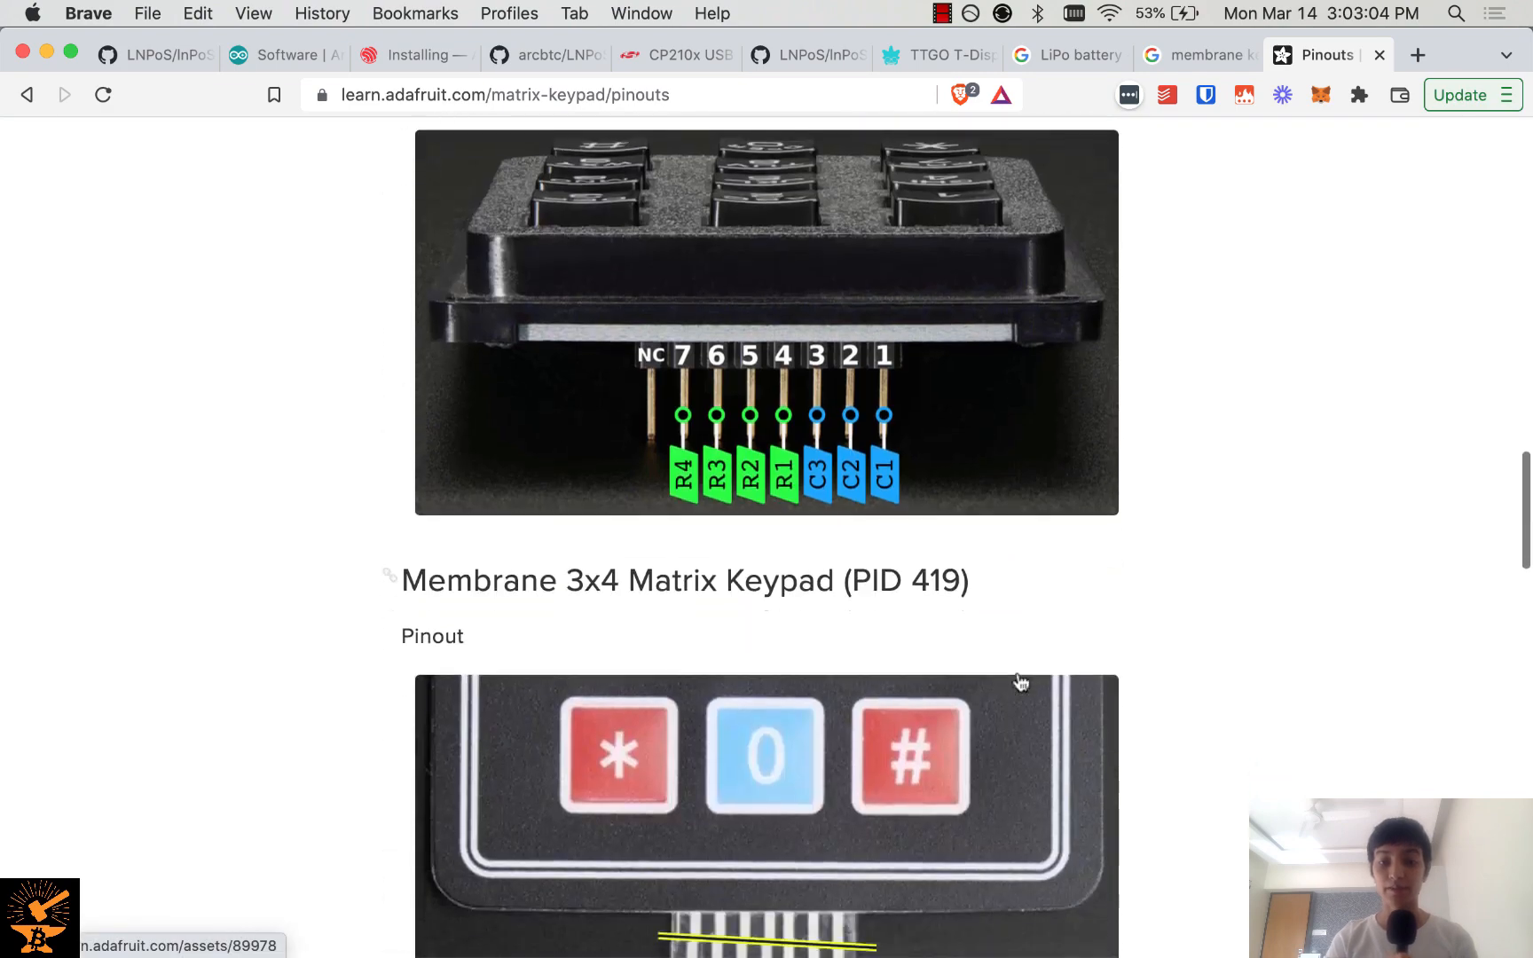
{"action": "scroll", "scroll_direction": "down", "scroll_amount": 3}
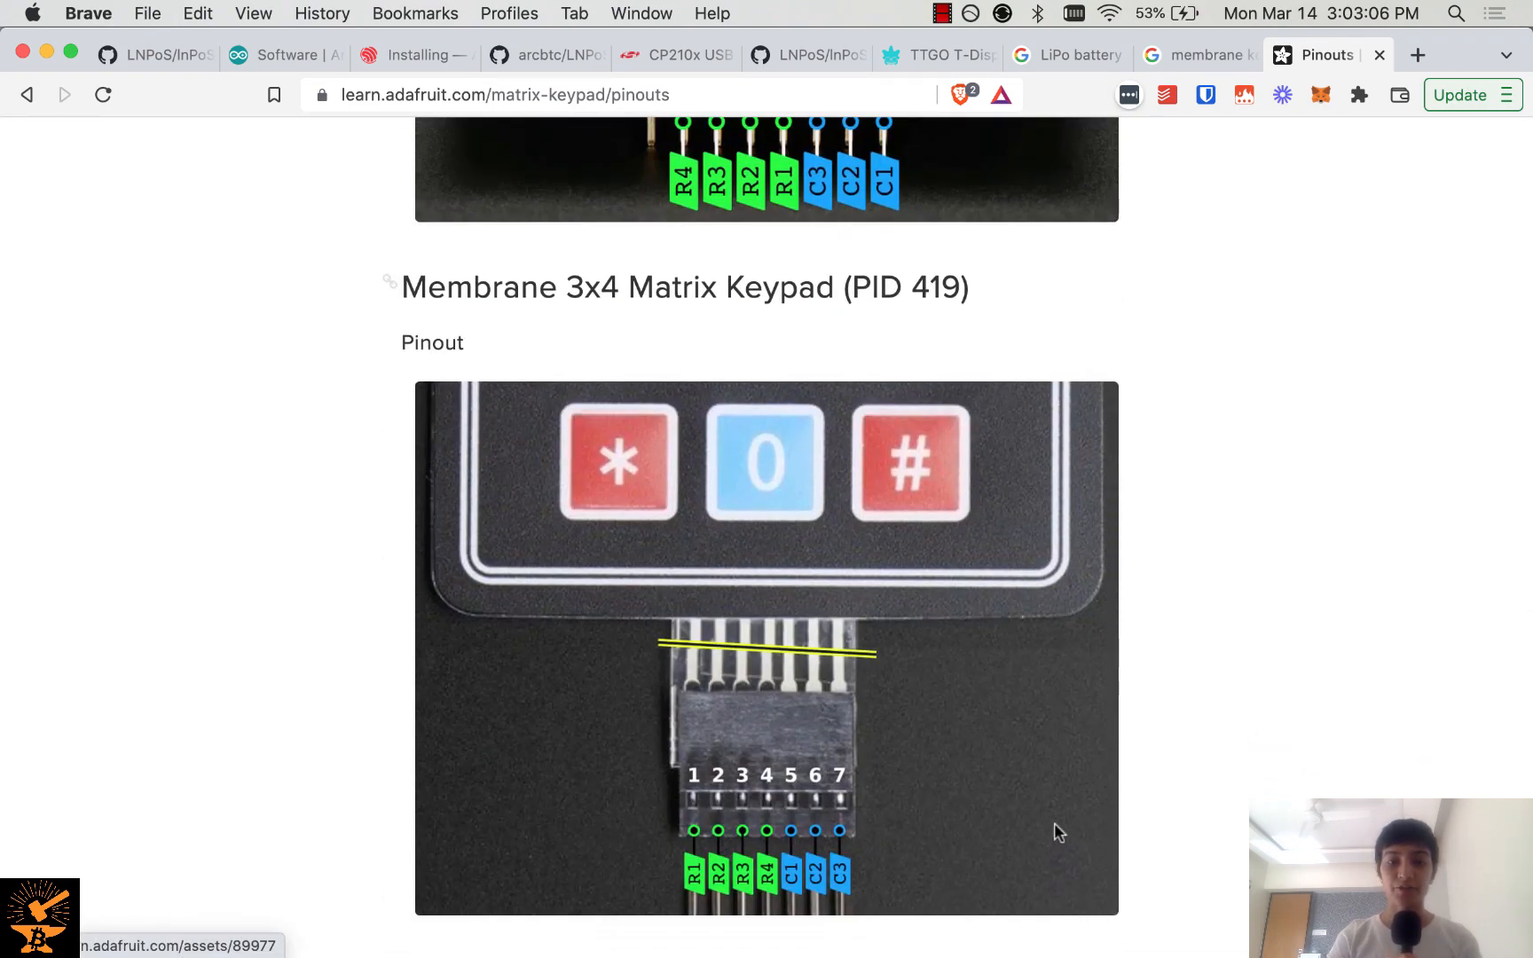
{"action": "scroll", "scroll_direction": "down", "scroll_amount": 3}
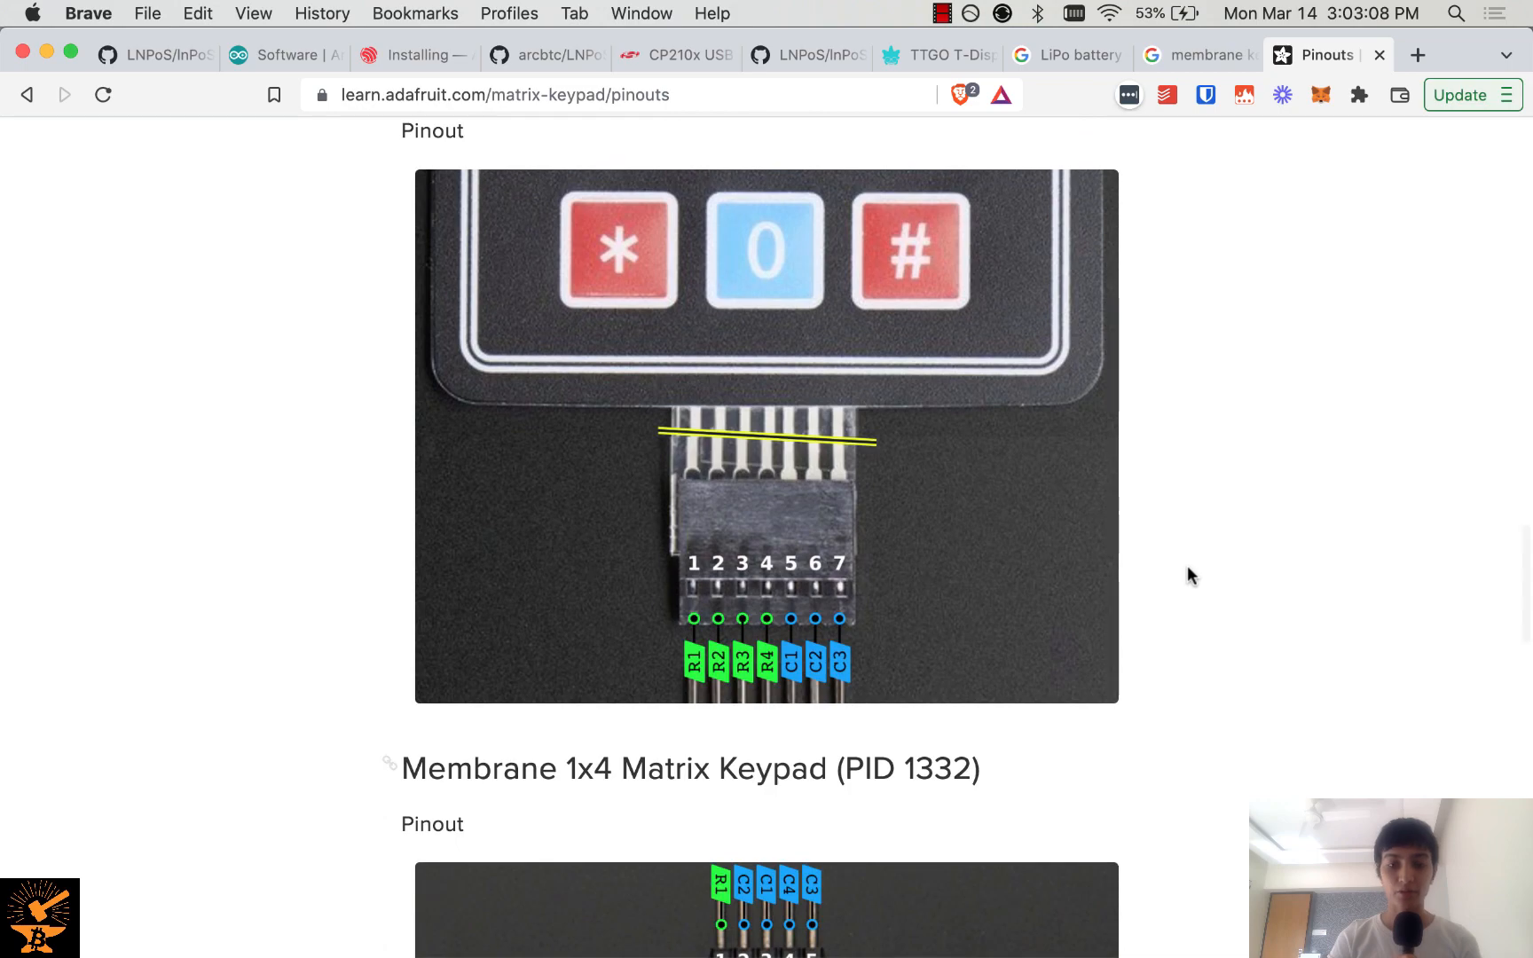
{"action": "scroll", "scroll_direction": "down", "scroll_amount": 3}
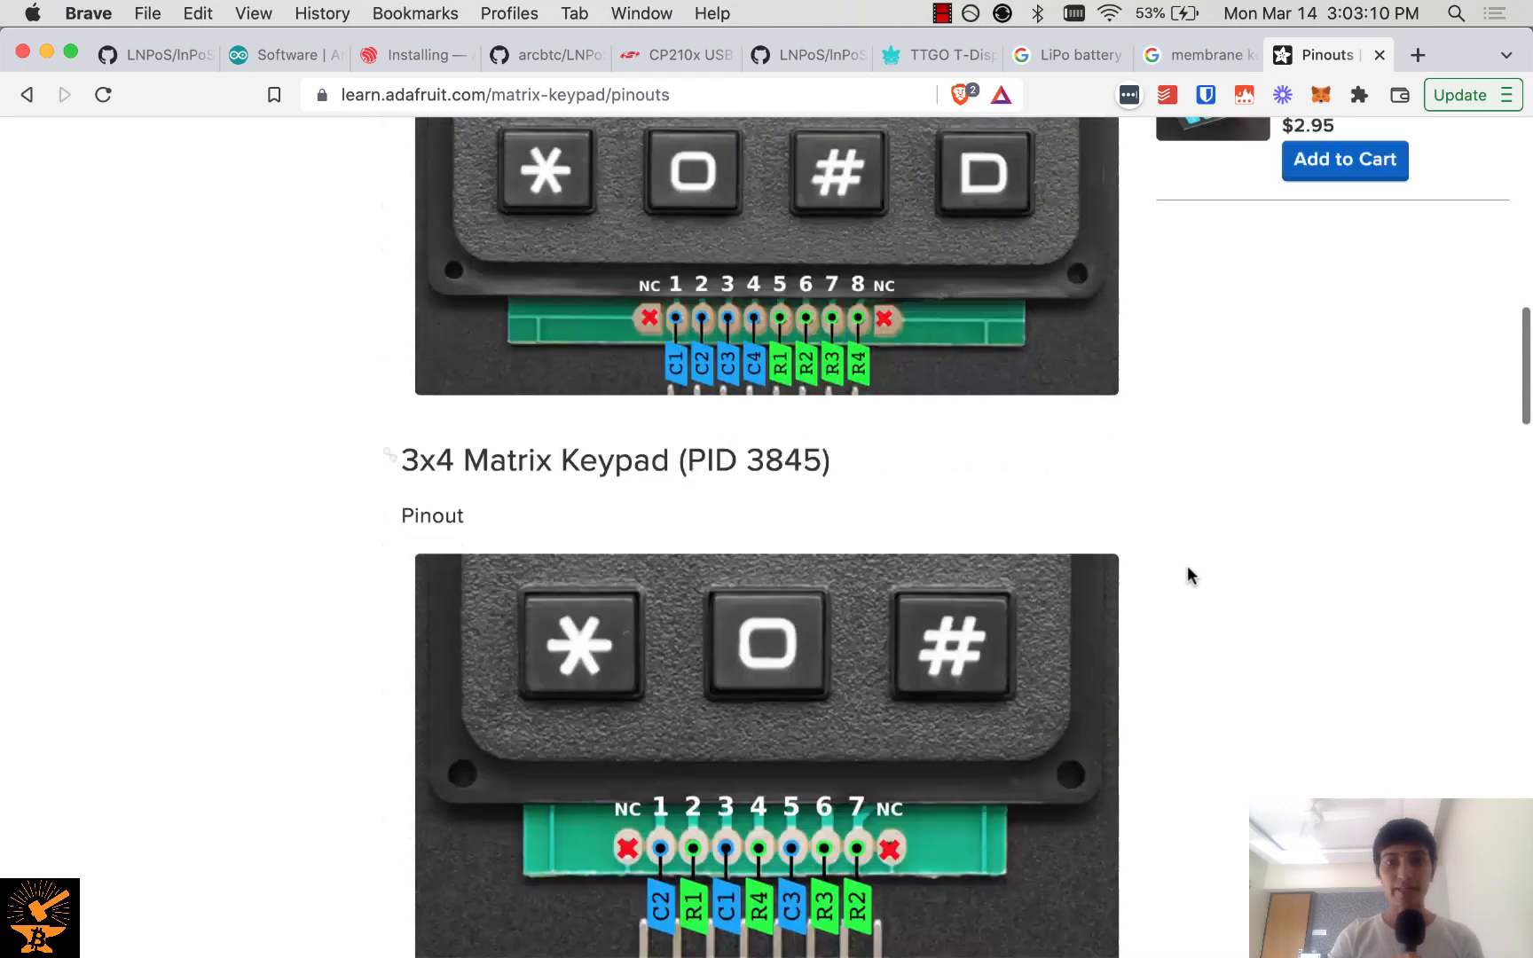
{"action": "scroll", "scroll_direction": "up", "scroll_amount": 3}
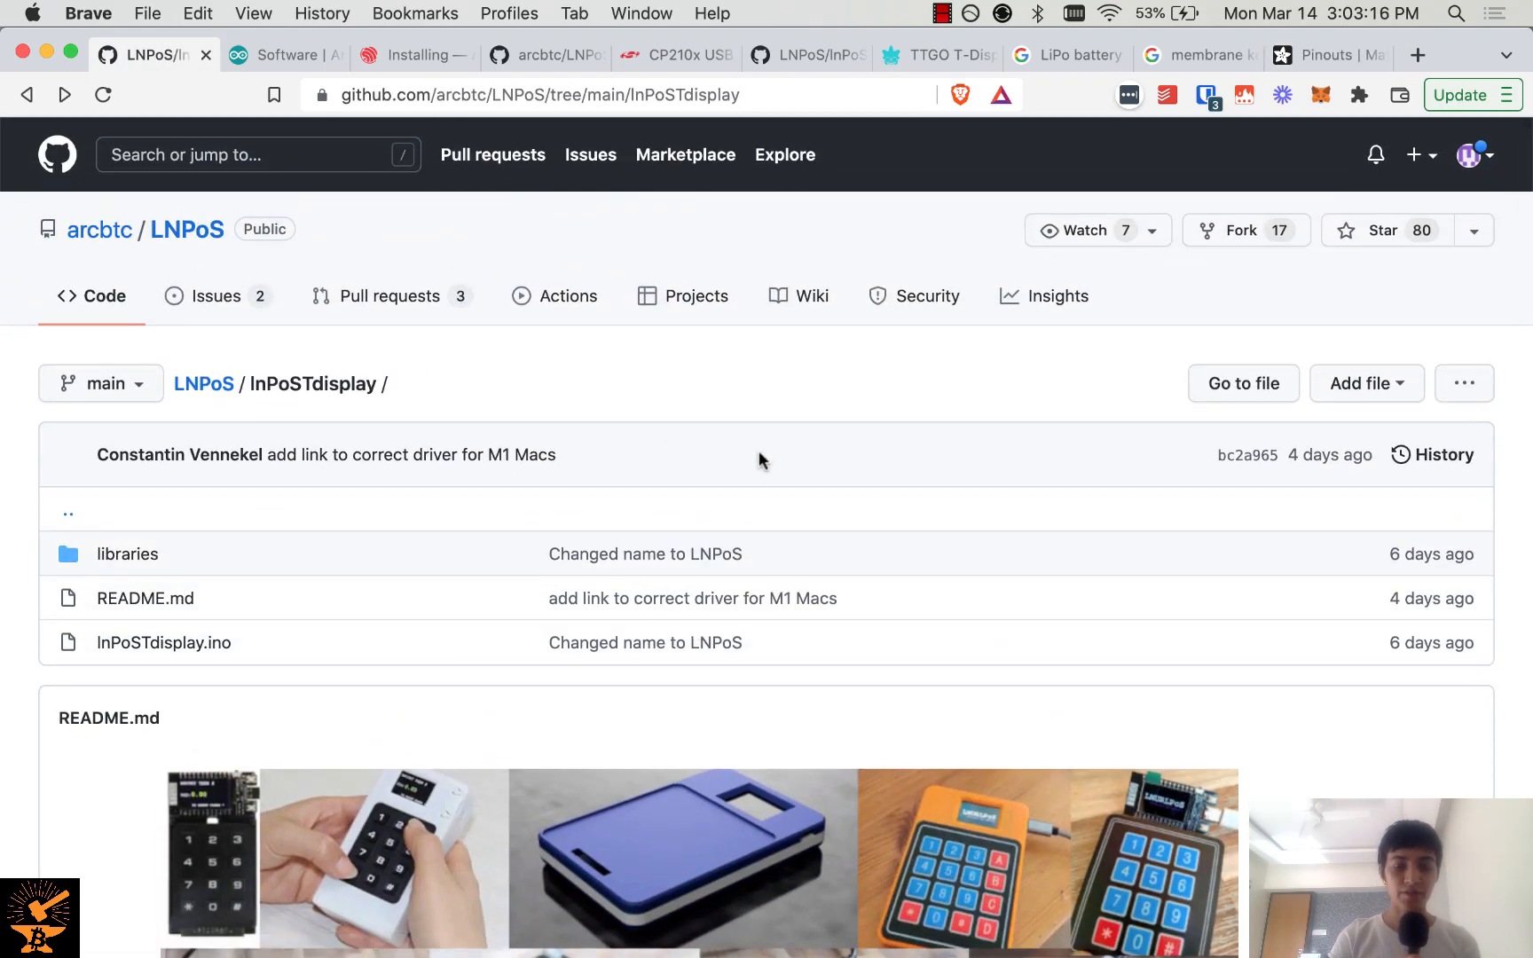
{"action": "scroll", "scroll_direction": "down", "scroll_amount": 3}
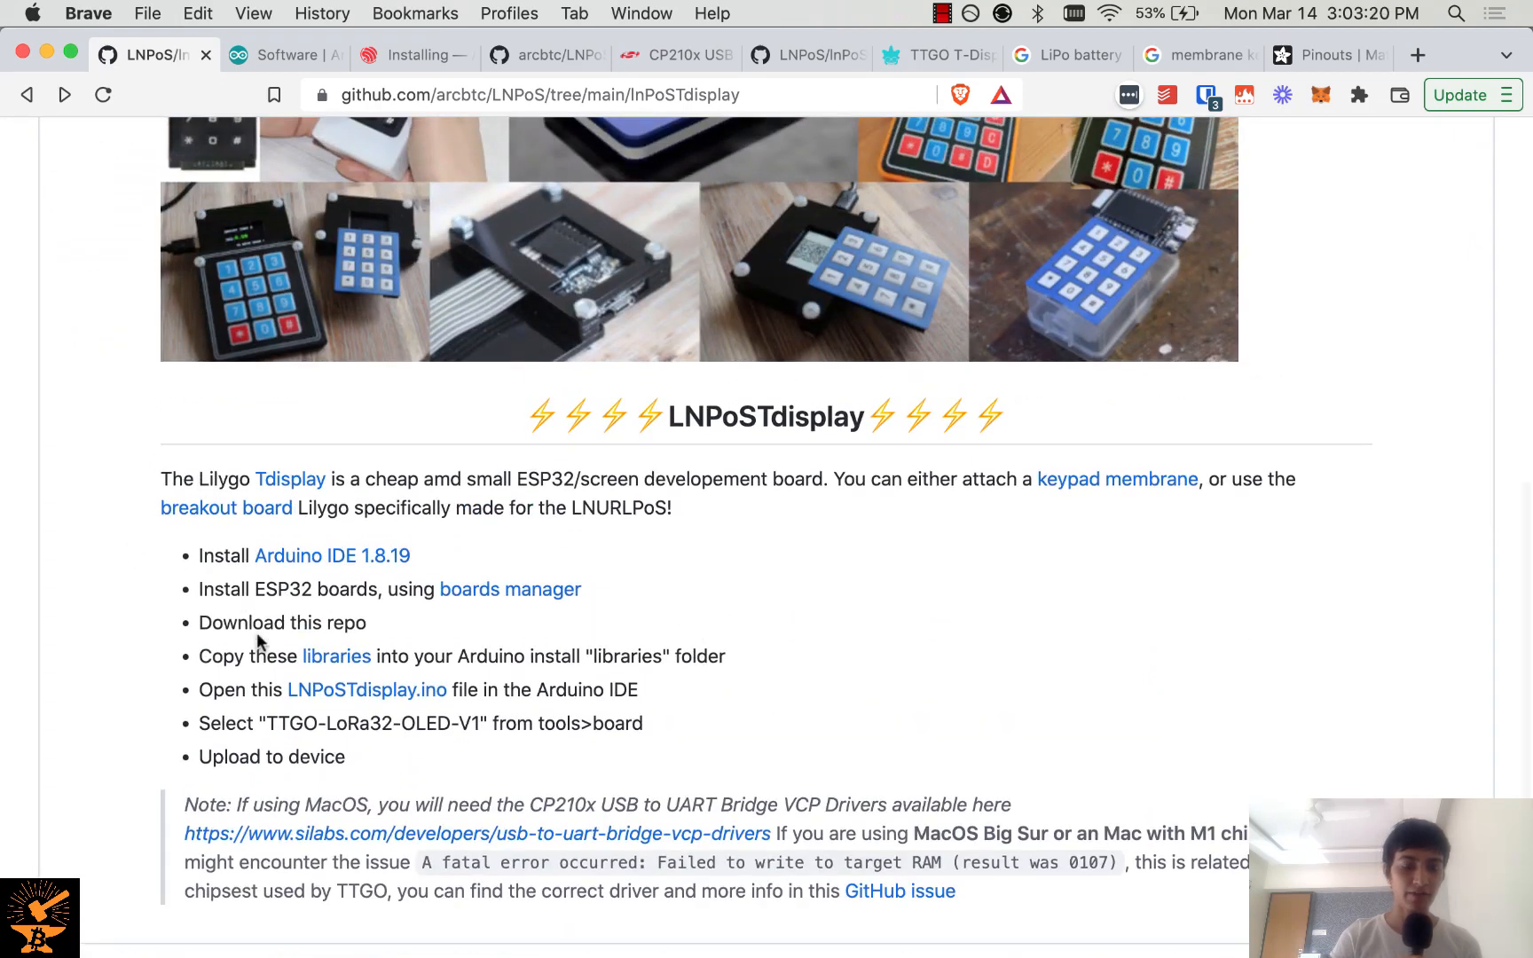
{"action": "mouse_move", "coordinate": [332, 556]}
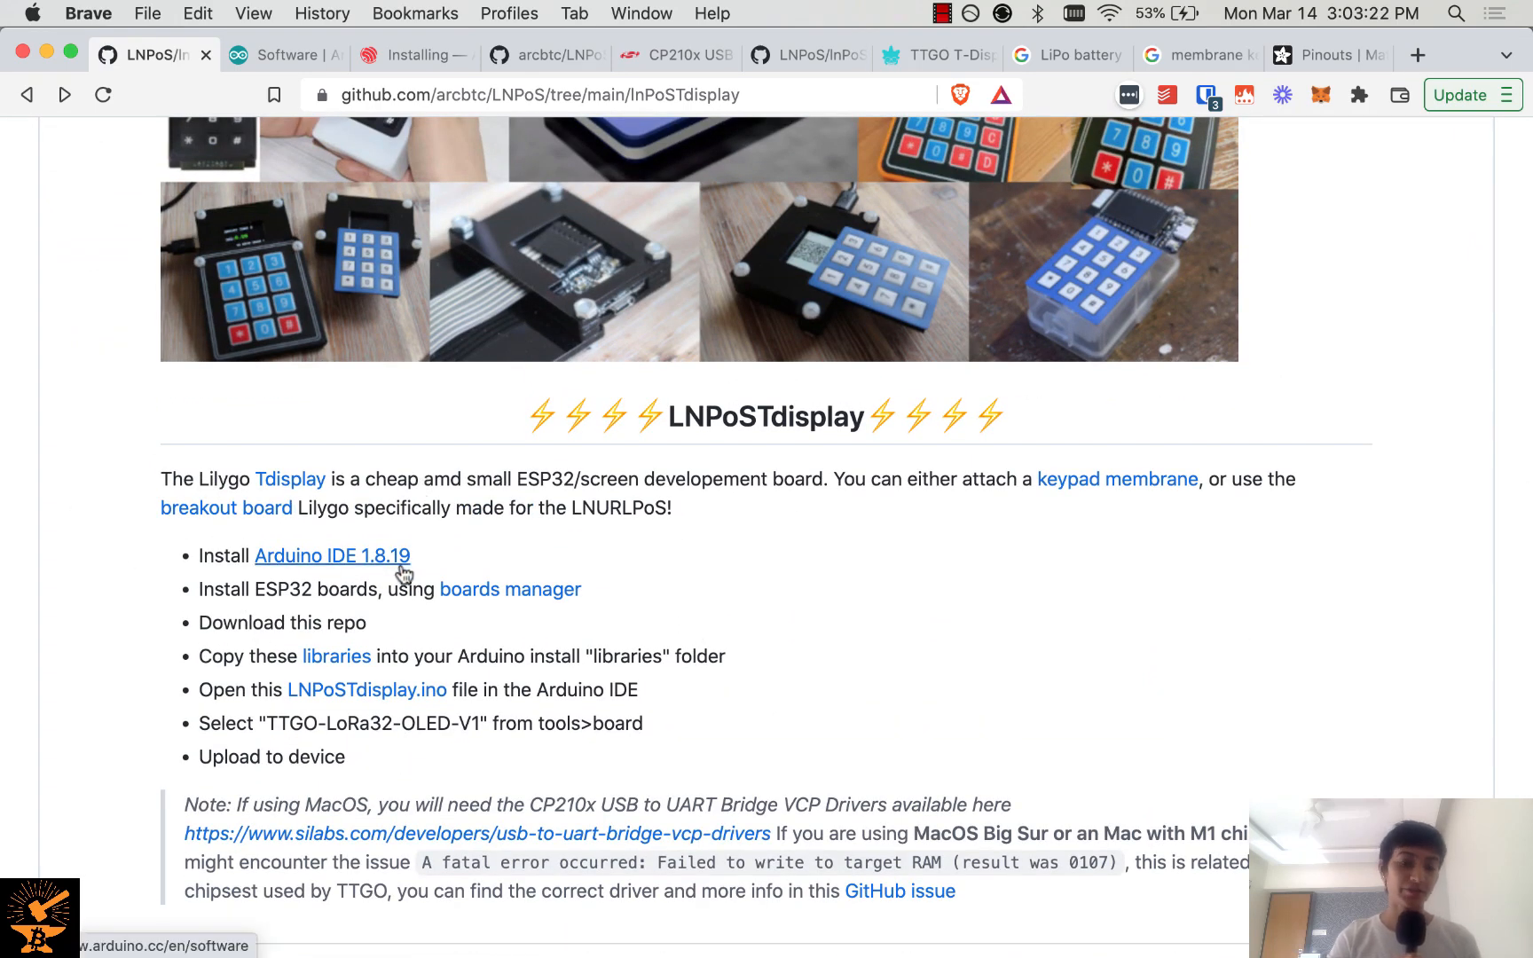
{"action": "left_click", "coordinate": [331, 555]}
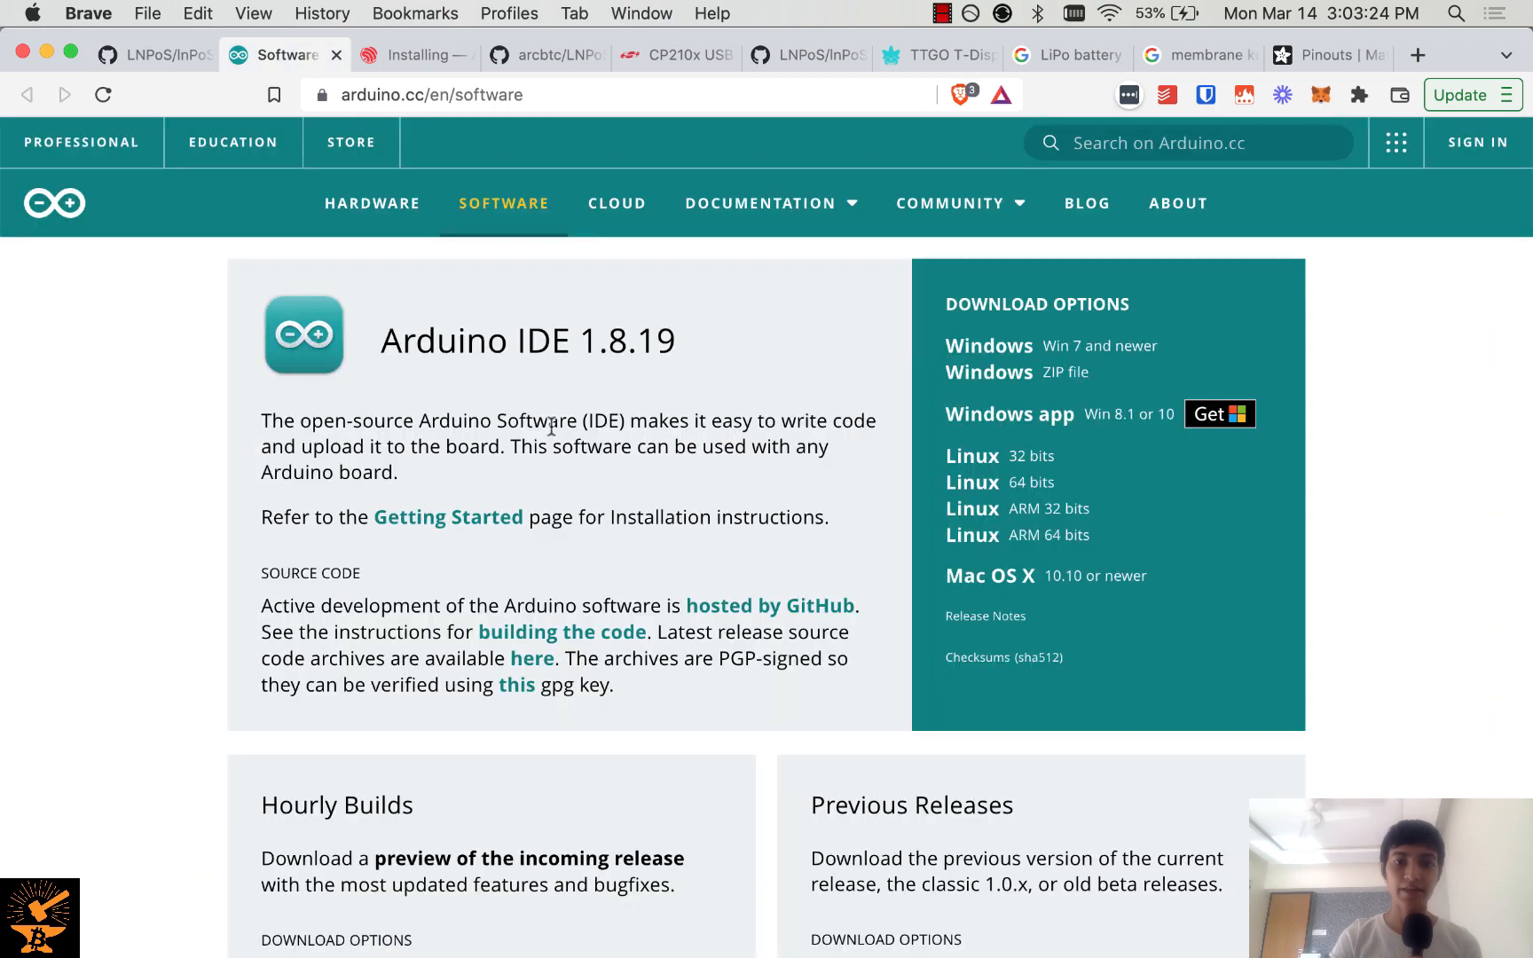
{"action": "scroll", "scroll_direction": "down", "scroll_amount": 3}
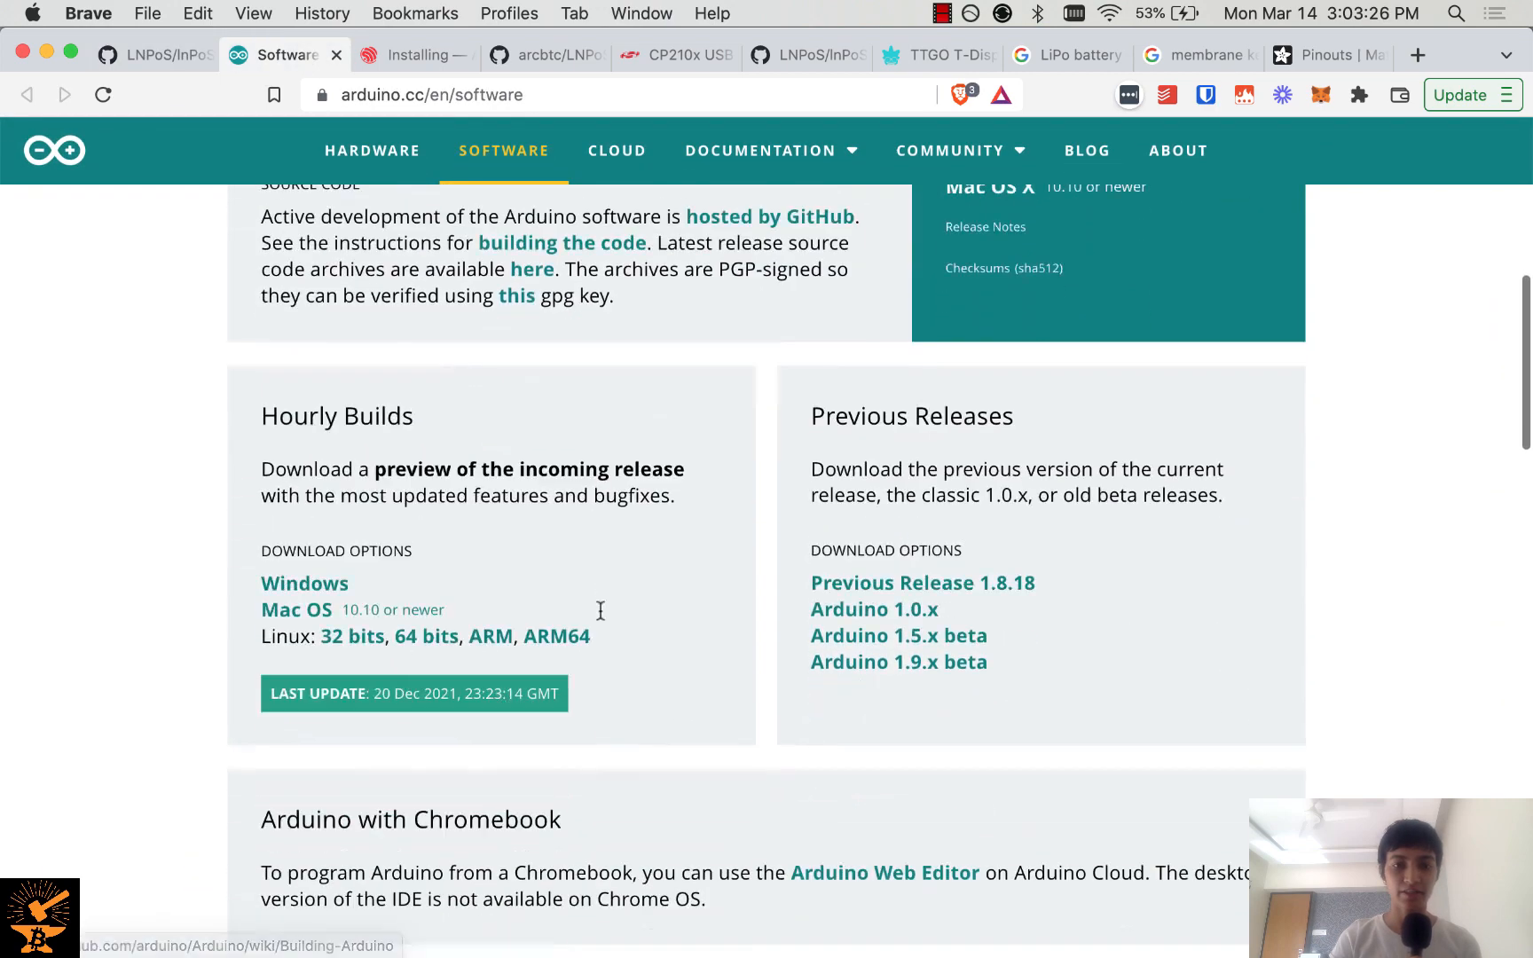
{"action": "scroll", "scroll_direction": "down", "scroll_amount": 3}
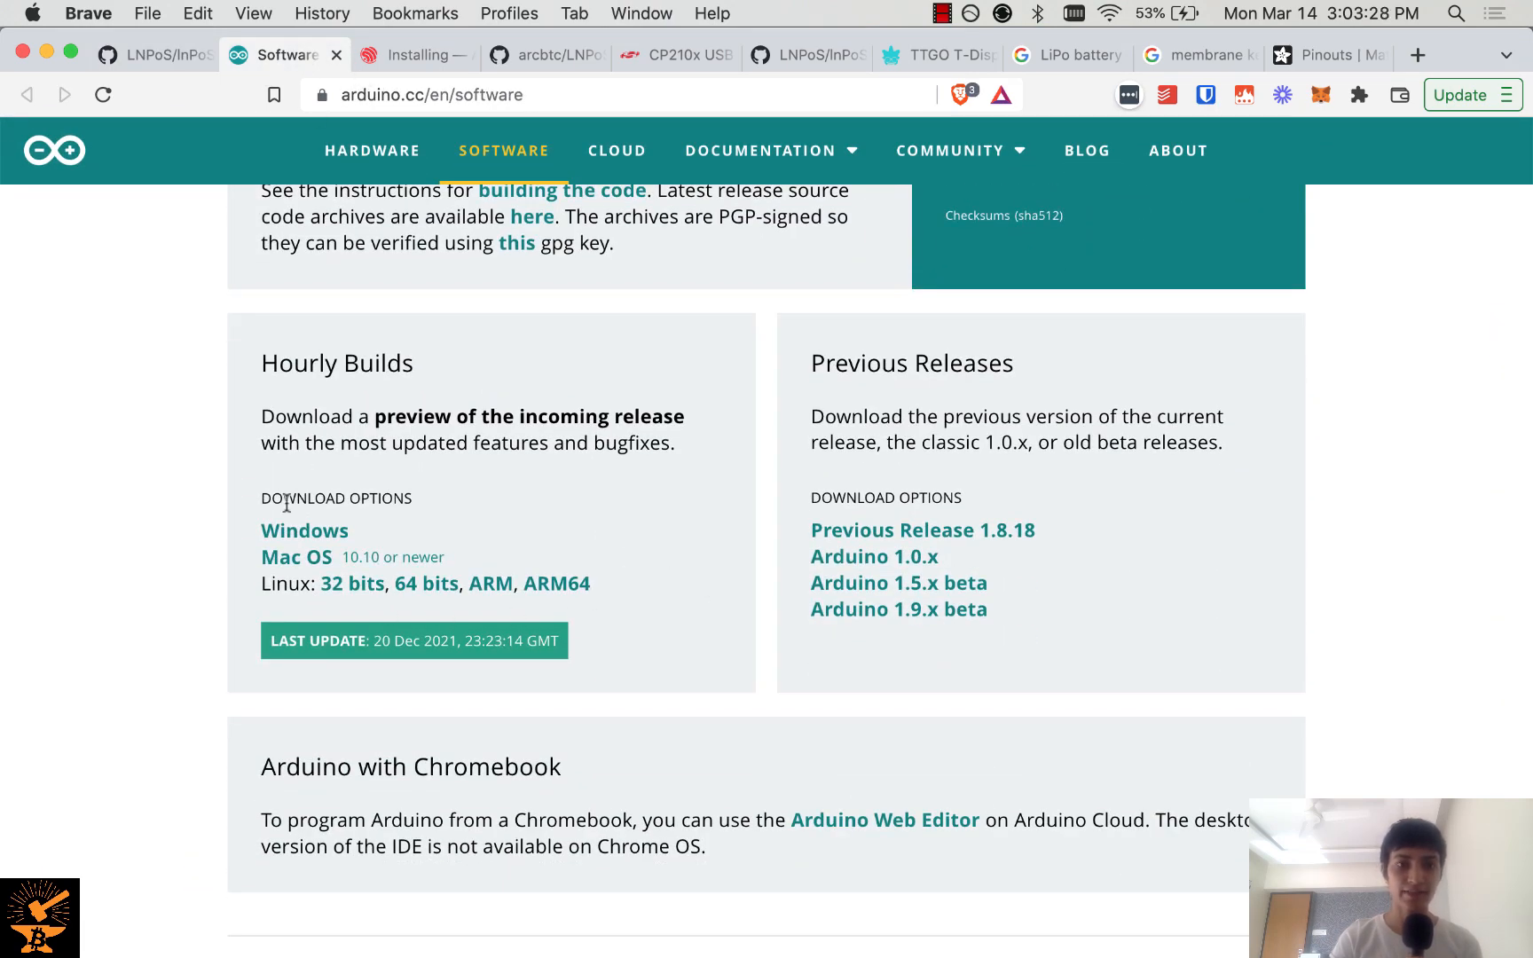
{"action": "left_click", "coordinate": [152, 55]}
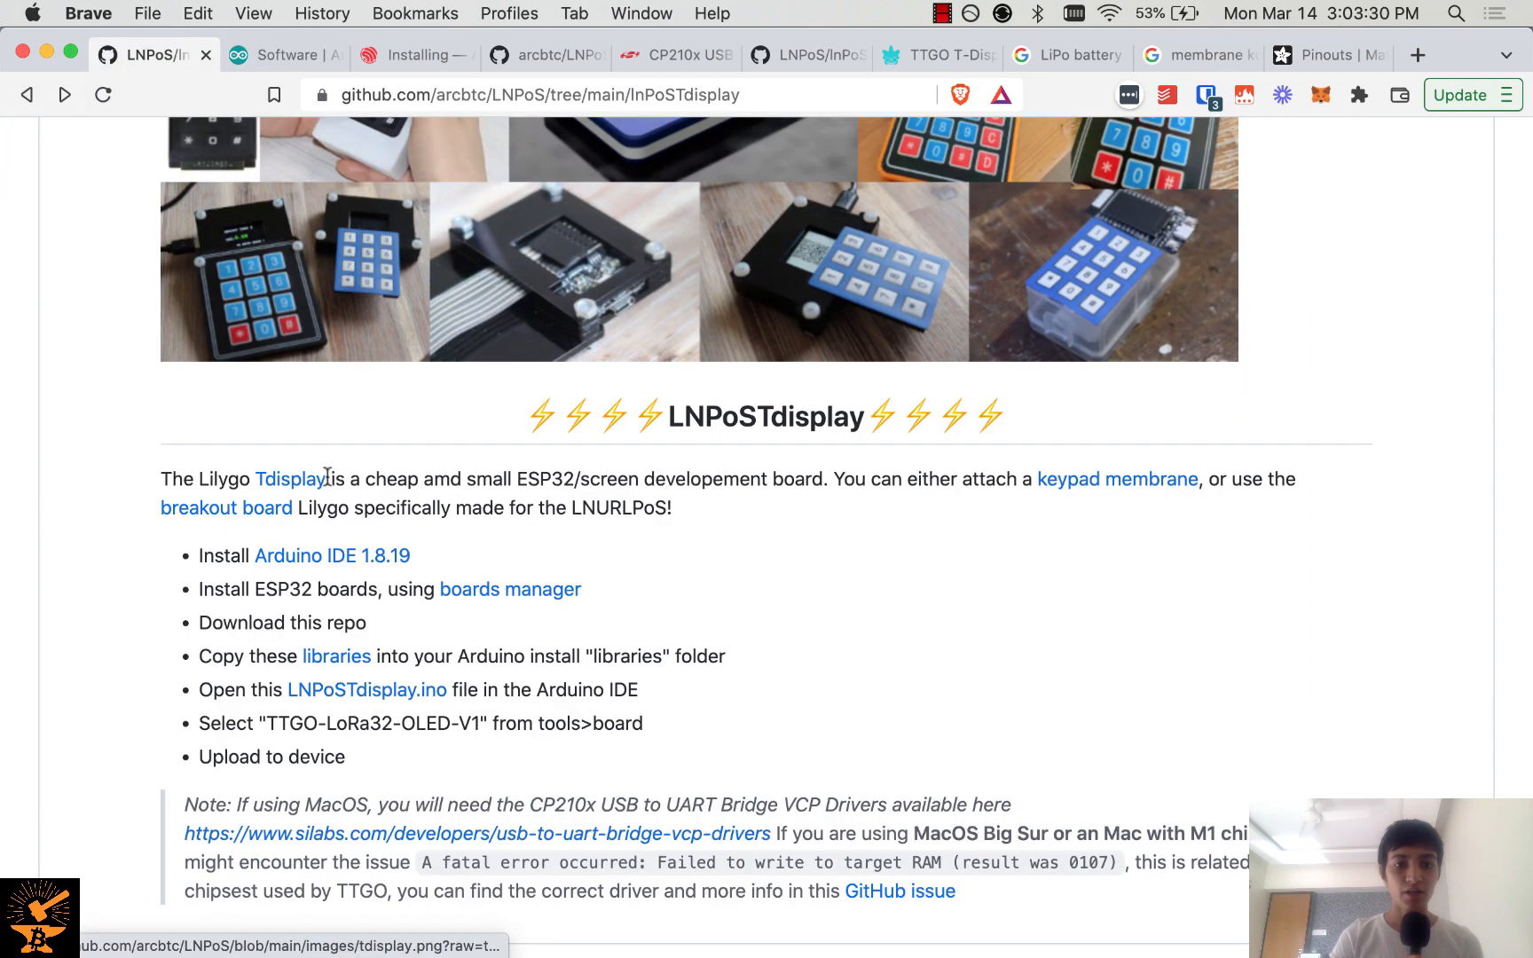
{"action": "mouse_move", "coordinate": [151, 606]}
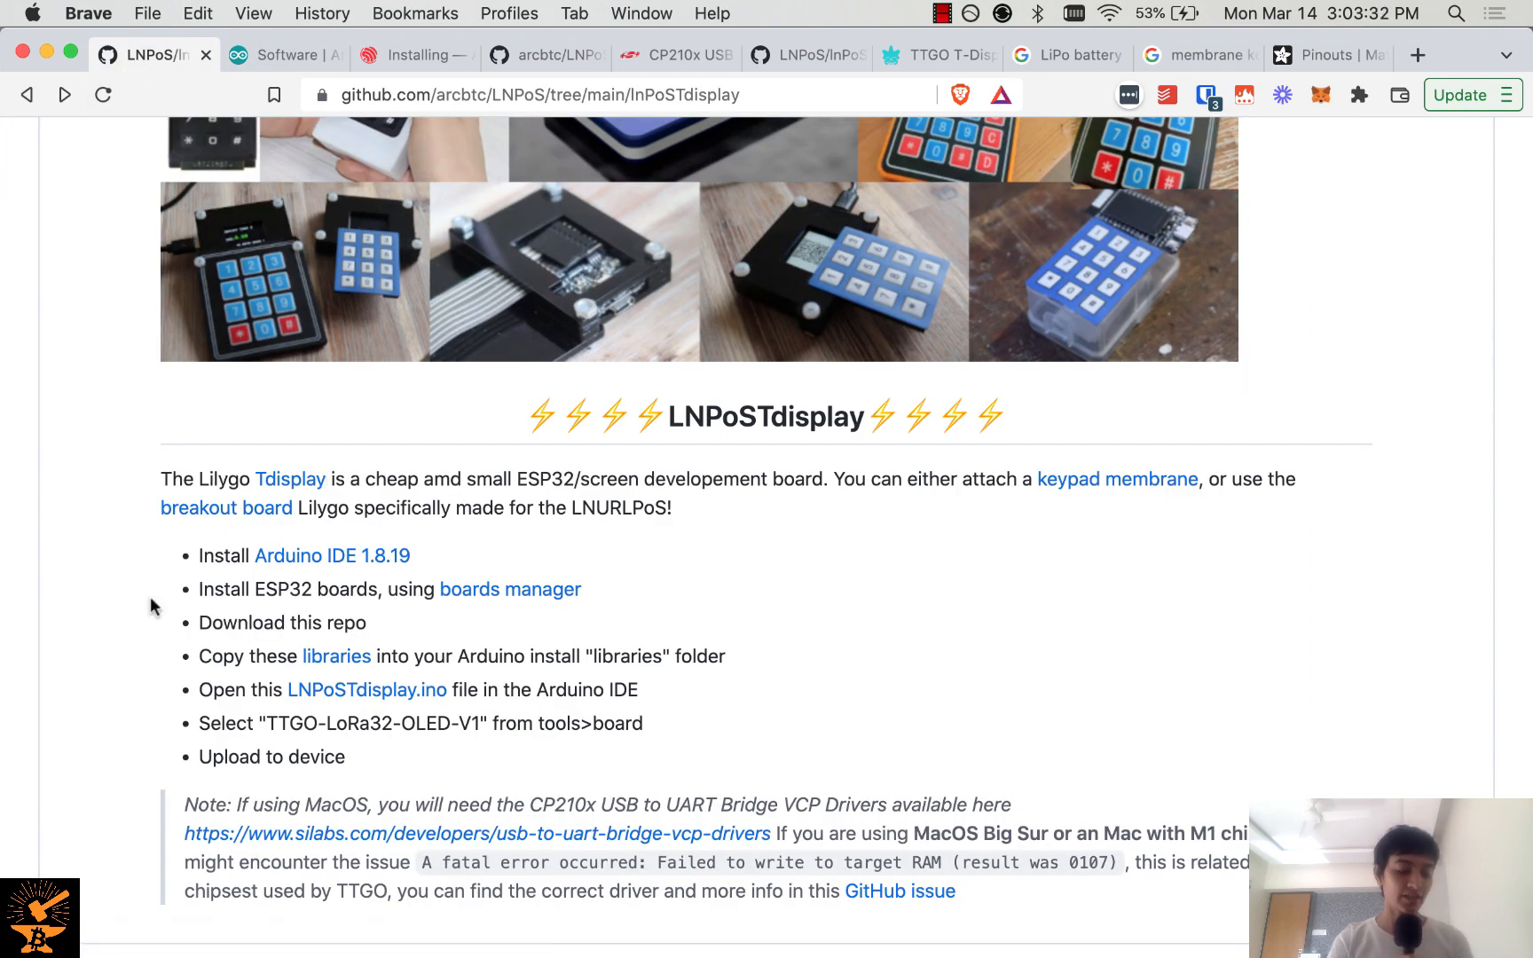
{"action": "left_click", "coordinate": [284, 55]}
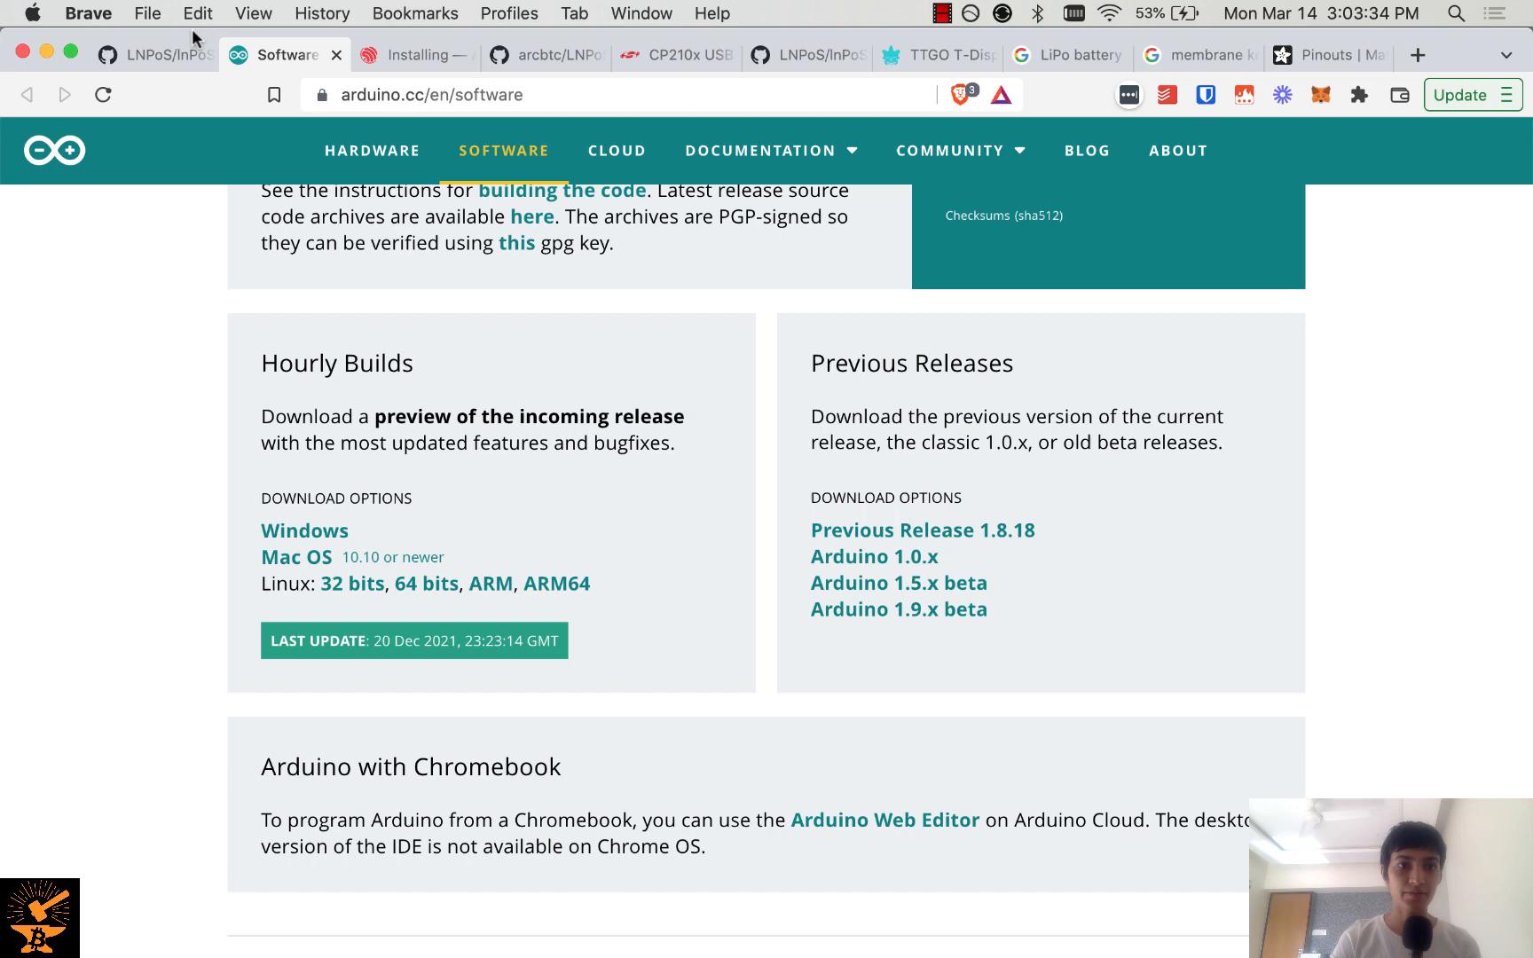
{"action": "left_click", "coordinate": [141, 55]}
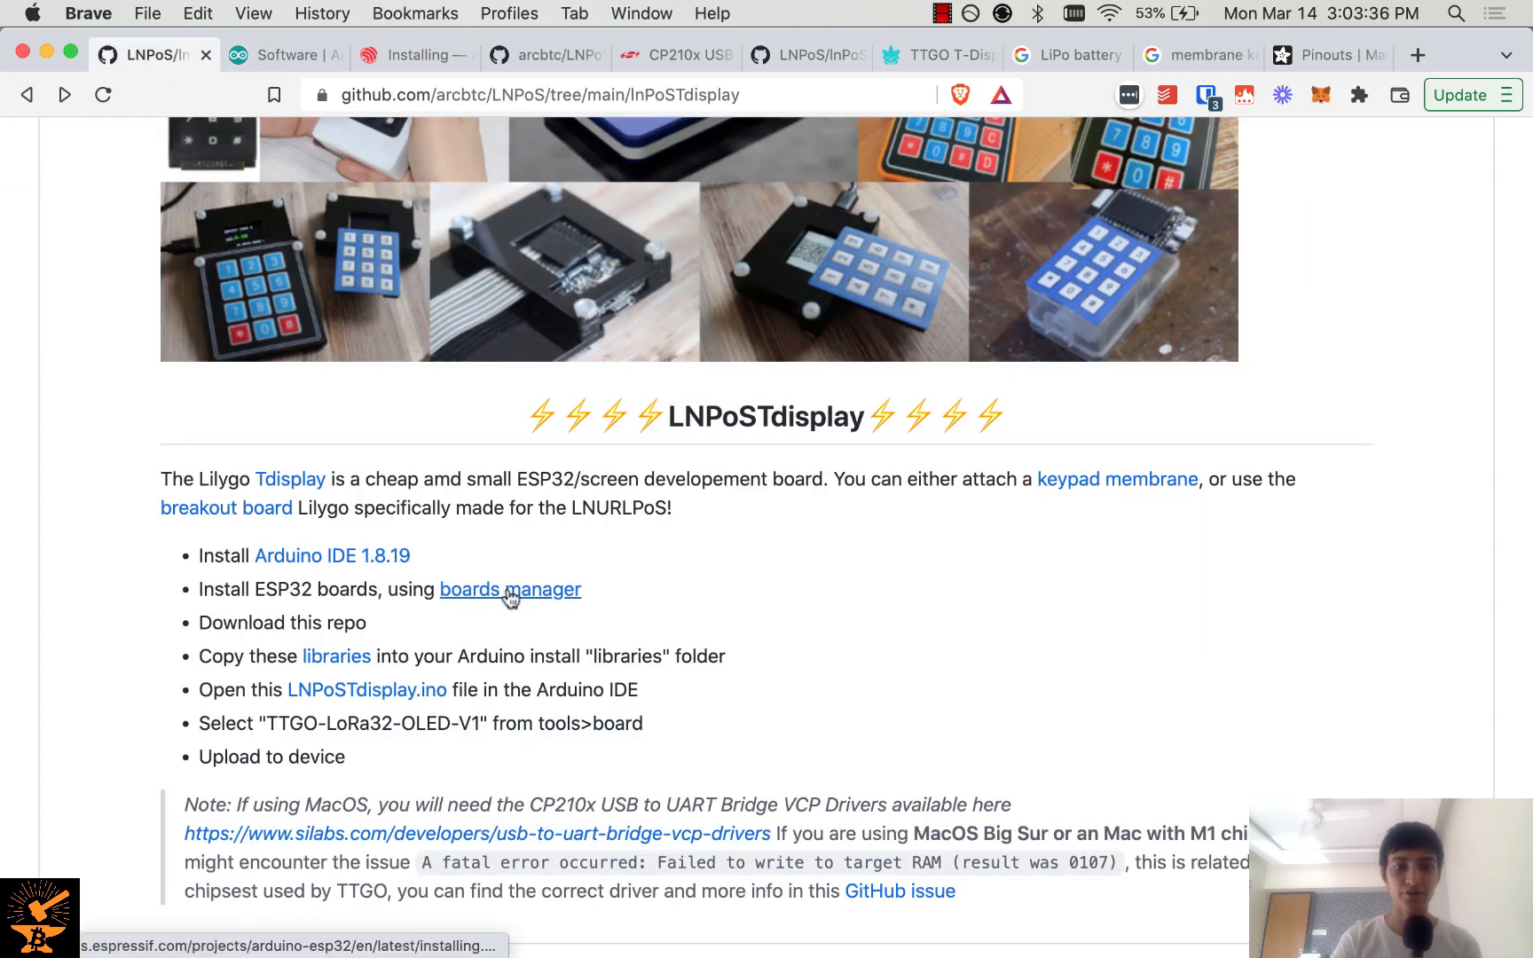
- Read the ESP32 Arduino IDE install guide: release links, preferences and Boards Manager steps
{"action": "left_click", "coordinate": [509, 588]}
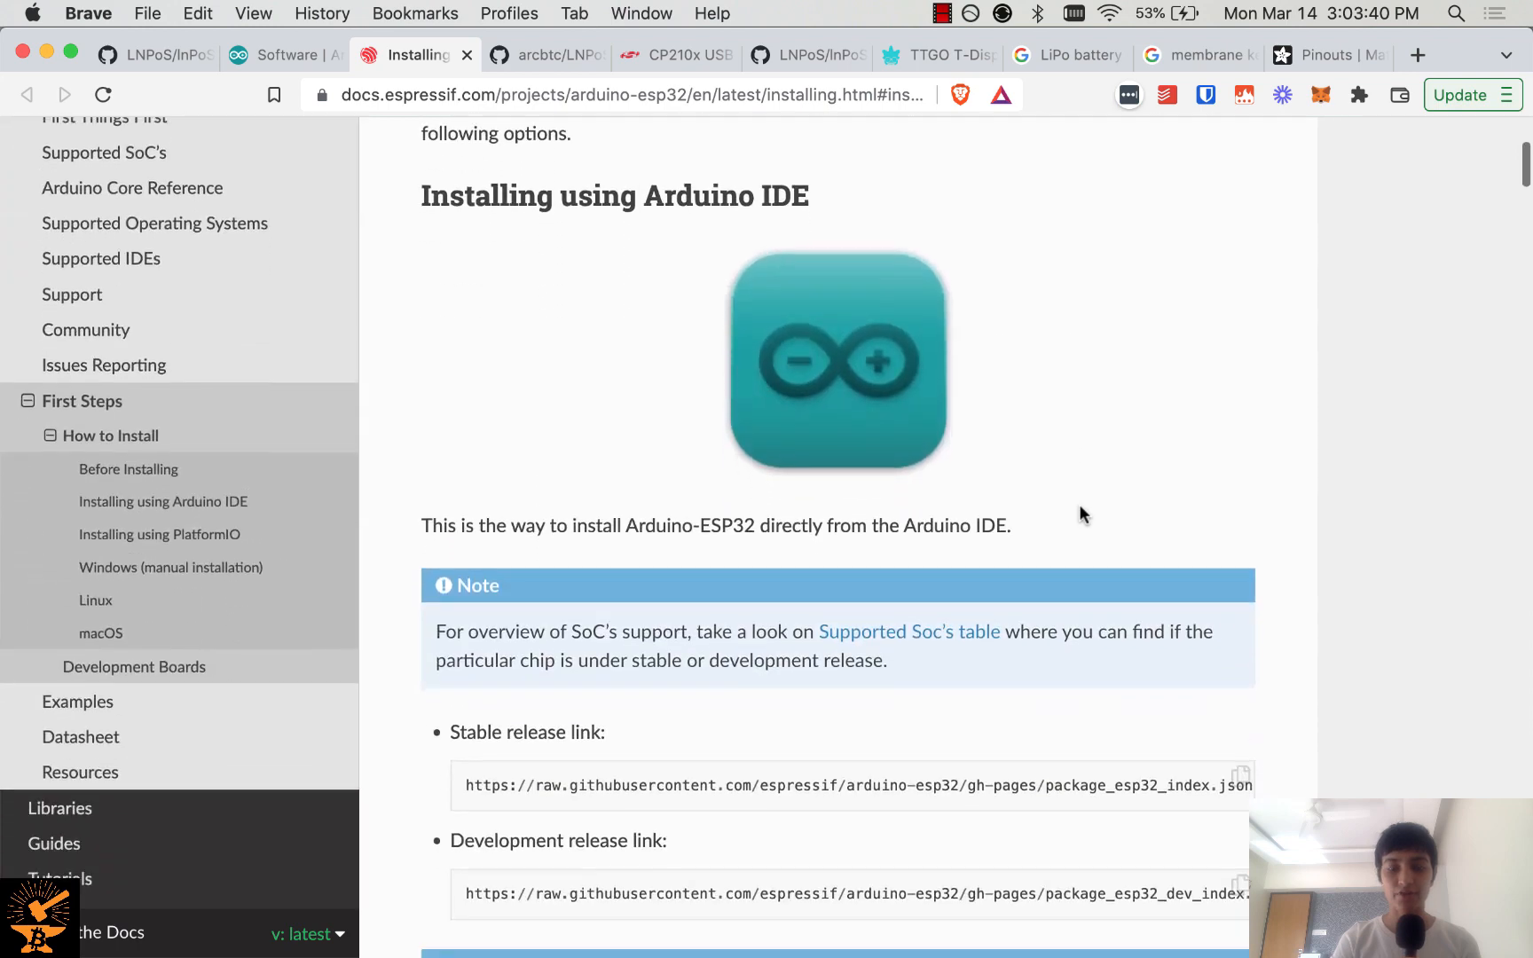
{"action": "scroll", "scroll_direction": "down", "scroll_amount": 3}
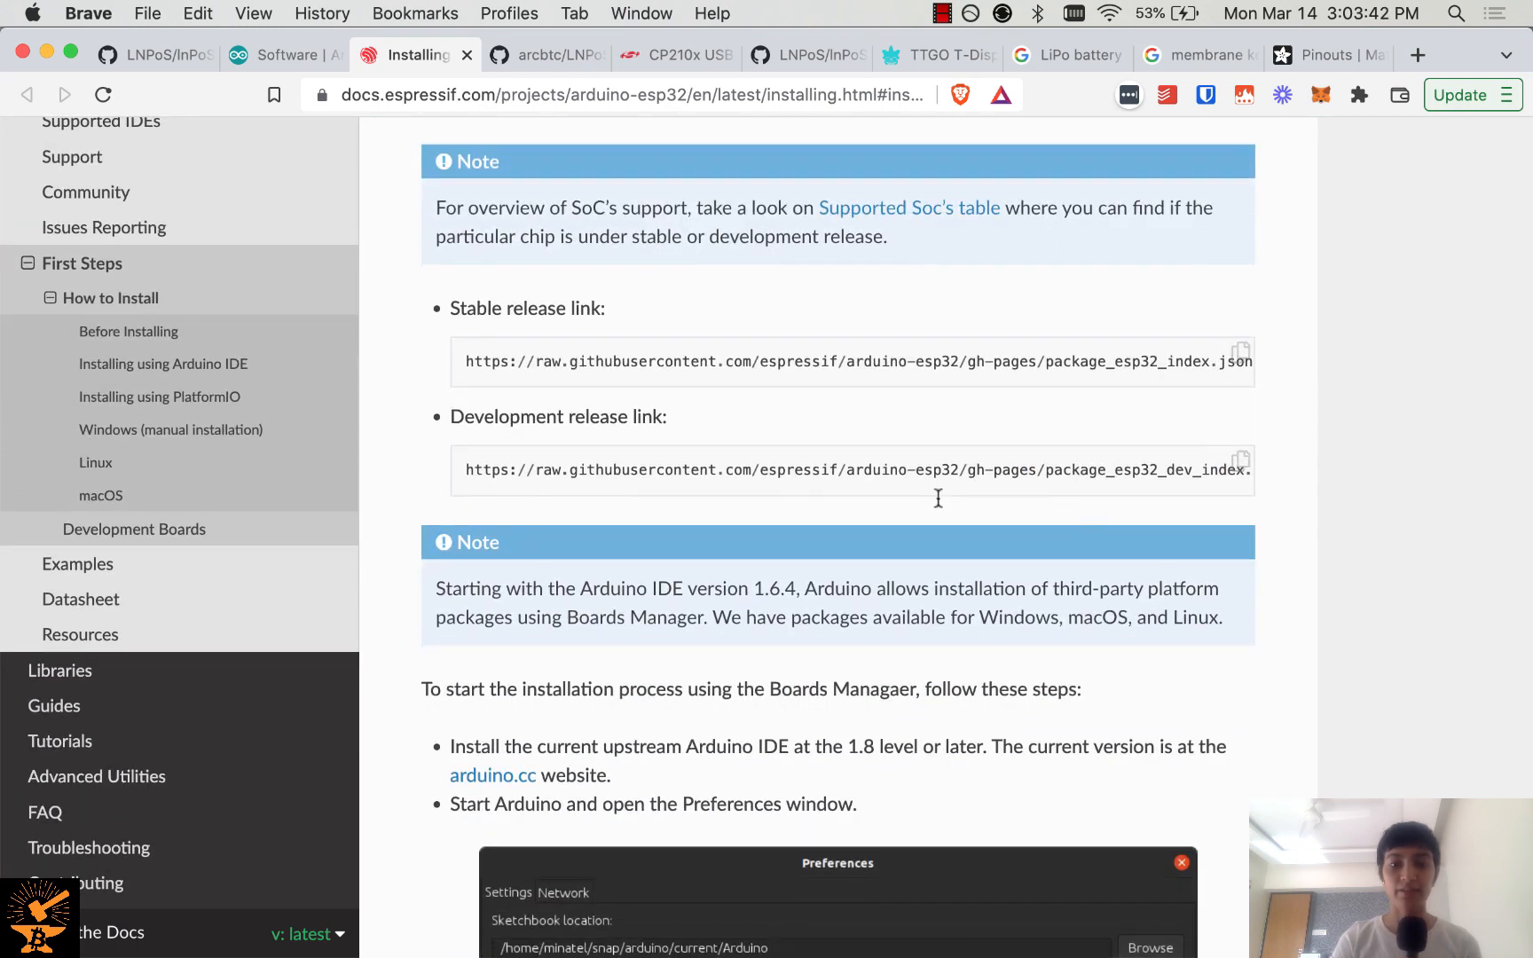
{"action": "mouse_move", "coordinate": [1196, 362]}
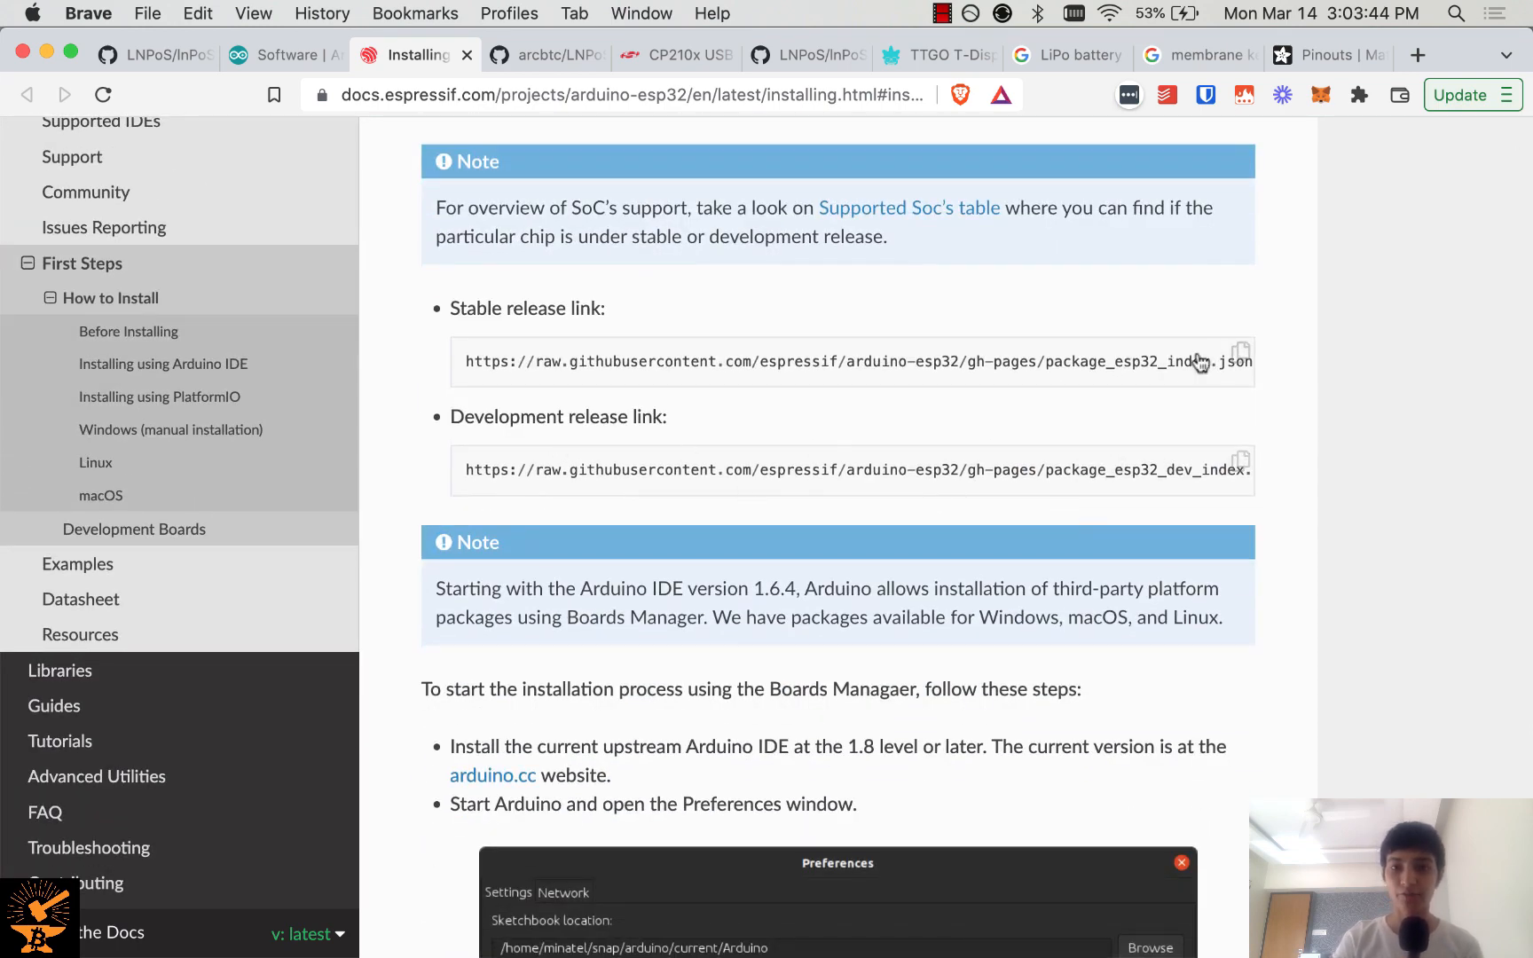
{"action": "scroll", "scroll_direction": "down", "scroll_amount": 3}
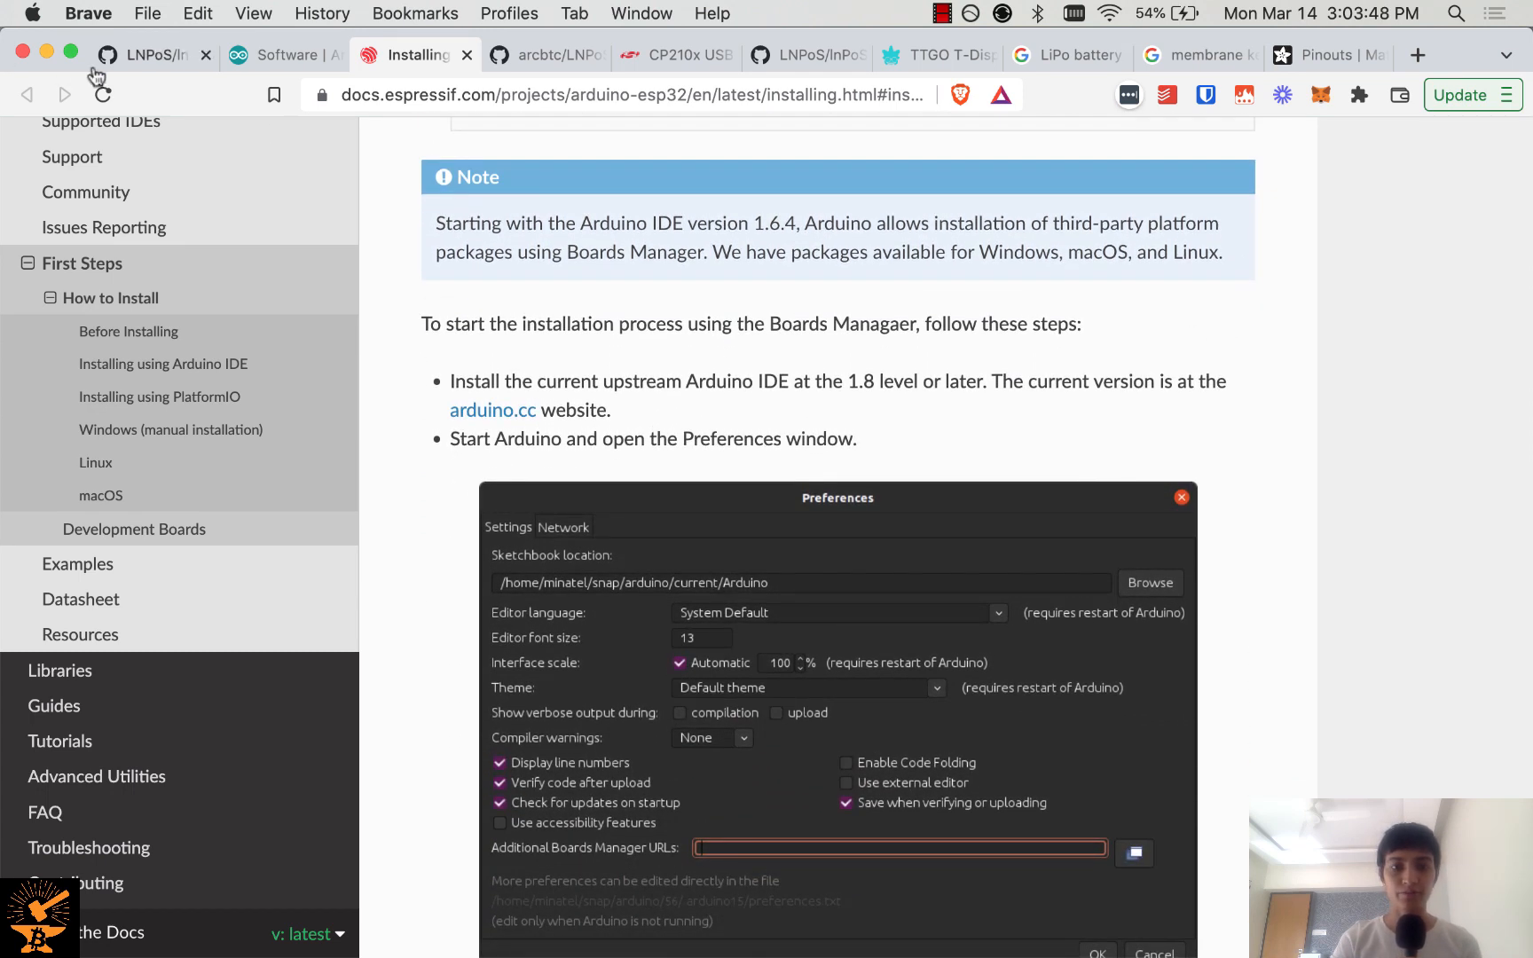
{"action": "scroll", "scroll_direction": "down", "scroll_amount": 3}
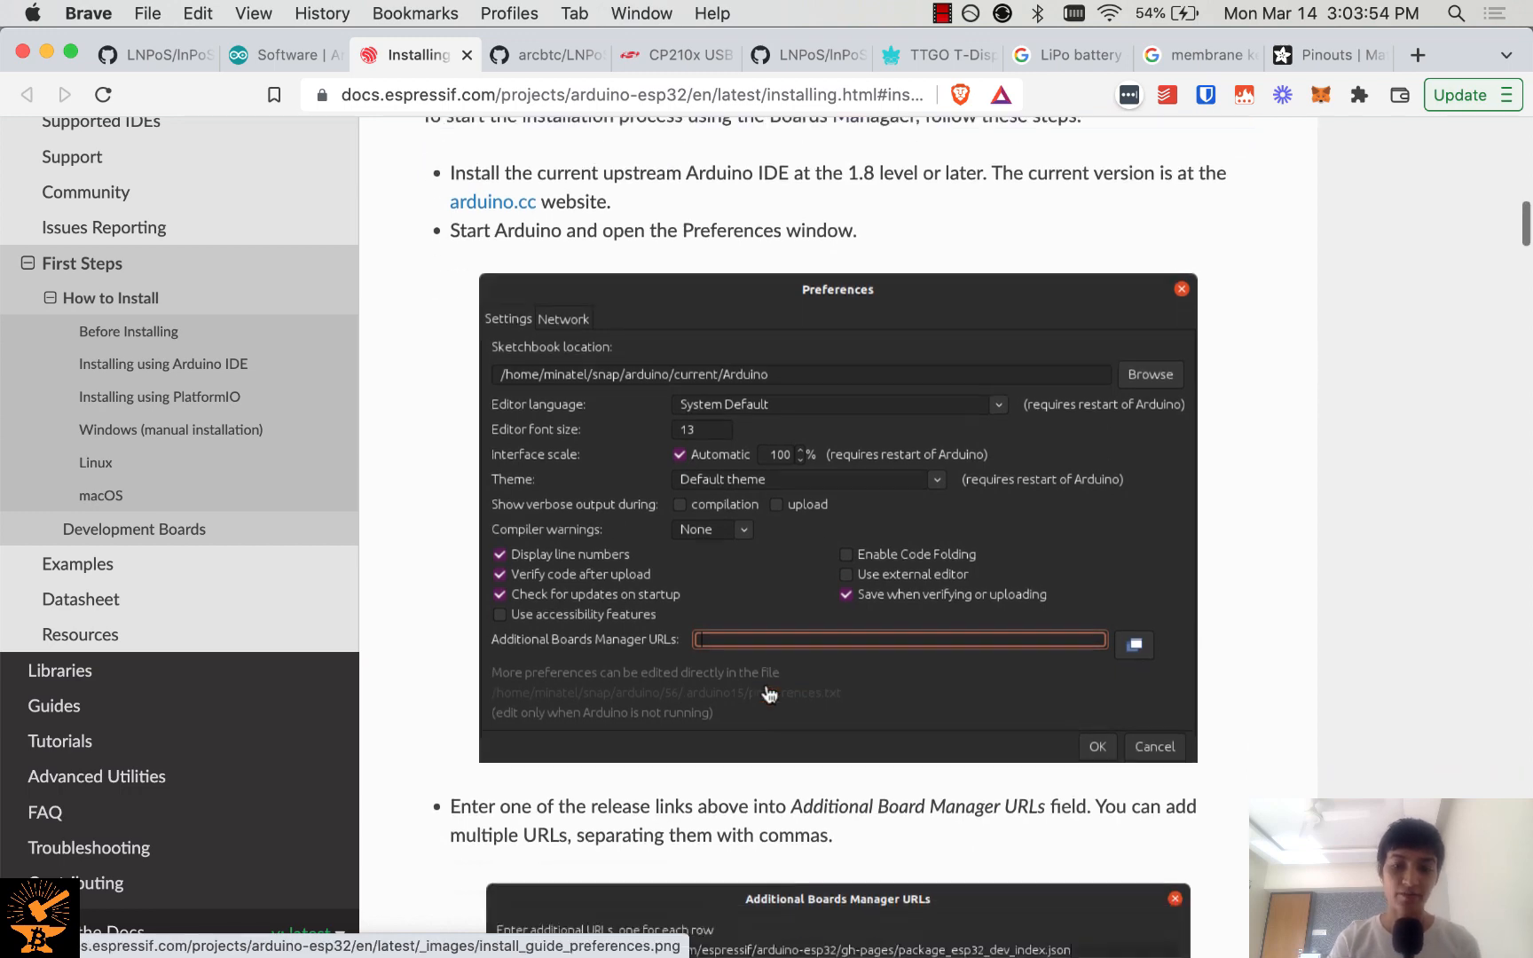
{"action": "scroll", "scroll_direction": "down", "scroll_amount": 3}
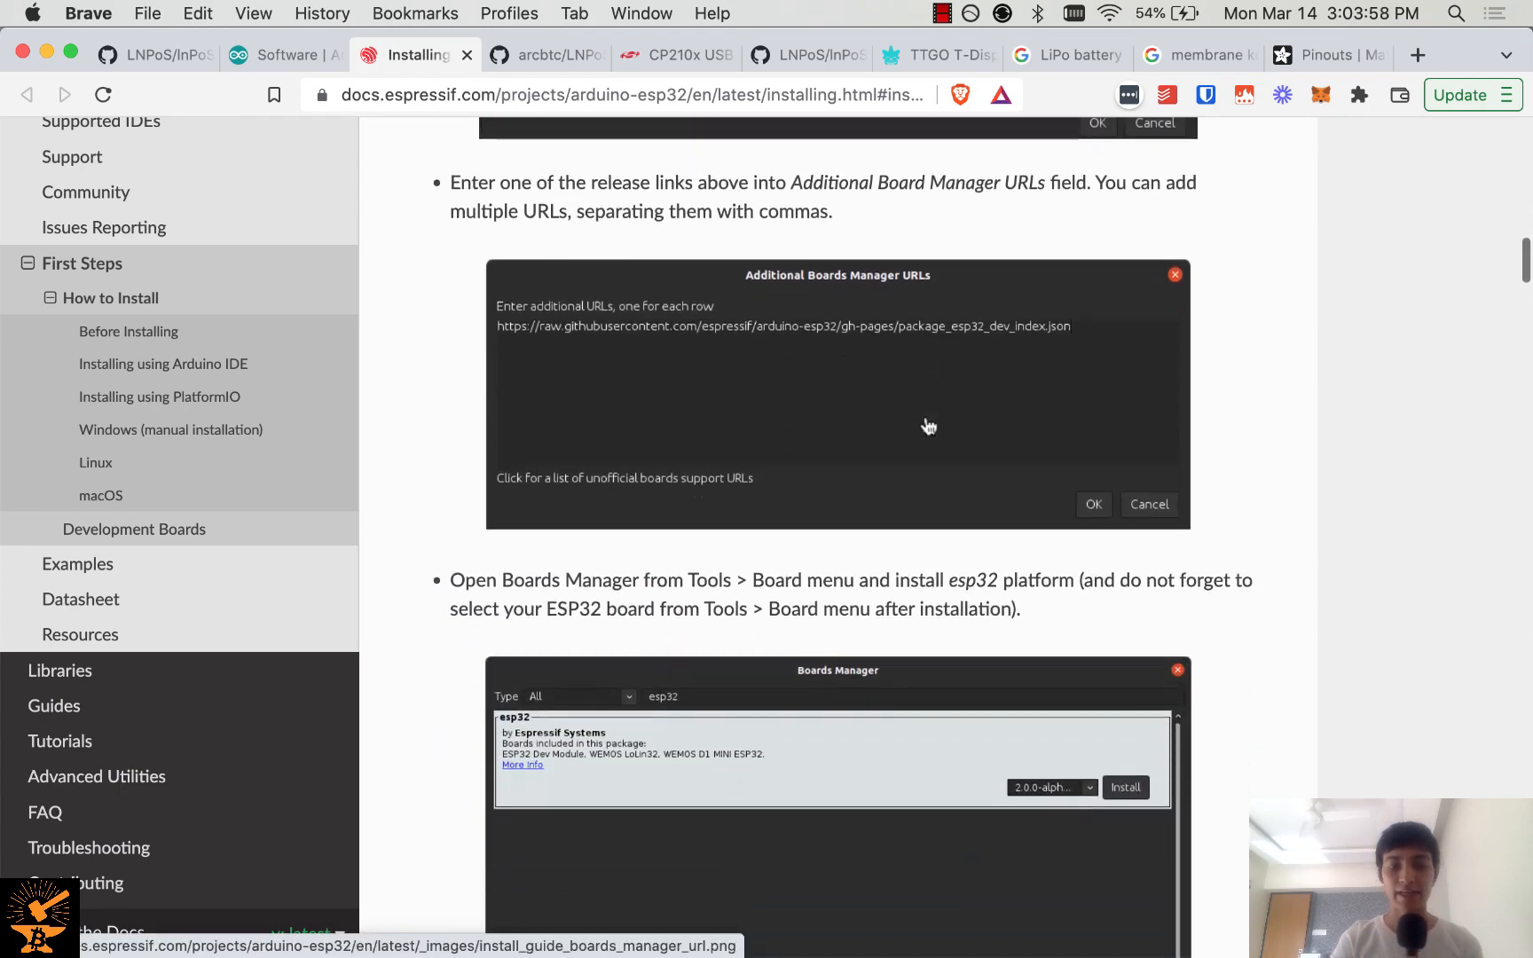
{"action": "scroll", "scroll_direction": "down", "scroll_amount": 3}
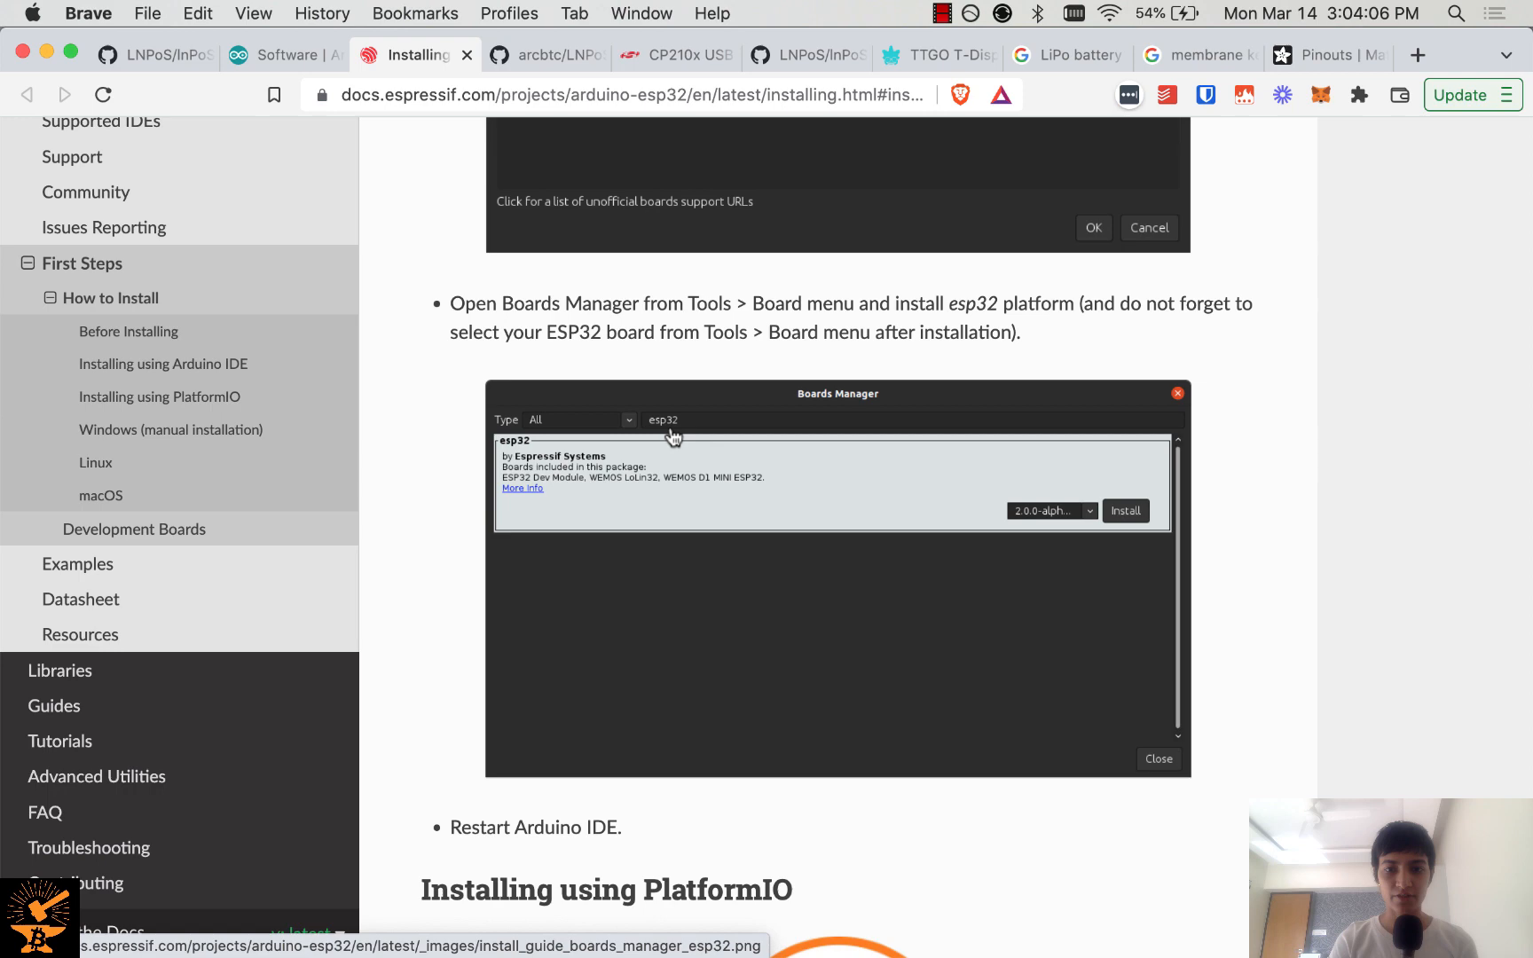
{"action": "mouse_move", "coordinate": [860, 540]}
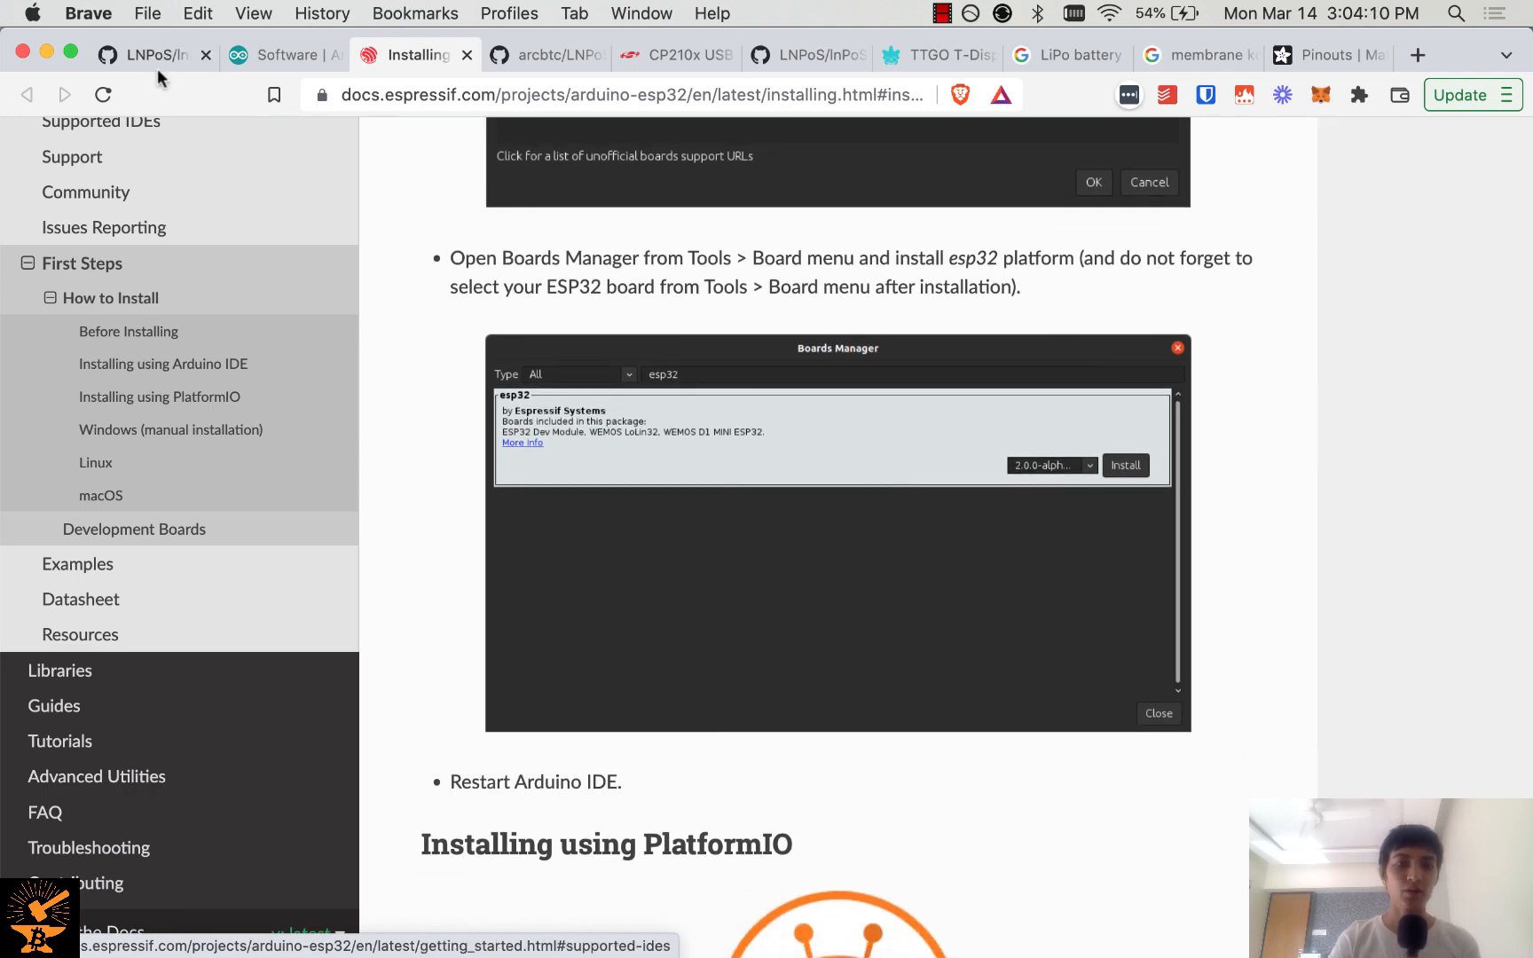
- Show the arcbtc/LNPoS repository page with its Clone and Download ZIP options
{"action": "left_click", "coordinate": [146, 55]}
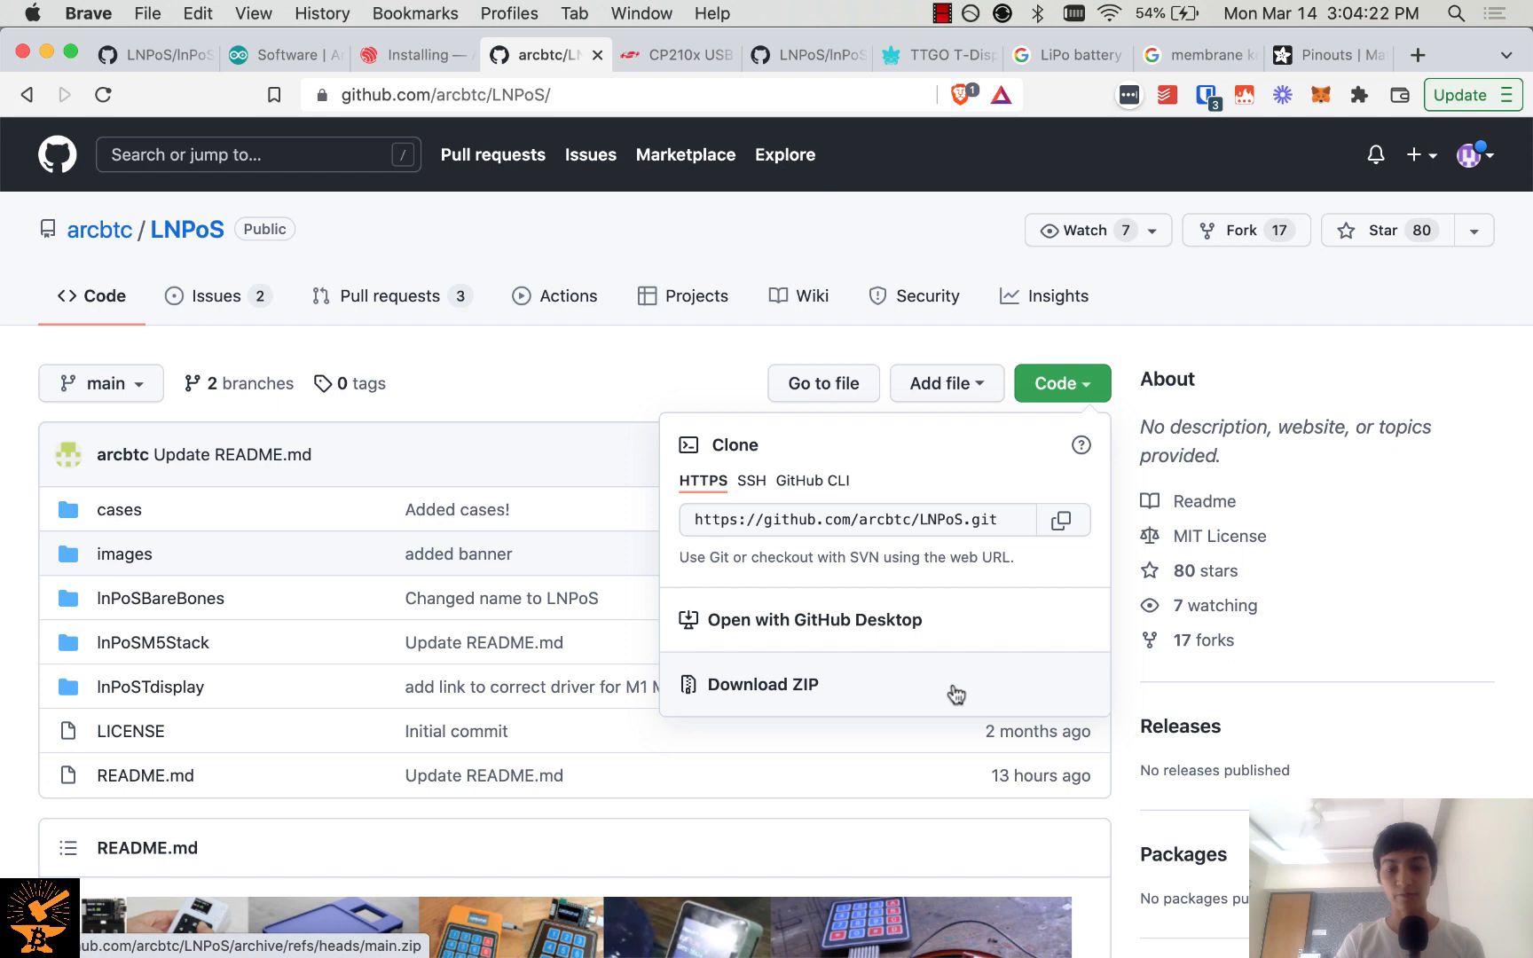
{"action": "mouse_move", "coordinate": [849, 592]}
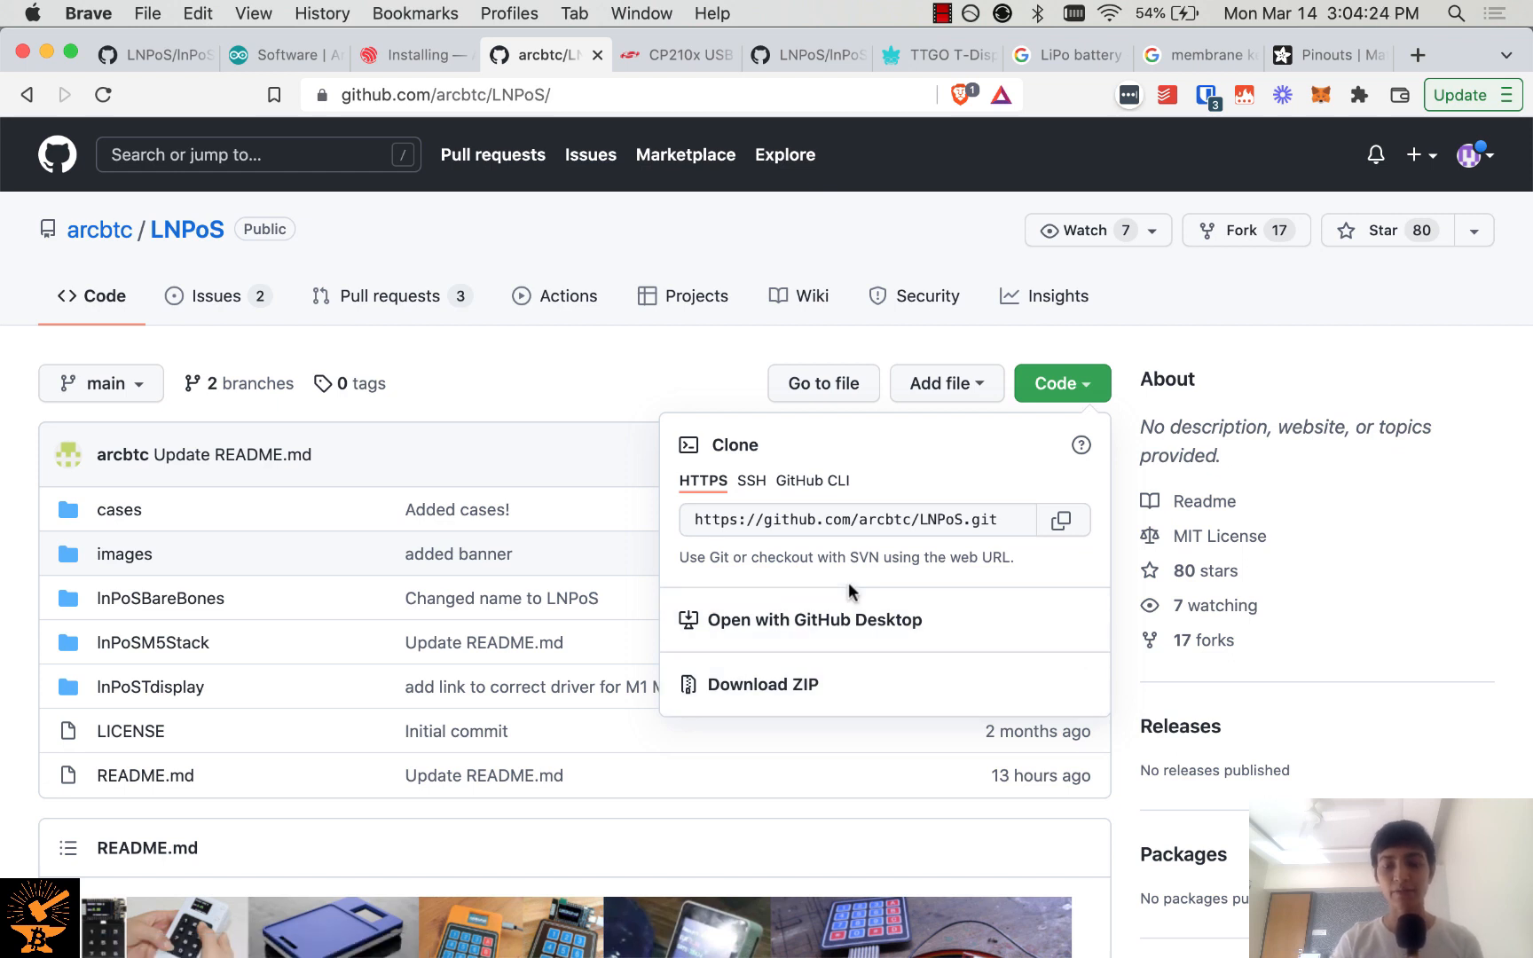
{"action": "mouse_move", "coordinate": [948, 525]}
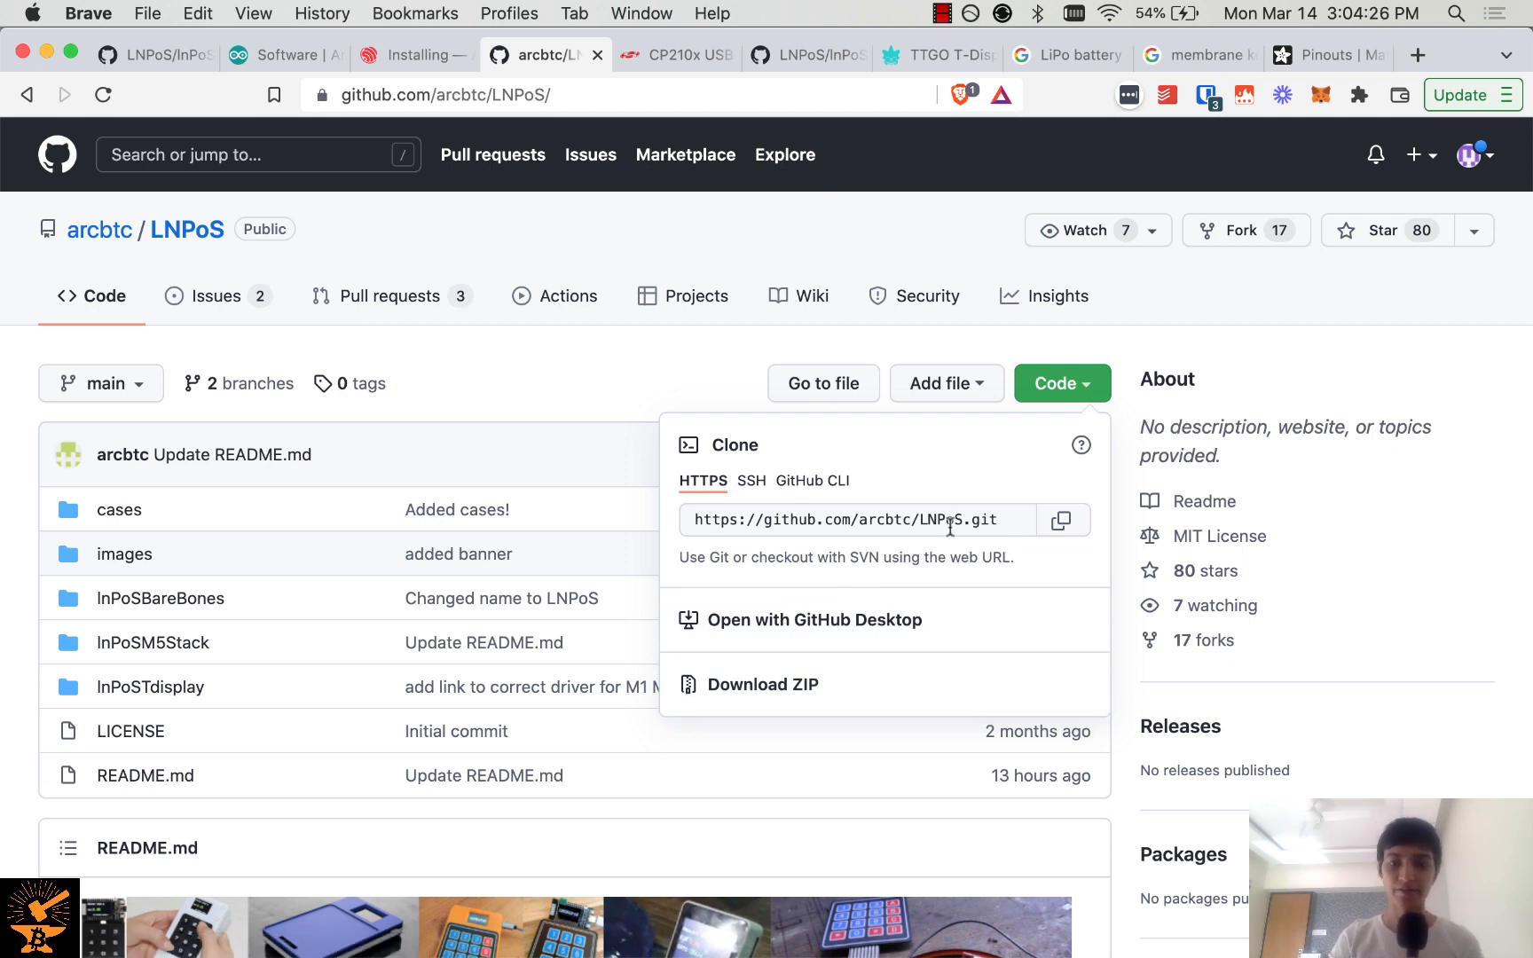
{"action": "mouse_move", "coordinate": [937, 491]}
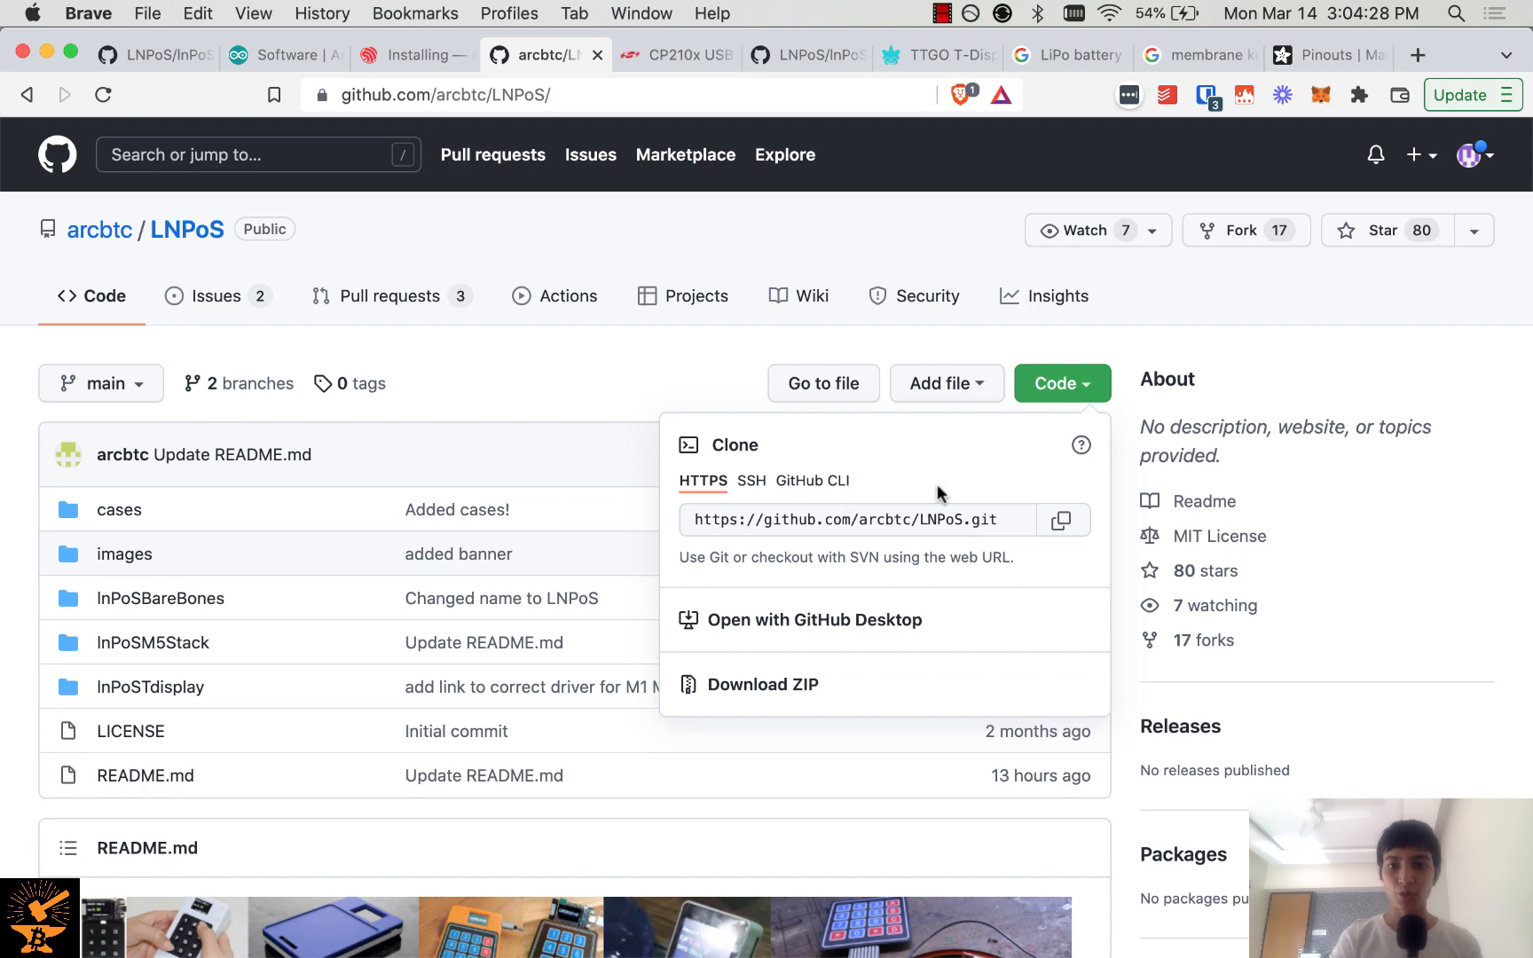
{"action": "mouse_move", "coordinate": [963, 487]}
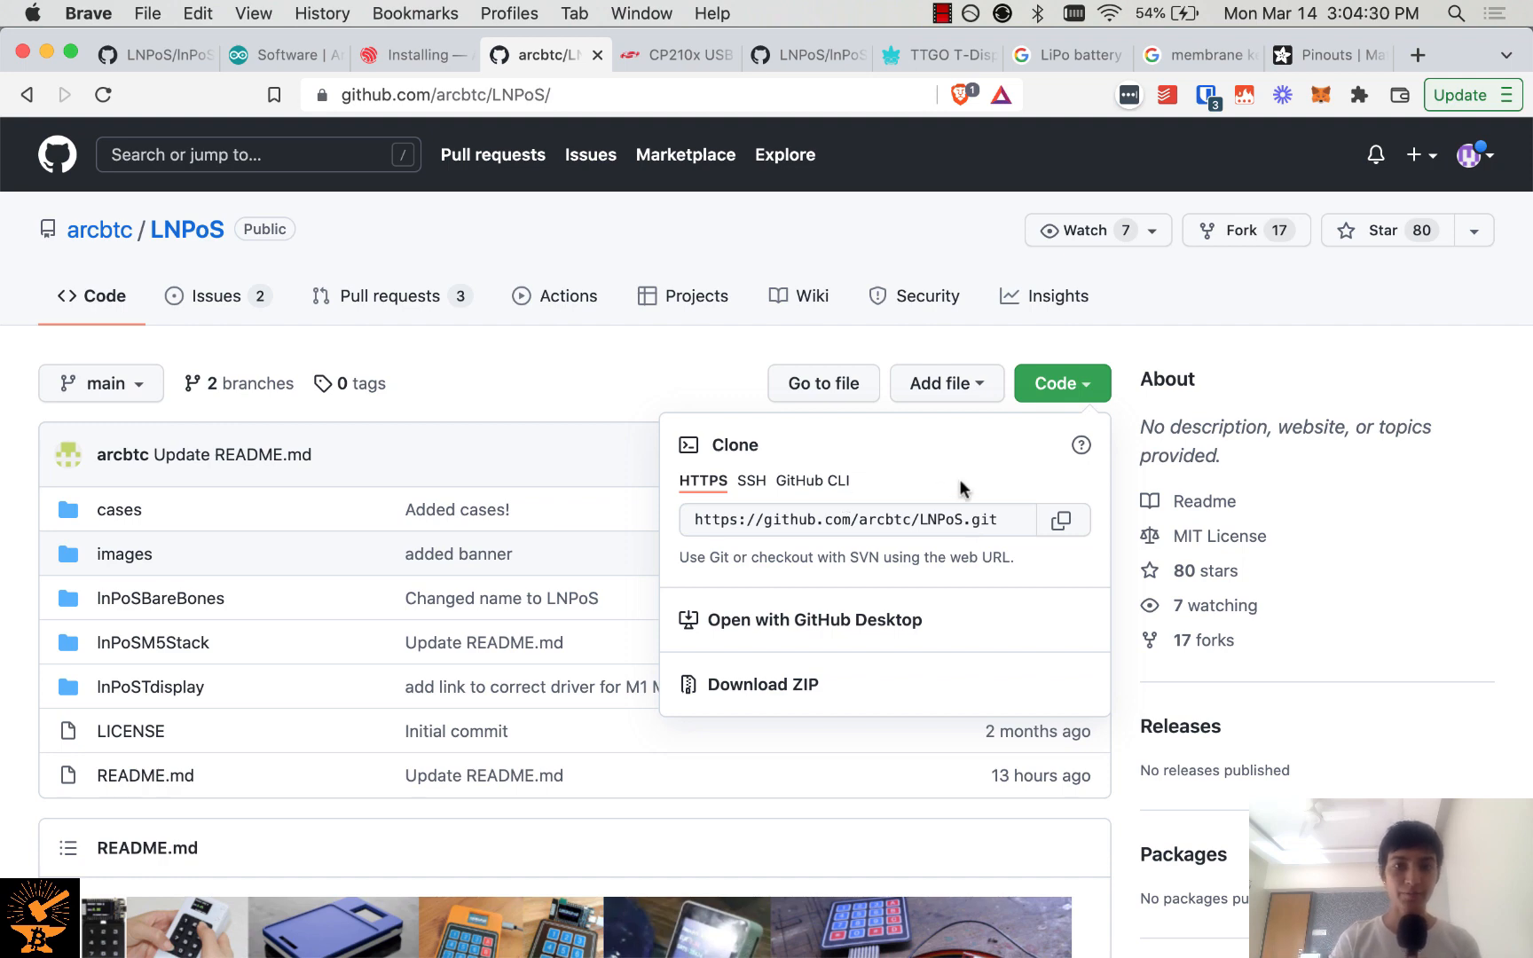
- Scroll the lnPoSTdisplay README to its setup steps and macOS CP210x driver note
{"action": "left_click", "coordinate": [151, 686]}
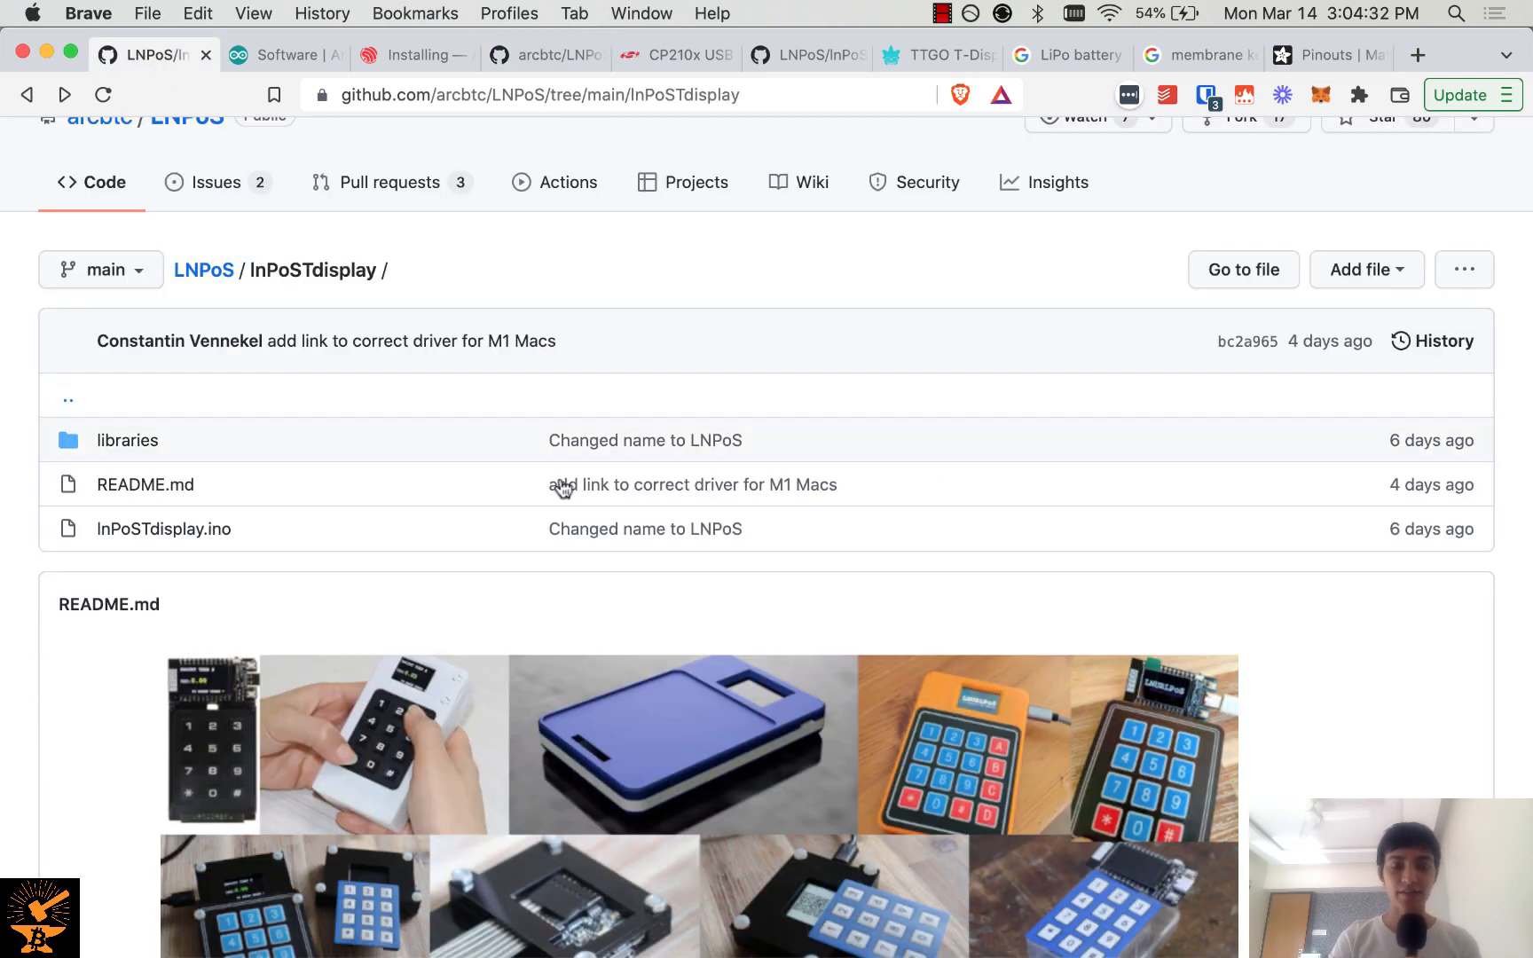
{"action": "scroll", "scroll_direction": "down", "scroll_amount": 3}
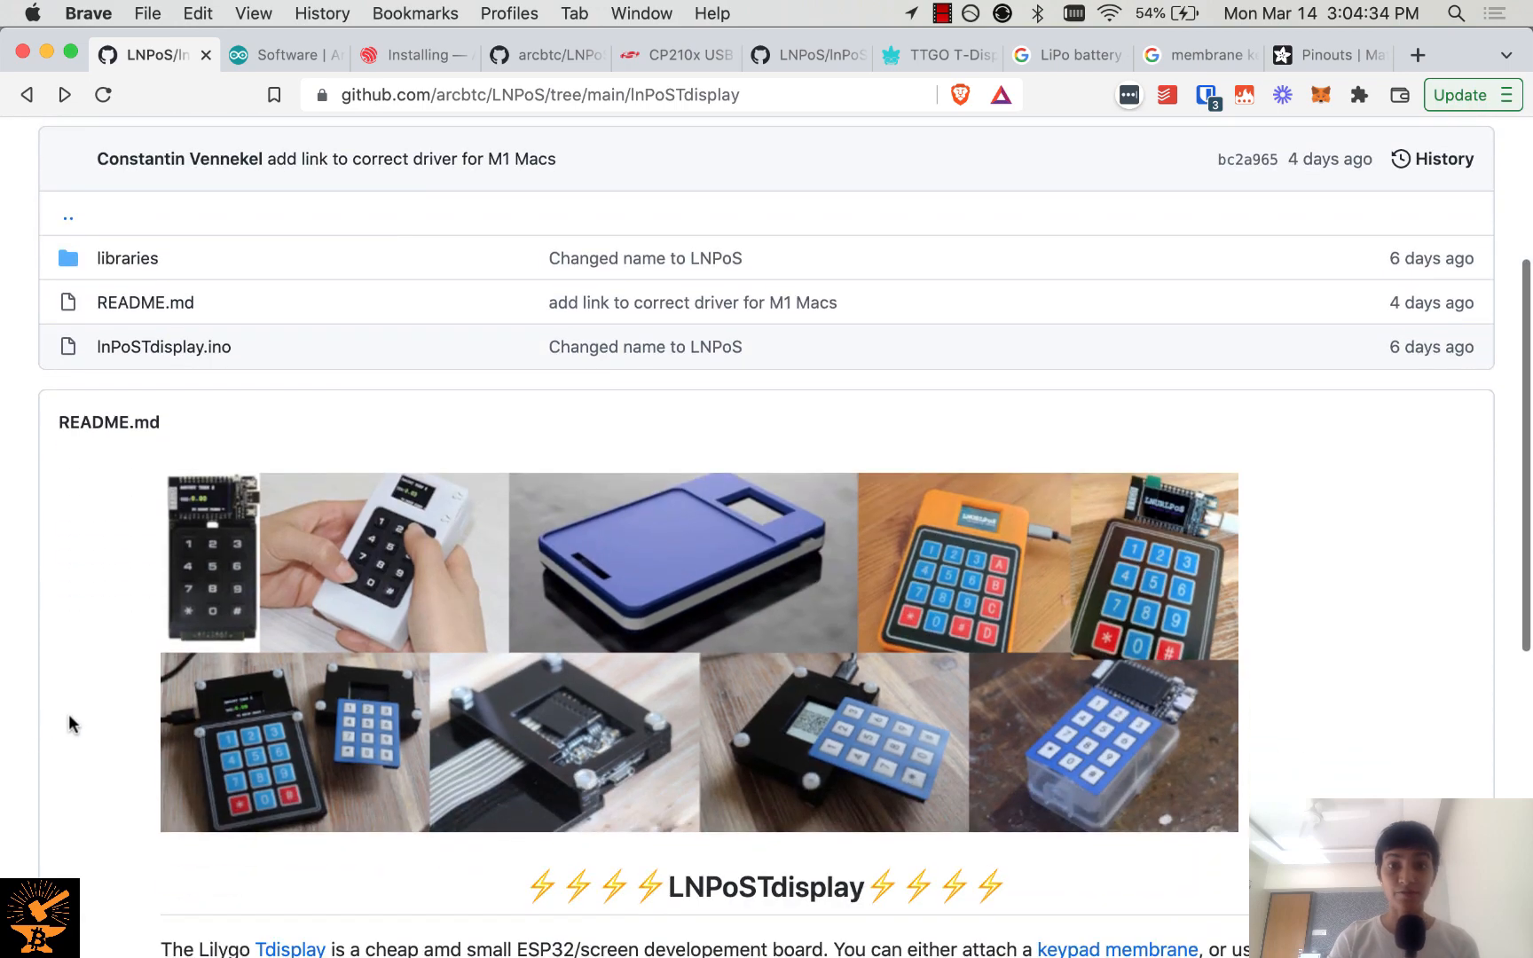
{"action": "scroll", "scroll_direction": "down", "scroll_amount": 3}
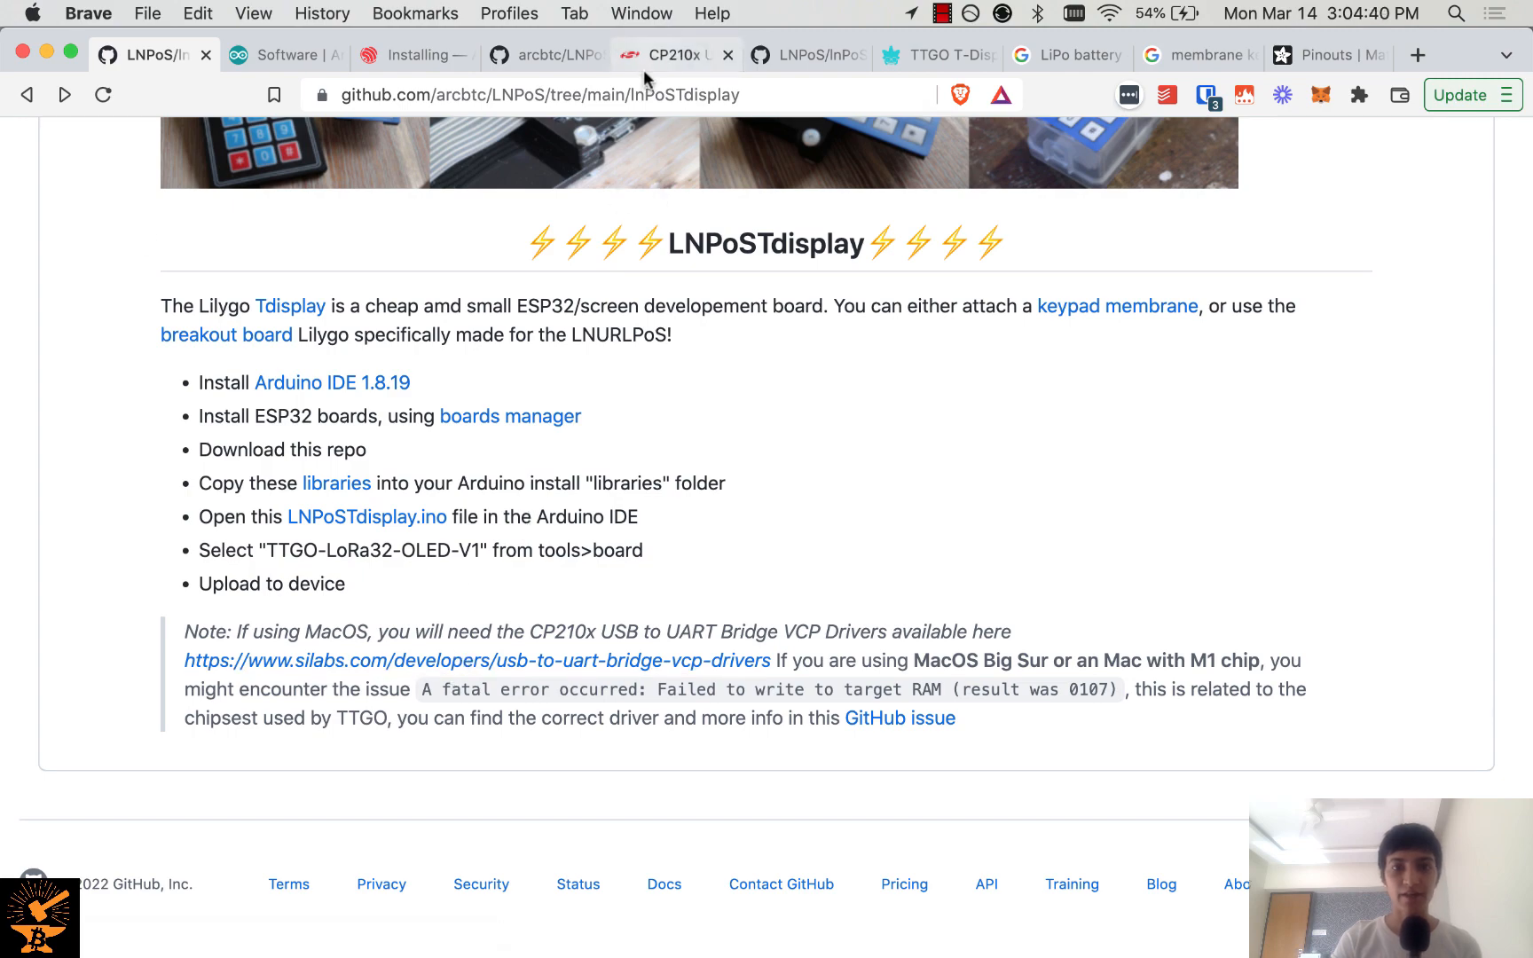
- Review the Silicon Labs CP210x VCP driver downloads, including the Mac OSX driver
{"action": "left_click", "coordinate": [477, 660]}
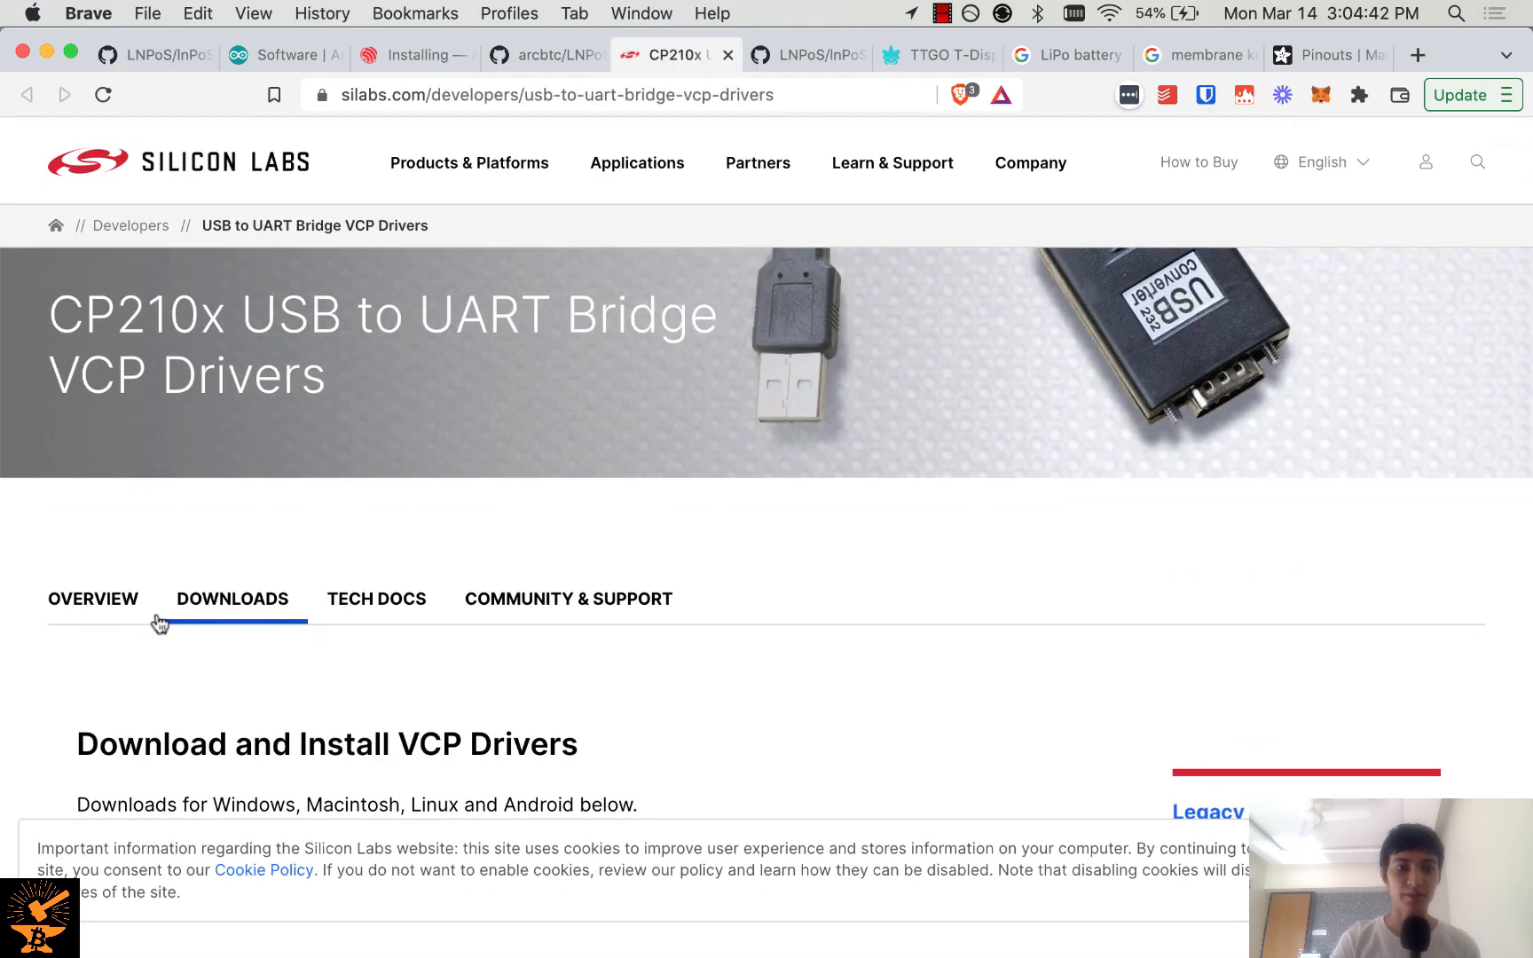
{"action": "scroll", "scroll_direction": "down", "scroll_amount": 3}
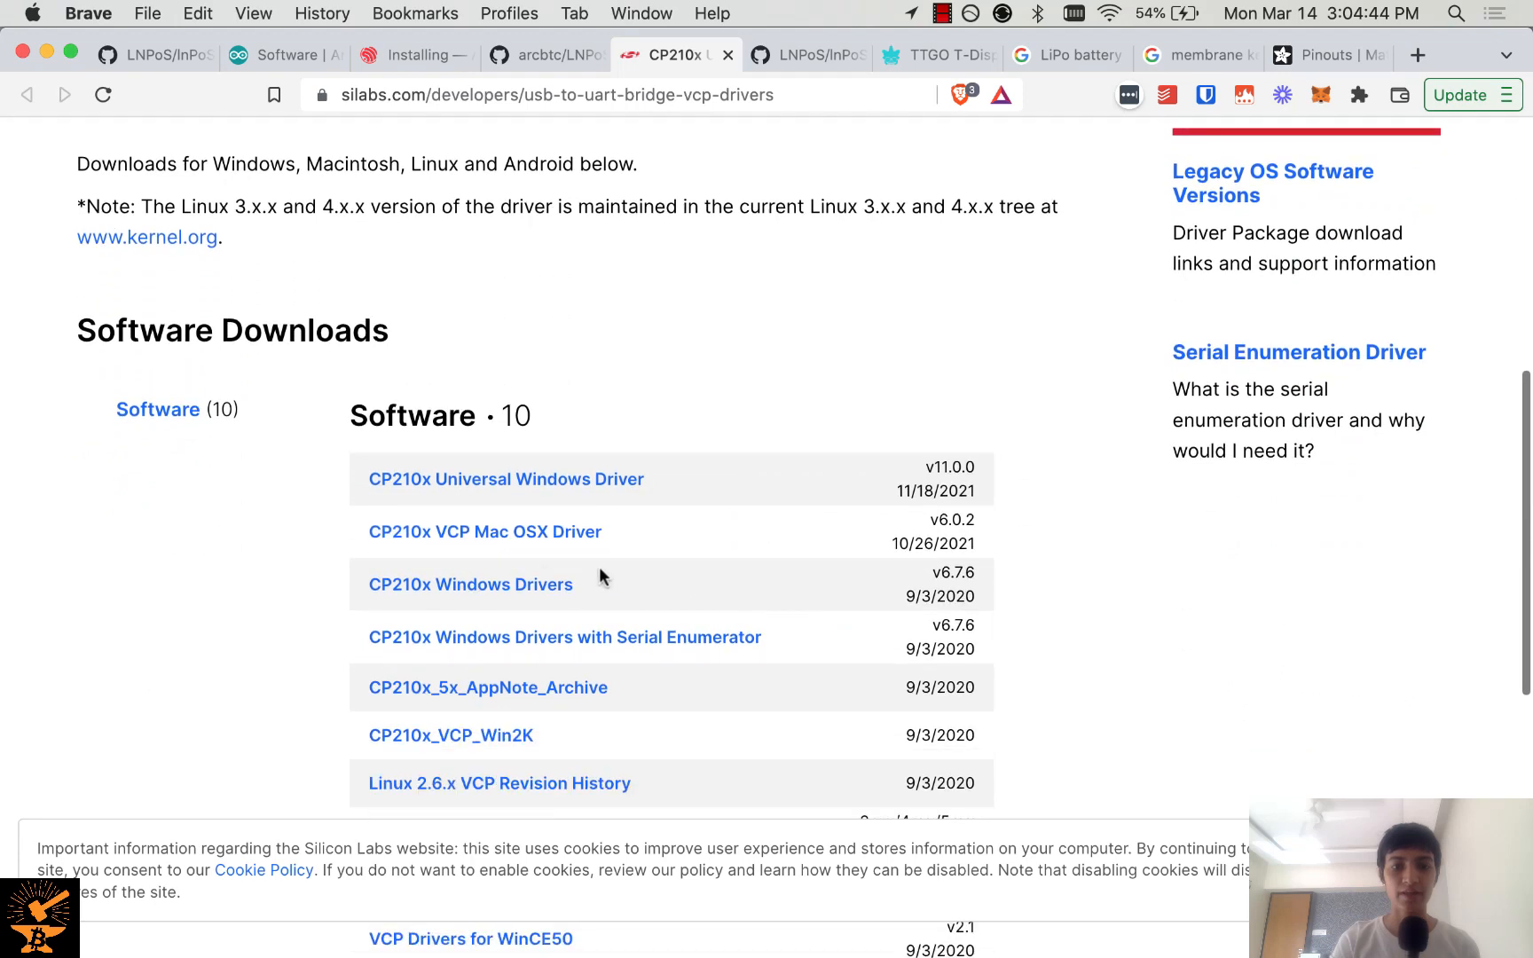
{"action": "mouse_move", "coordinate": [452, 546]}
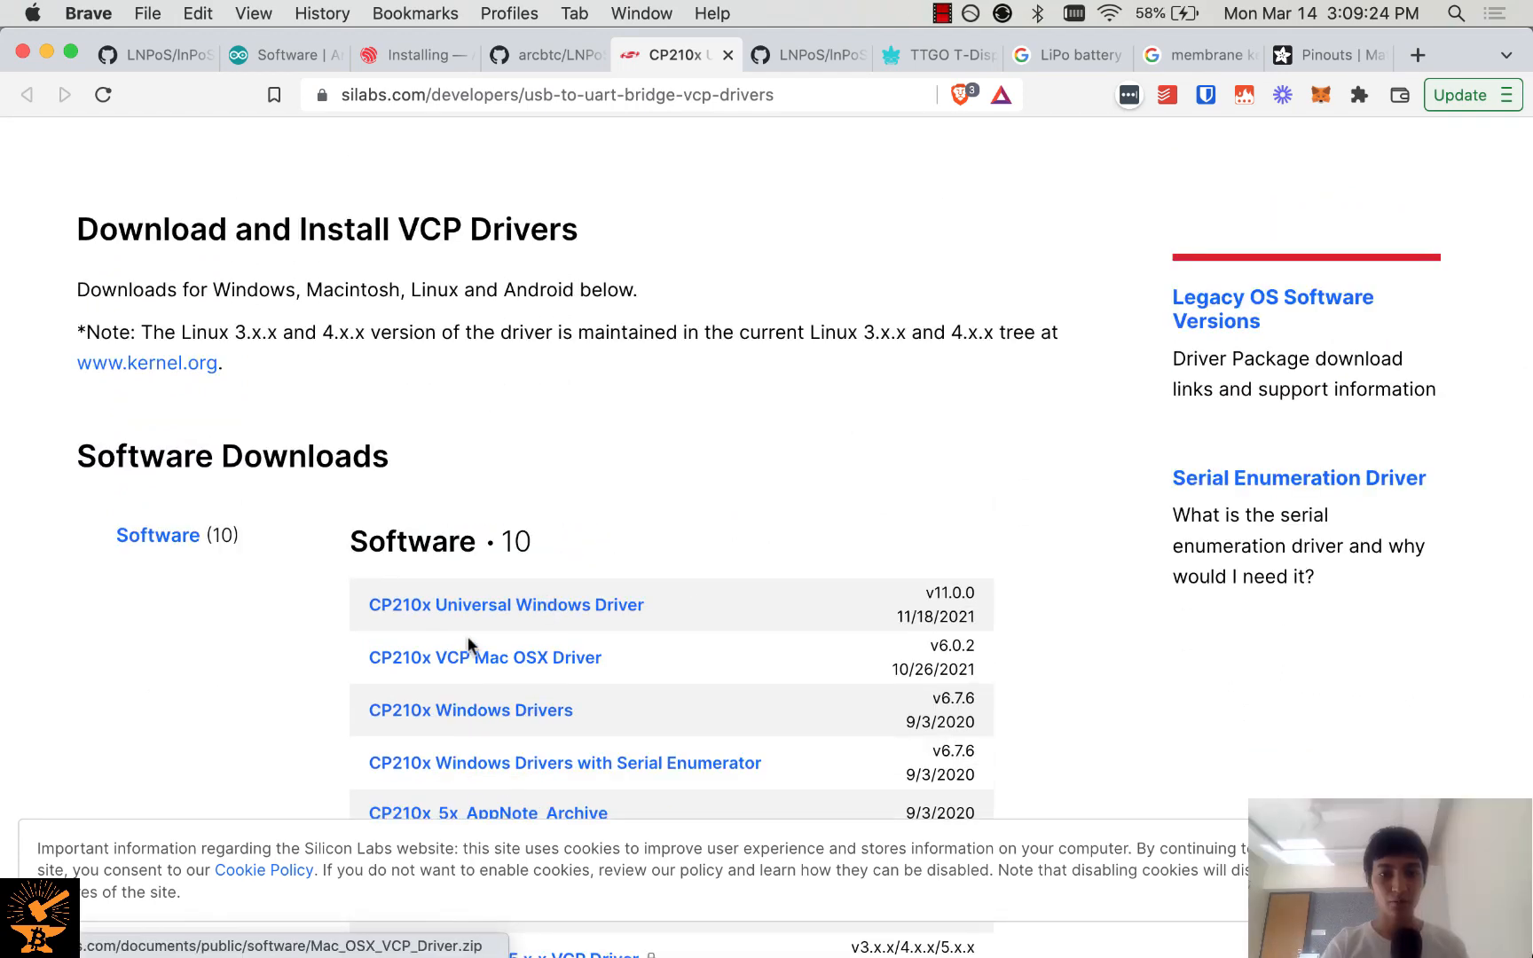
{"action": "scroll", "scroll_direction": "down", "scroll_amount": 3}
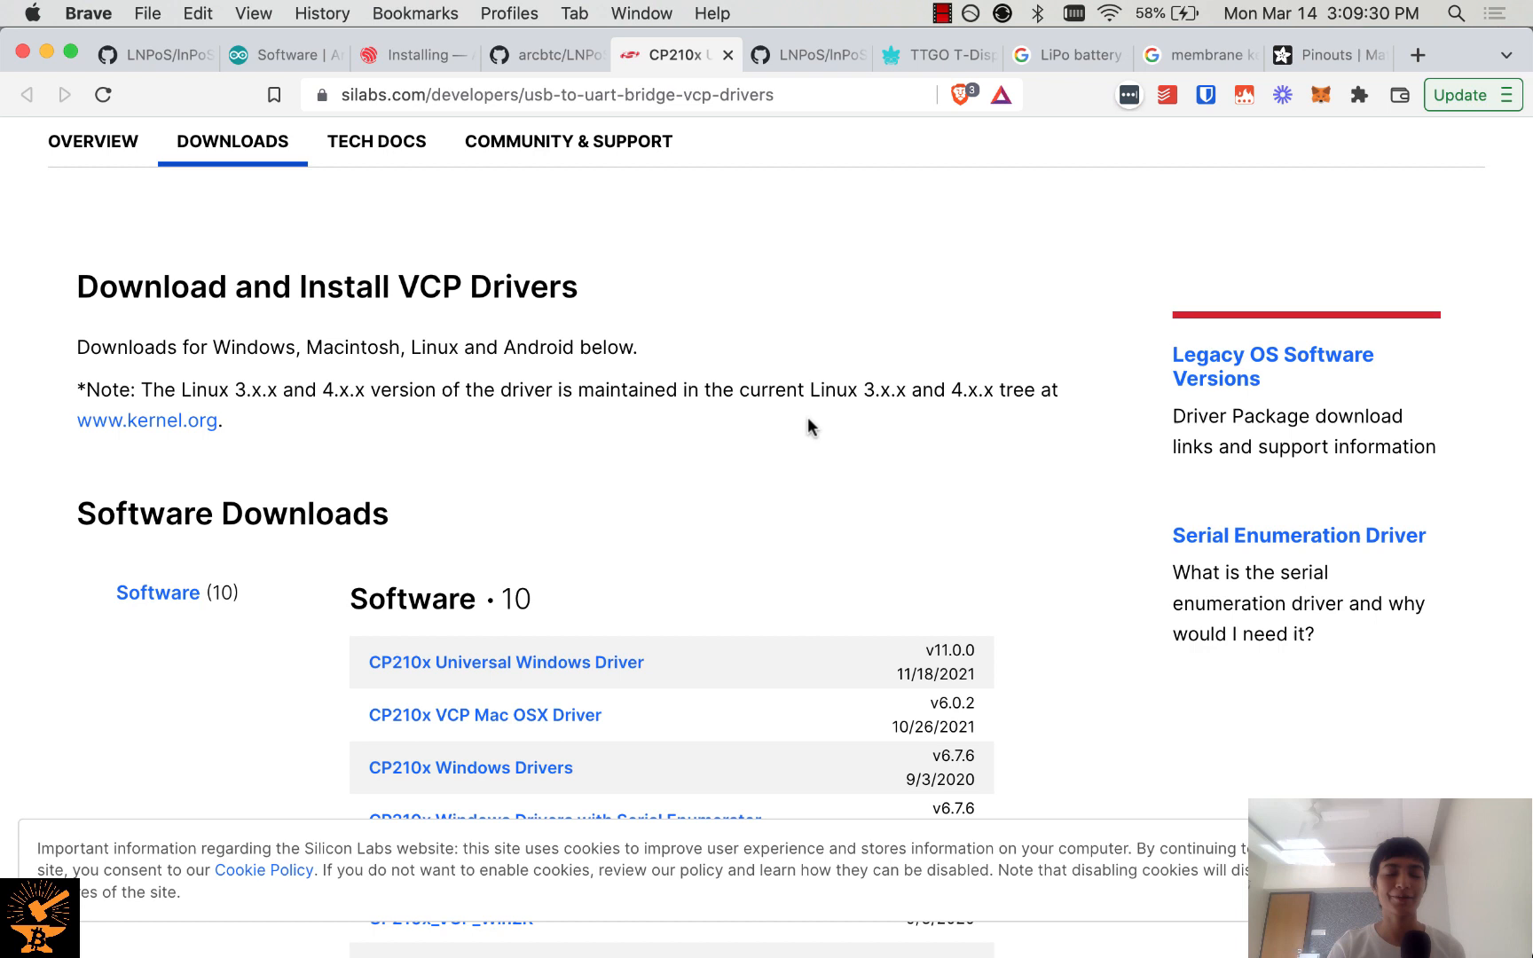
{"action": "mouse_move", "coordinate": [767, 338]}
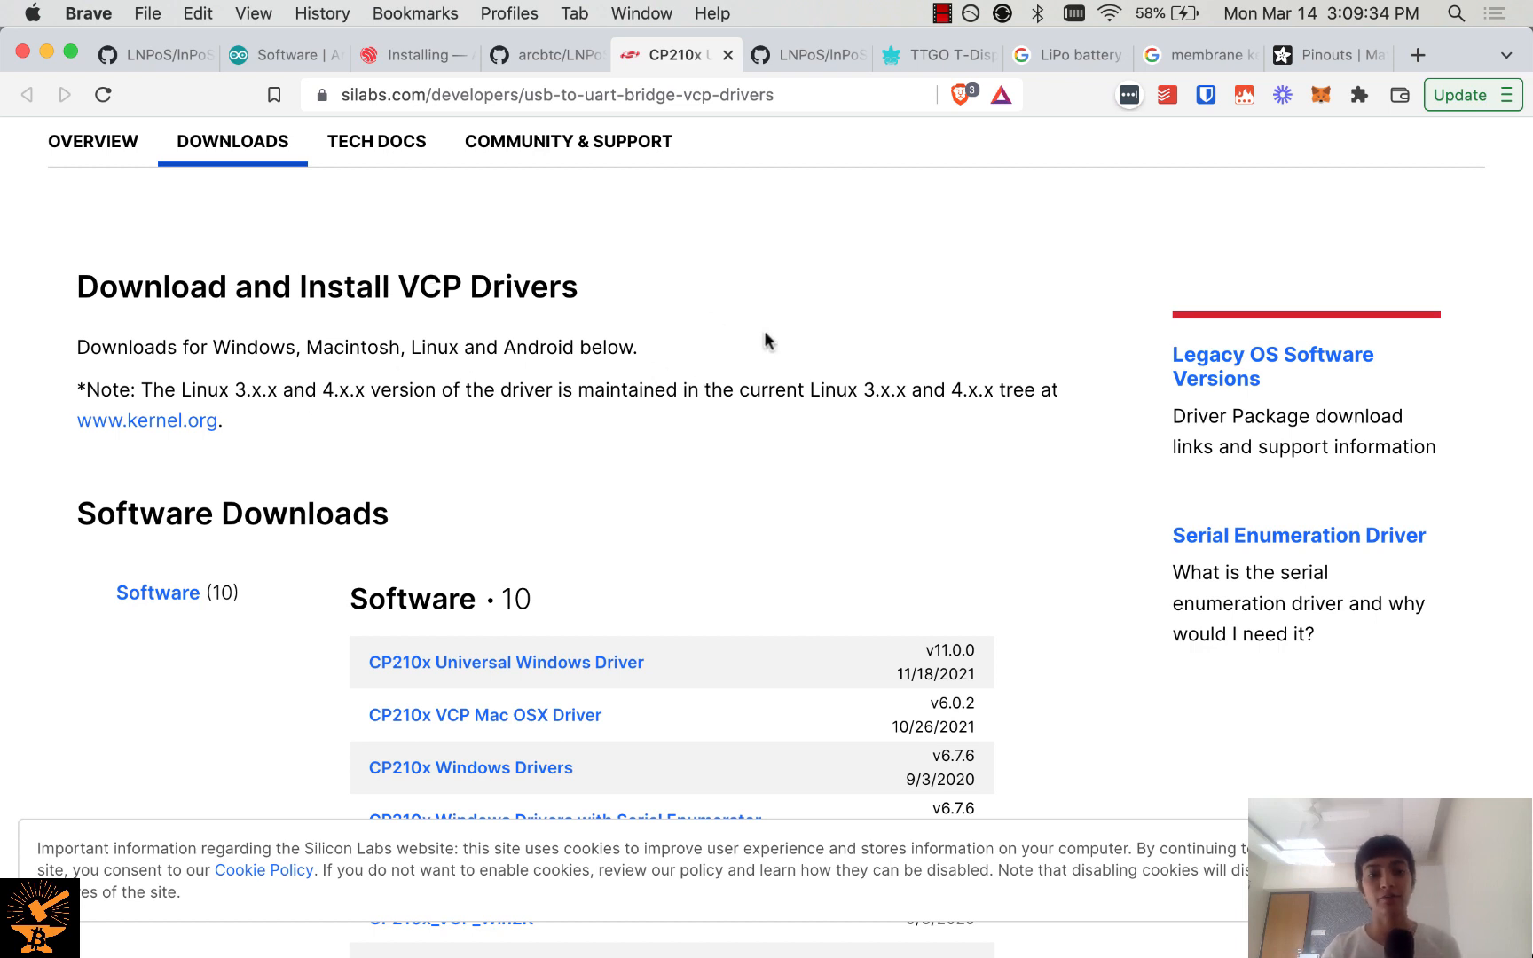
{"action": "left_click", "coordinate": [152, 55]}
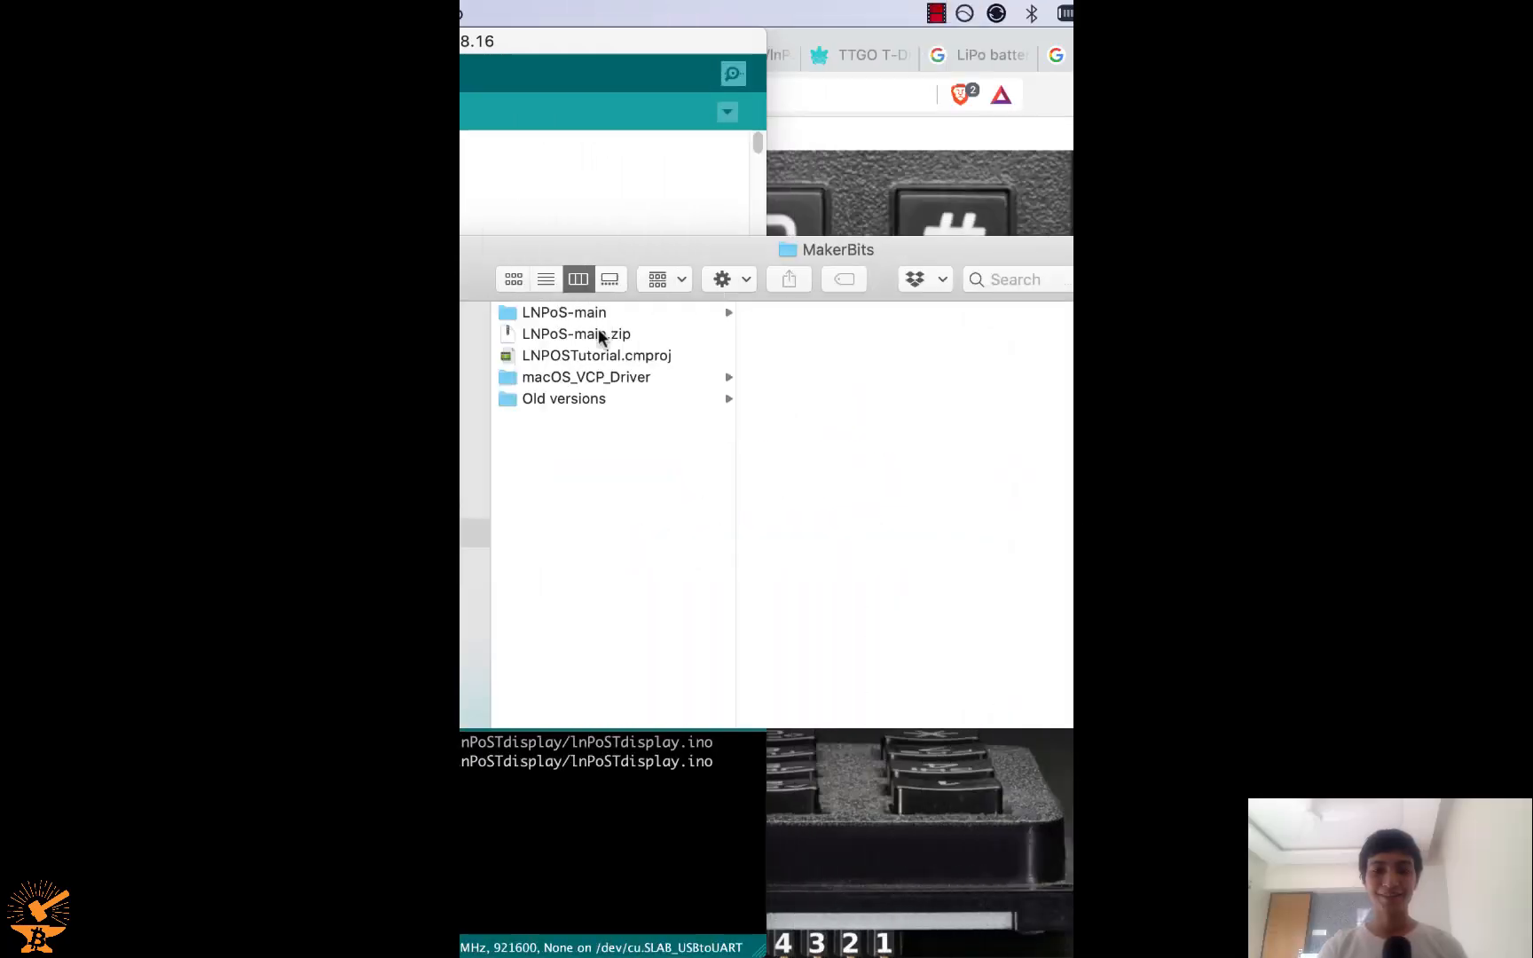
- Browse LNPoS-main > lnPoSTdisplay > libraries to see ArduinoJson, Keypad, TFT_eSPI and uBitcoin
{"action": "left_click", "coordinate": [576, 333]}
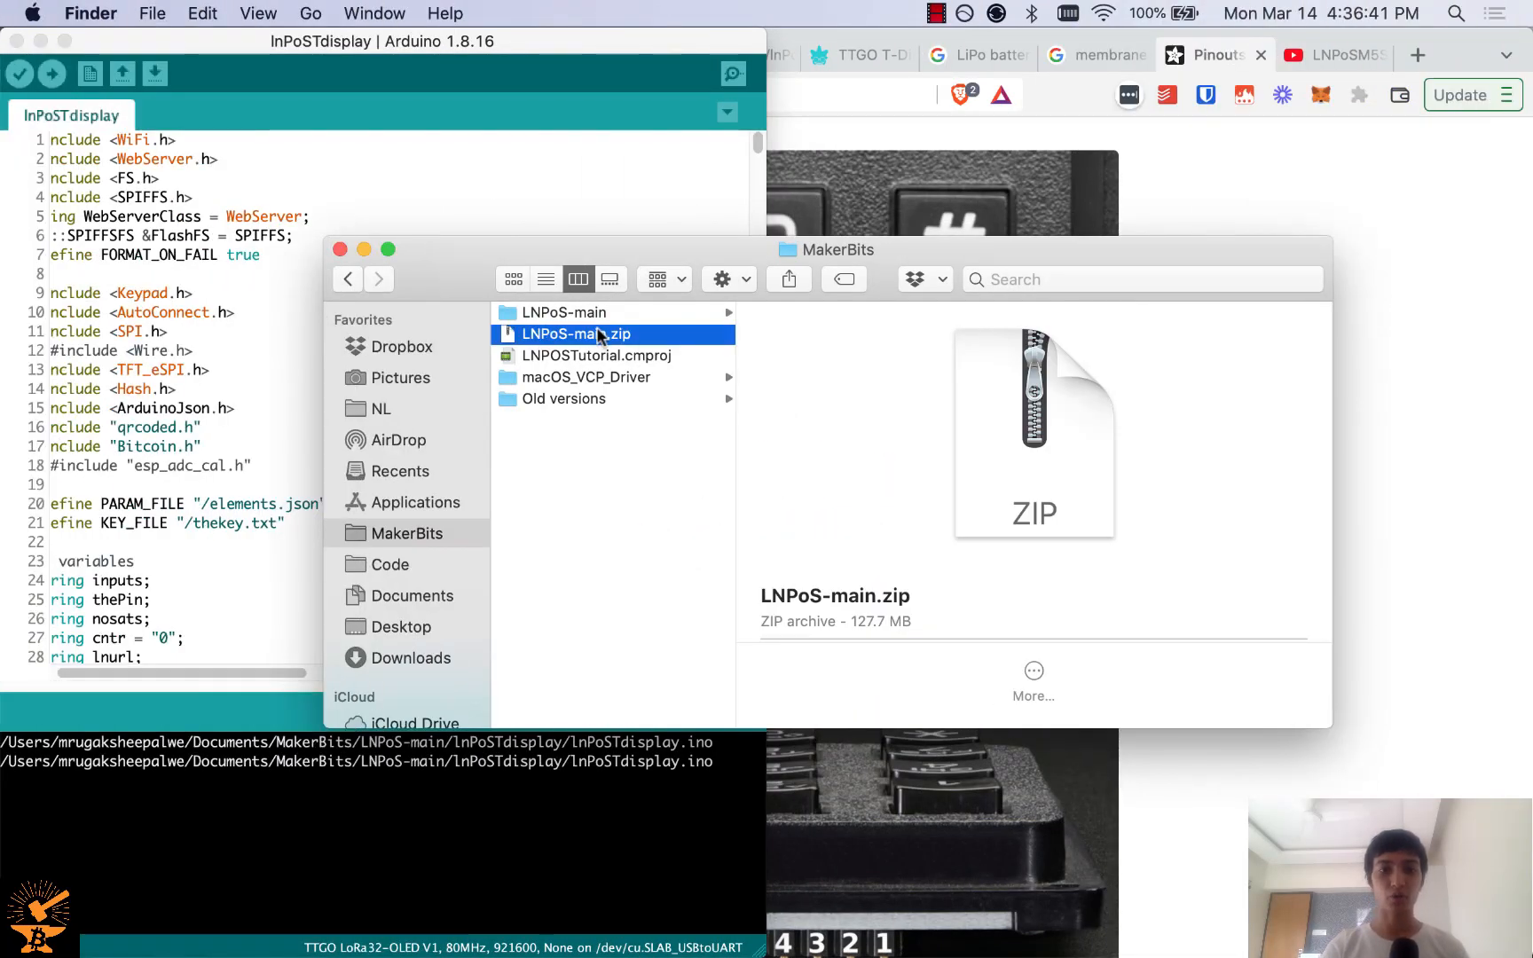
{"action": "left_click", "coordinate": [563, 312]}
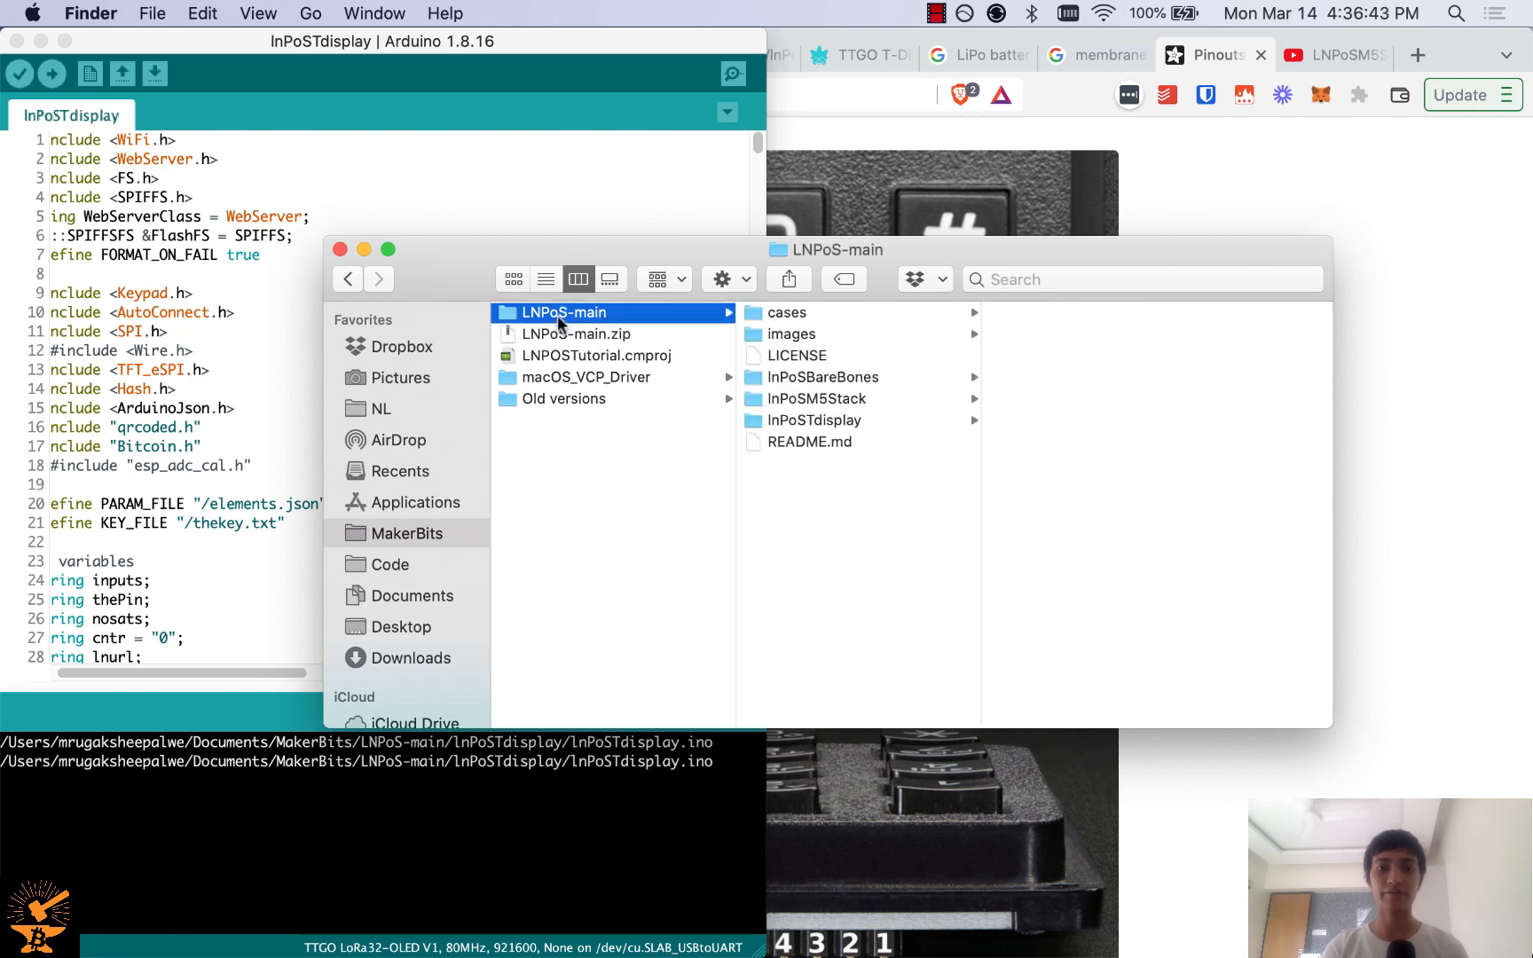
{"action": "mouse_move", "coordinate": [831, 437]}
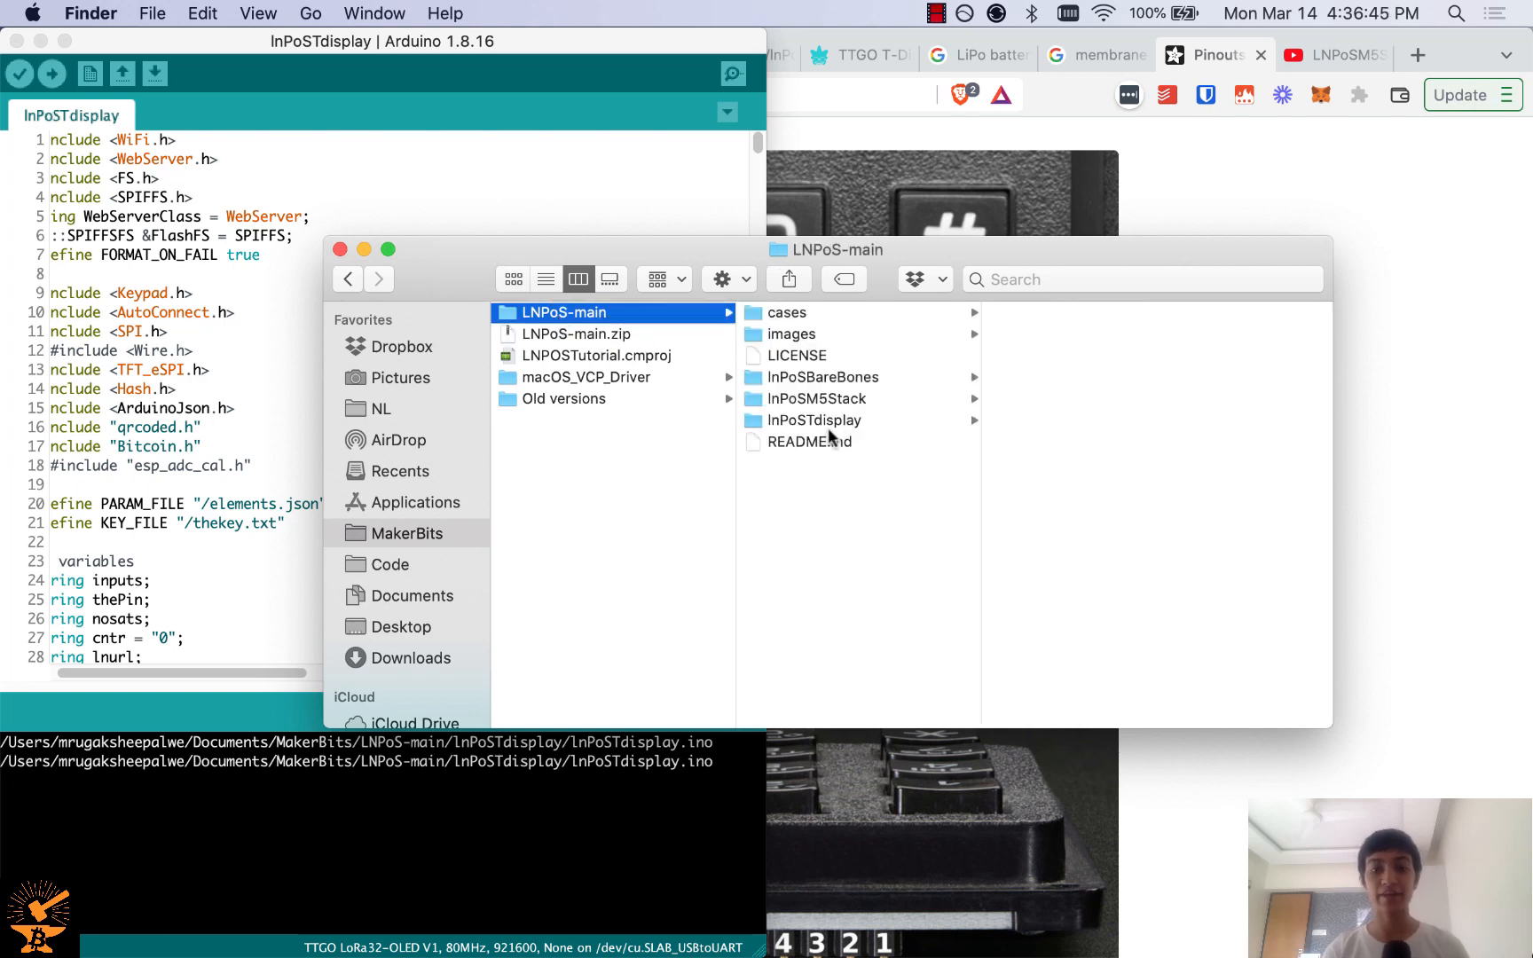
{"action": "left_click", "coordinate": [814, 419]}
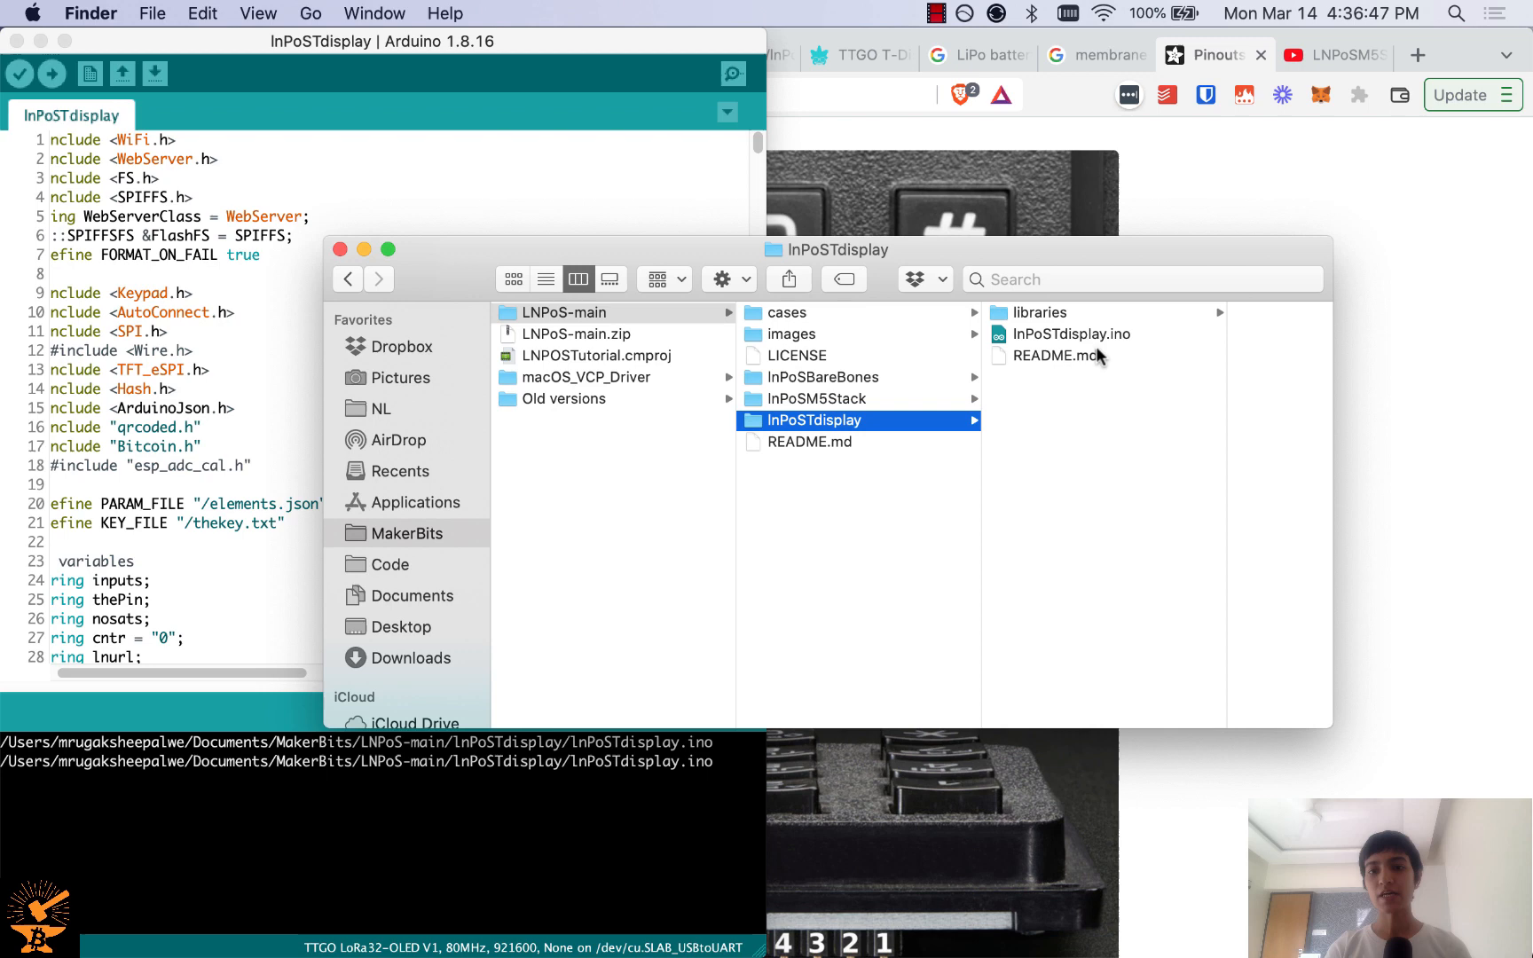
{"action": "left_click", "coordinate": [1074, 333]}
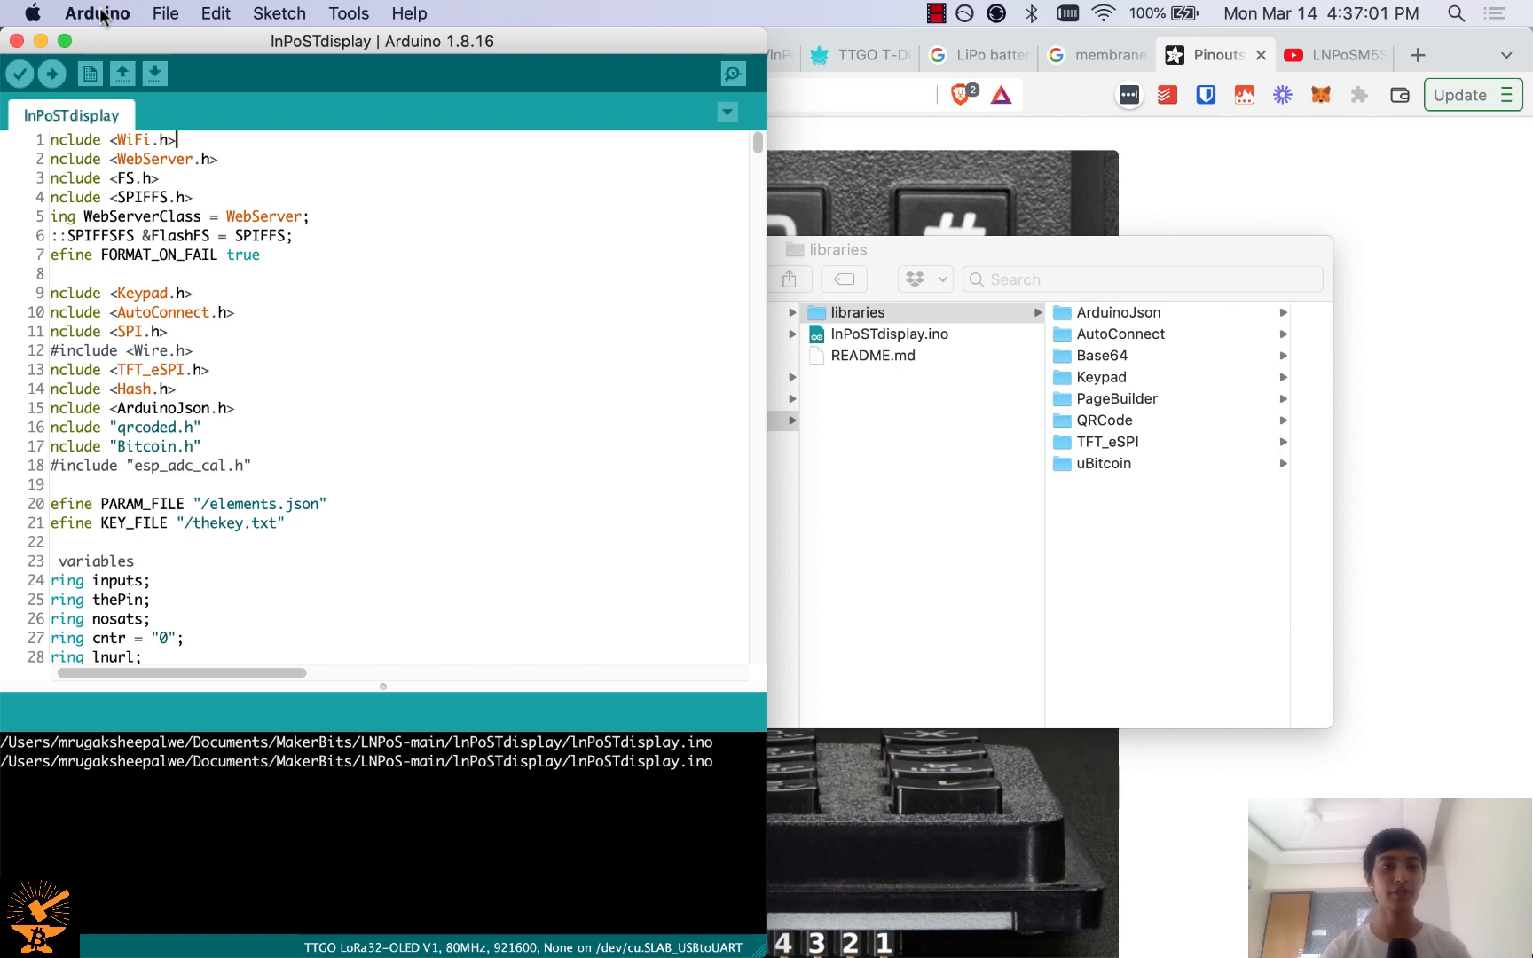
{"action": "mouse_move", "coordinate": [122, 74]}
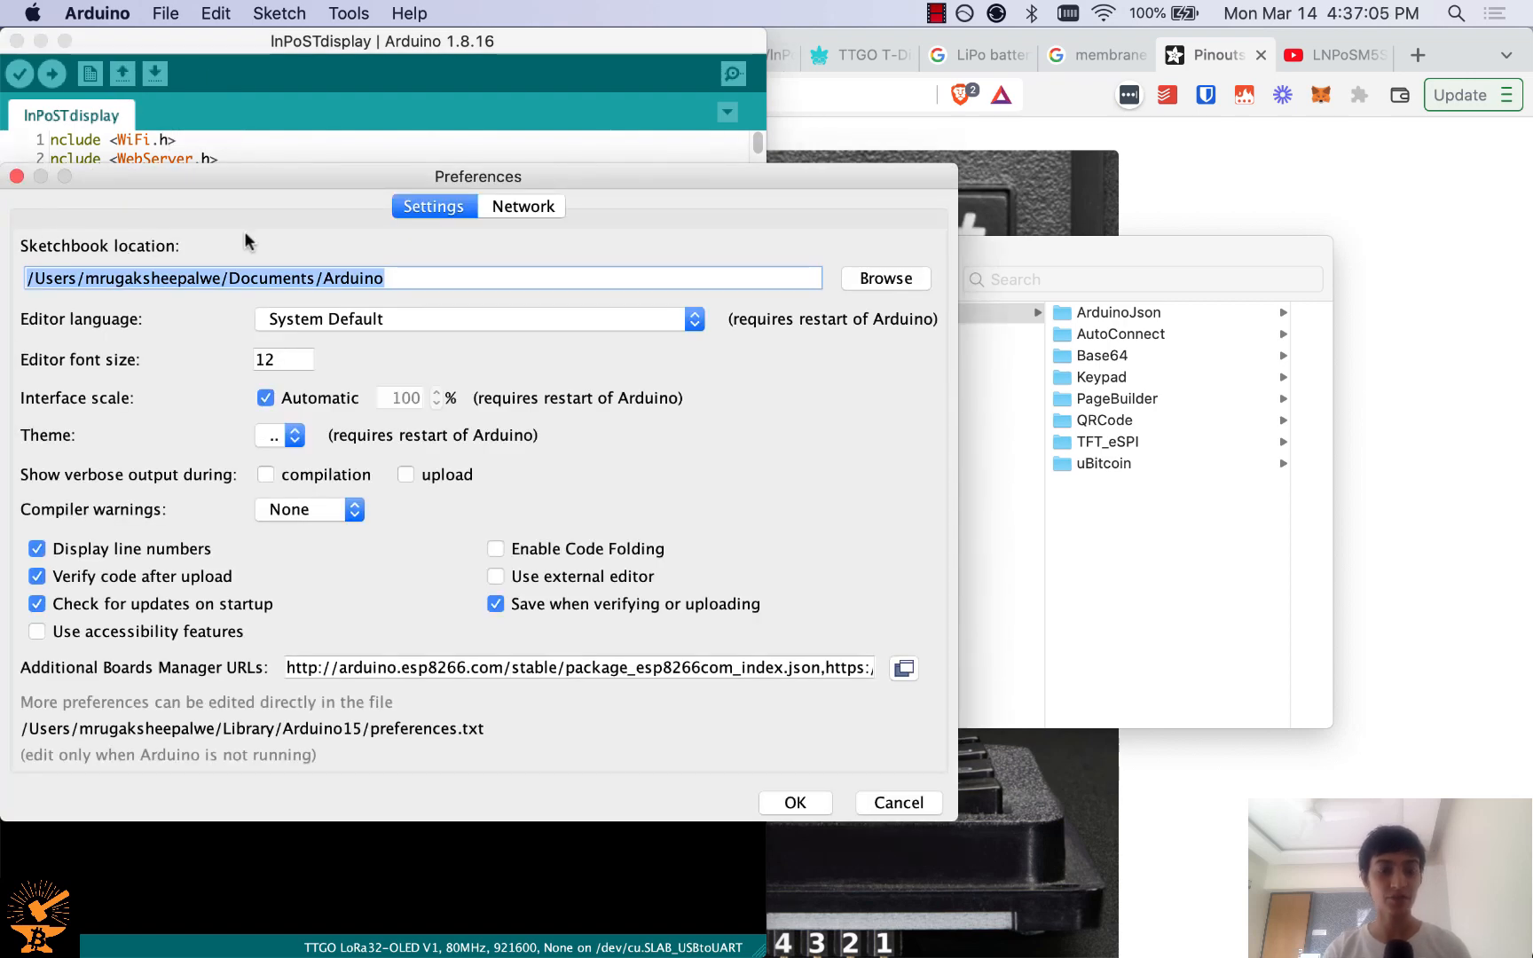
{"action": "mouse_move", "coordinate": [712, 265]}
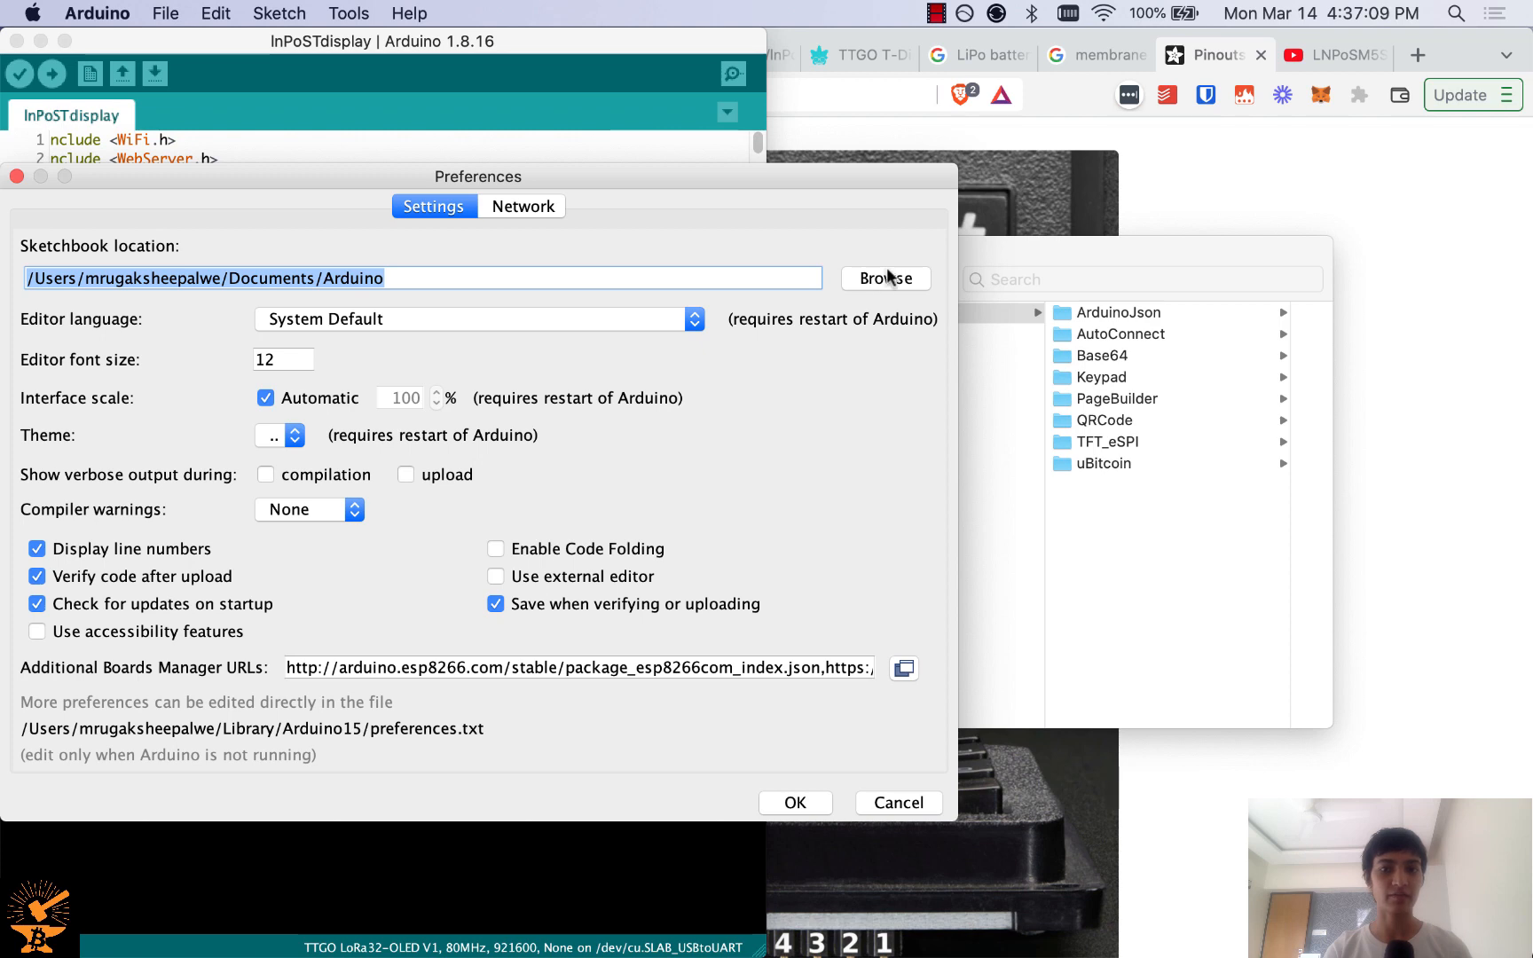
{"action": "mouse_move", "coordinate": [465, 302]}
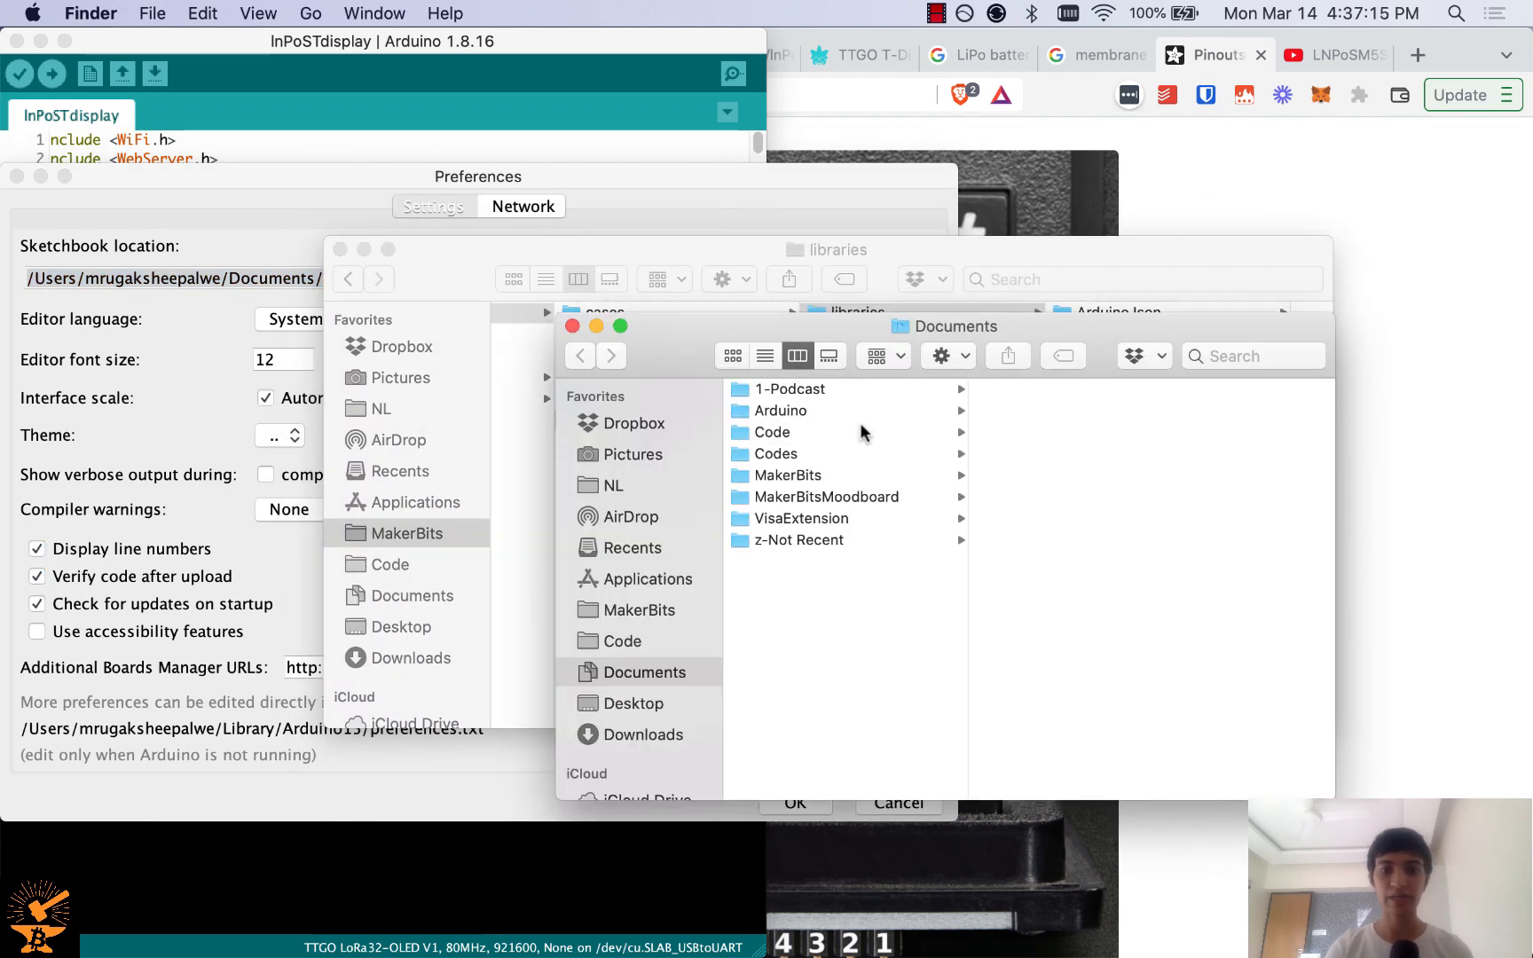
- Open the Documents/Arduino sketchbook folder to check its libraries
{"action": "left_click", "coordinate": [778, 410]}
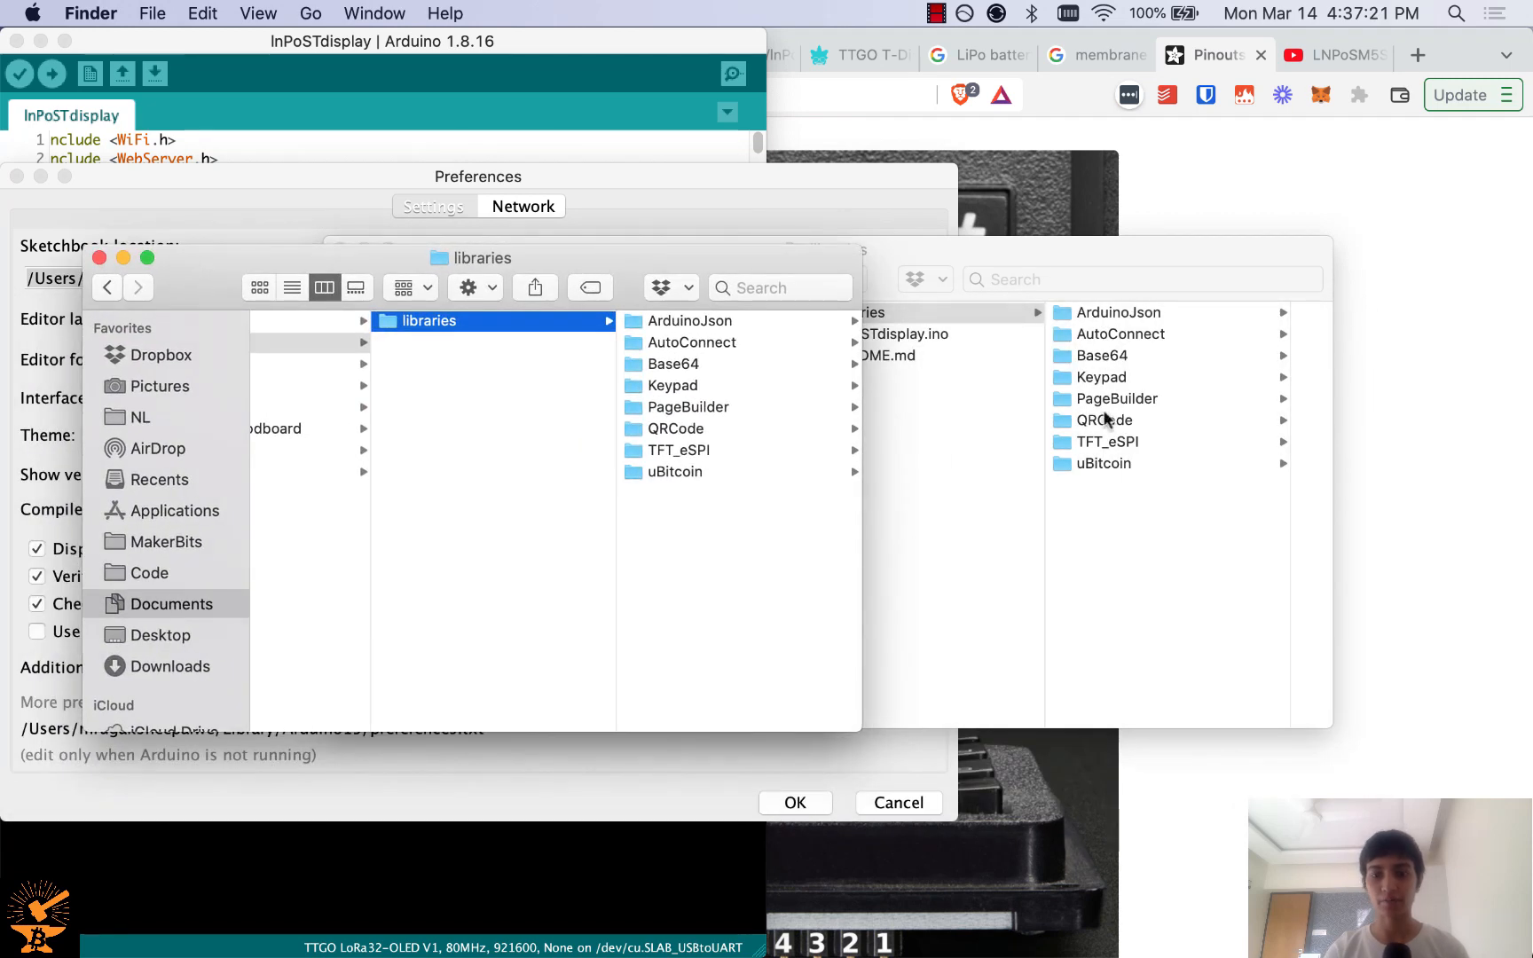
{"action": "mouse_move", "coordinate": [689, 448]}
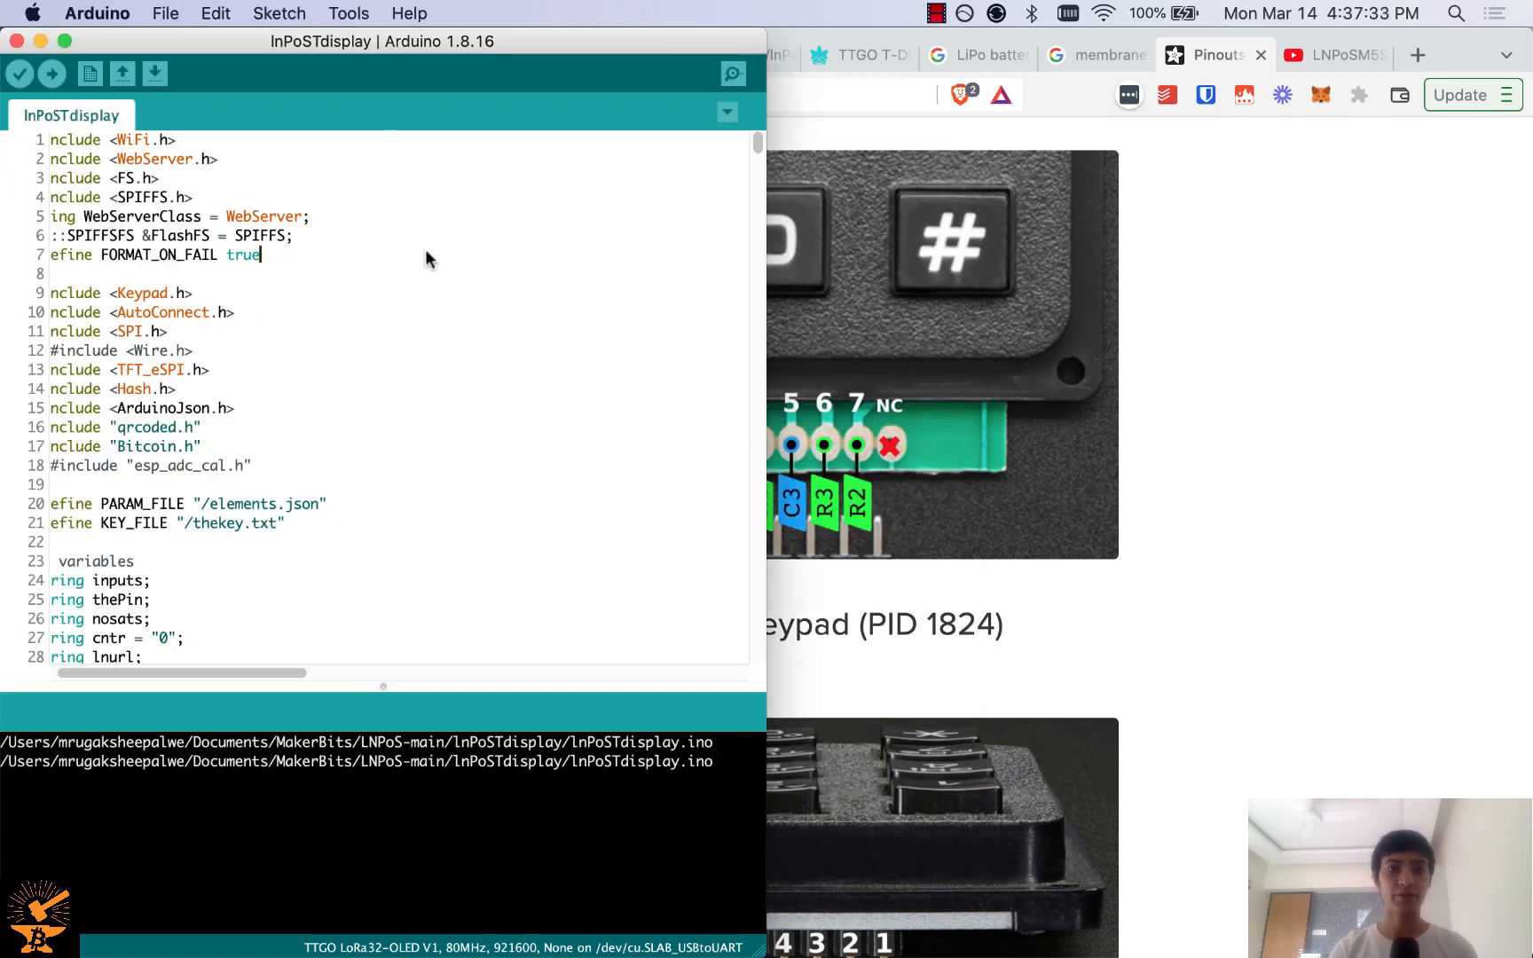
- Select /dev/cu.SLAB_USBtoUART as the upload port for the TTGO board
{"action": "left_click", "coordinate": [346, 12]}
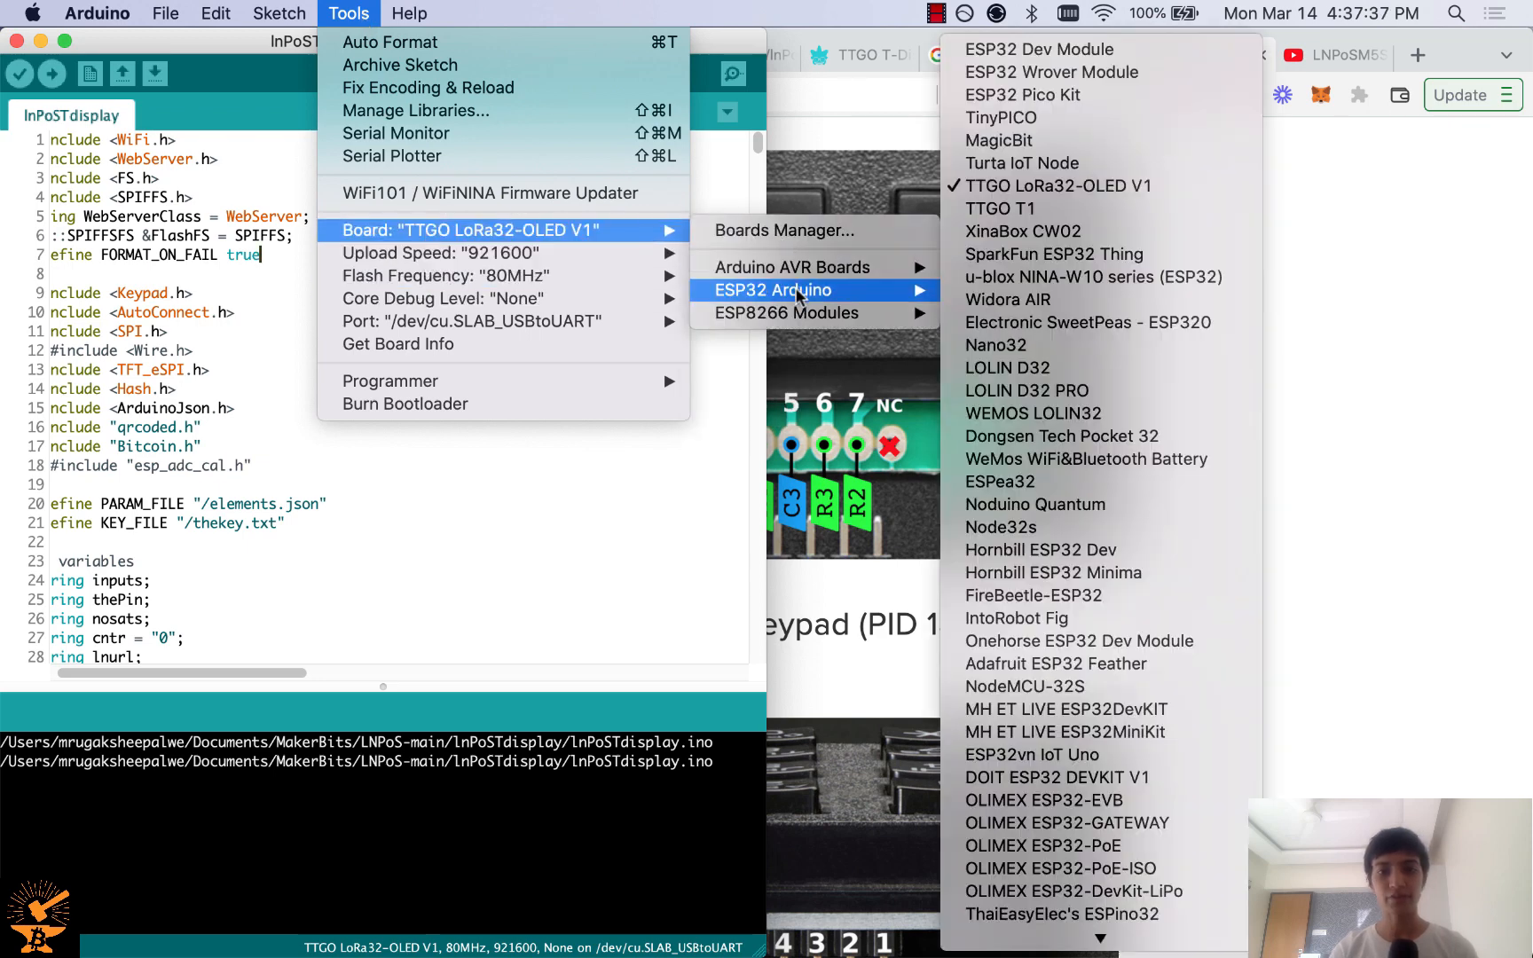
{"action": "mouse_move", "coordinate": [1022, 209]}
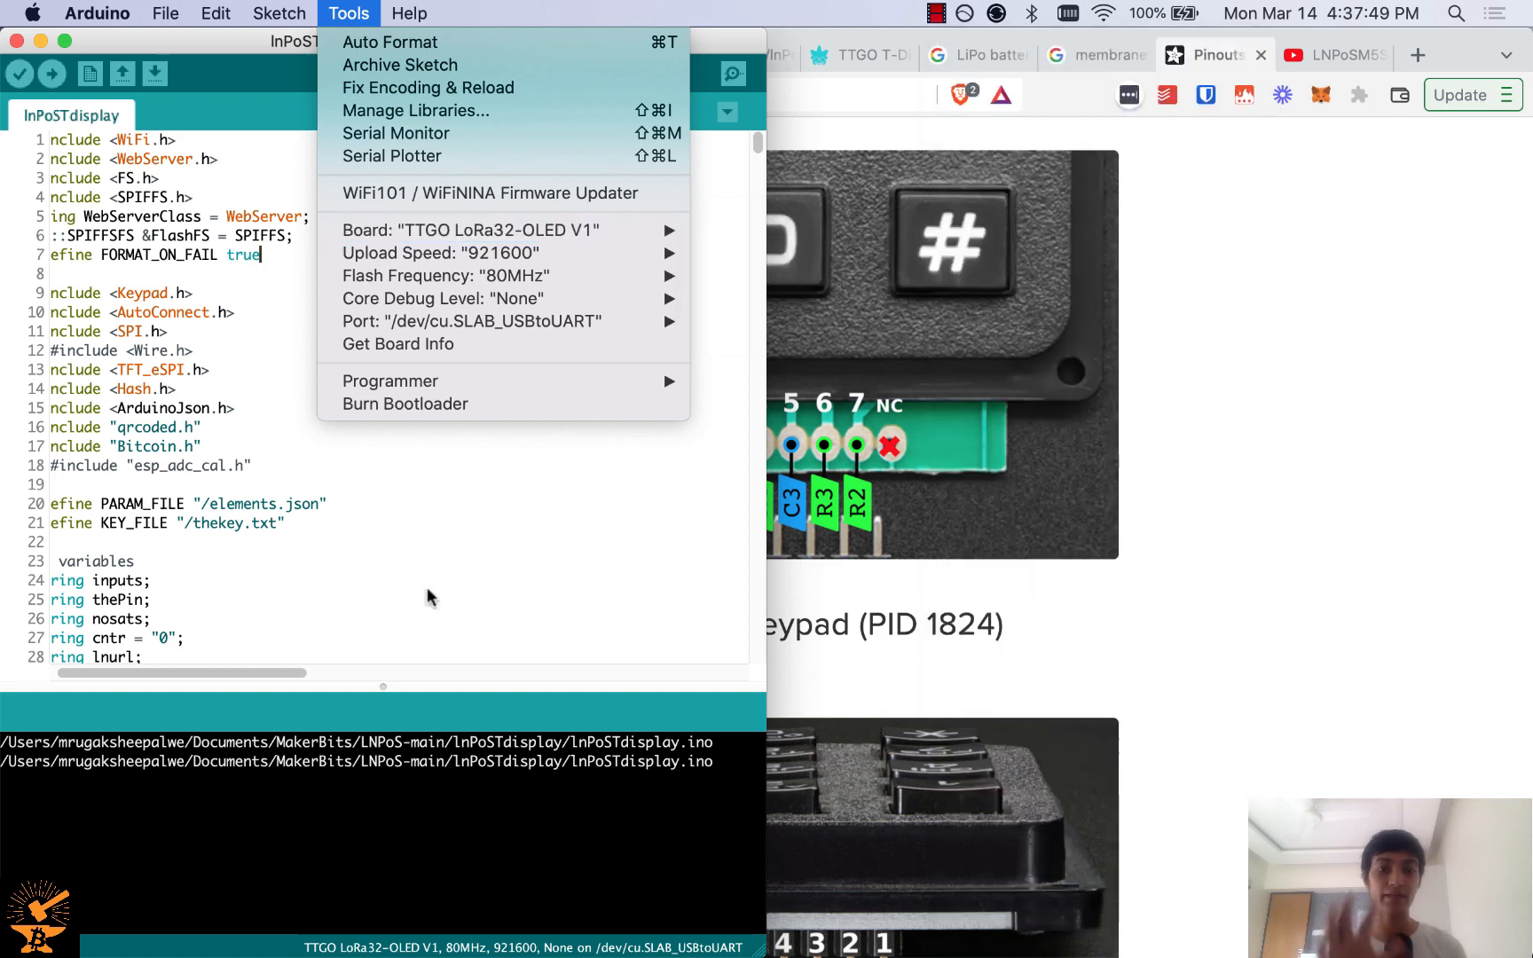
{"action": "left_click", "coordinate": [428, 590]}
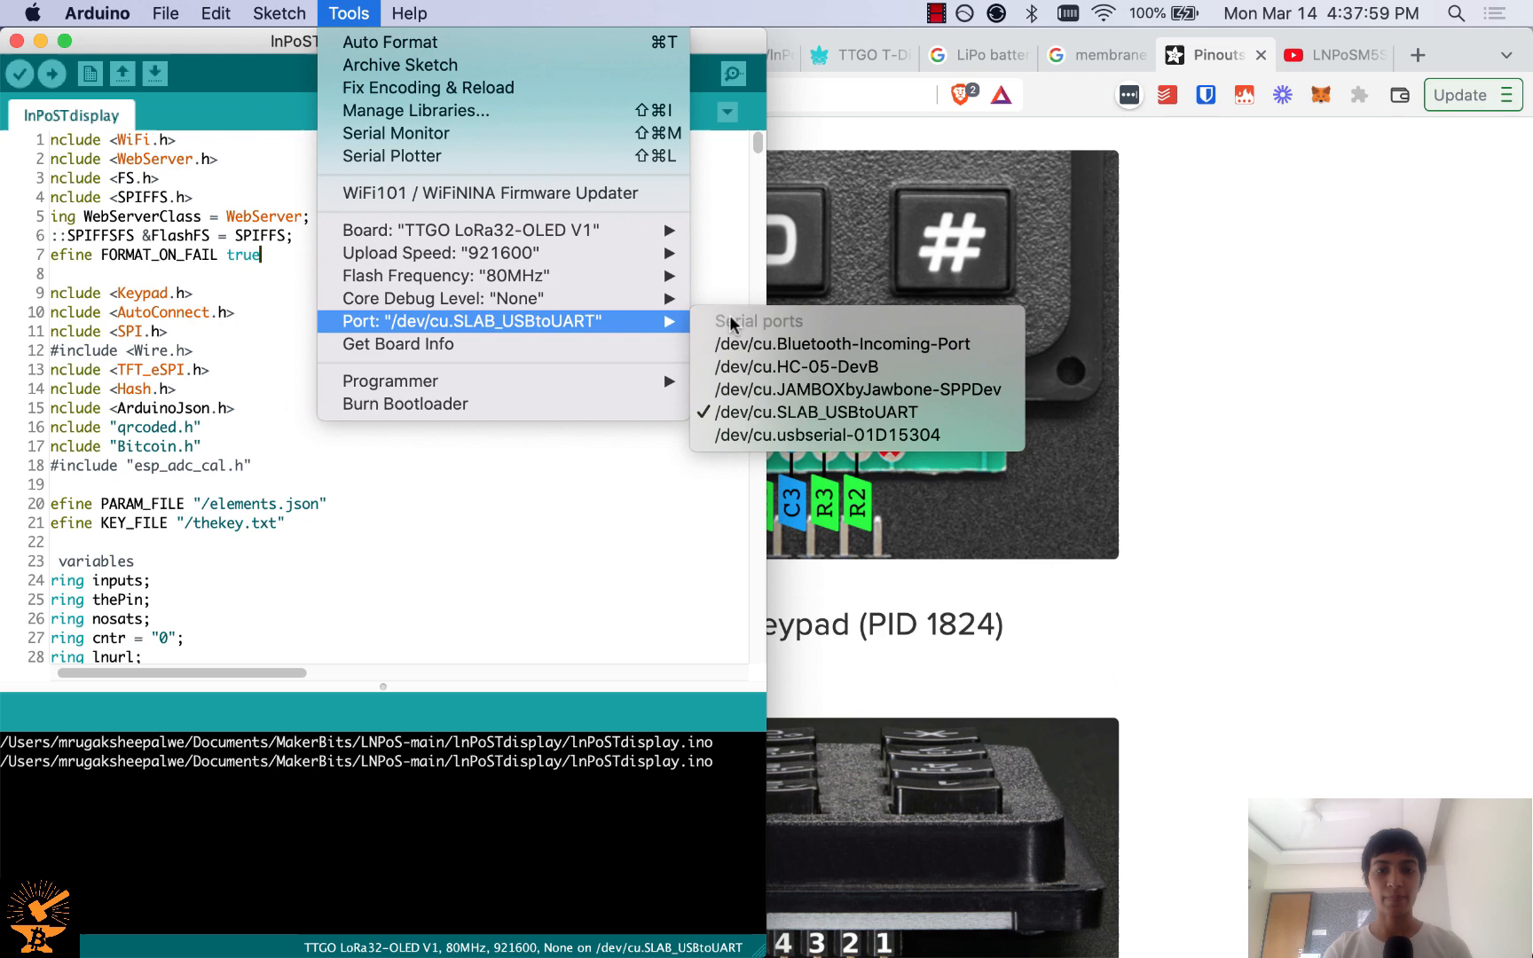
{"action": "mouse_move", "coordinate": [396, 344]}
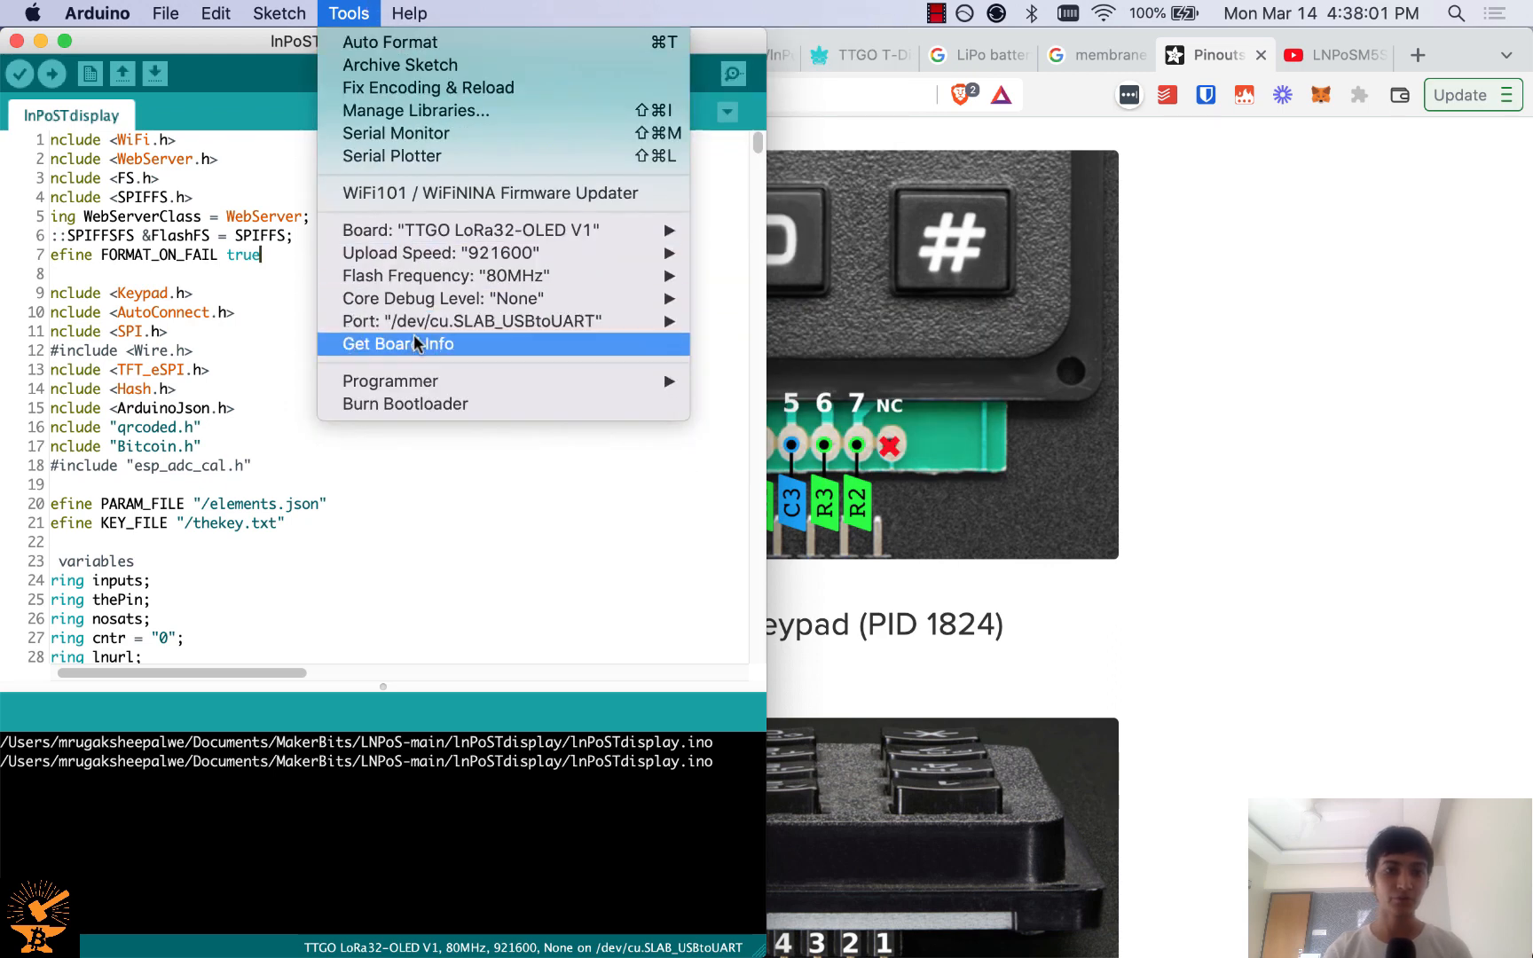
{"action": "mouse_move", "coordinate": [472, 320]}
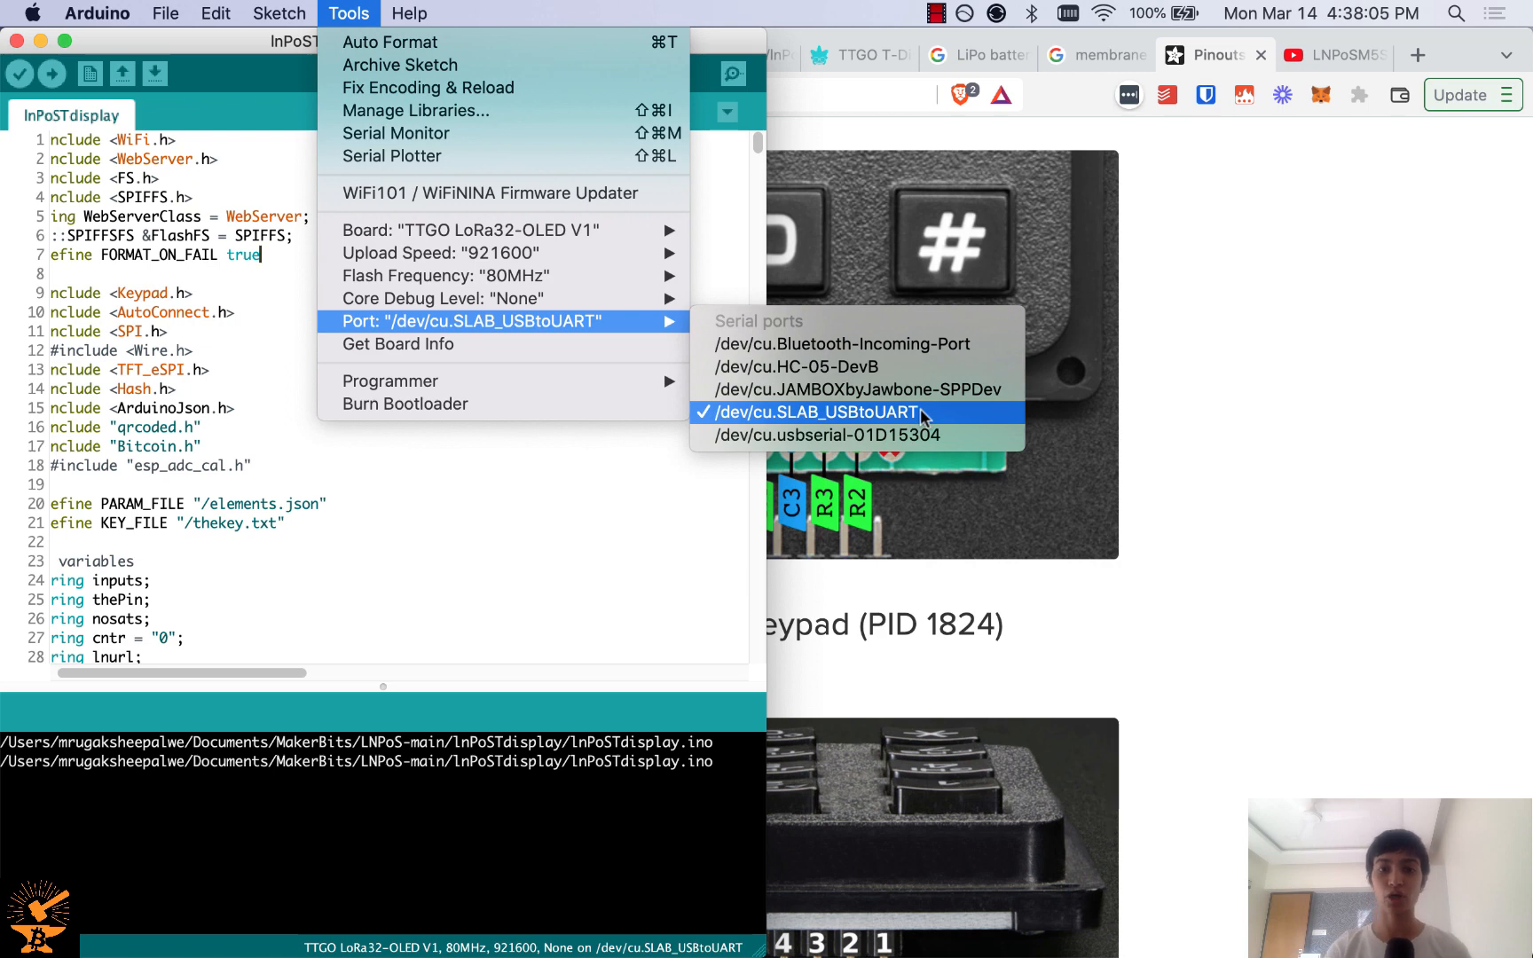
{"action": "mouse_move", "coordinate": [865, 425]}
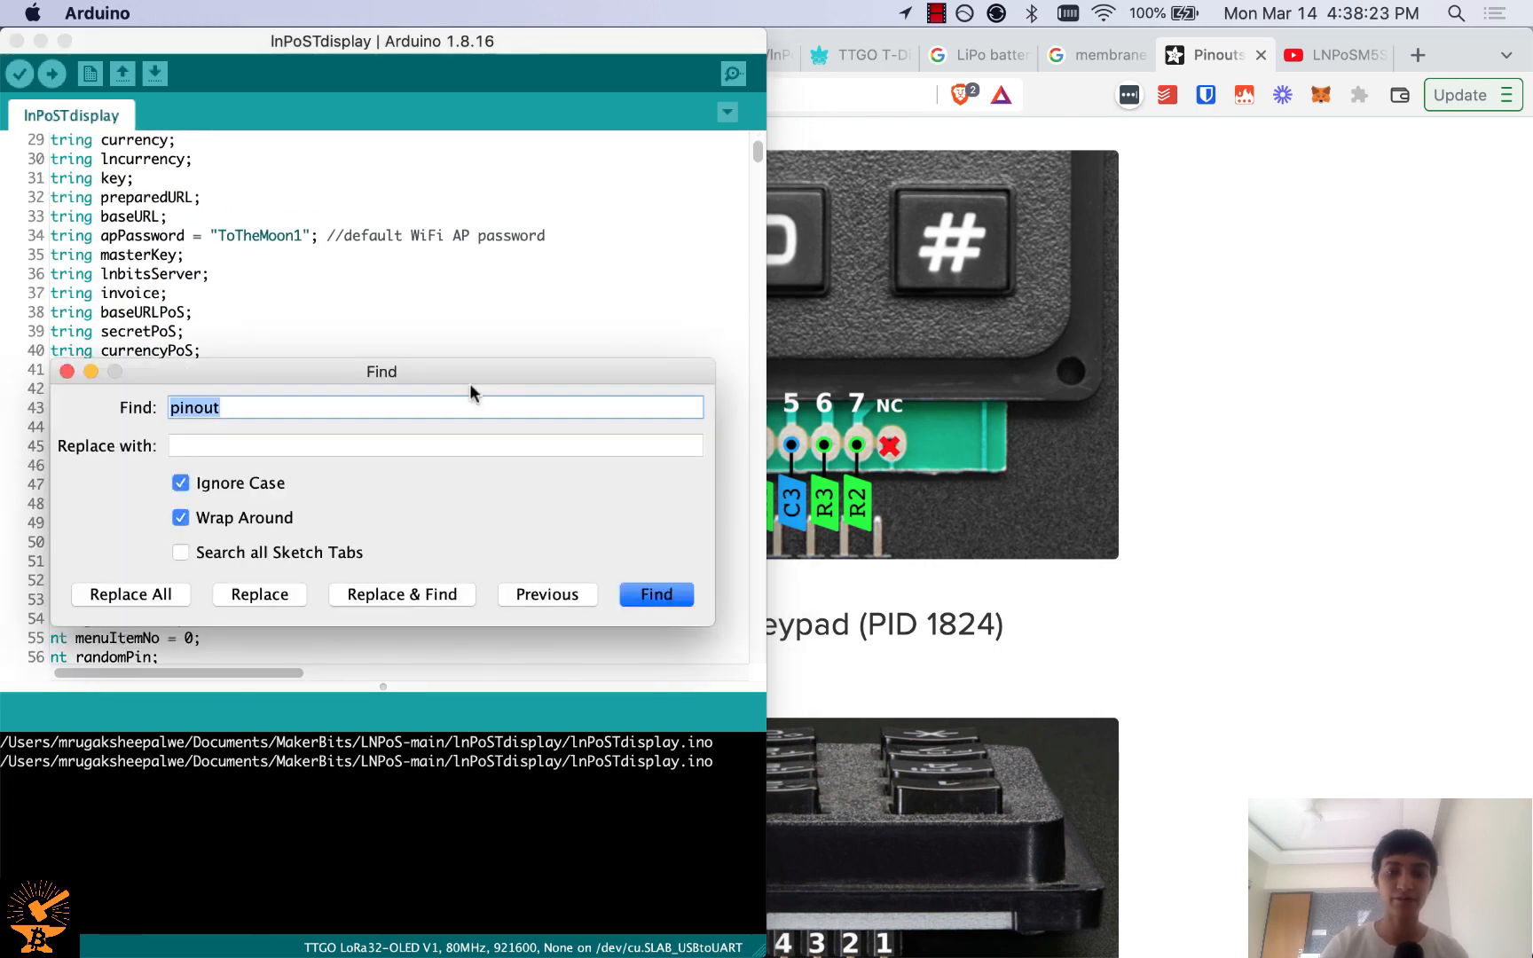
- Find the keypad 'pinout' row and column lines, then upload the sketch to the board
{"action": "left_click", "coordinate": [654, 594]}
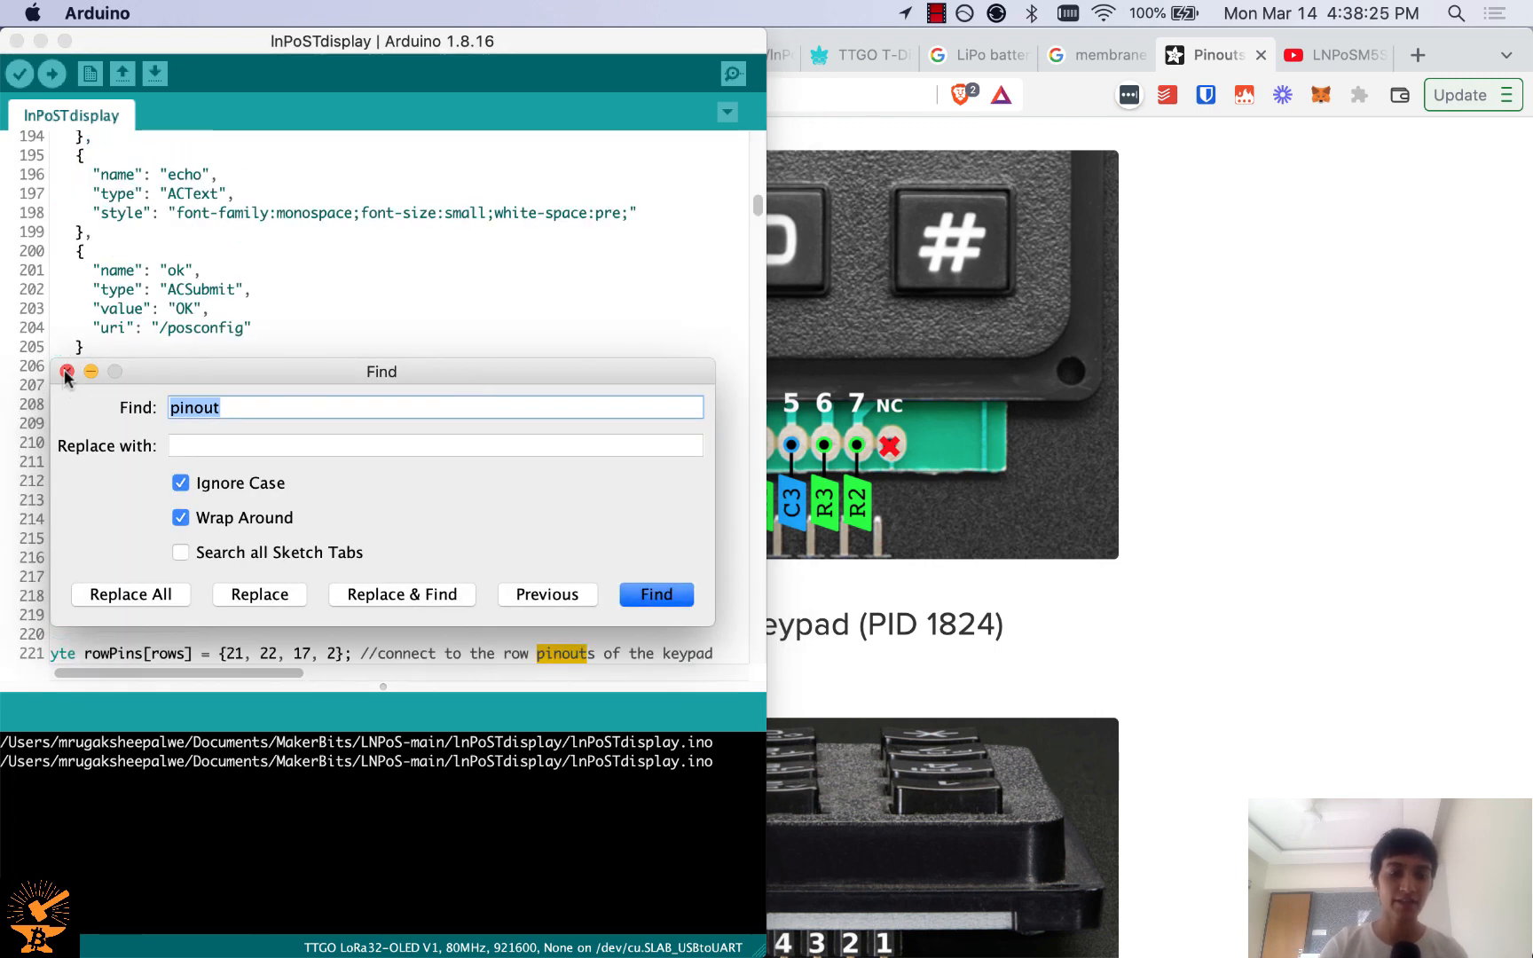
{"action": "left_click", "coordinate": [67, 372]}
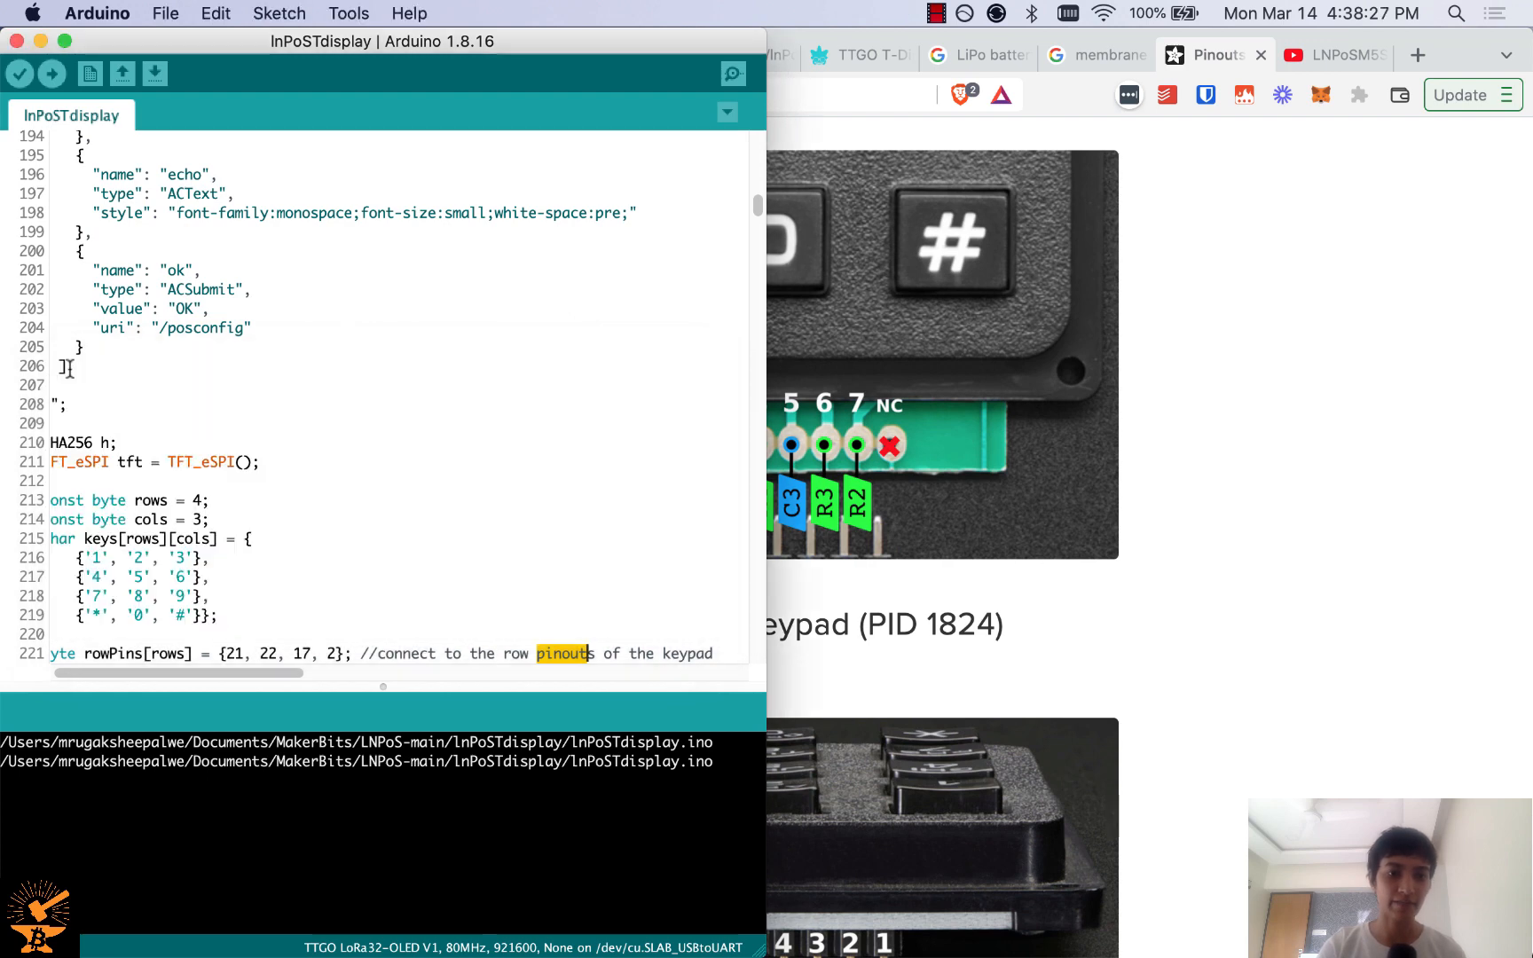
{"action": "scroll", "scroll_direction": "down", "scroll_amount": 3}
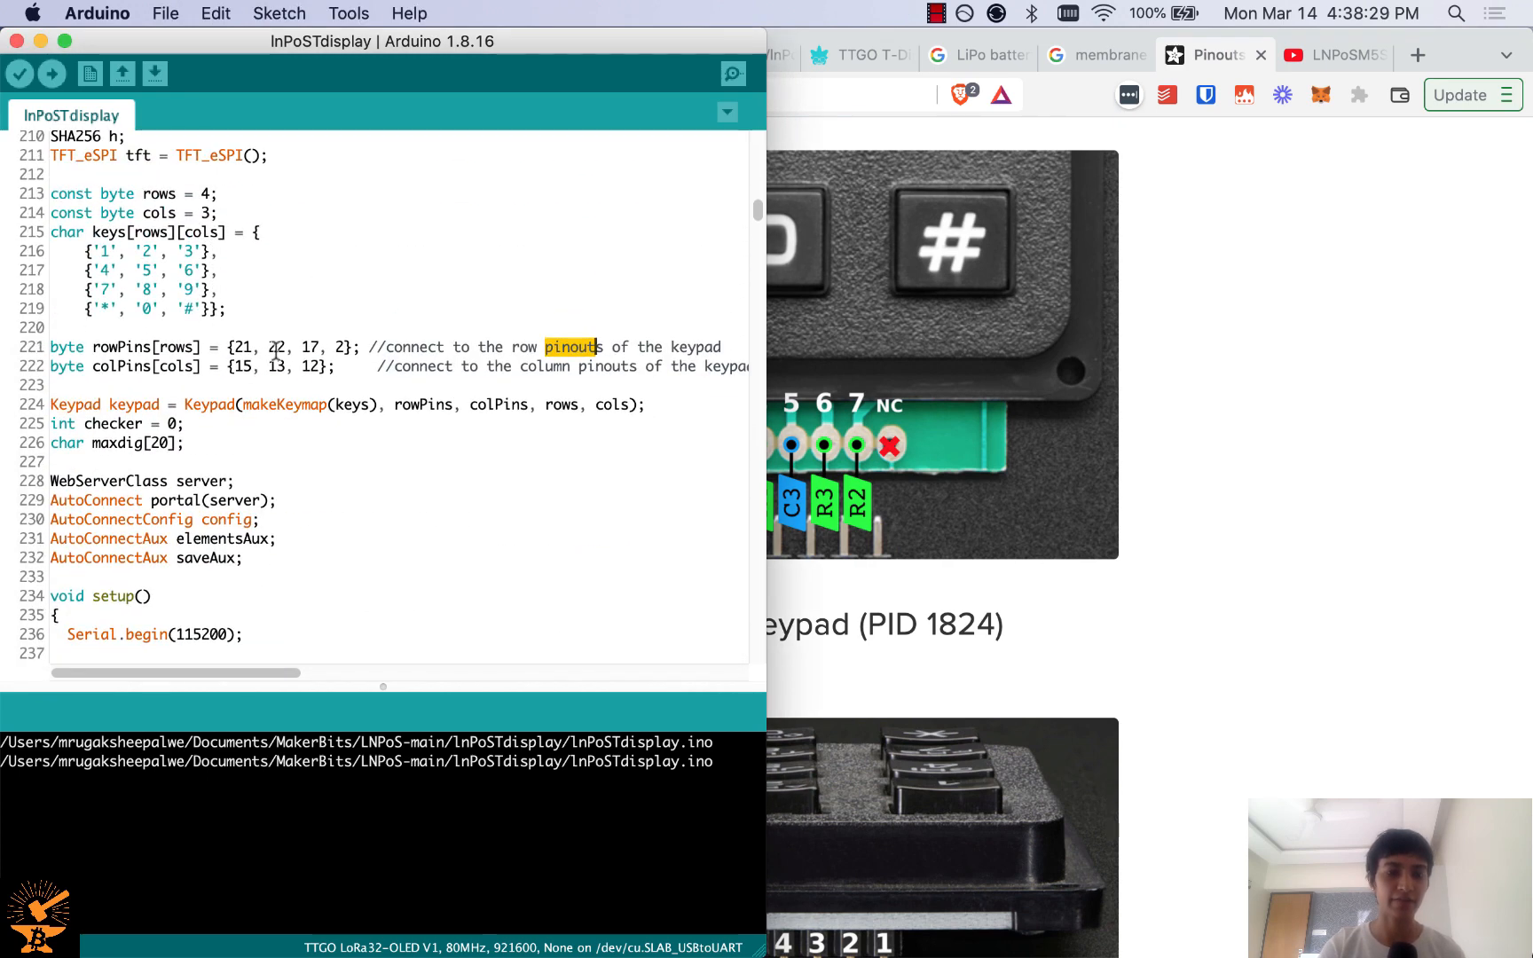
{"action": "left_click", "coordinate": [52, 73]}
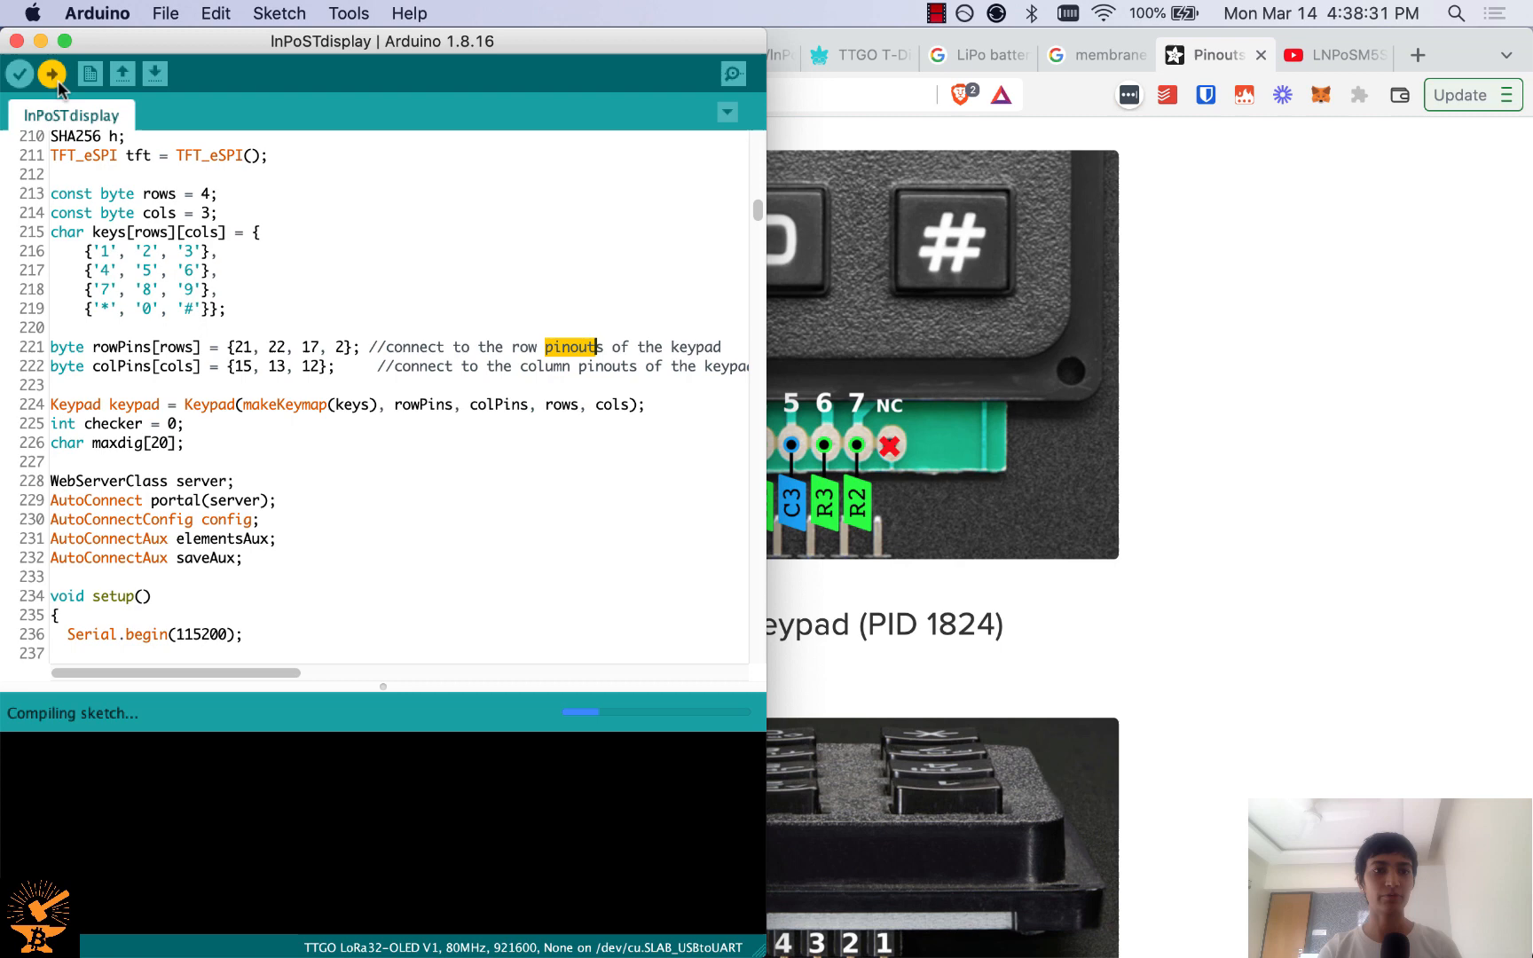
{"action": "mouse_move", "coordinate": [409, 480]}
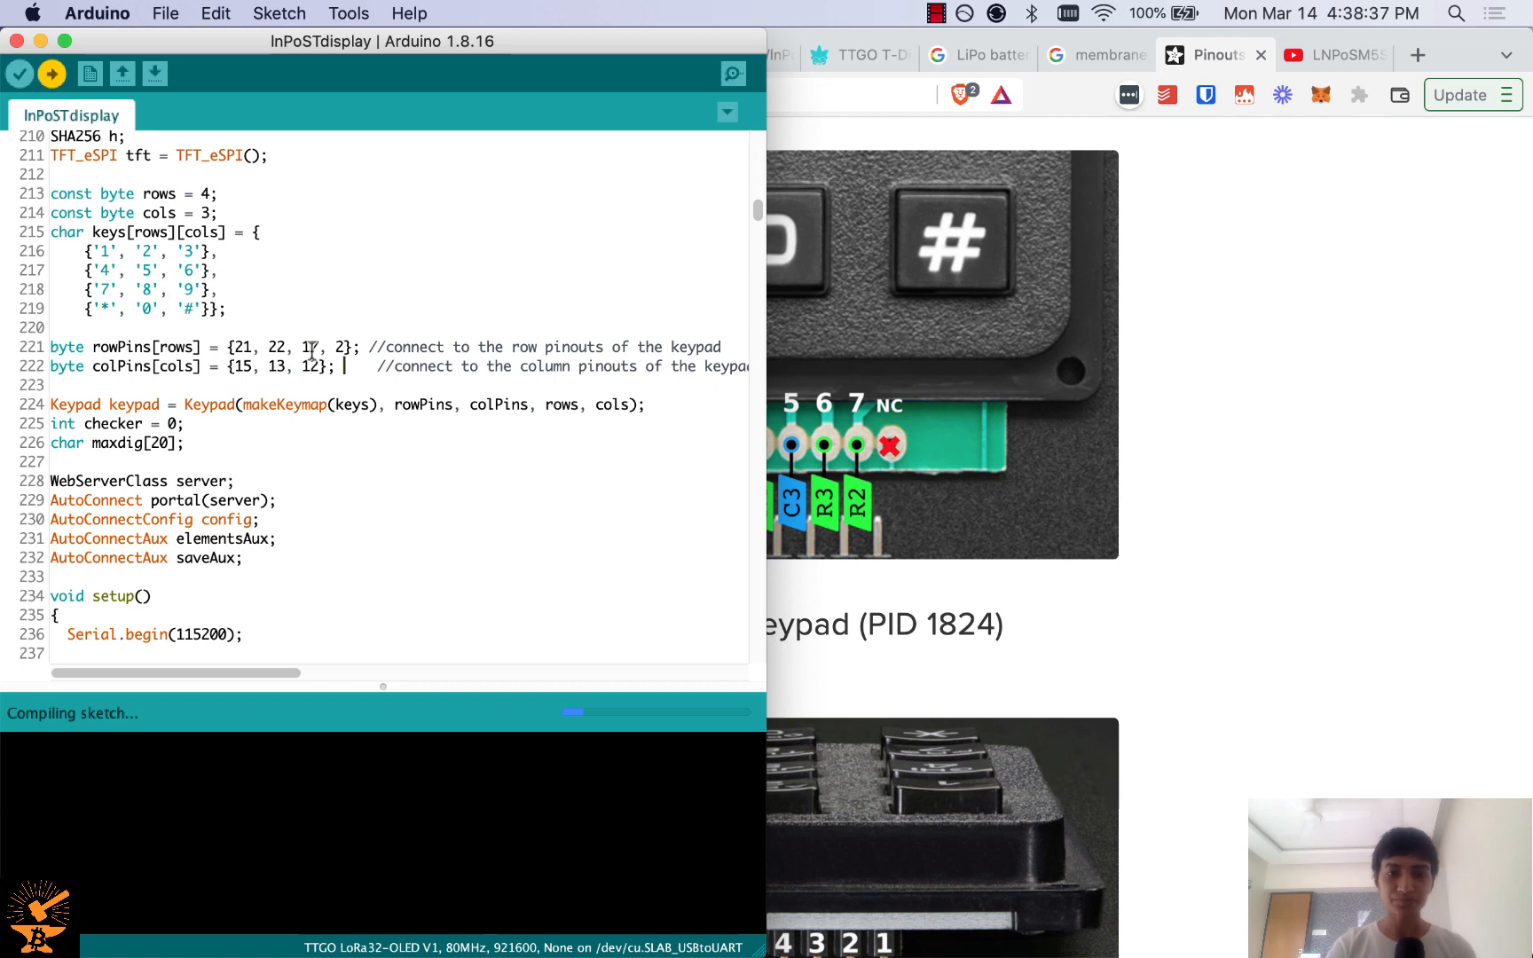
{"action": "left_click_drag", "start_coordinate": [59, 347], "coordinate": [335, 366]}
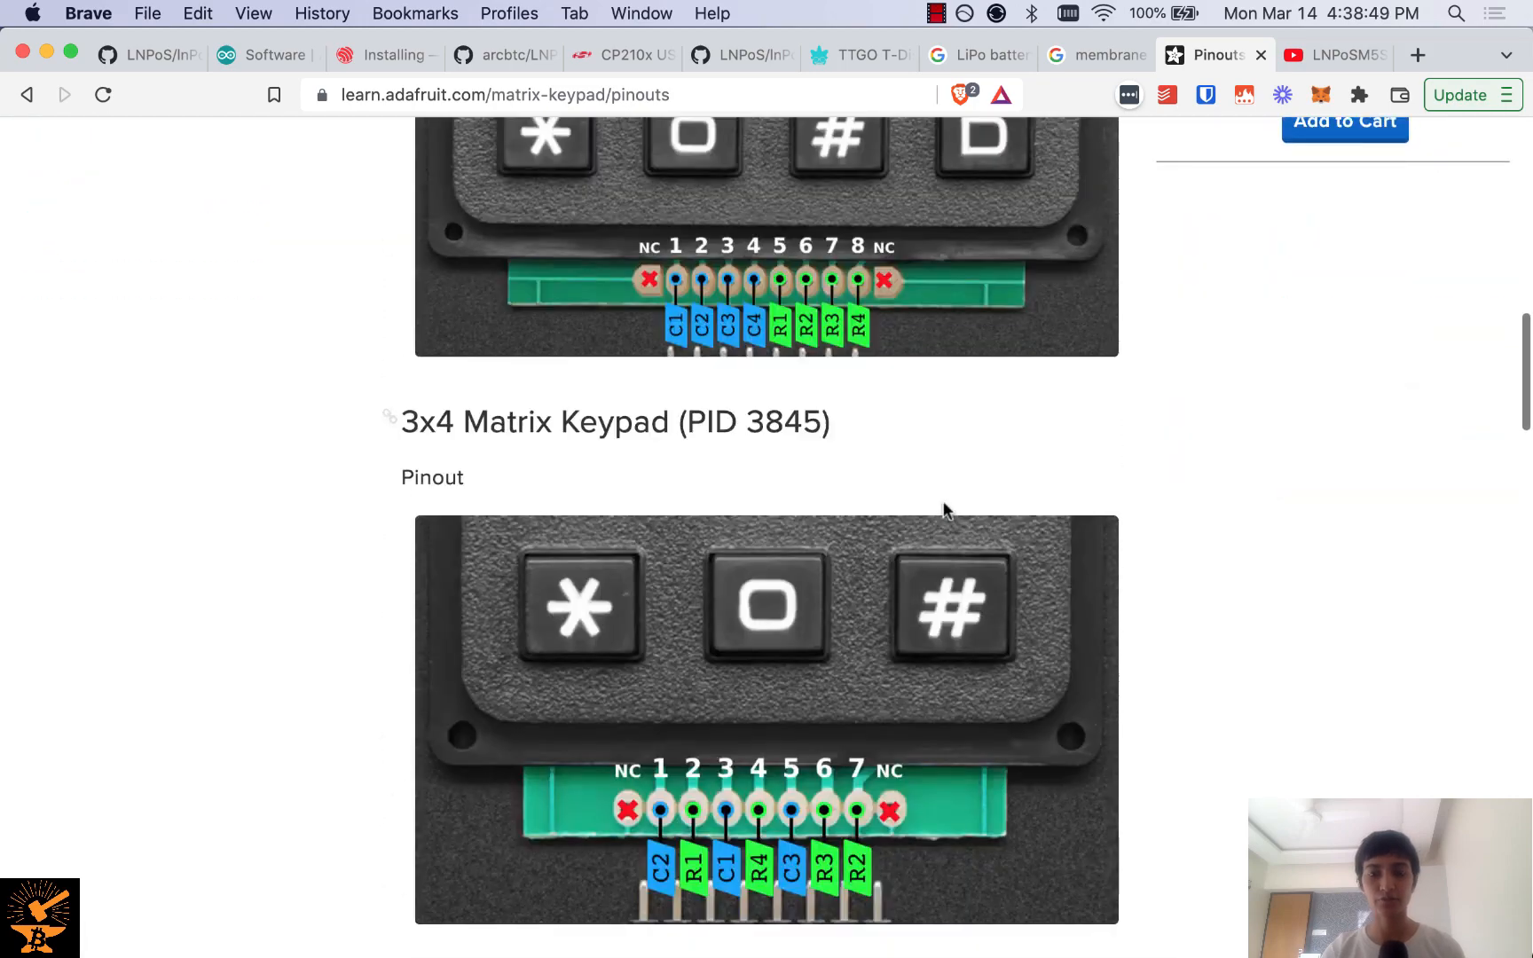
- Scroll through the phone-style and membrane 3x4 keypad pinout diagrams on Adafruit Learn
{"action": "scroll", "scroll_direction": "down", "scroll_amount": 3}
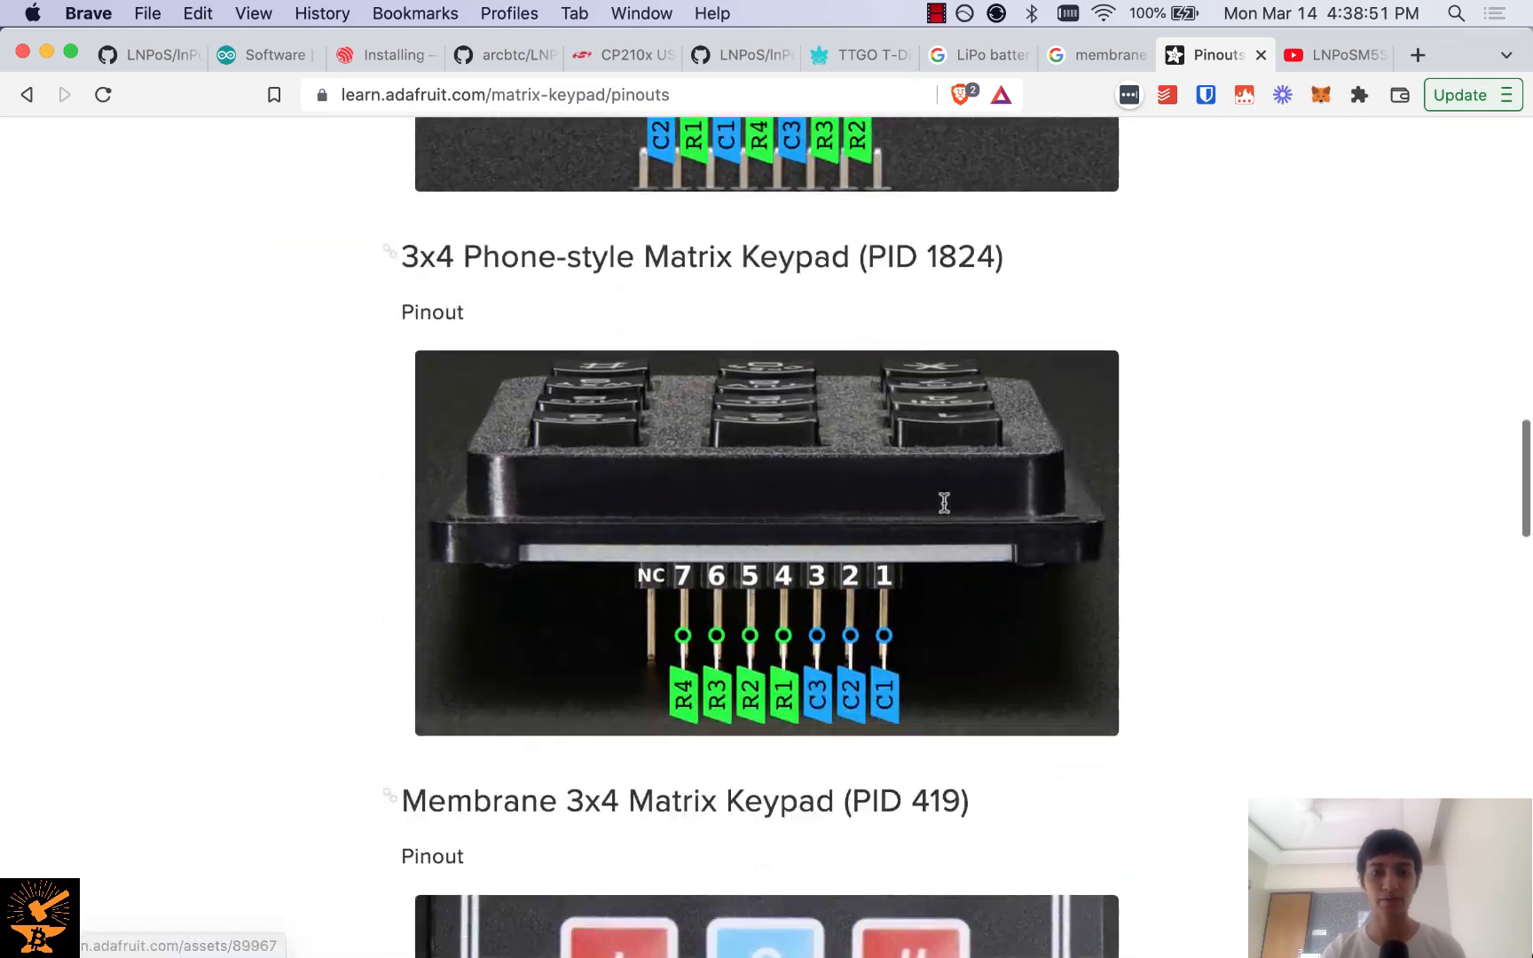
{"action": "scroll", "scroll_direction": "down", "scroll_amount": 3}
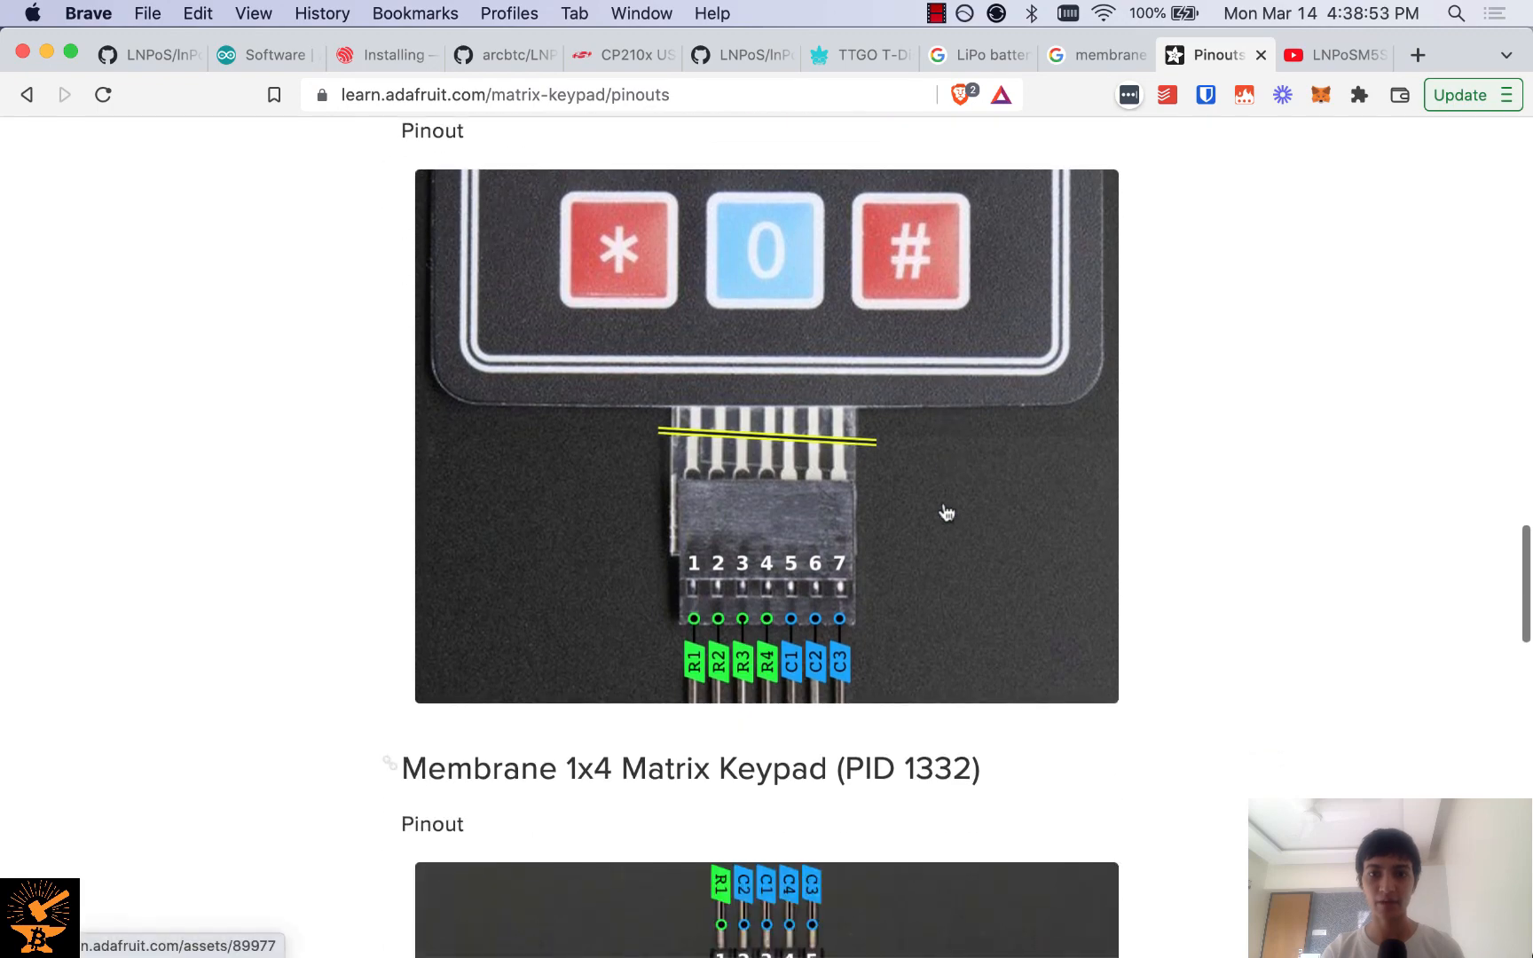
{"action": "mouse_move", "coordinate": [1184, 534]}
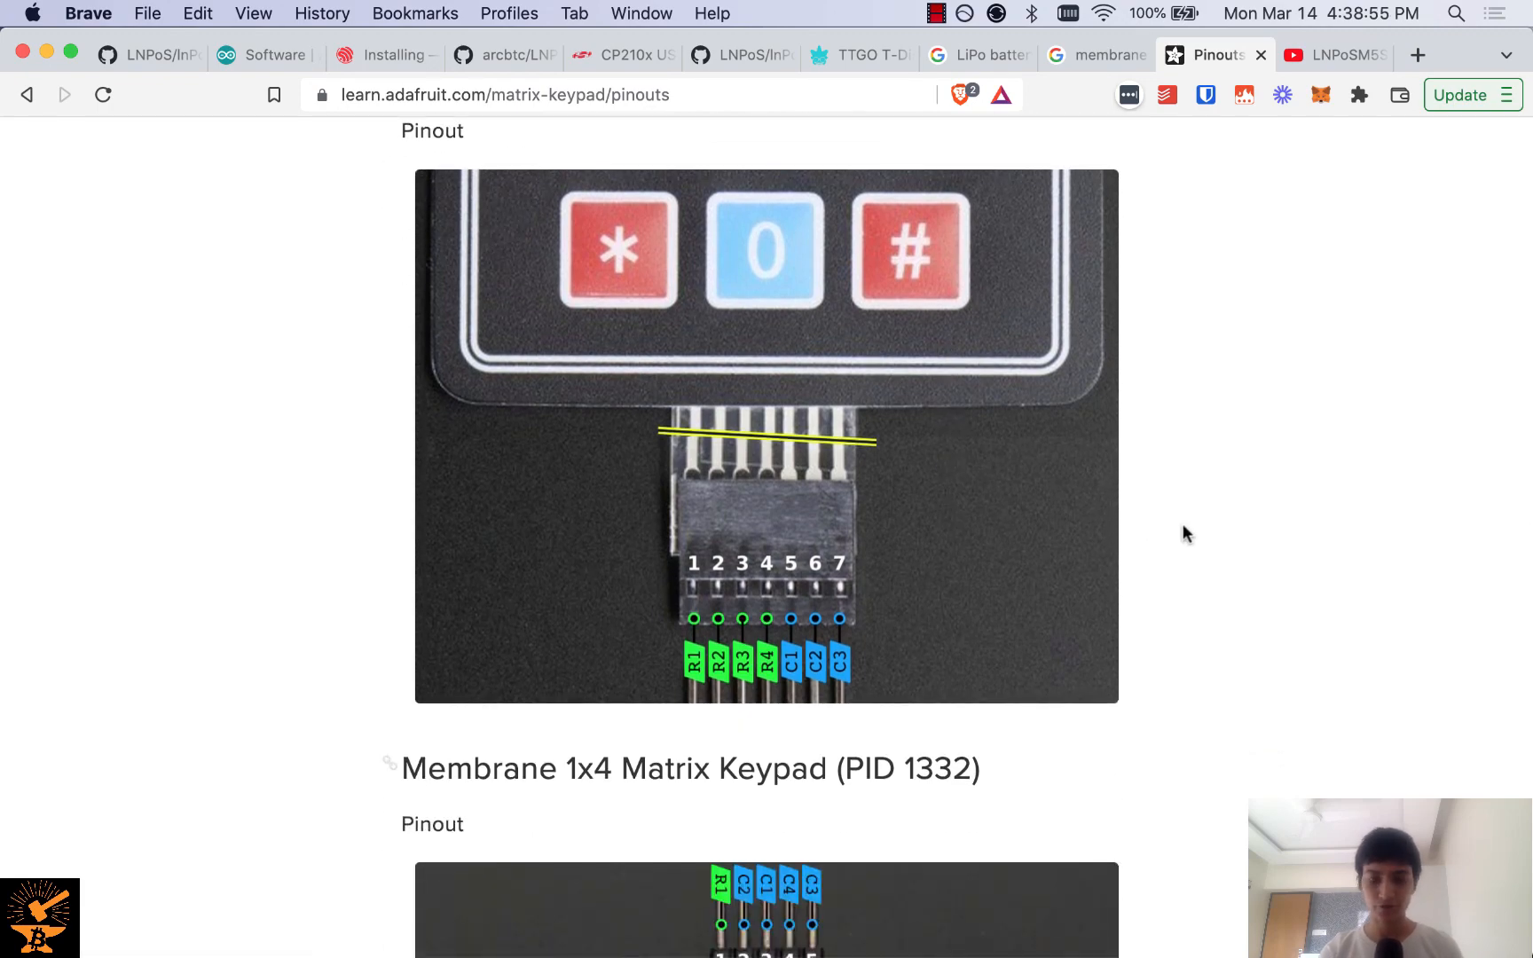
{"action": "scroll", "scroll_direction": "down", "scroll_amount": 3}
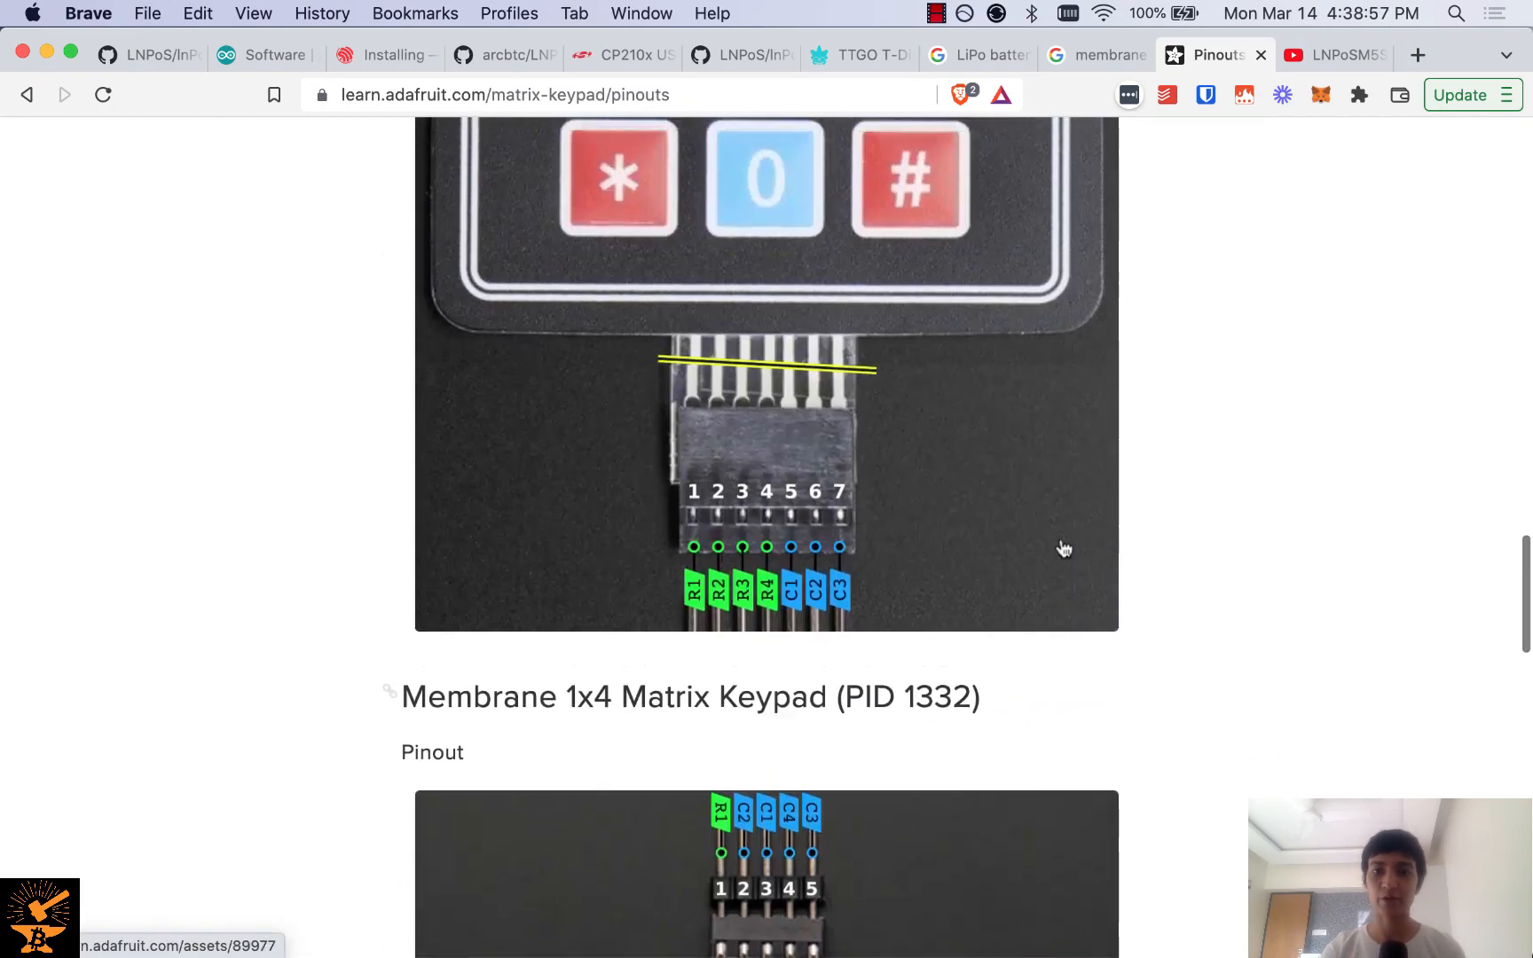
{"action": "scroll", "scroll_direction": "down", "scroll_amount": 3}
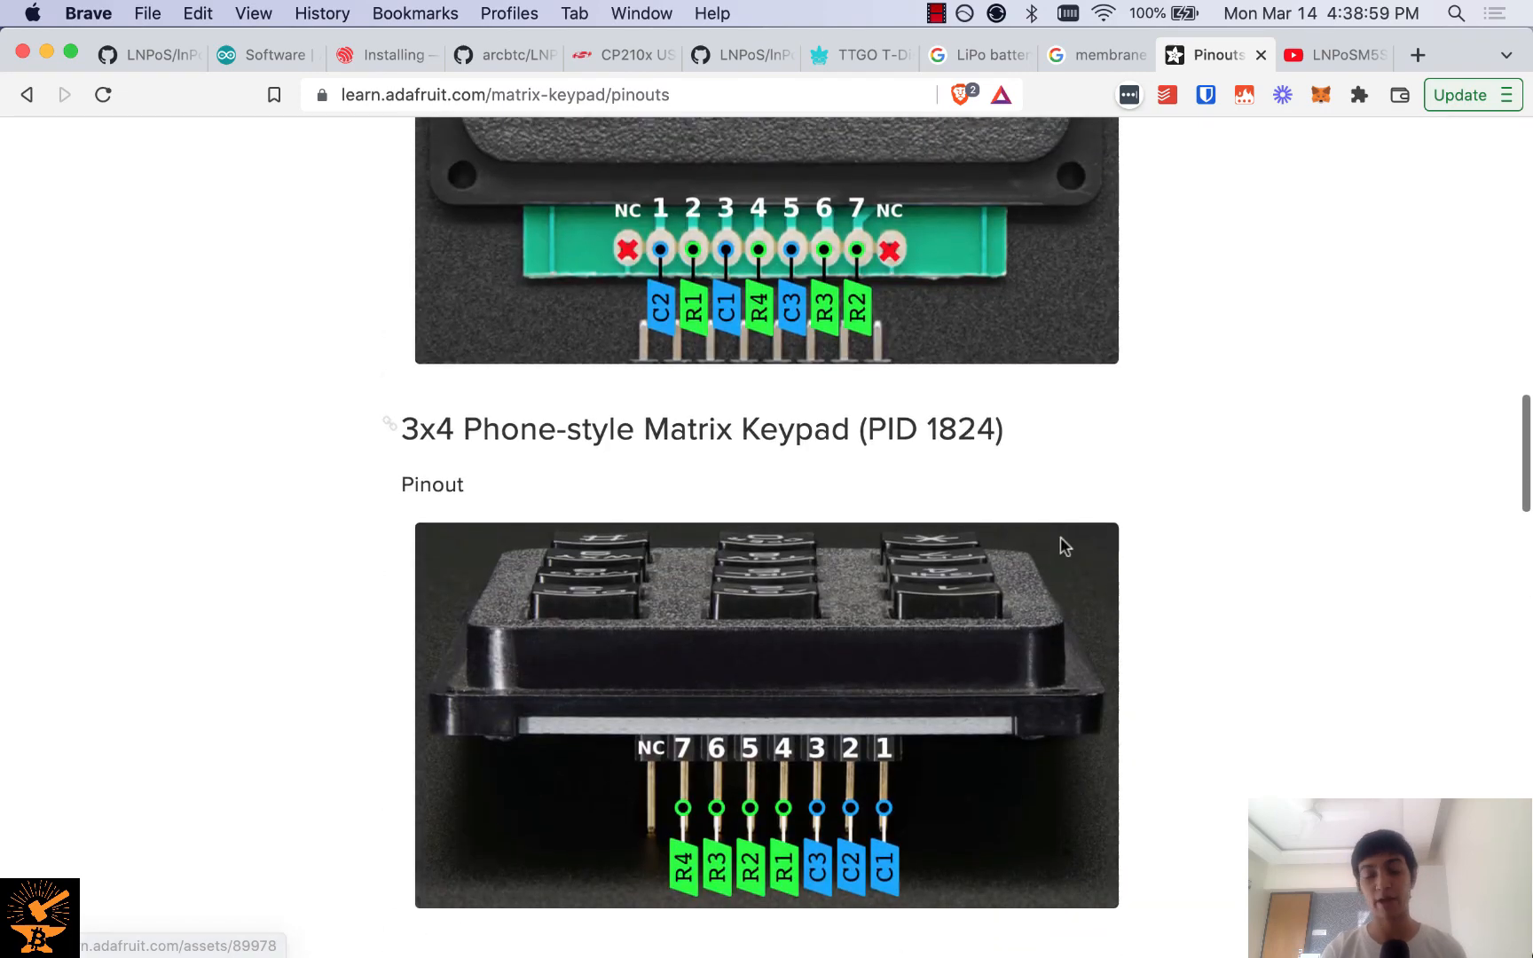
{"action": "scroll", "scroll_direction": "down", "scroll_amount": 3}
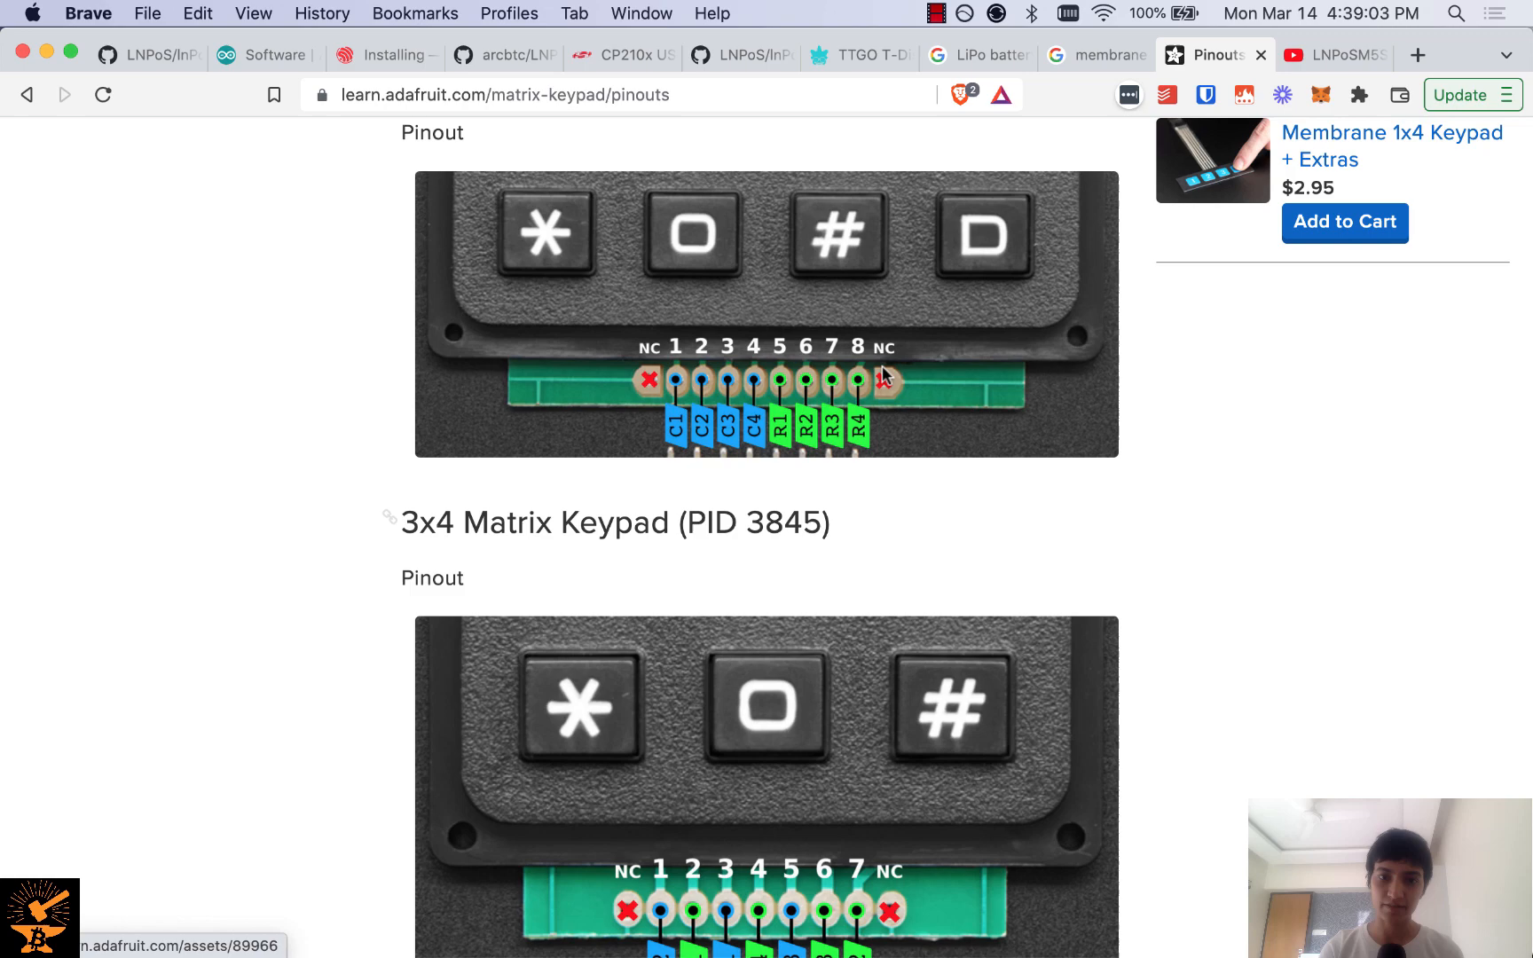
{"action": "mouse_move", "coordinate": [654, 445]}
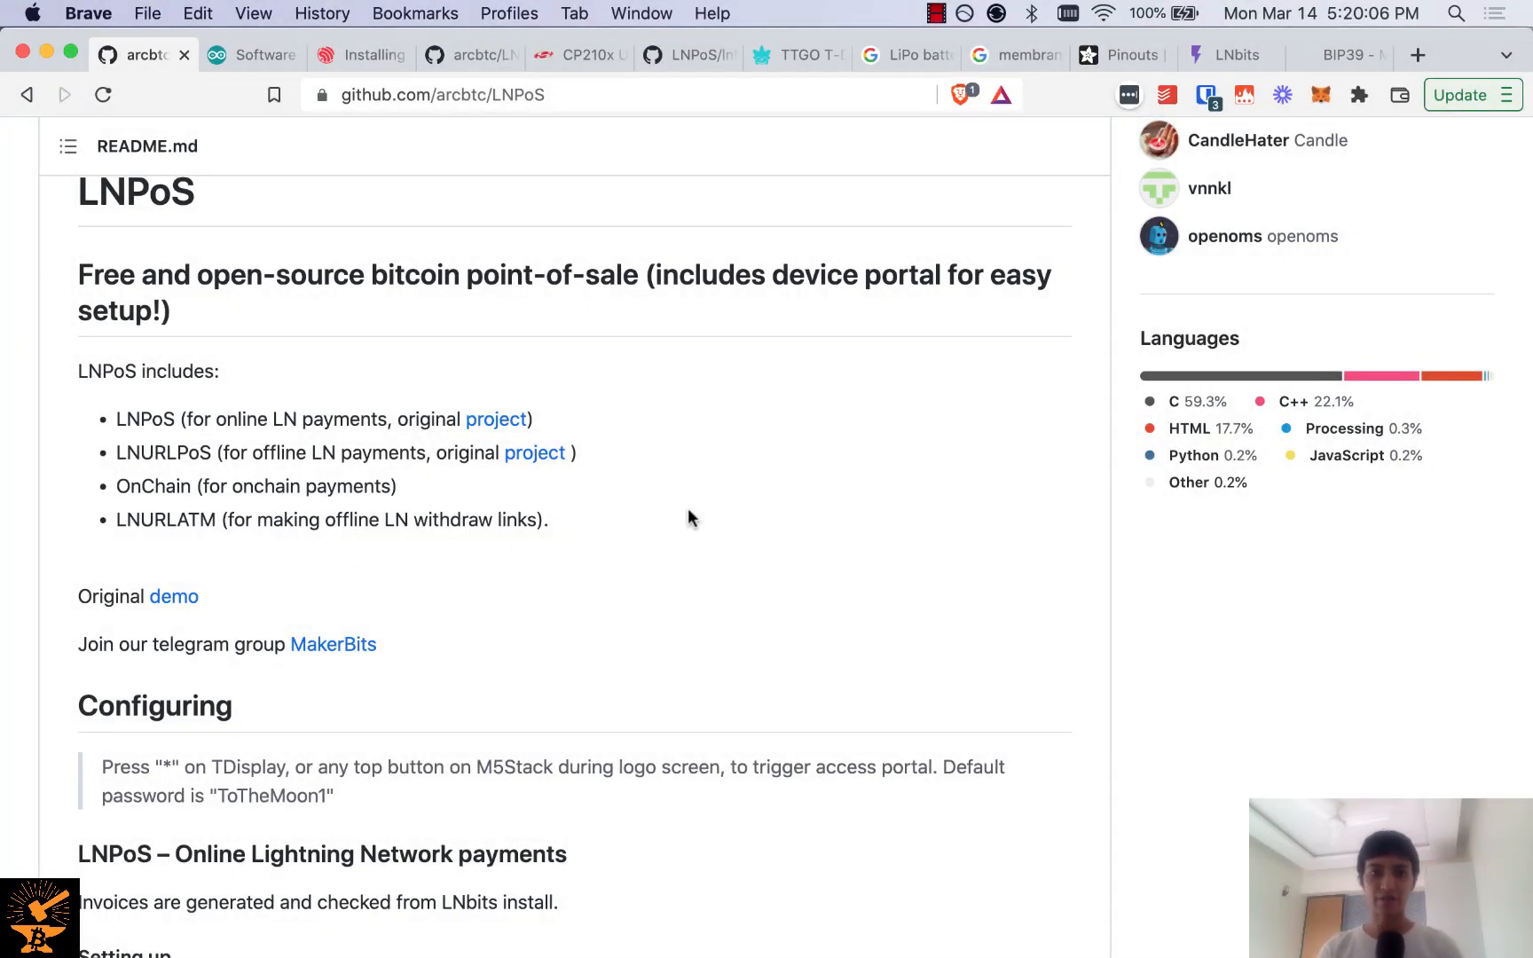
- Highlight the README's offline LN payment modes, then check Wi-Fi for an LNPoS access point
{"action": "left_click", "coordinate": [1103, 13]}
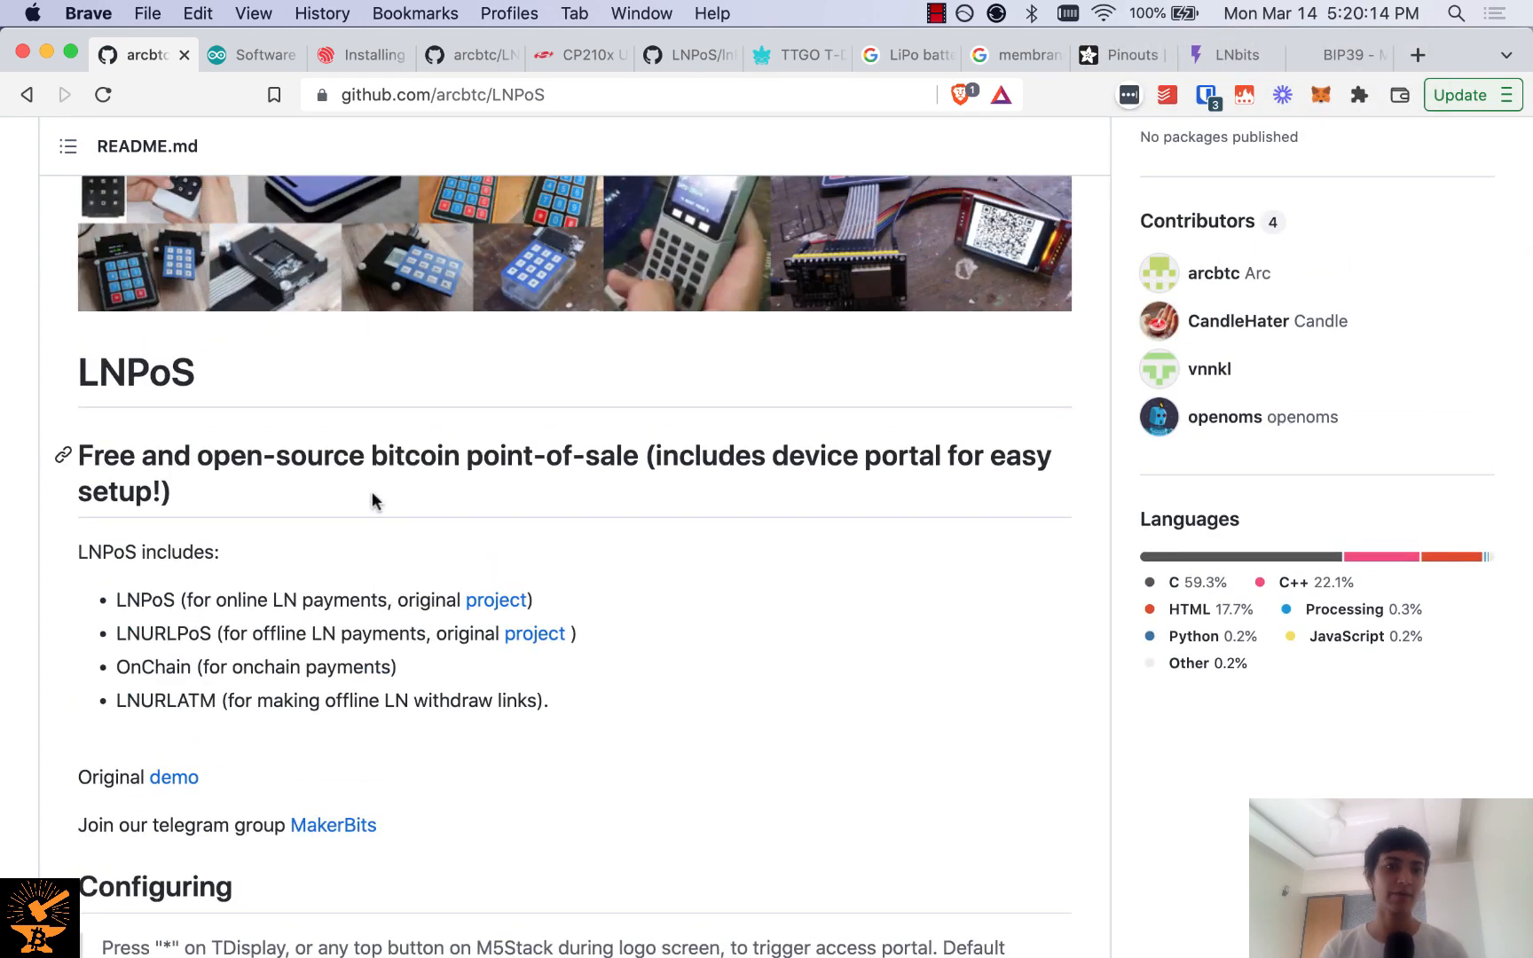
{"action": "scroll", "scroll_direction": "down", "scroll_amount": 3}
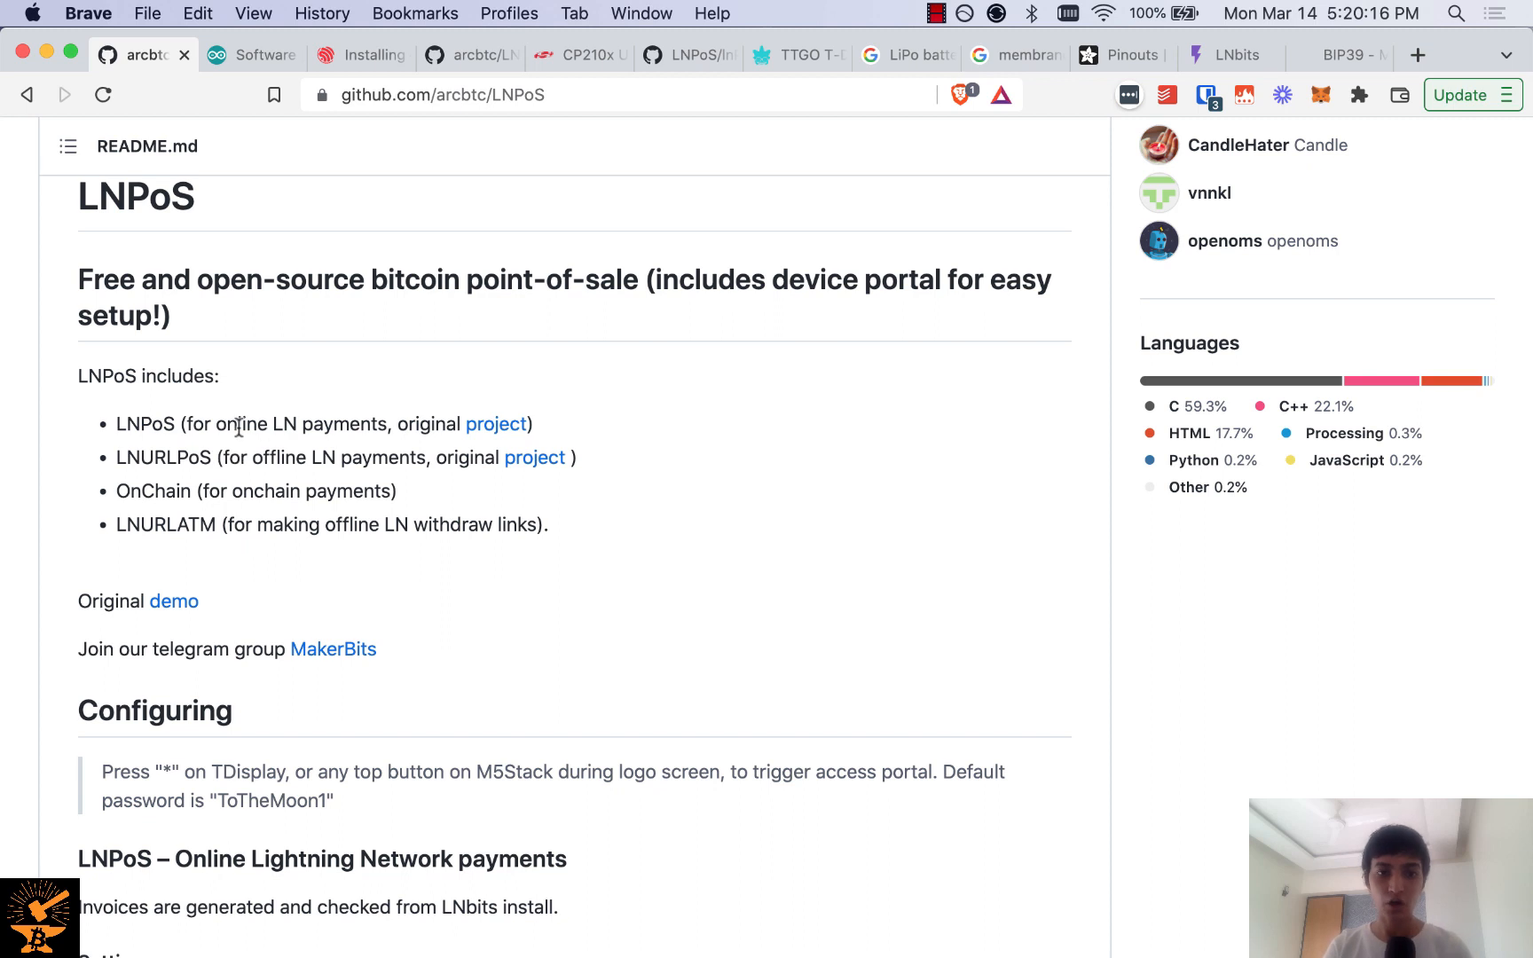
{"action": "left_click_drag", "start_coordinate": [263, 458], "coordinate": [384, 457]}
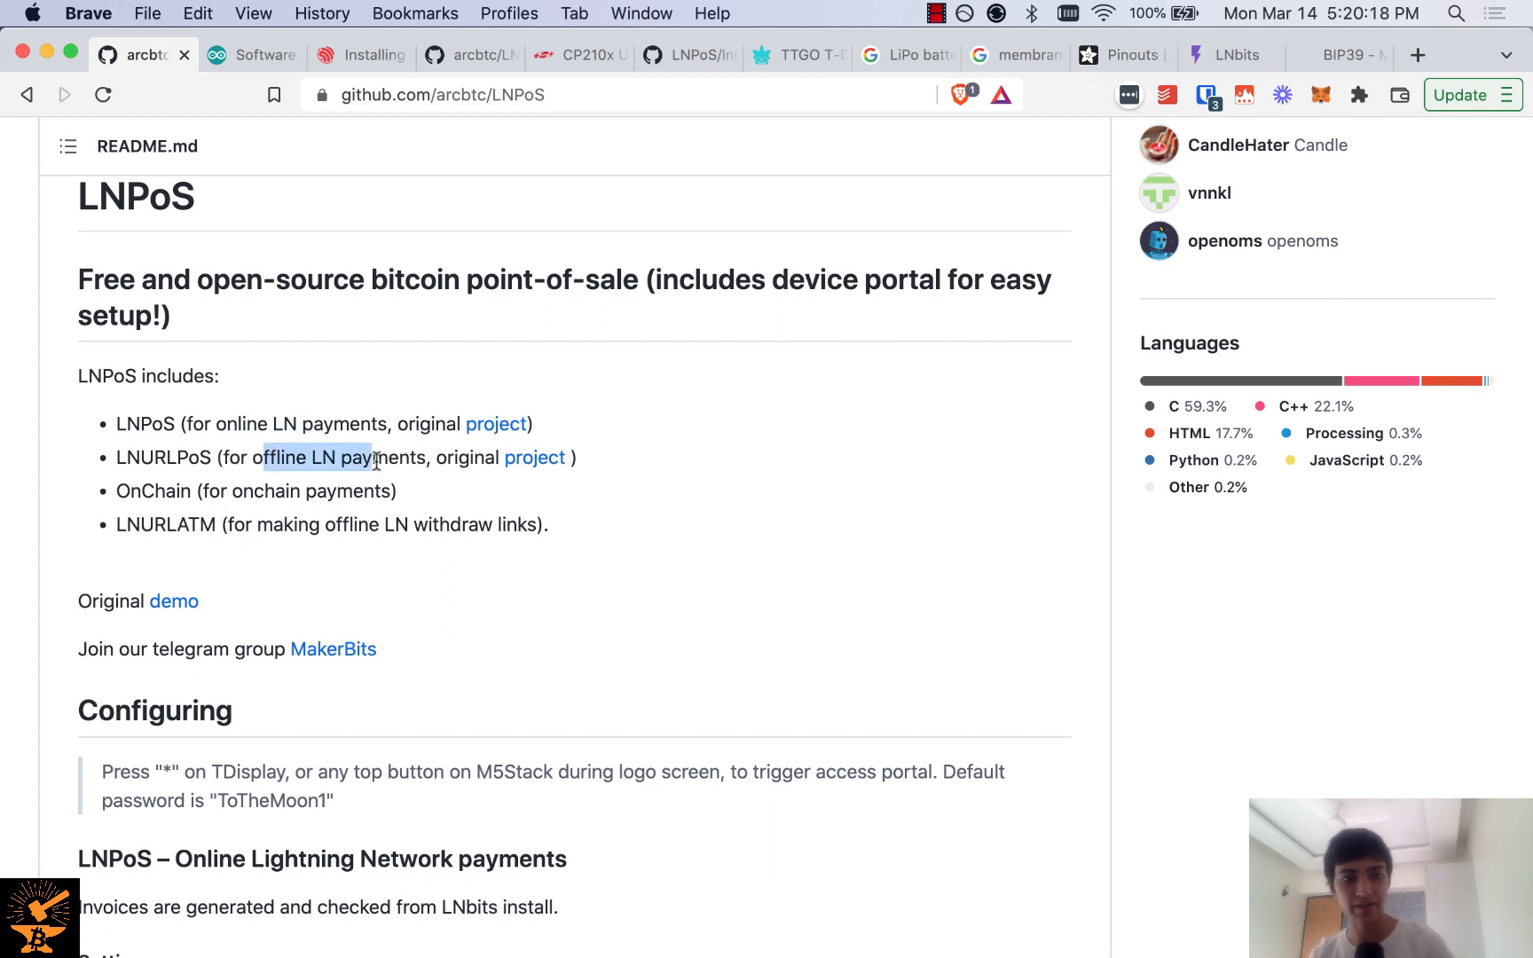
{"action": "mouse_move", "coordinate": [433, 545]}
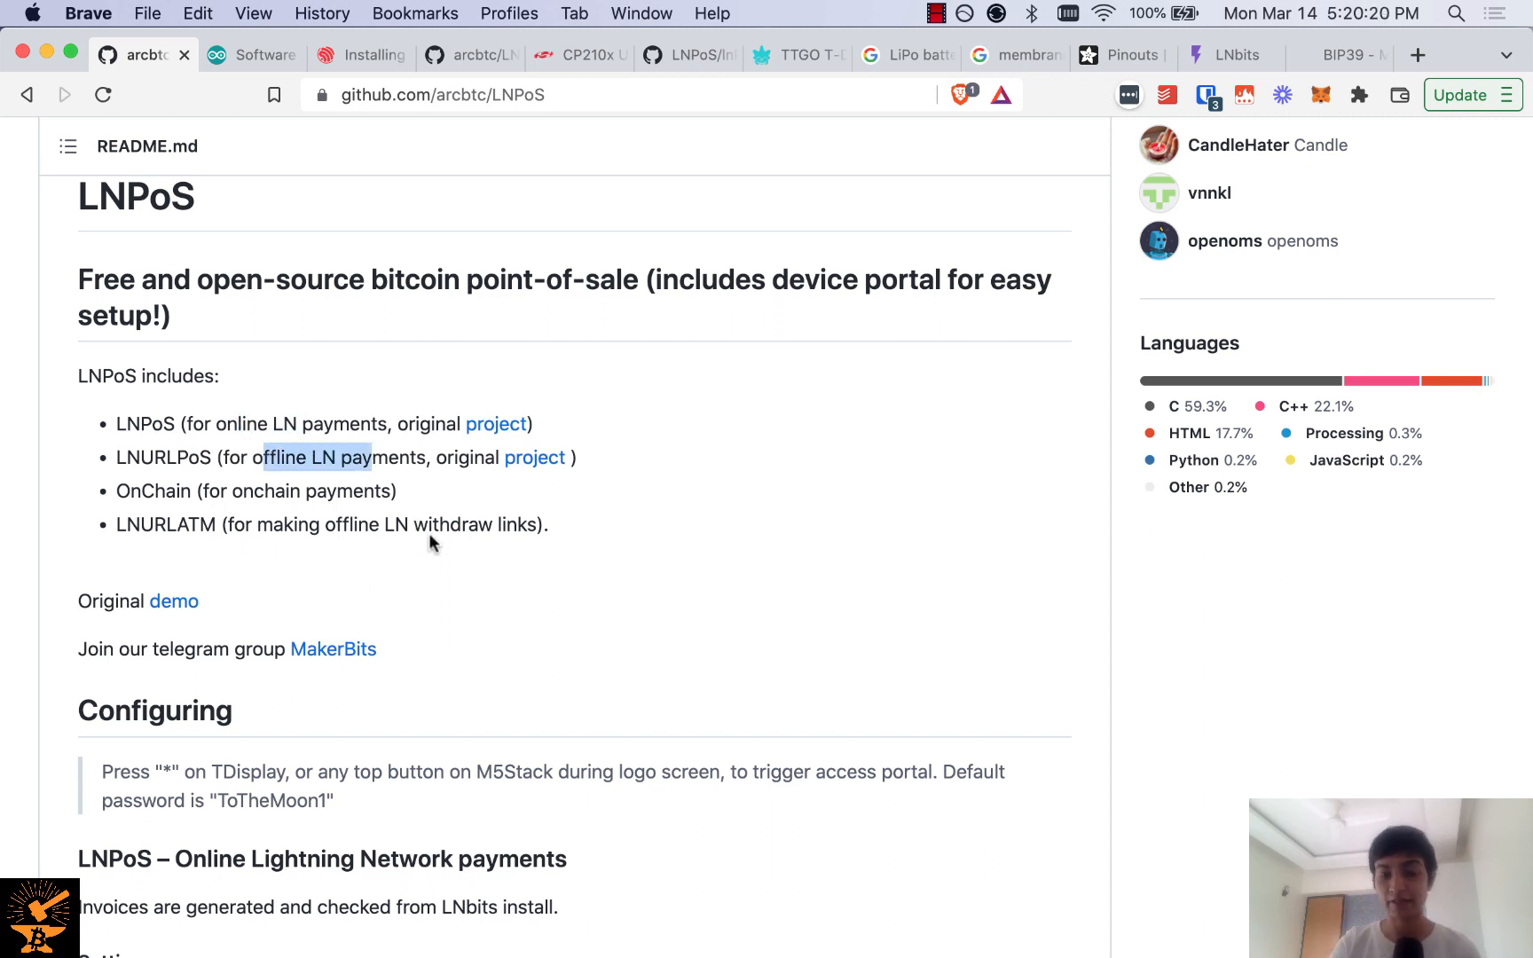
{"action": "mouse_move", "coordinate": [354, 547]}
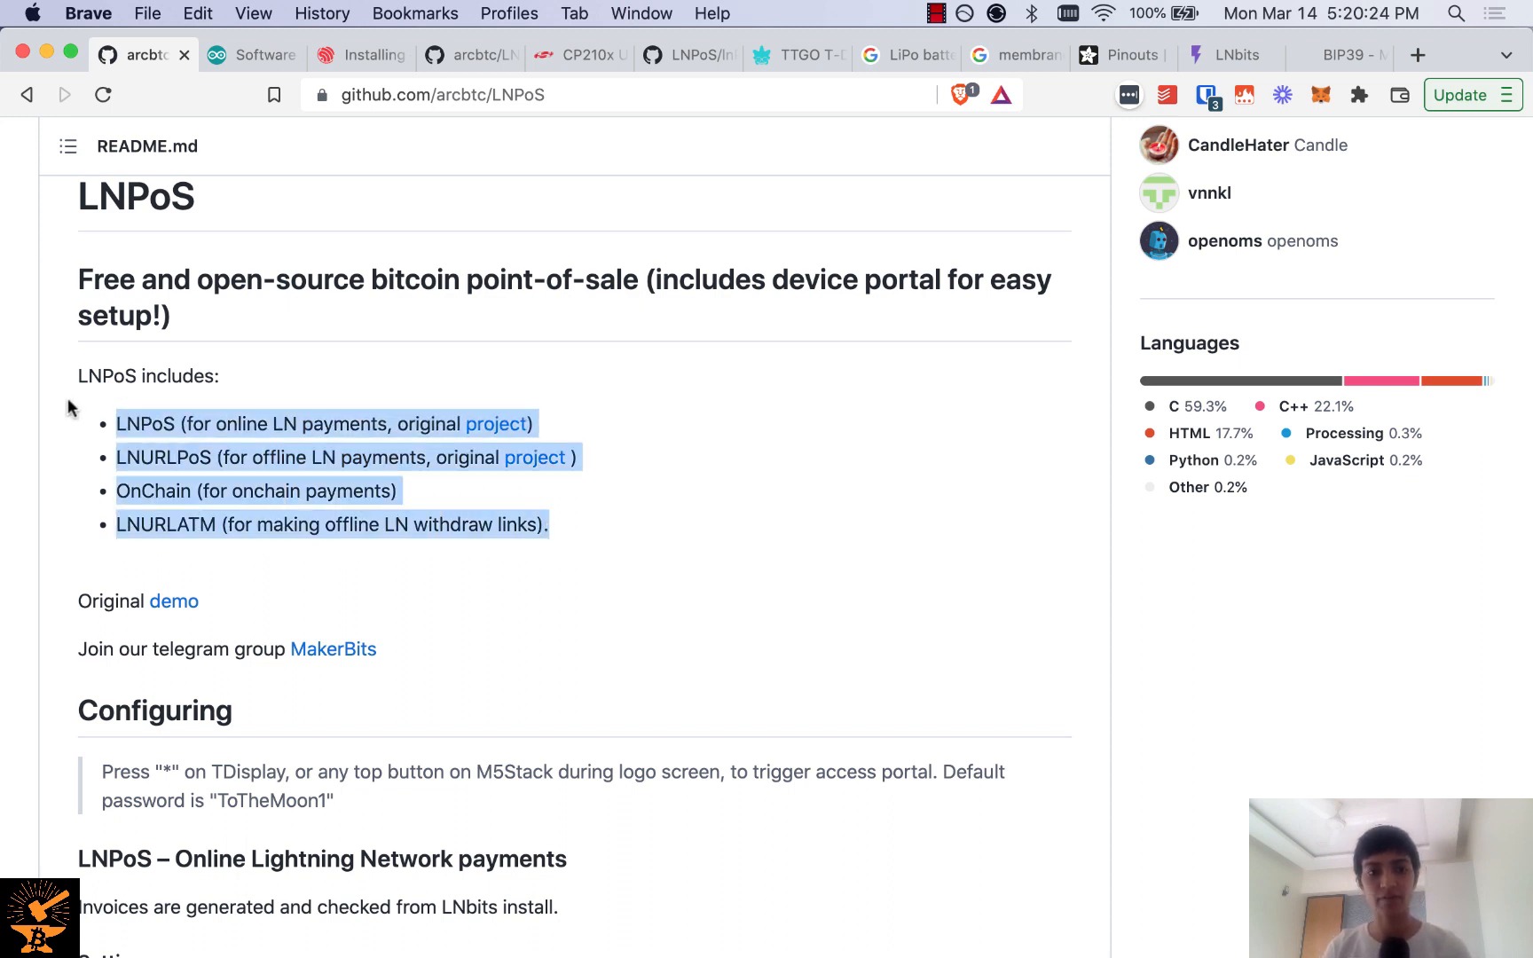
{"action": "mouse_move", "coordinate": [208, 479]}
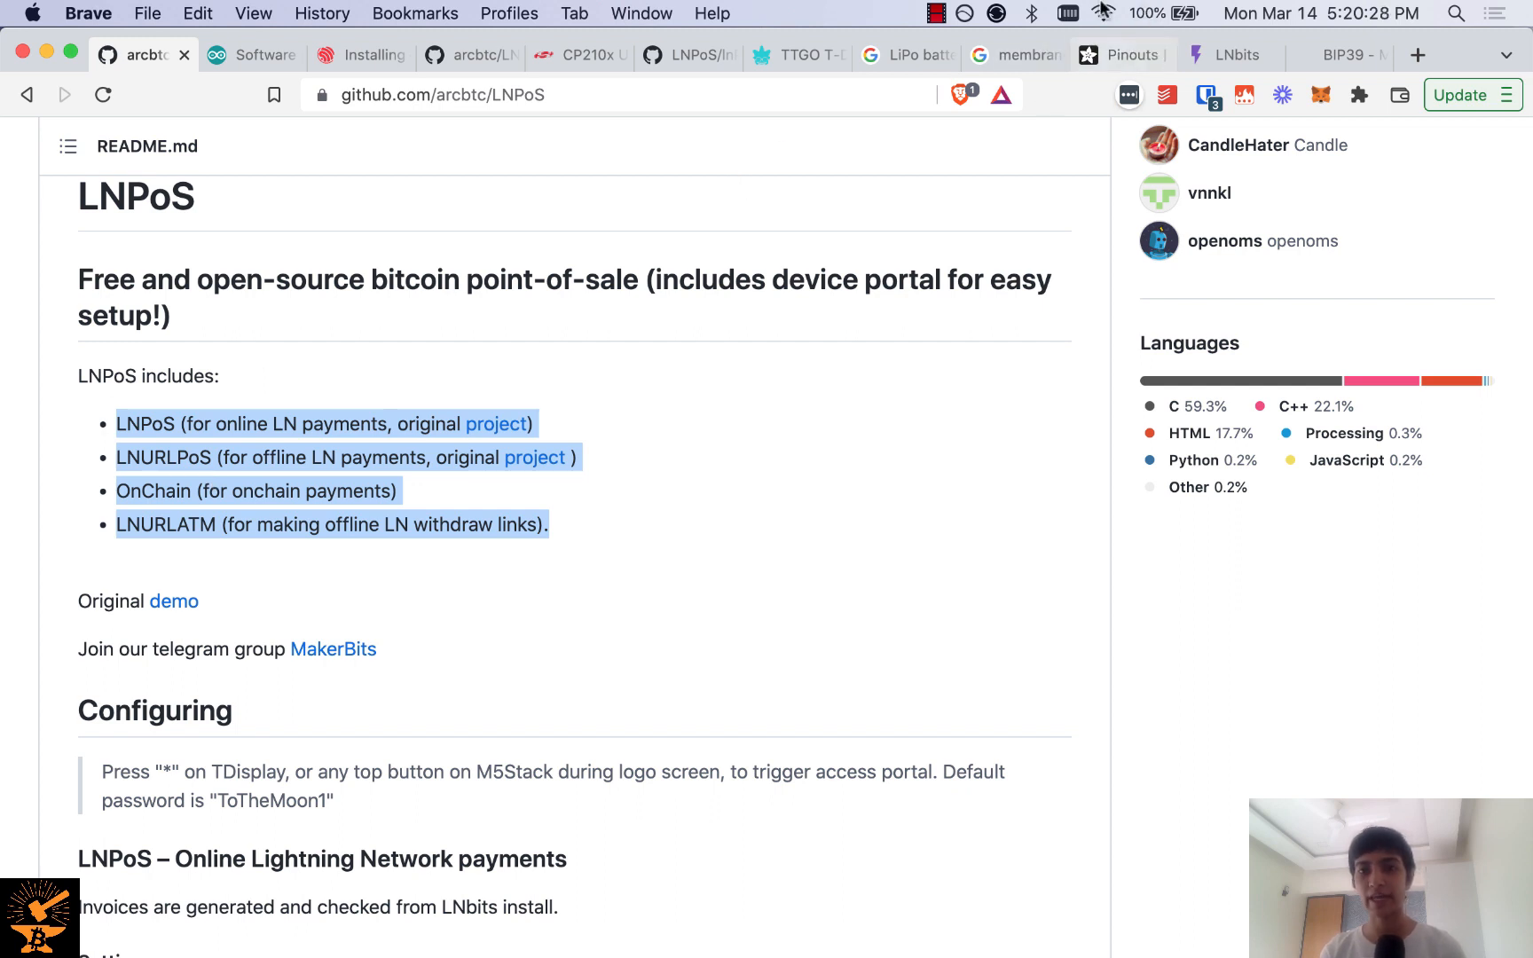
{"action": "left_click", "coordinate": [1103, 13]}
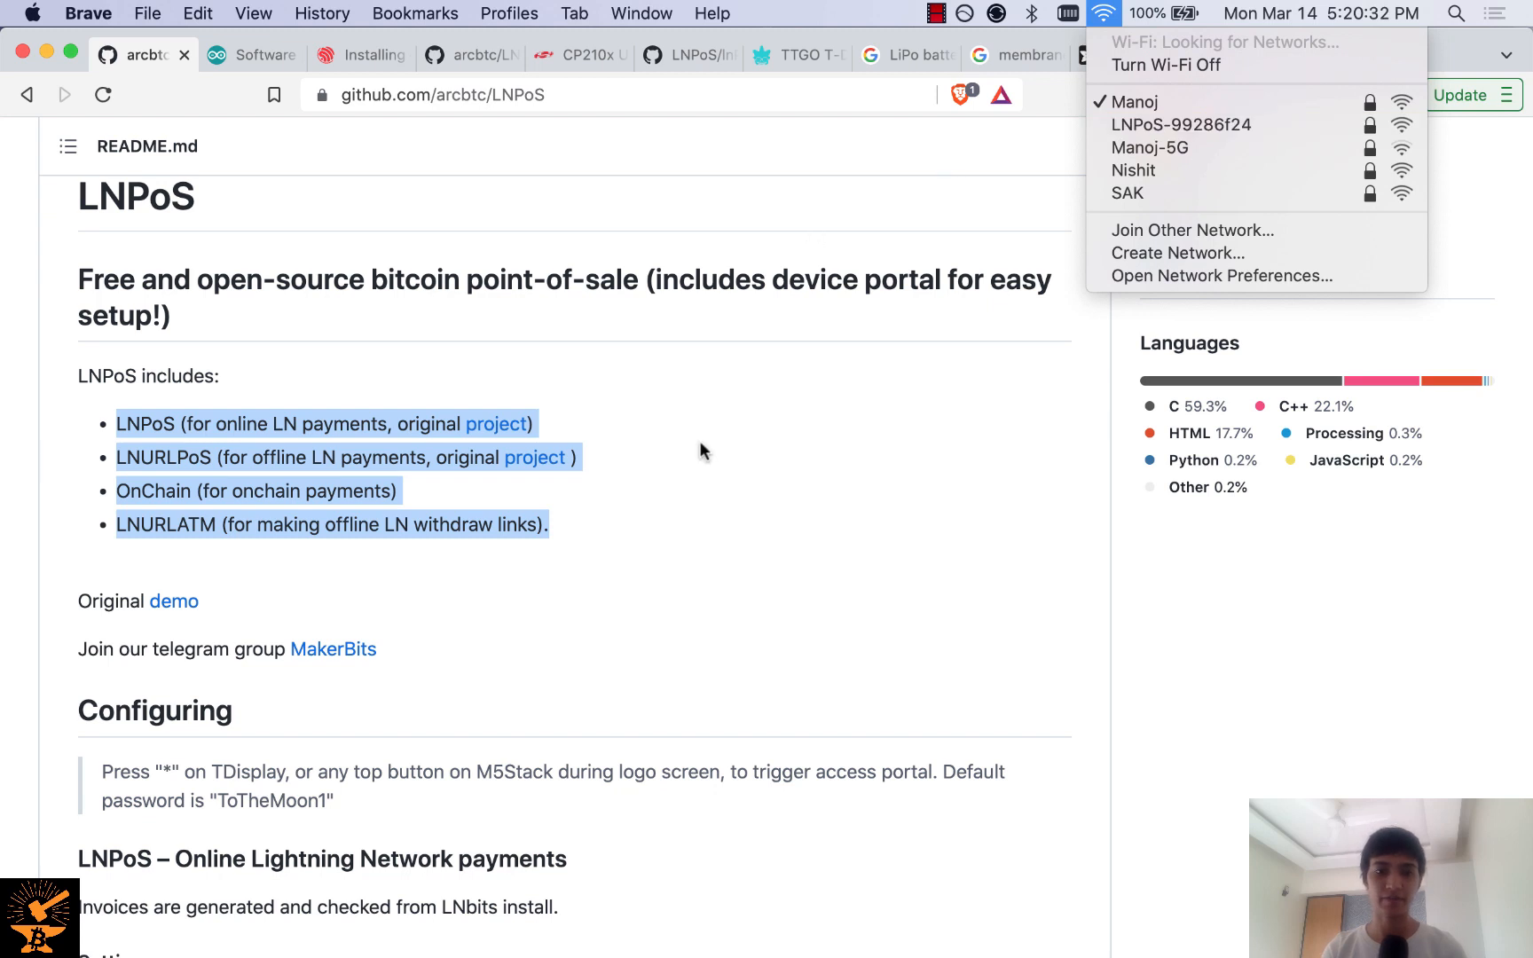
{"action": "mouse_move", "coordinate": [221, 404]}
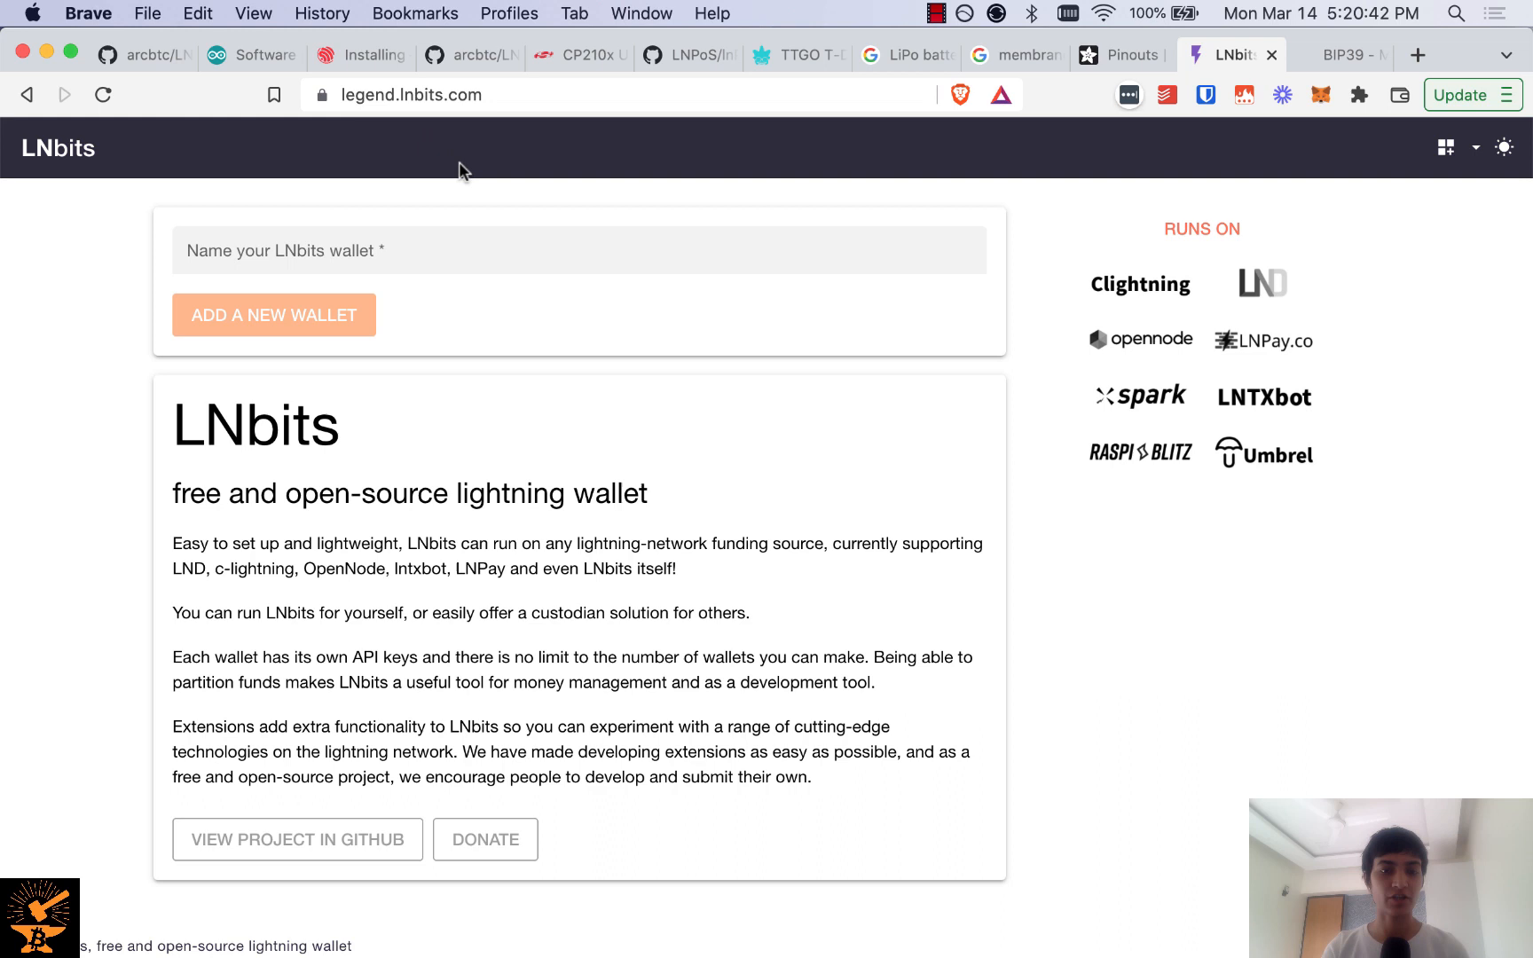
- Add a new LNbits wallet named 'orange' and reveal its API info
{"action": "left_click", "coordinate": [580, 250]}
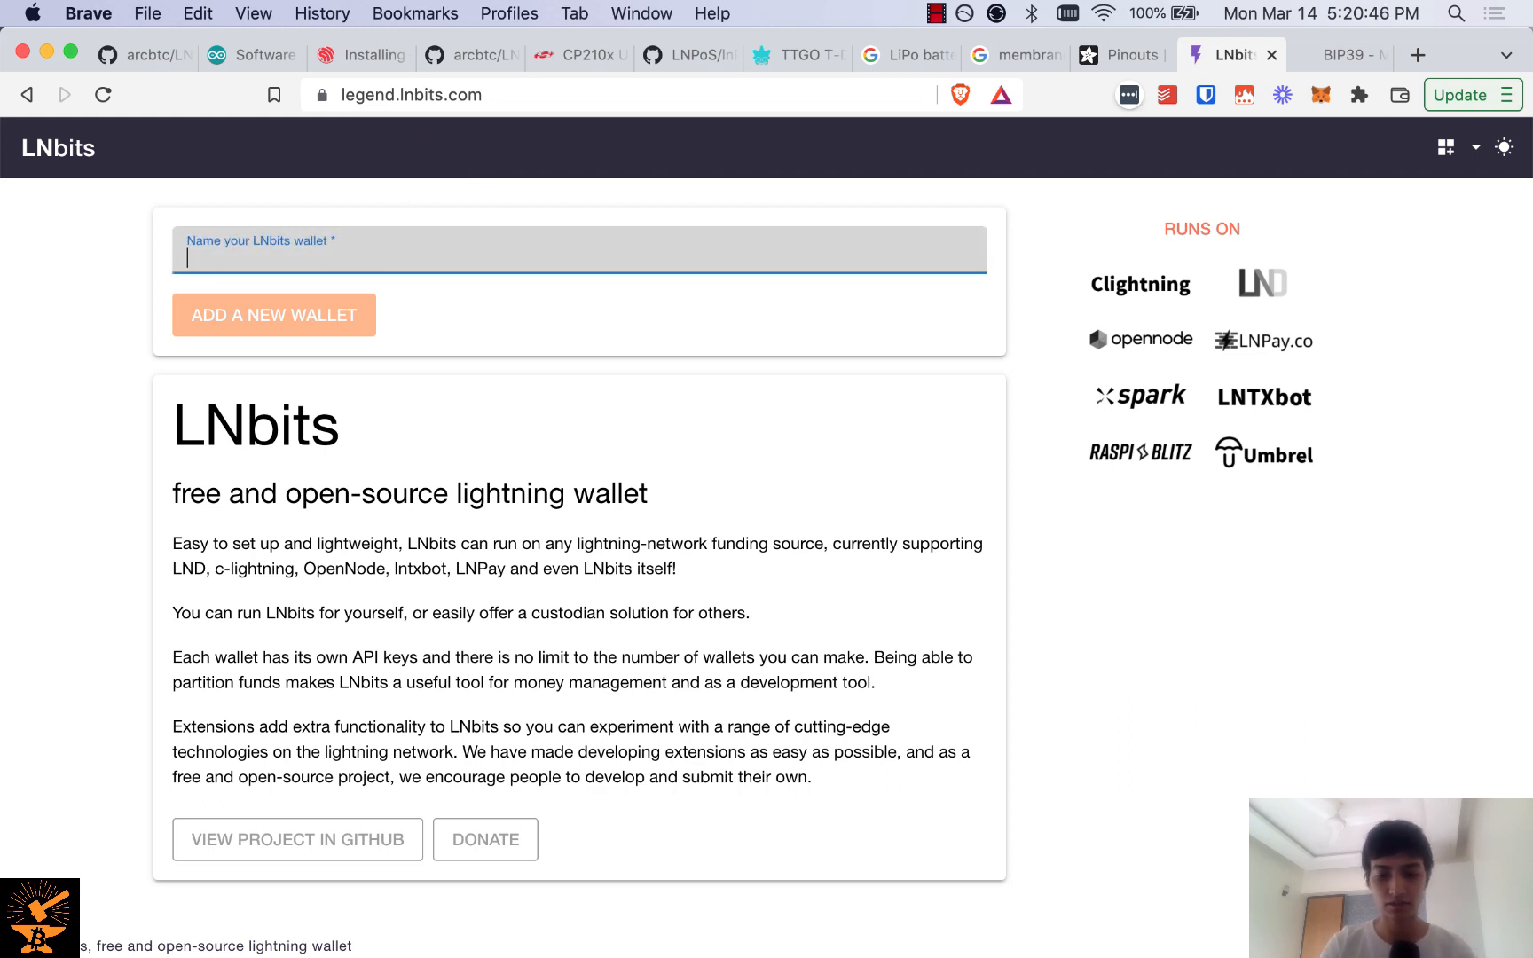
{"action": "type", "text": "orange"}
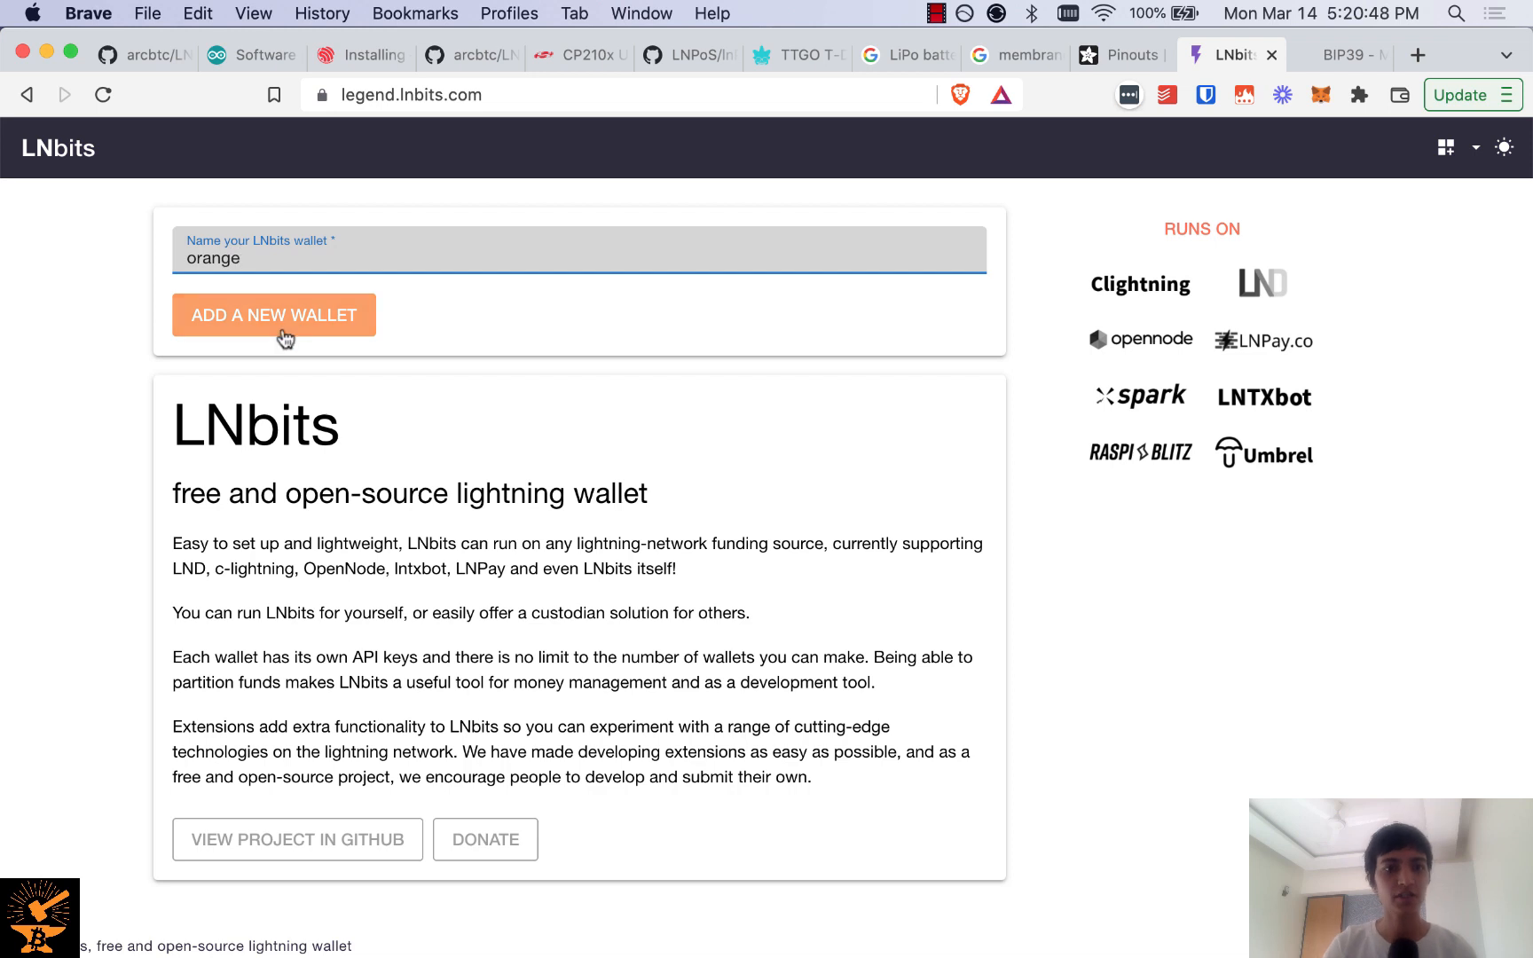
{"action": "left_click", "coordinate": [274, 315]}
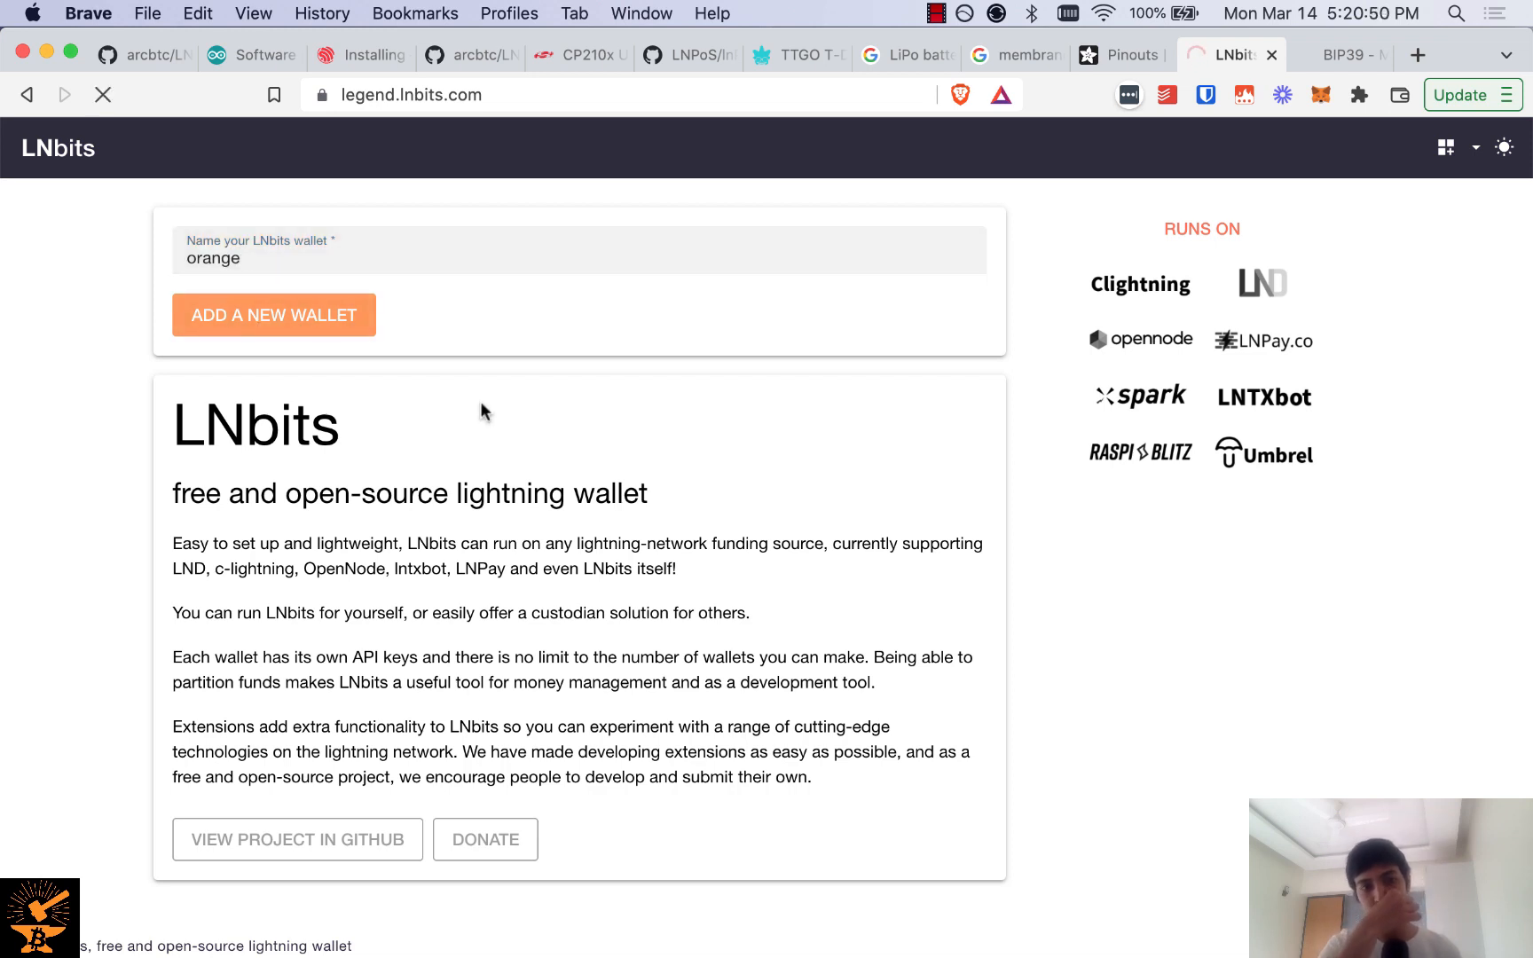
{"action": "left_click", "coordinate": [272, 314]}
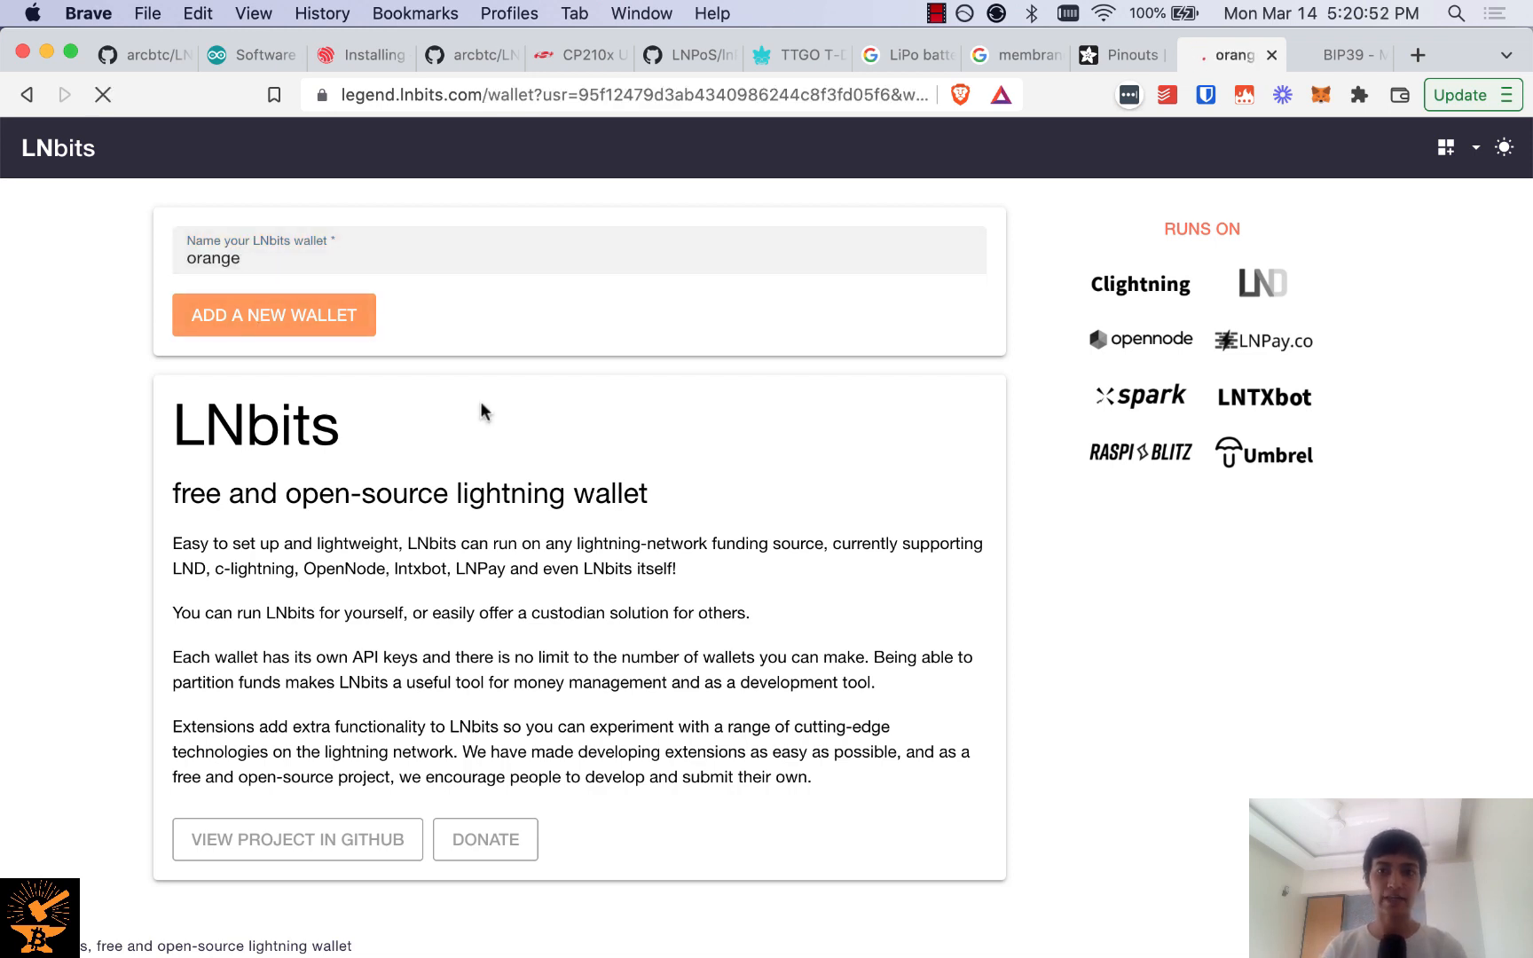
{"action": "left_click", "coordinate": [274, 314]}
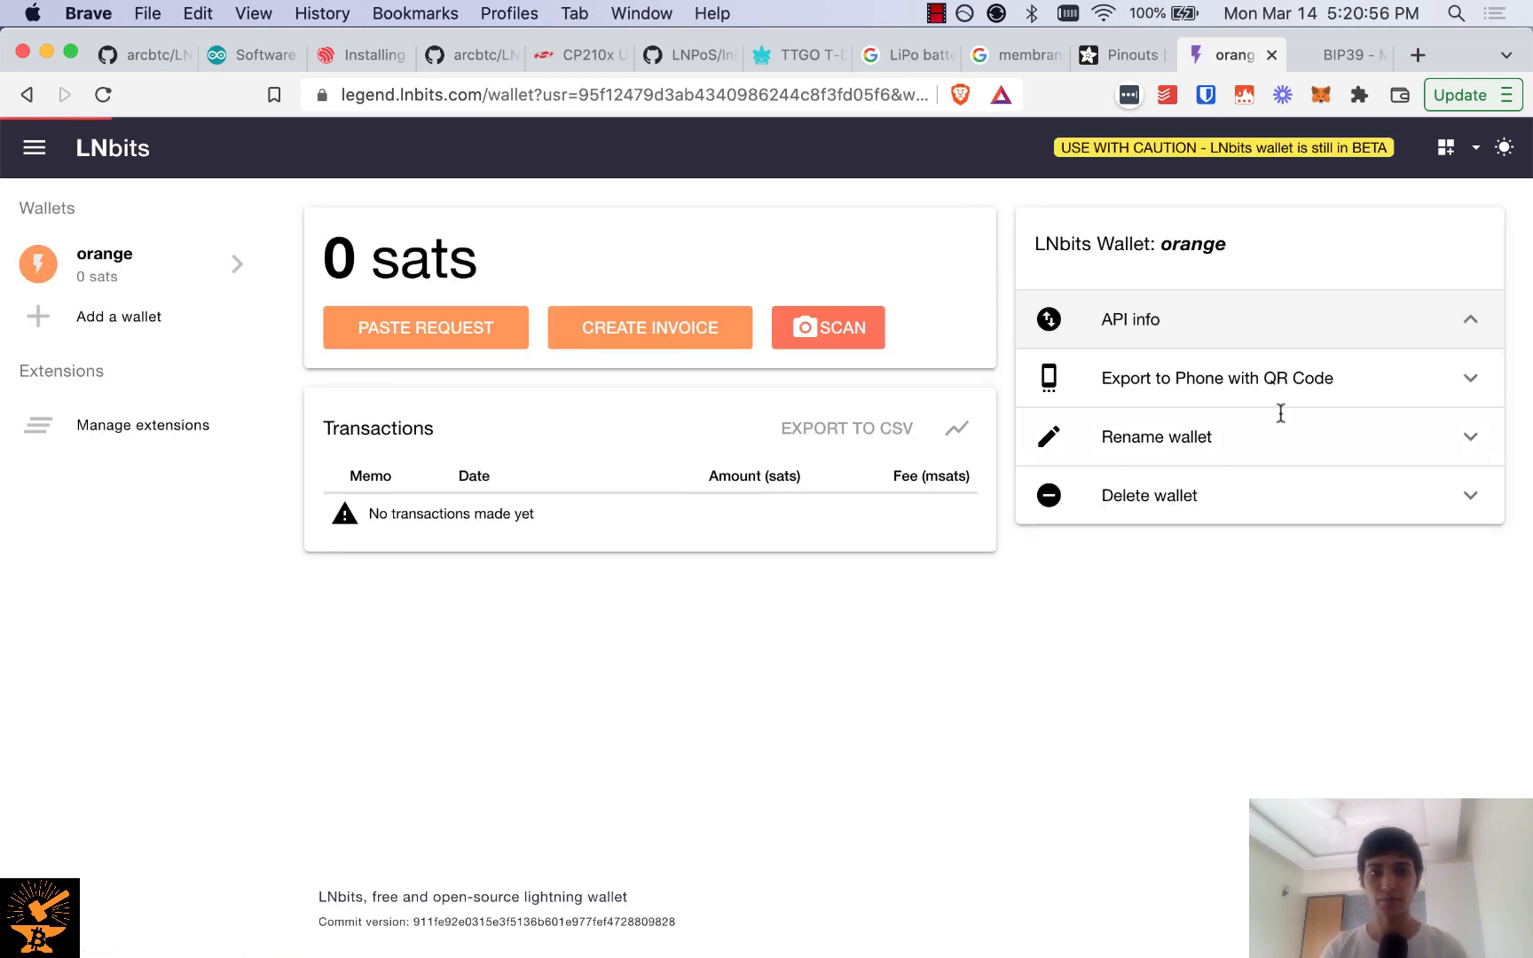
{"action": "left_click", "coordinate": [142, 55]}
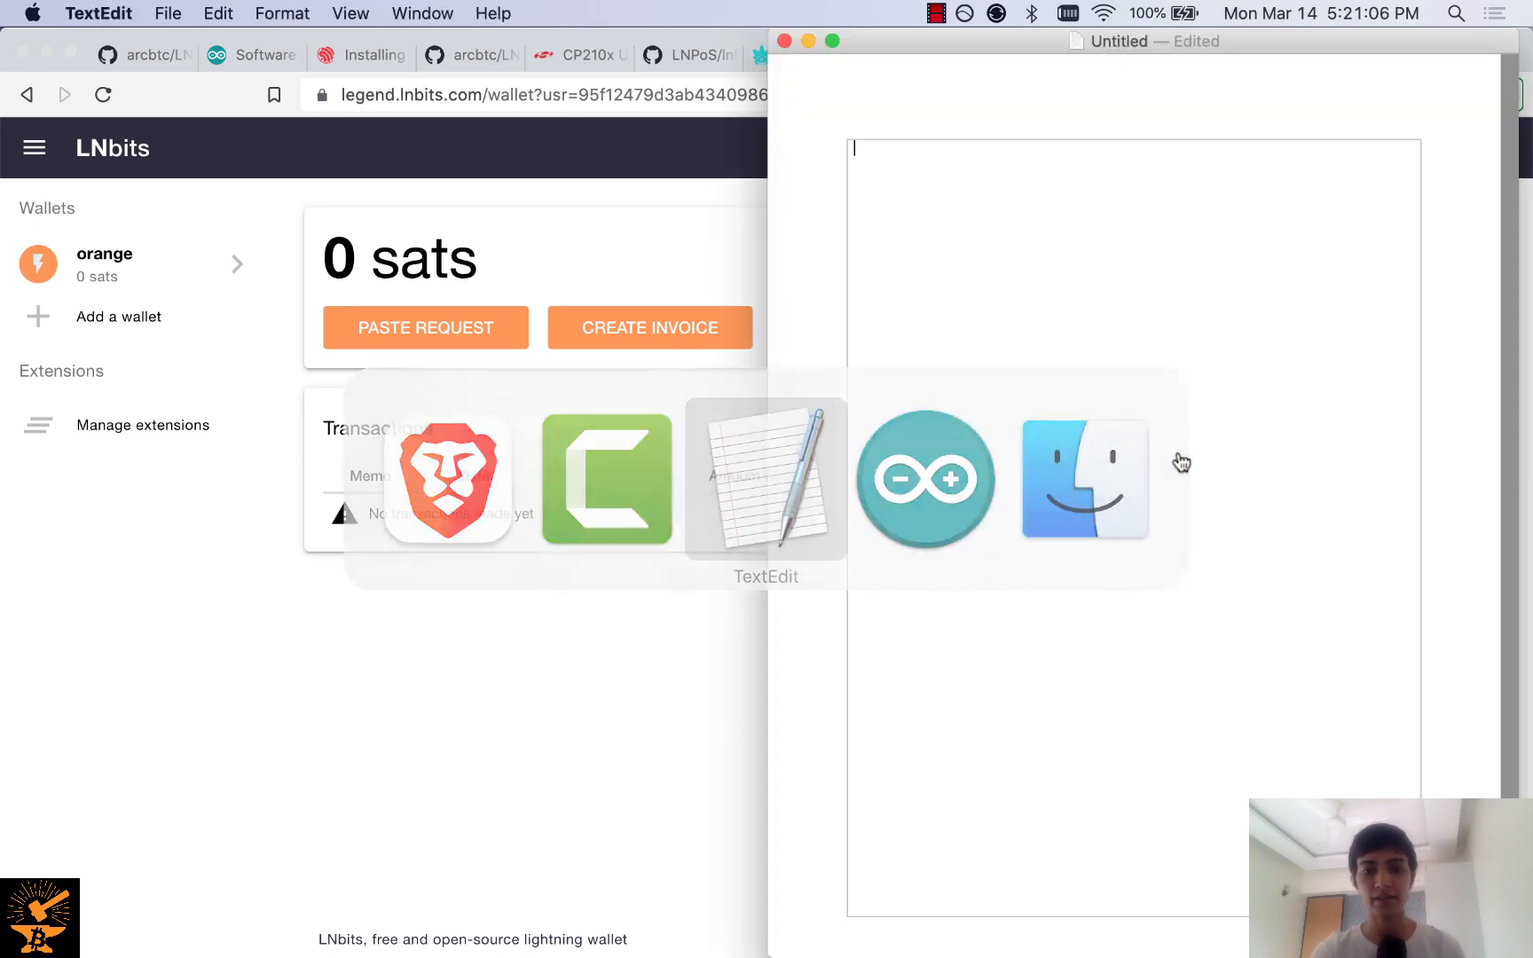
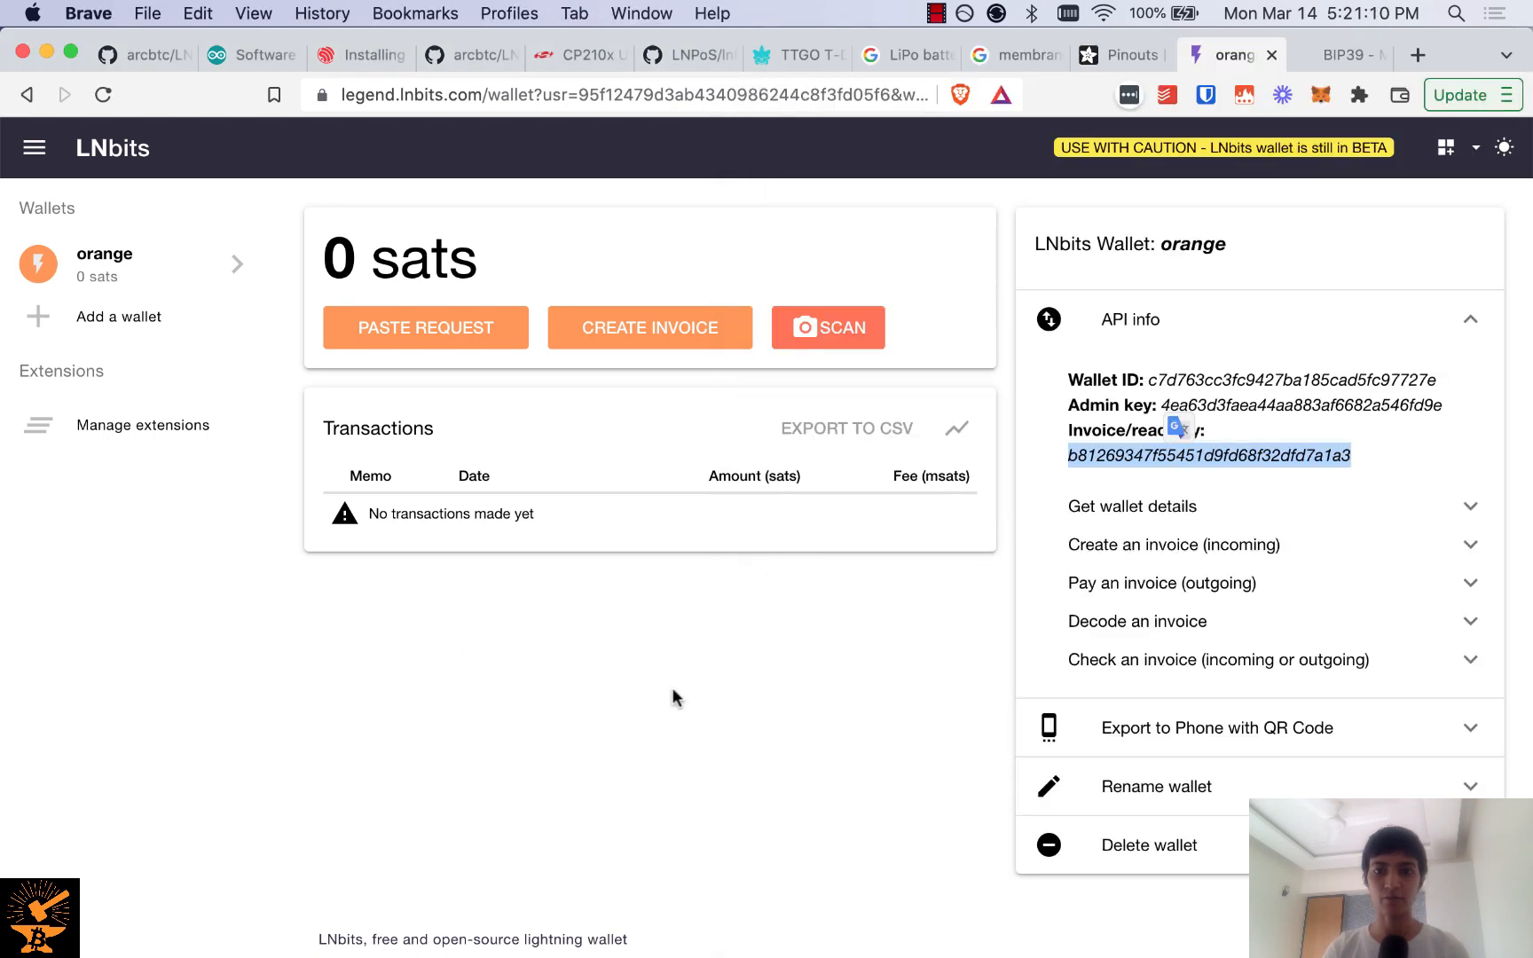
{"action": "mouse_move", "coordinate": [142, 424]}
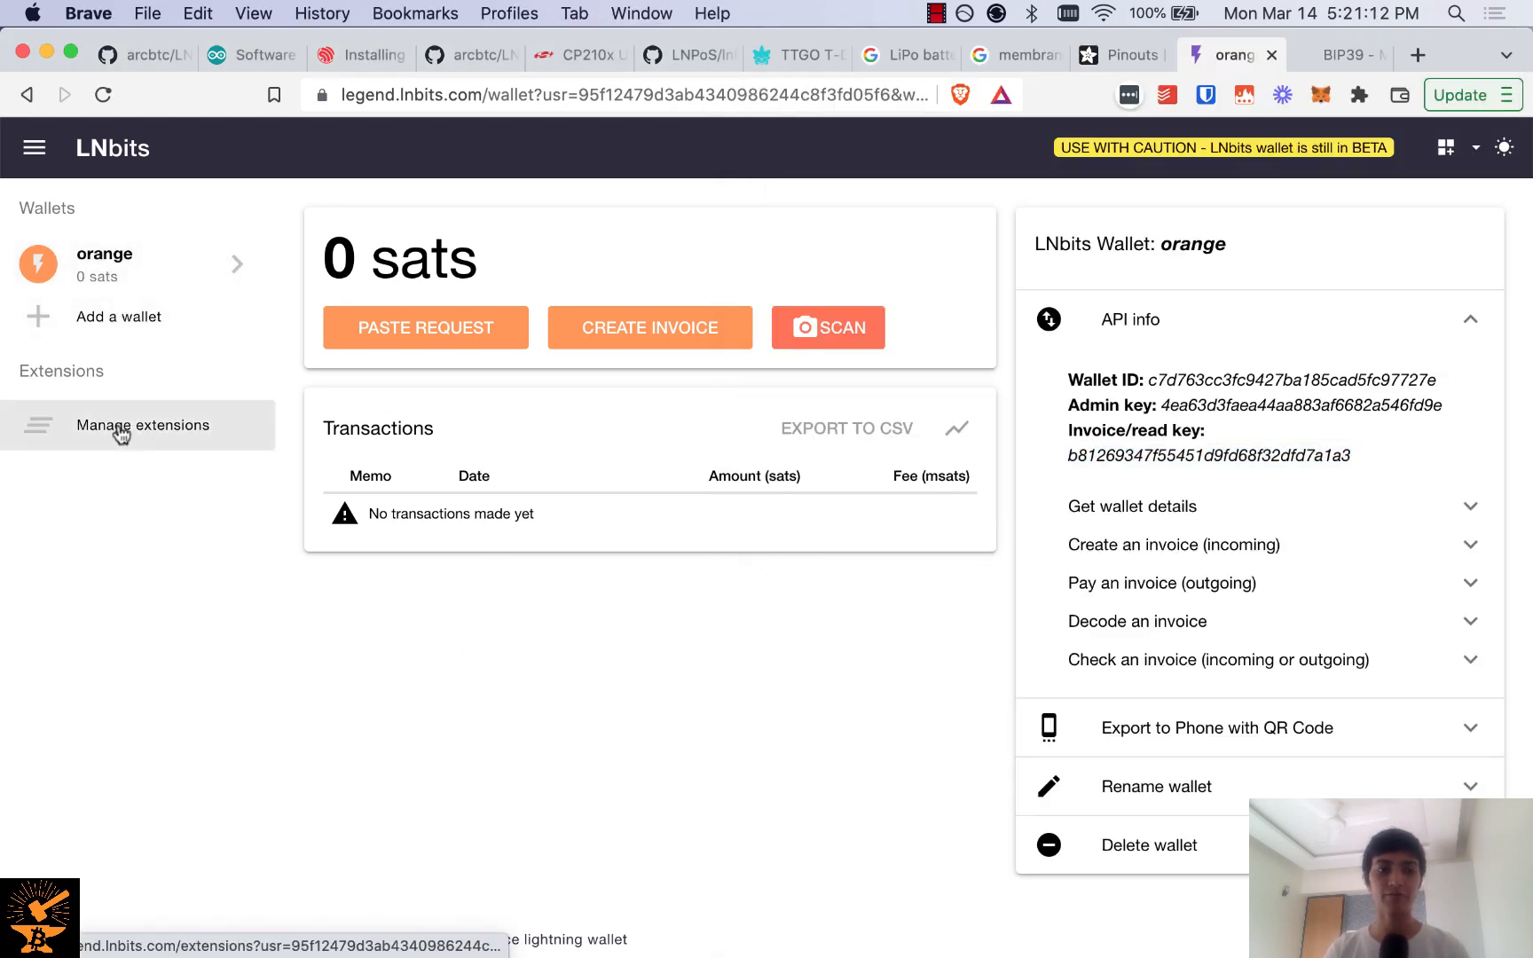
- Browse the LNbits extensions and open the empty LNURLDevice page
{"action": "left_click", "coordinate": [143, 425]}
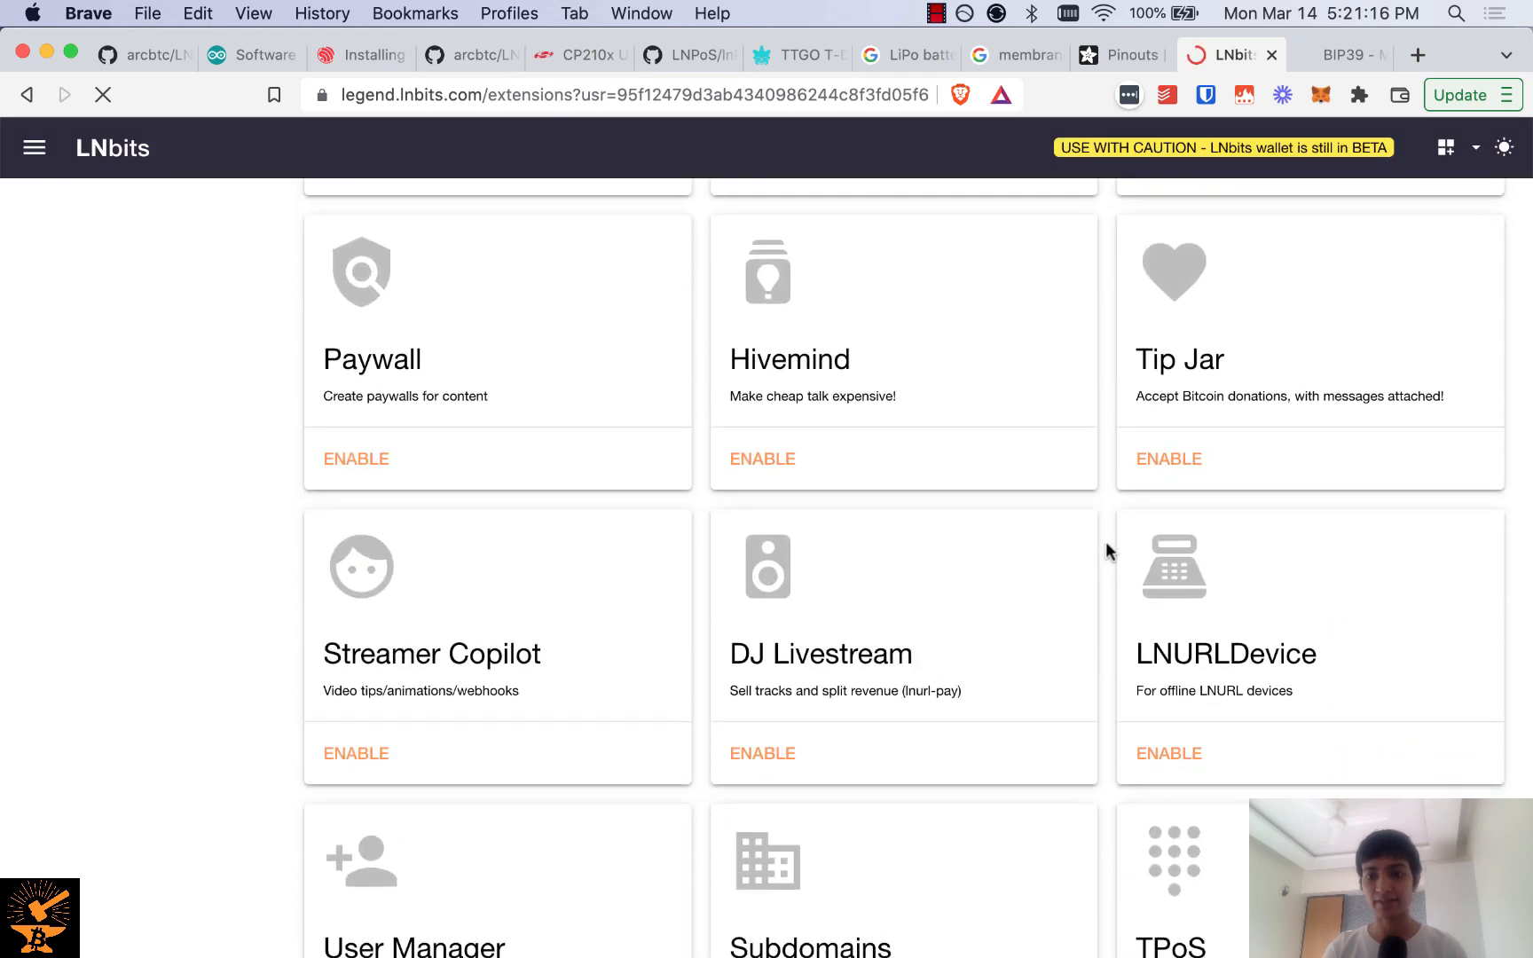
{"action": "scroll", "scroll_direction": "down", "scroll_amount": 3}
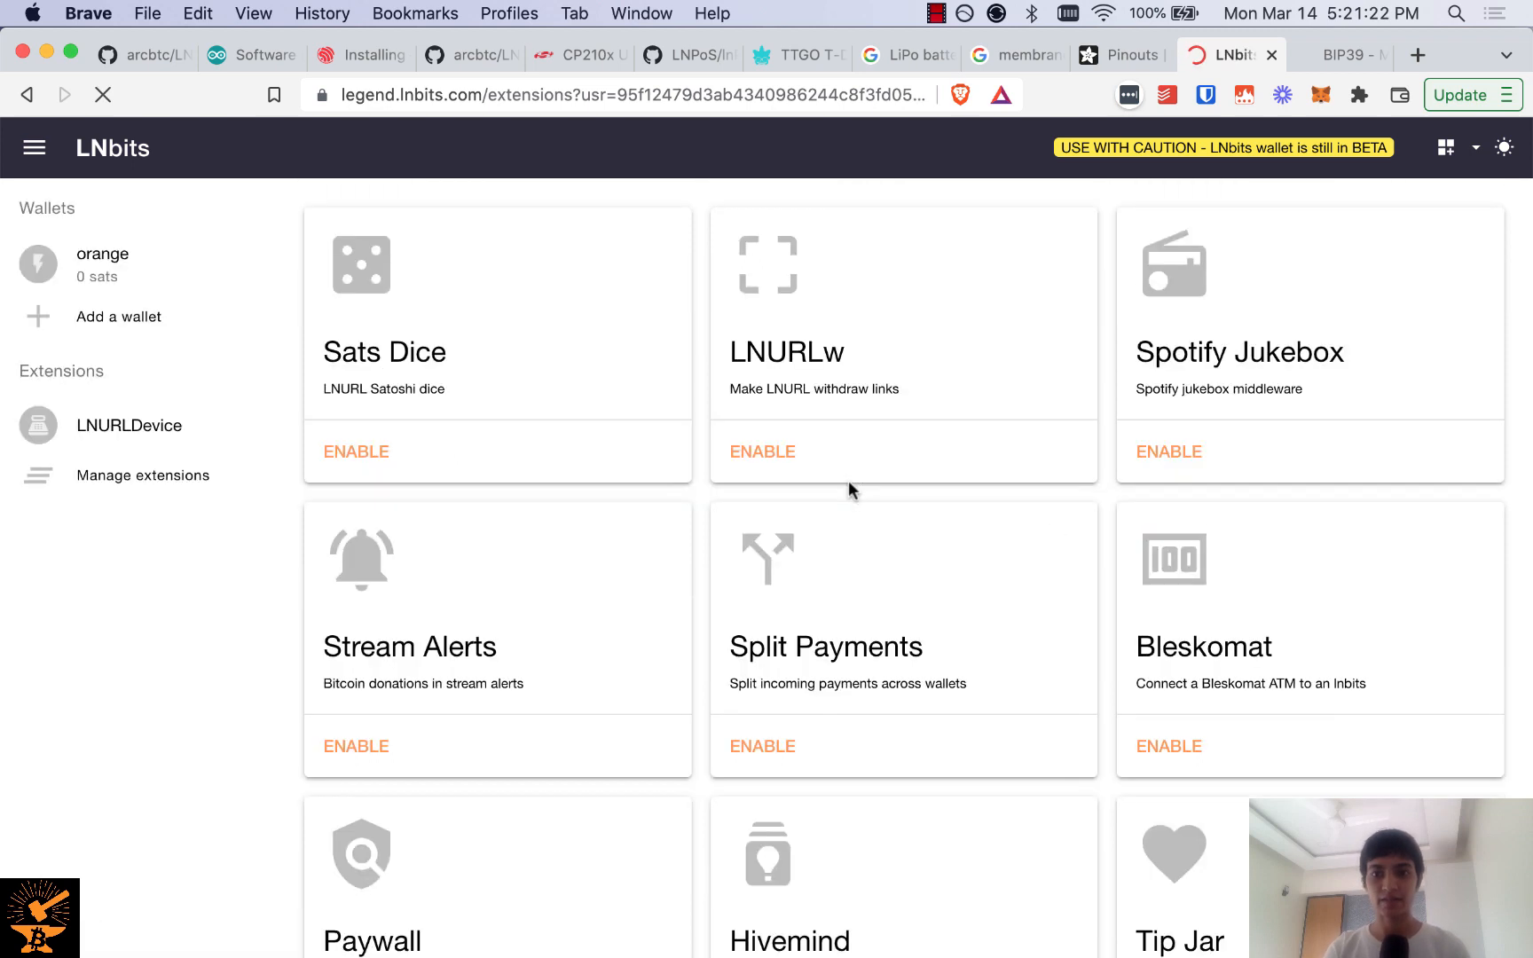
{"action": "mouse_move", "coordinate": [142, 475]}
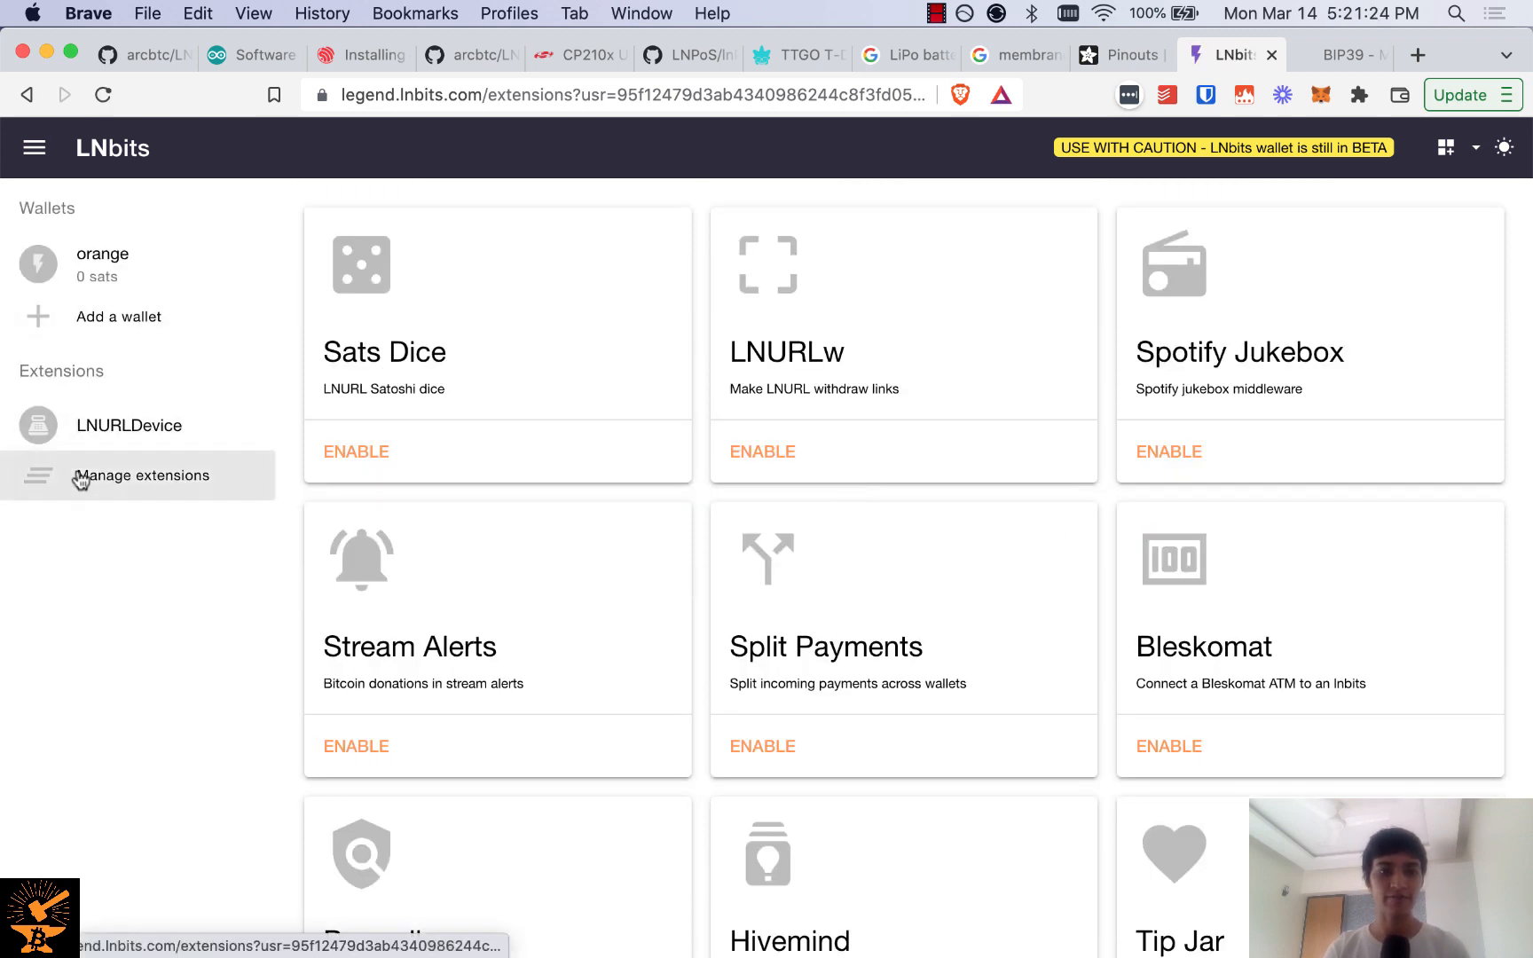
{"action": "left_click", "coordinate": [127, 425]}
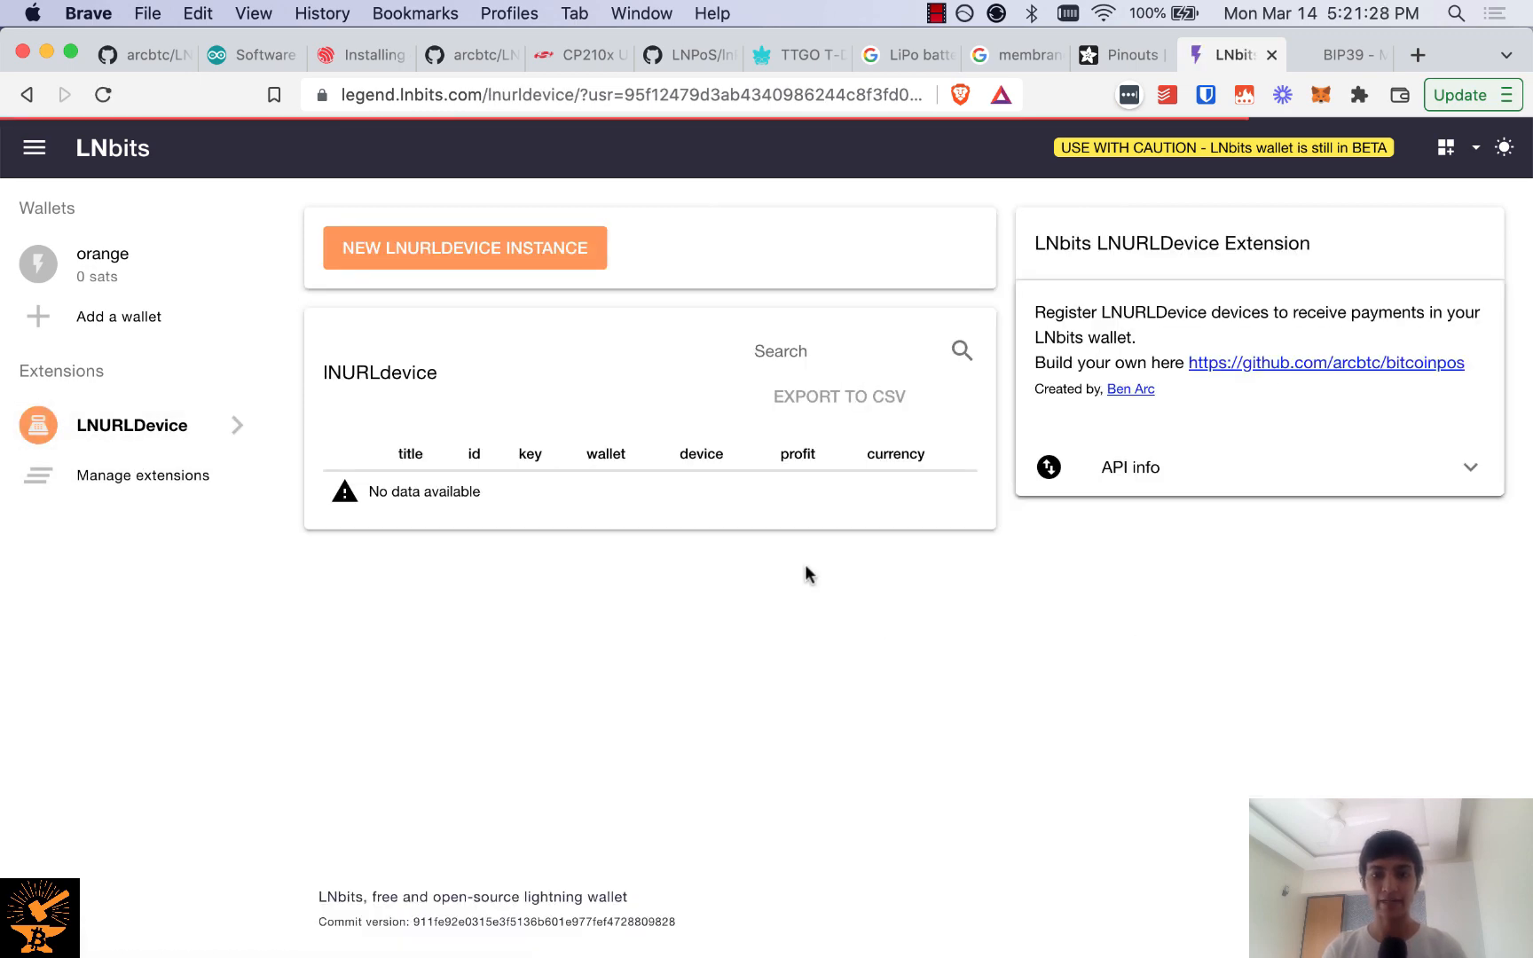
- Create LNURLDevice 'PoS' on the orange wallet, priced in CAD with profit margin 0
{"action": "left_click", "coordinate": [465, 248]}
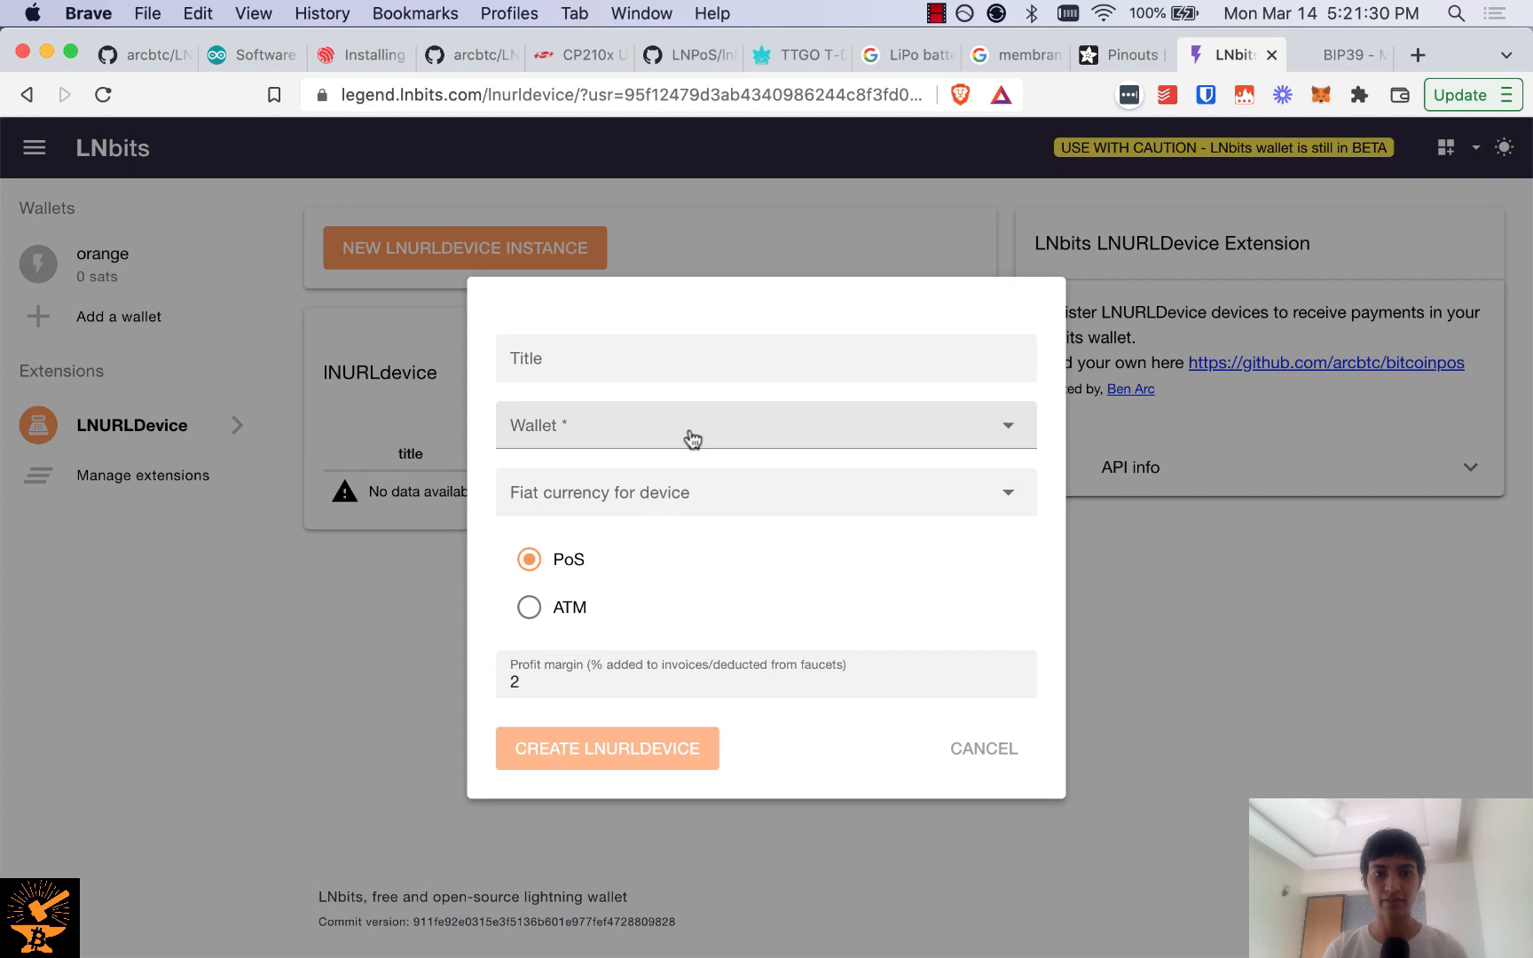
{"action": "type", "text": "P"}
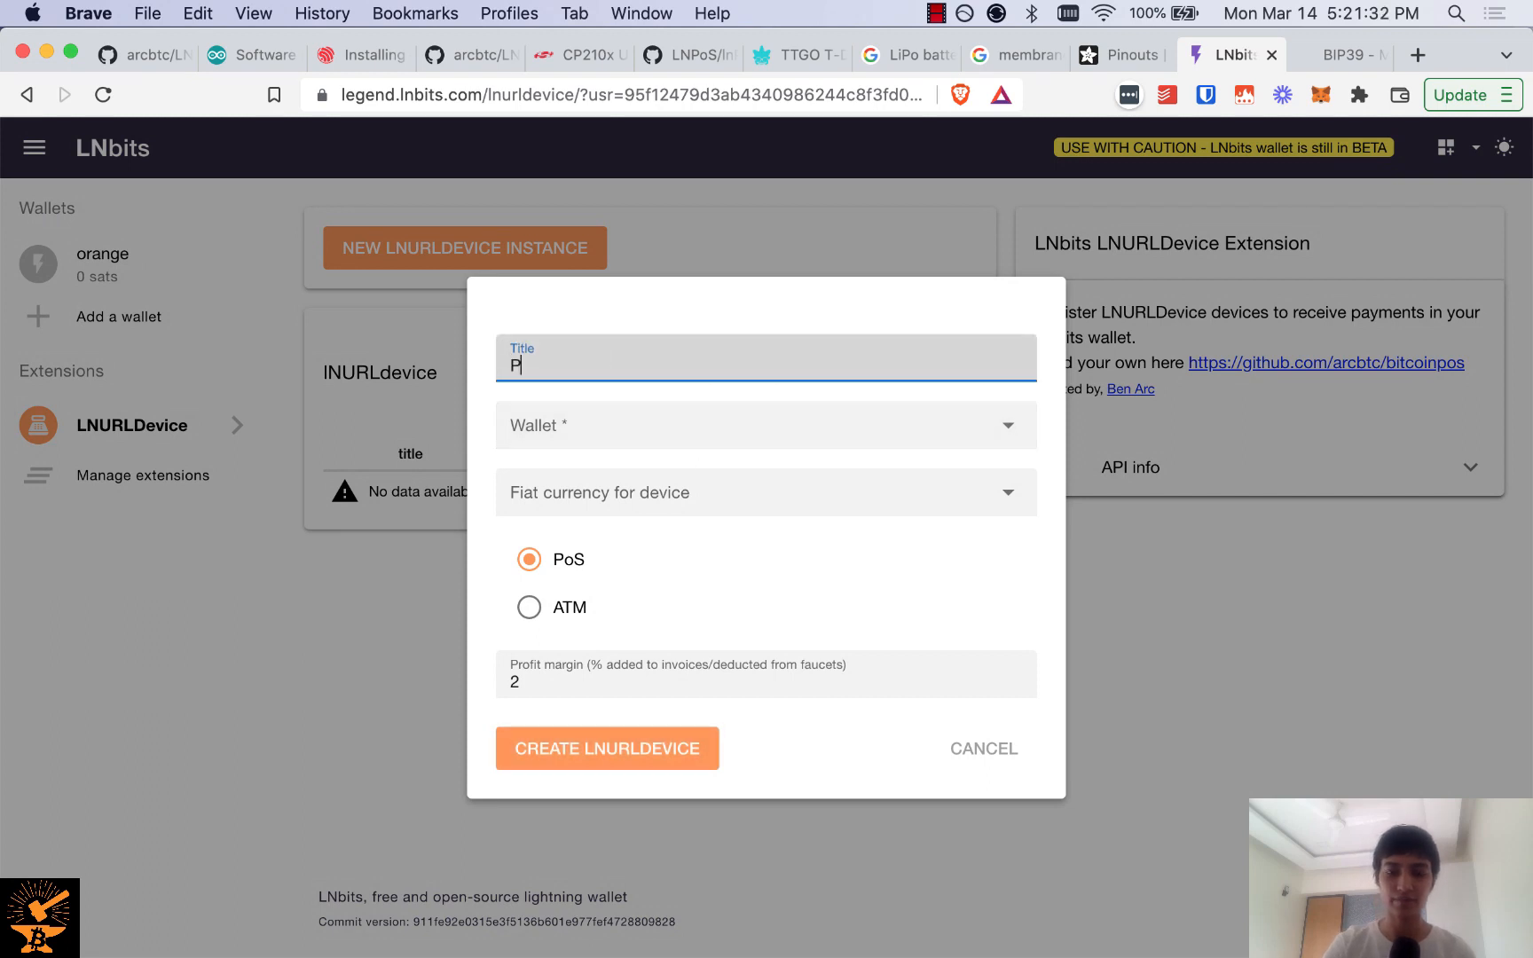
{"action": "type", "text": "oS"}
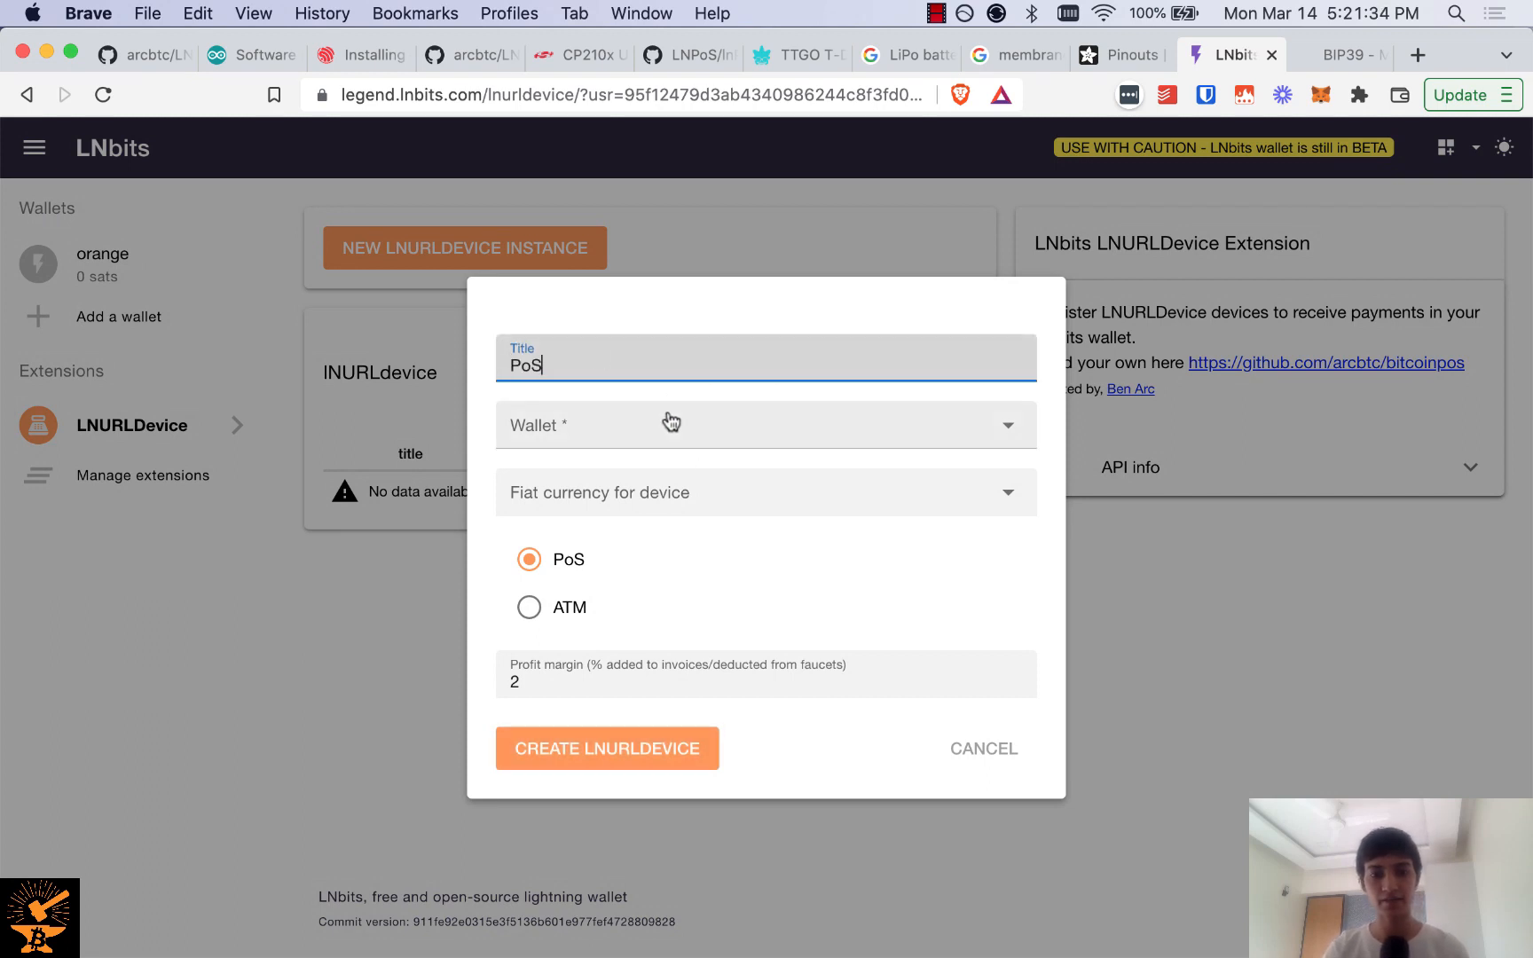
{"action": "left_click", "coordinate": [765, 424]}
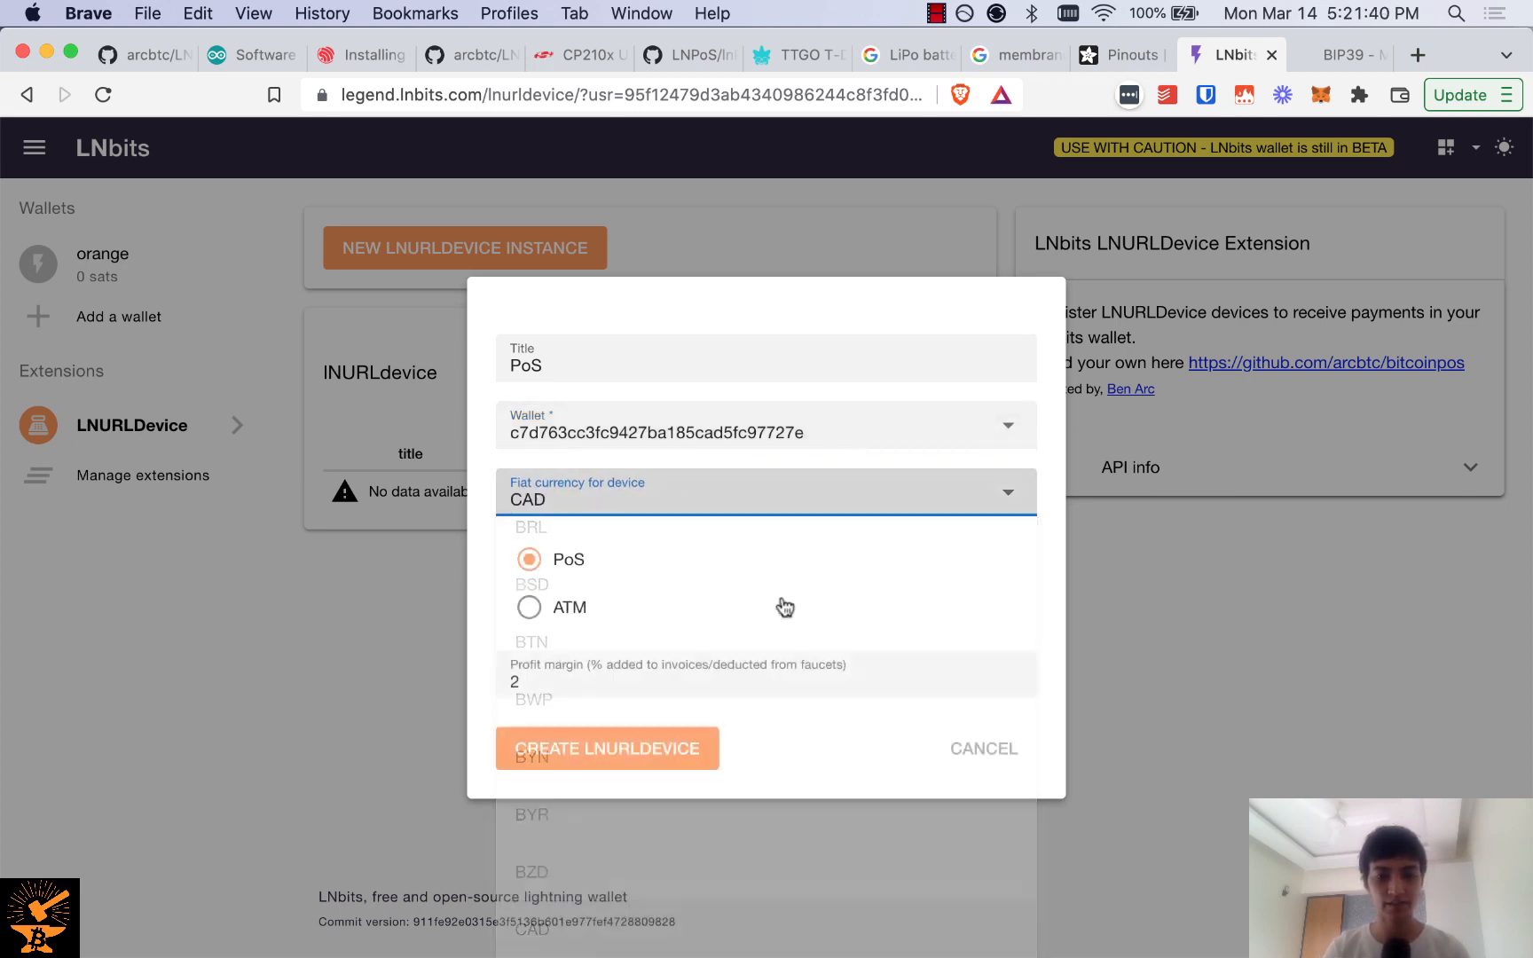
{"action": "left_click", "coordinate": [528, 558]}
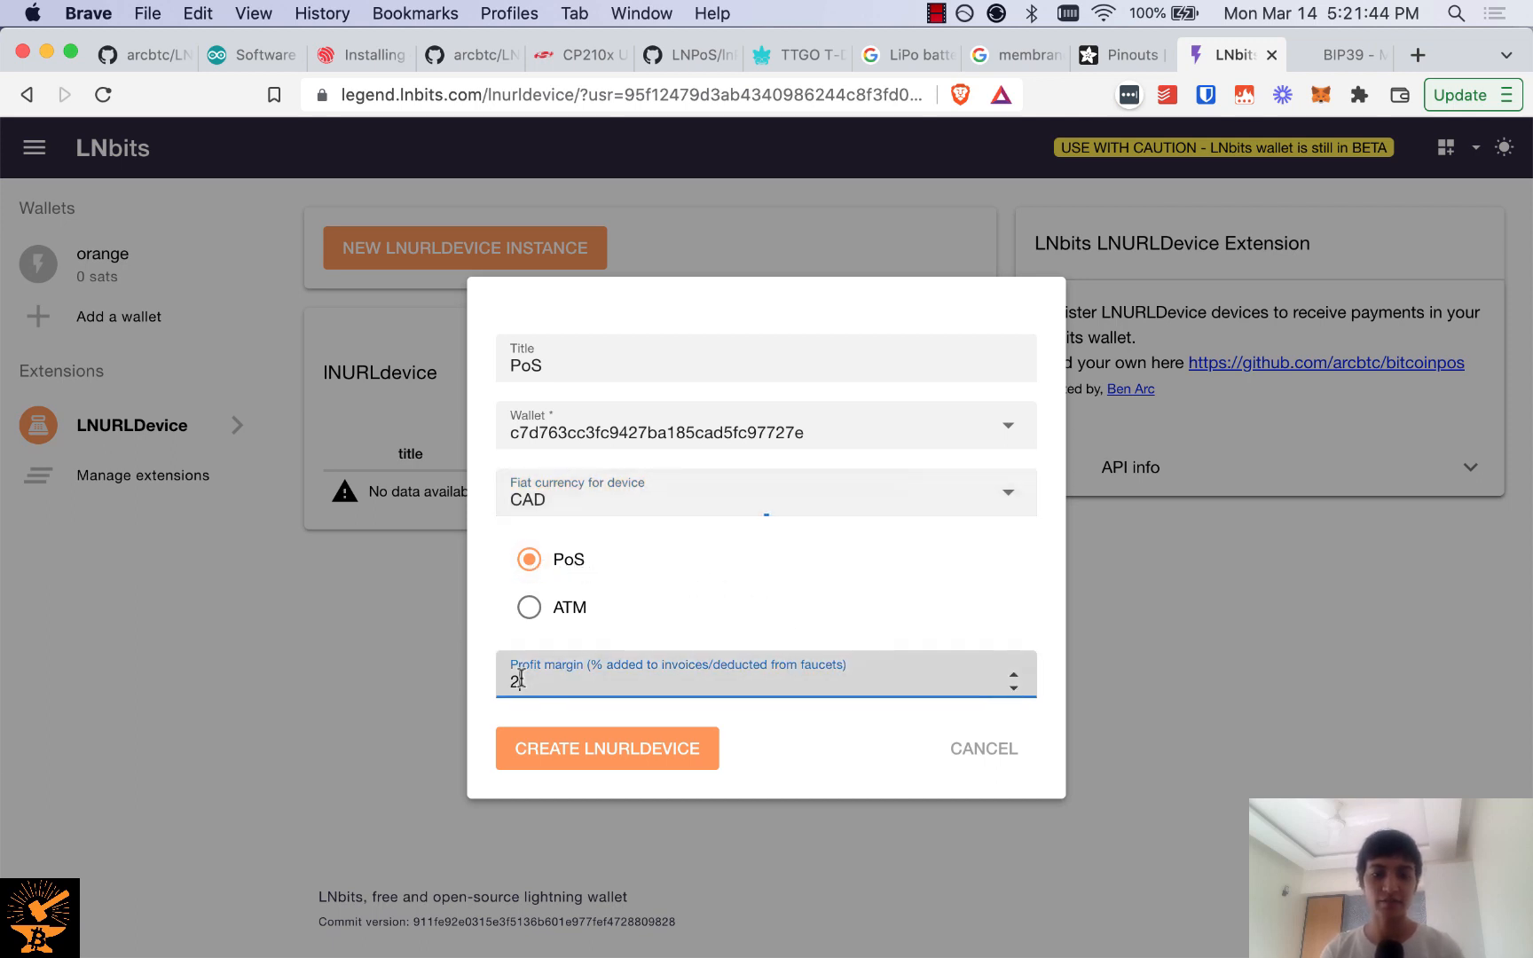
{"action": "type", "text": "0"}
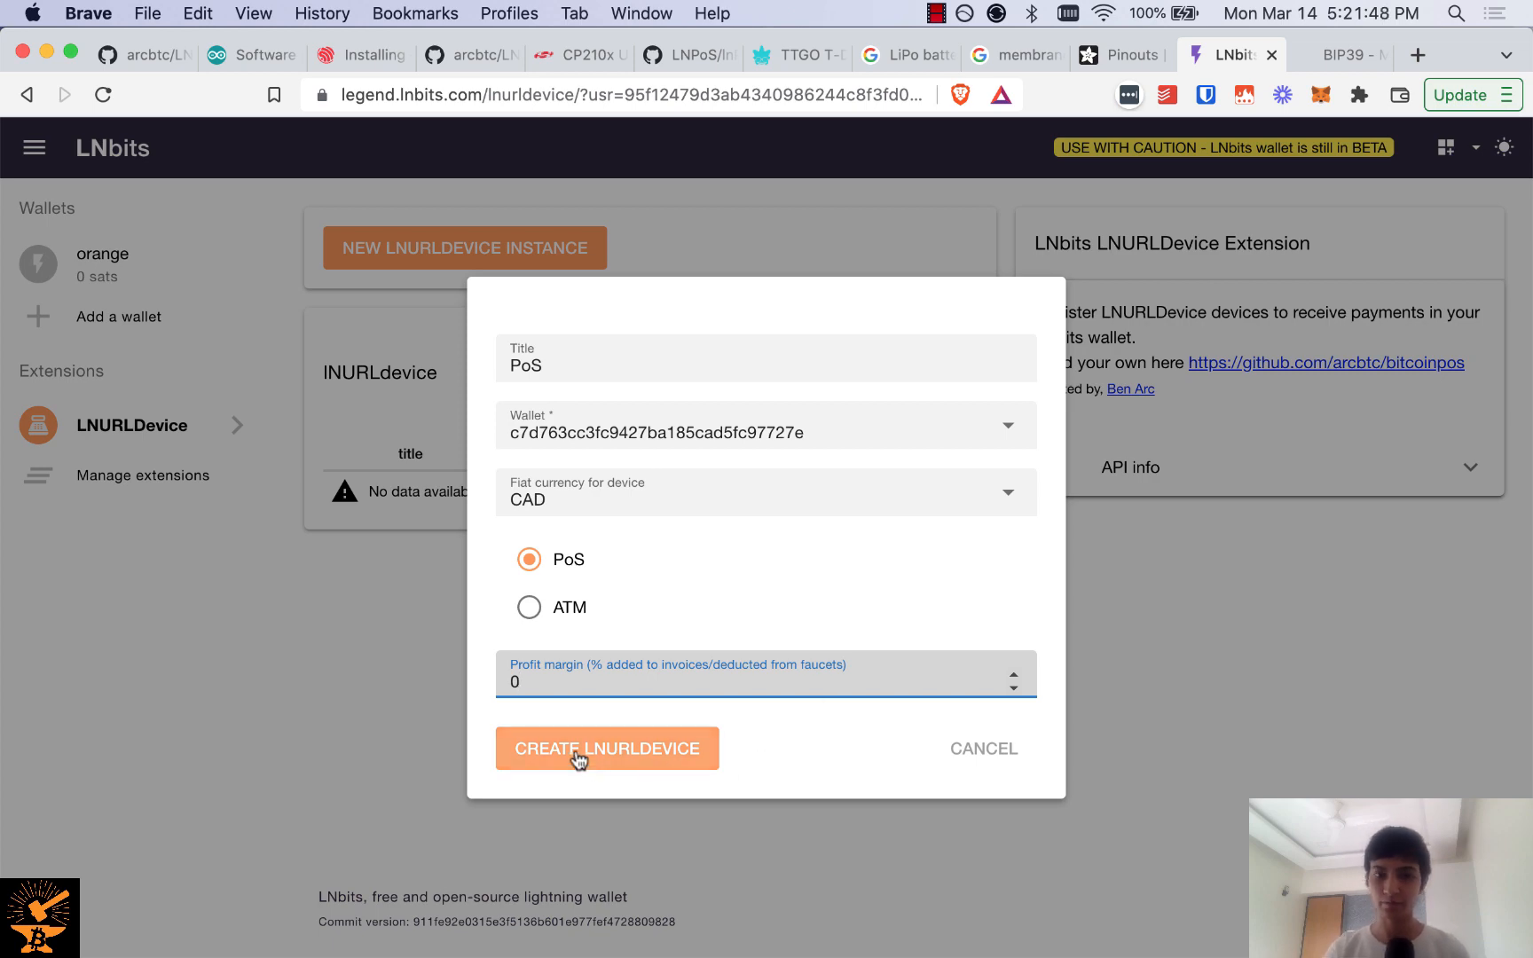
{"action": "left_click", "coordinate": [606, 747]}
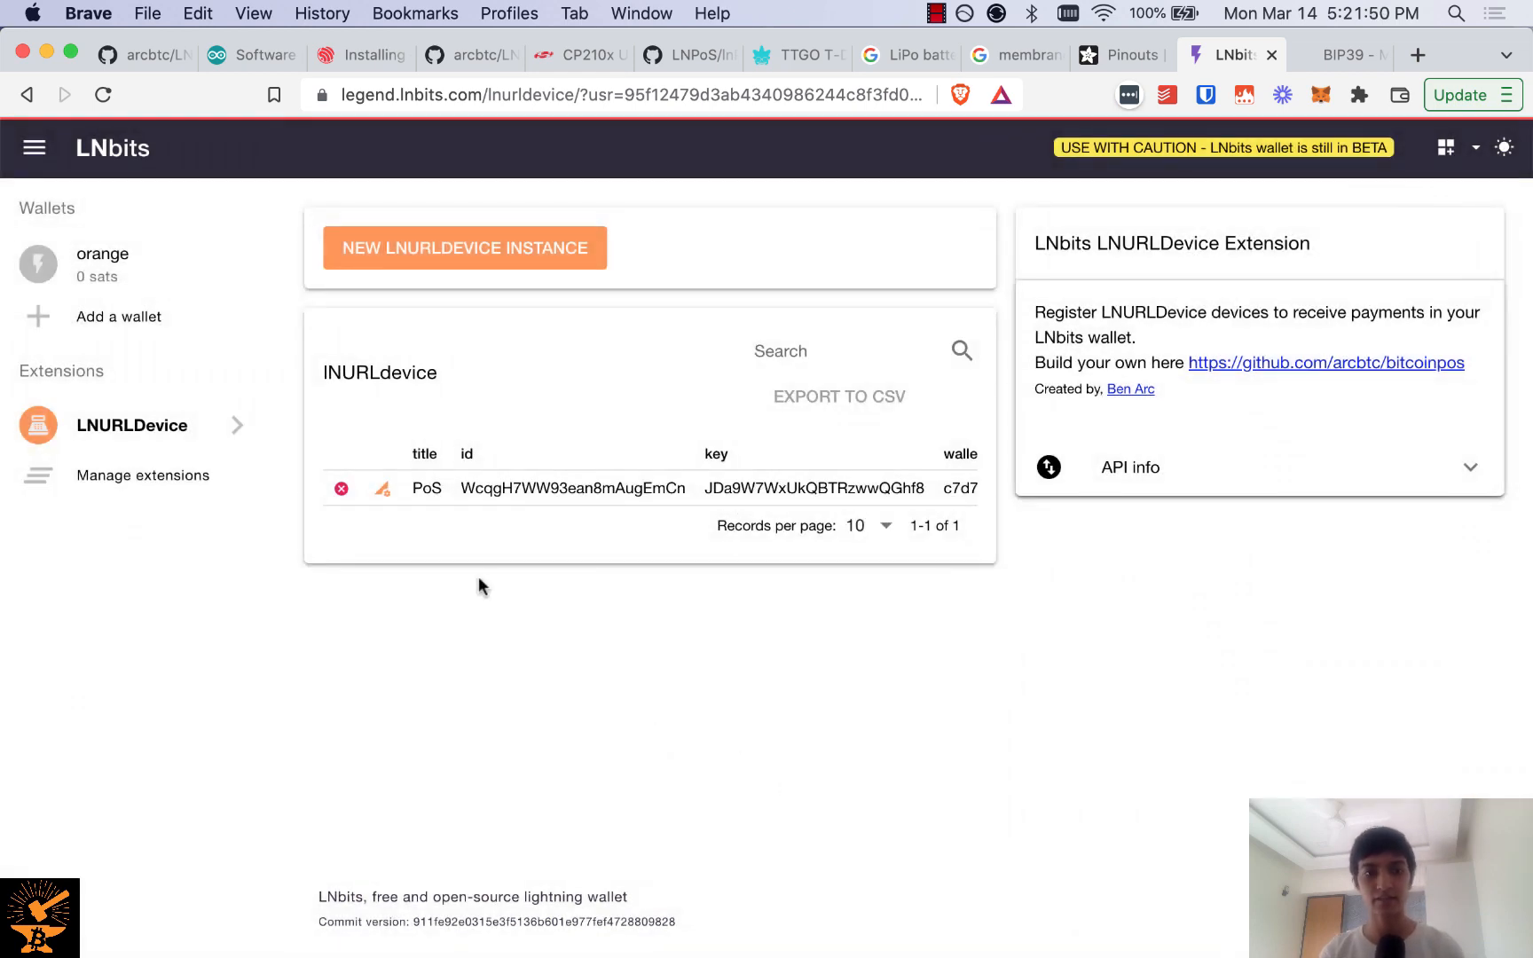
{"action": "mouse_move", "coordinate": [294, 392]}
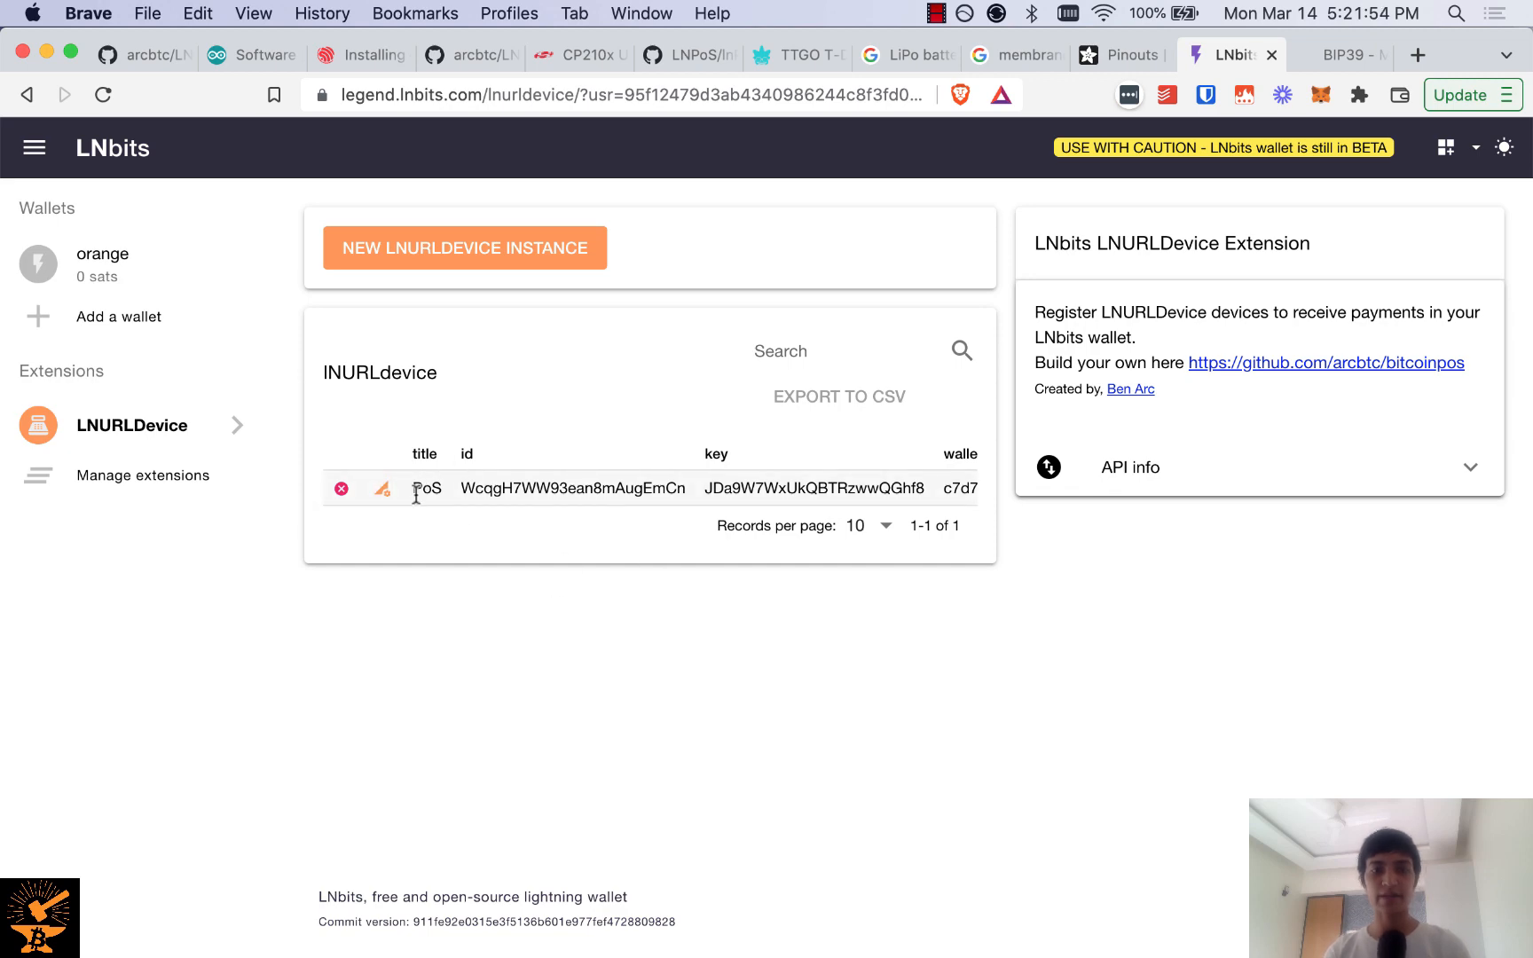
- Copy the PoS device's LNURLDevice string ending in CAD, then close the popup
{"action": "left_click", "coordinate": [383, 488]}
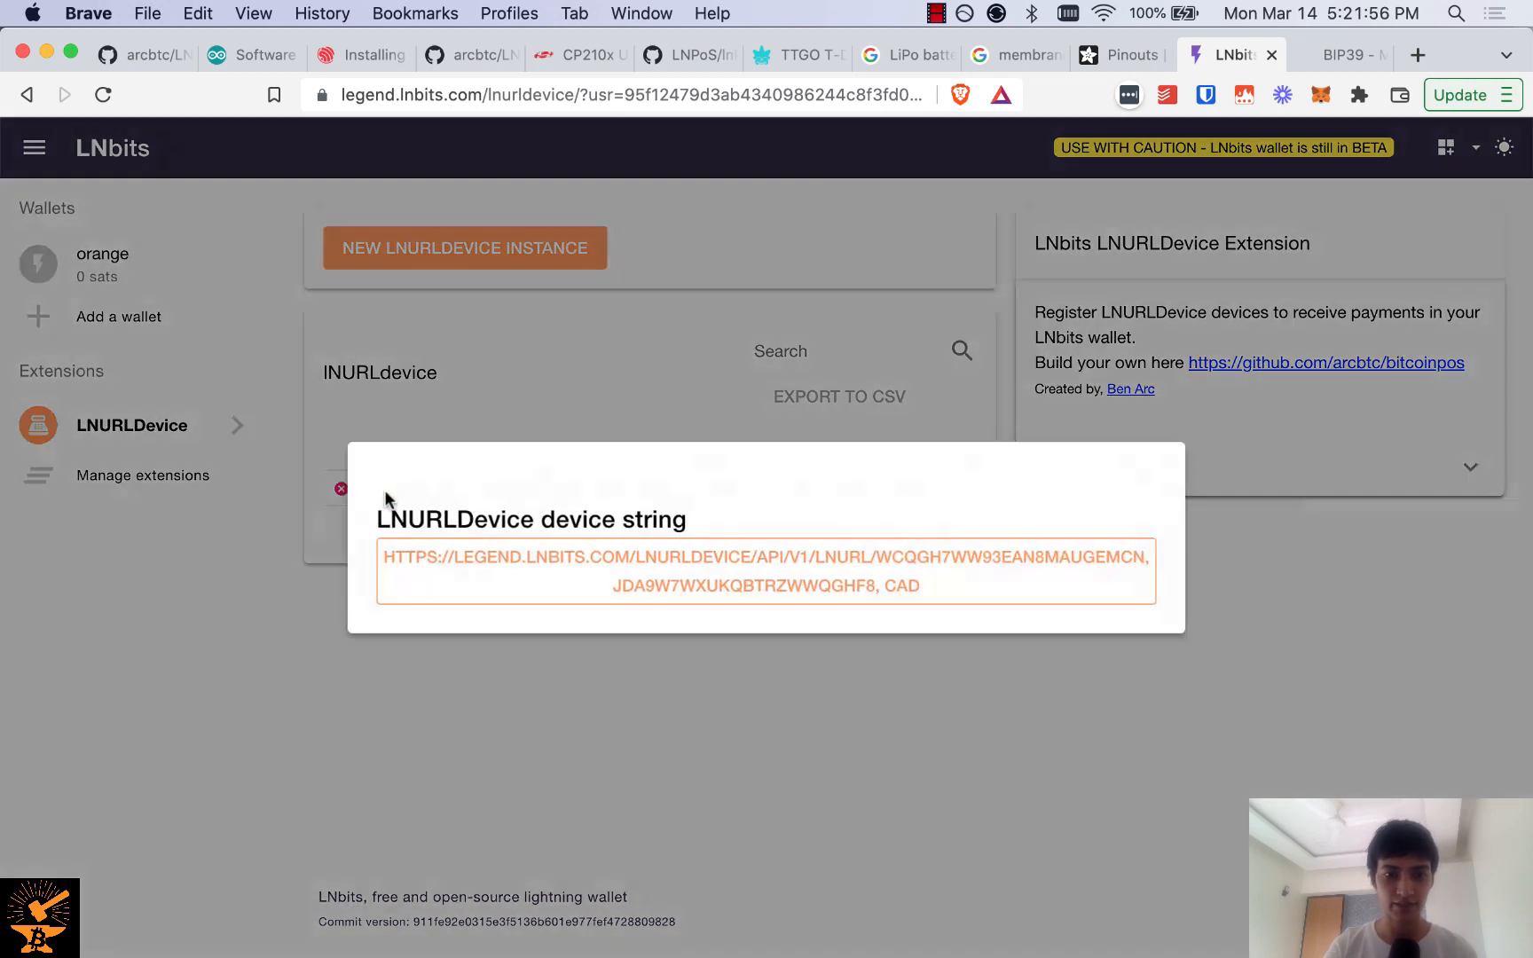
{"action": "mouse_move", "coordinate": [535, 538]}
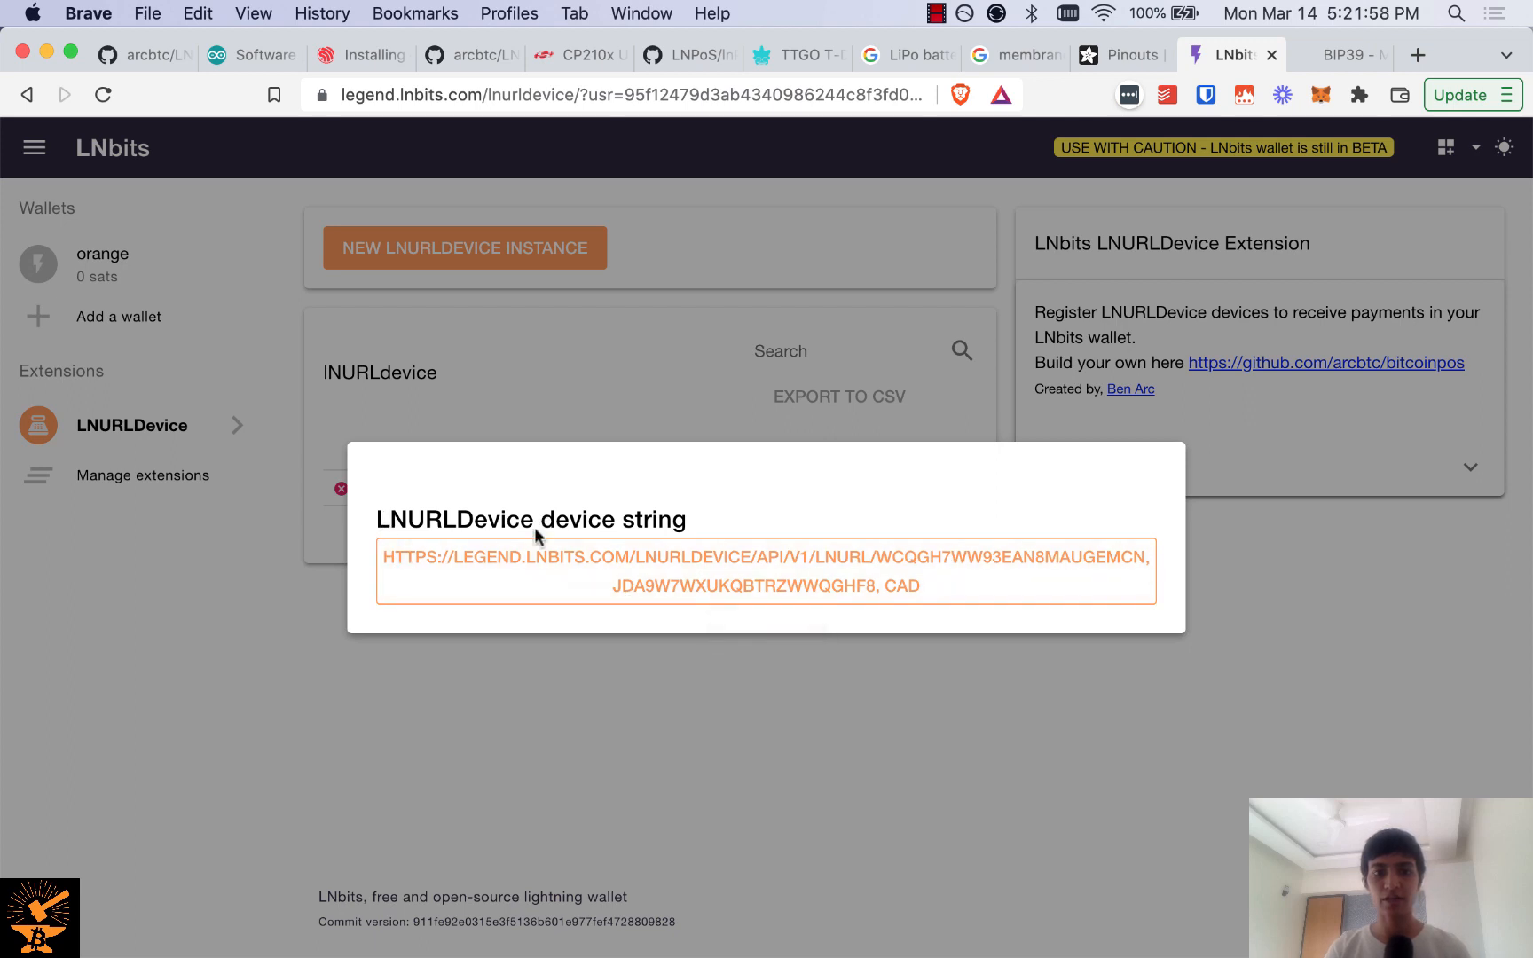
{"action": "left_click", "coordinate": [766, 572]}
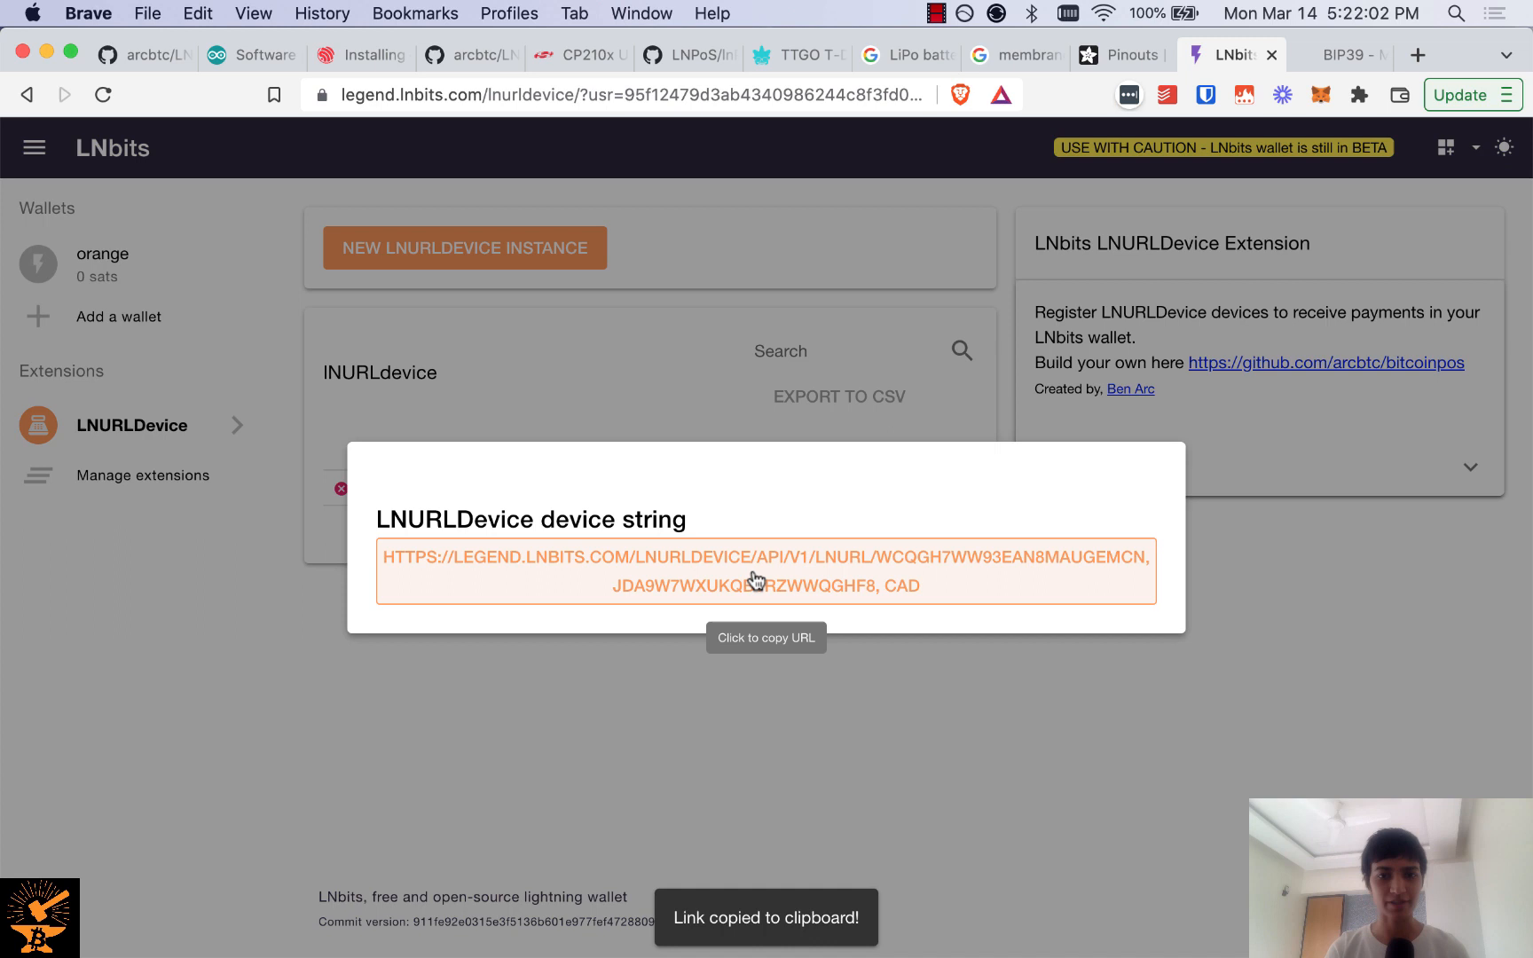
{"action": "left_click", "coordinate": [766, 572]}
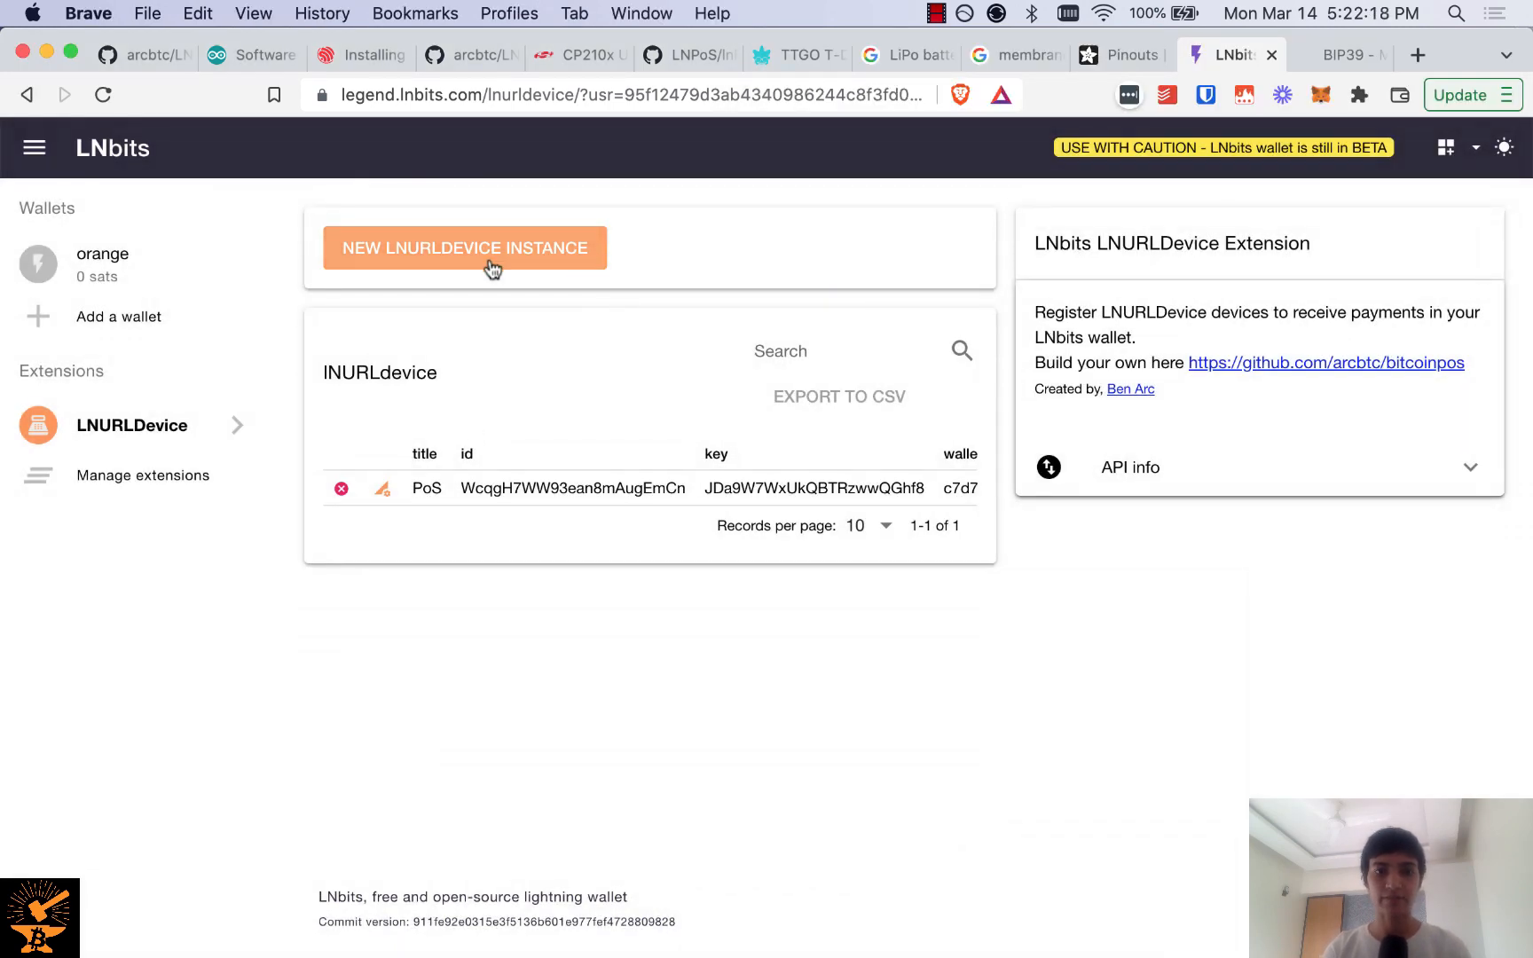
- Create an ATM-mode device 'ATM' on the orange wallet in USD with margin 5
{"action": "left_click", "coordinate": [466, 248]}
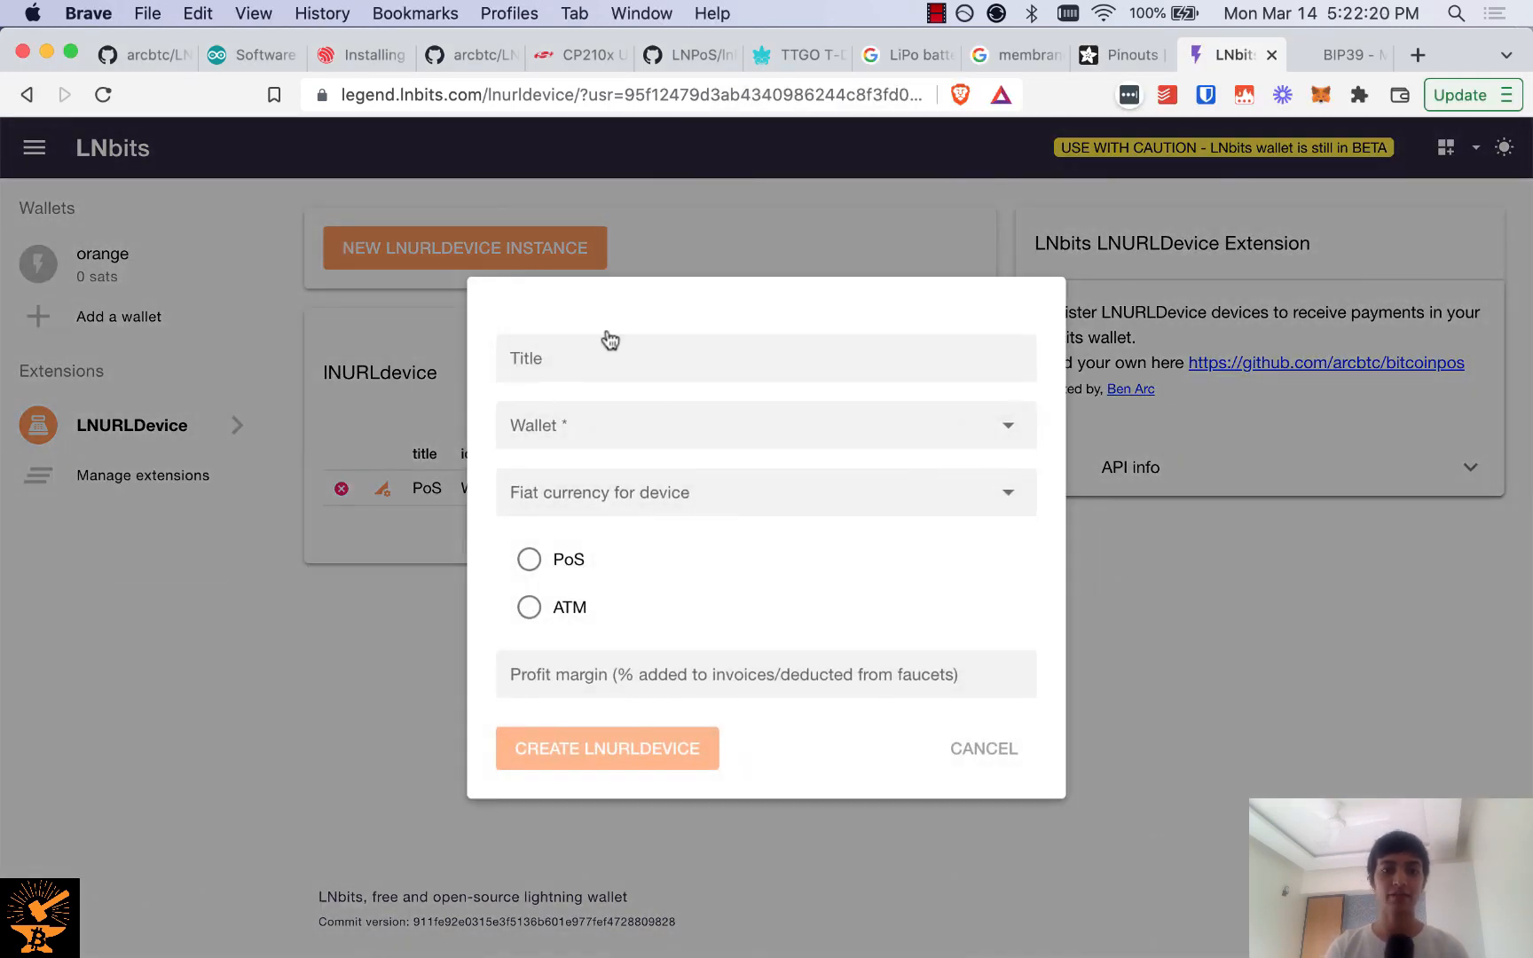
{"action": "type", "text": "A"}
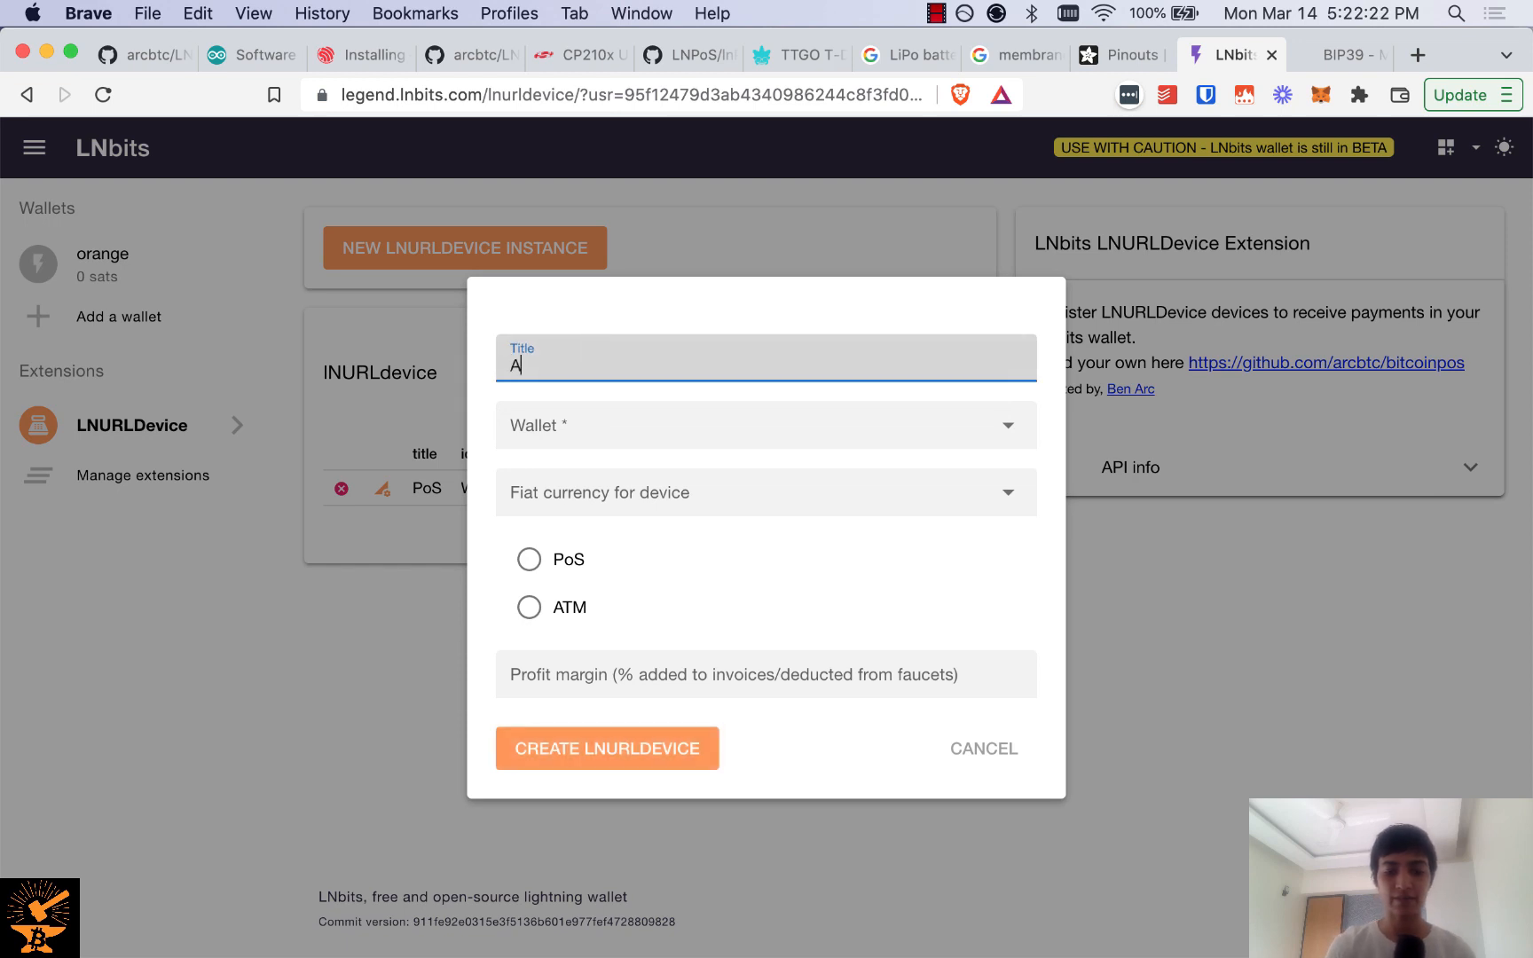
{"action": "left_click", "coordinate": [766, 424]}
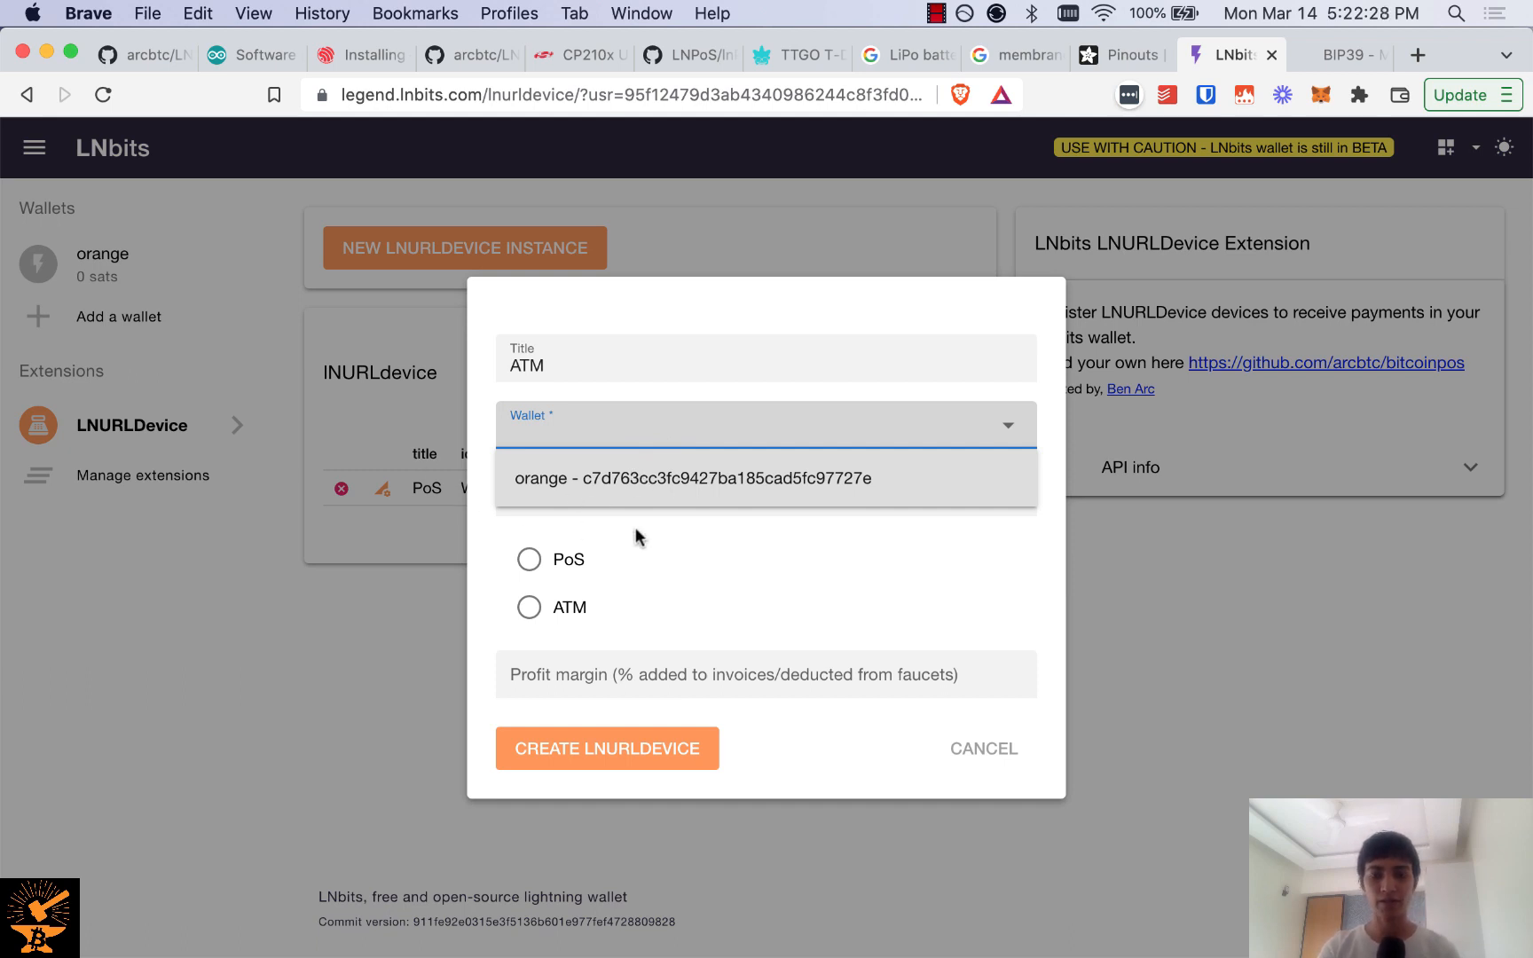
{"action": "mouse_move", "coordinate": [614, 354]}
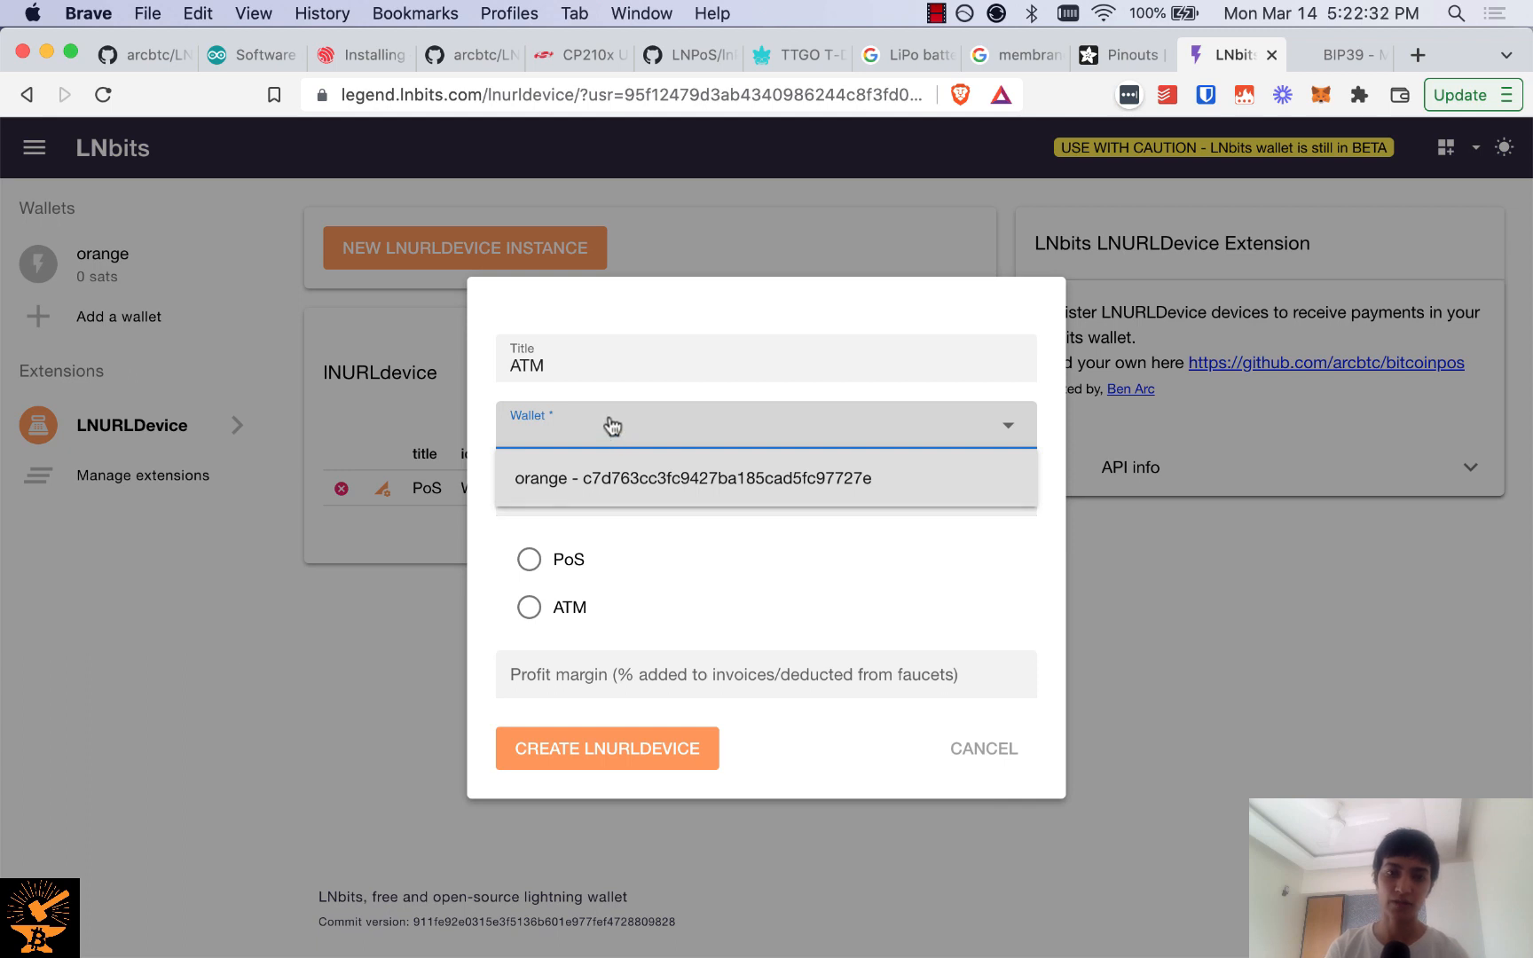
{"action": "mouse_move", "coordinate": [816, 628]}
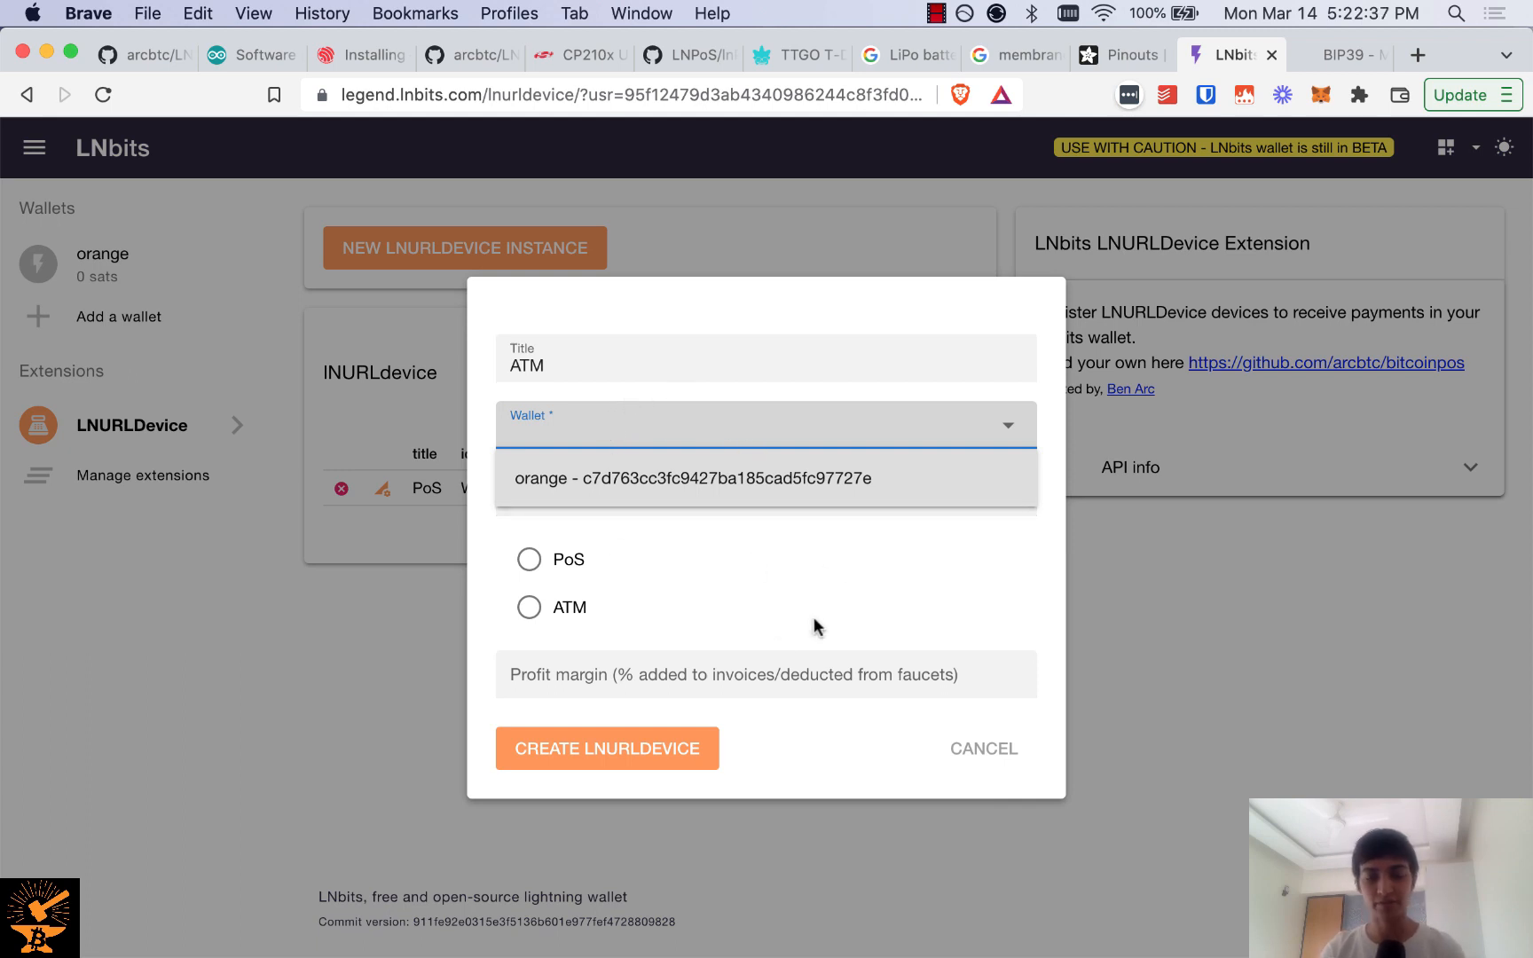
{"action": "left_click", "coordinate": [692, 478]}
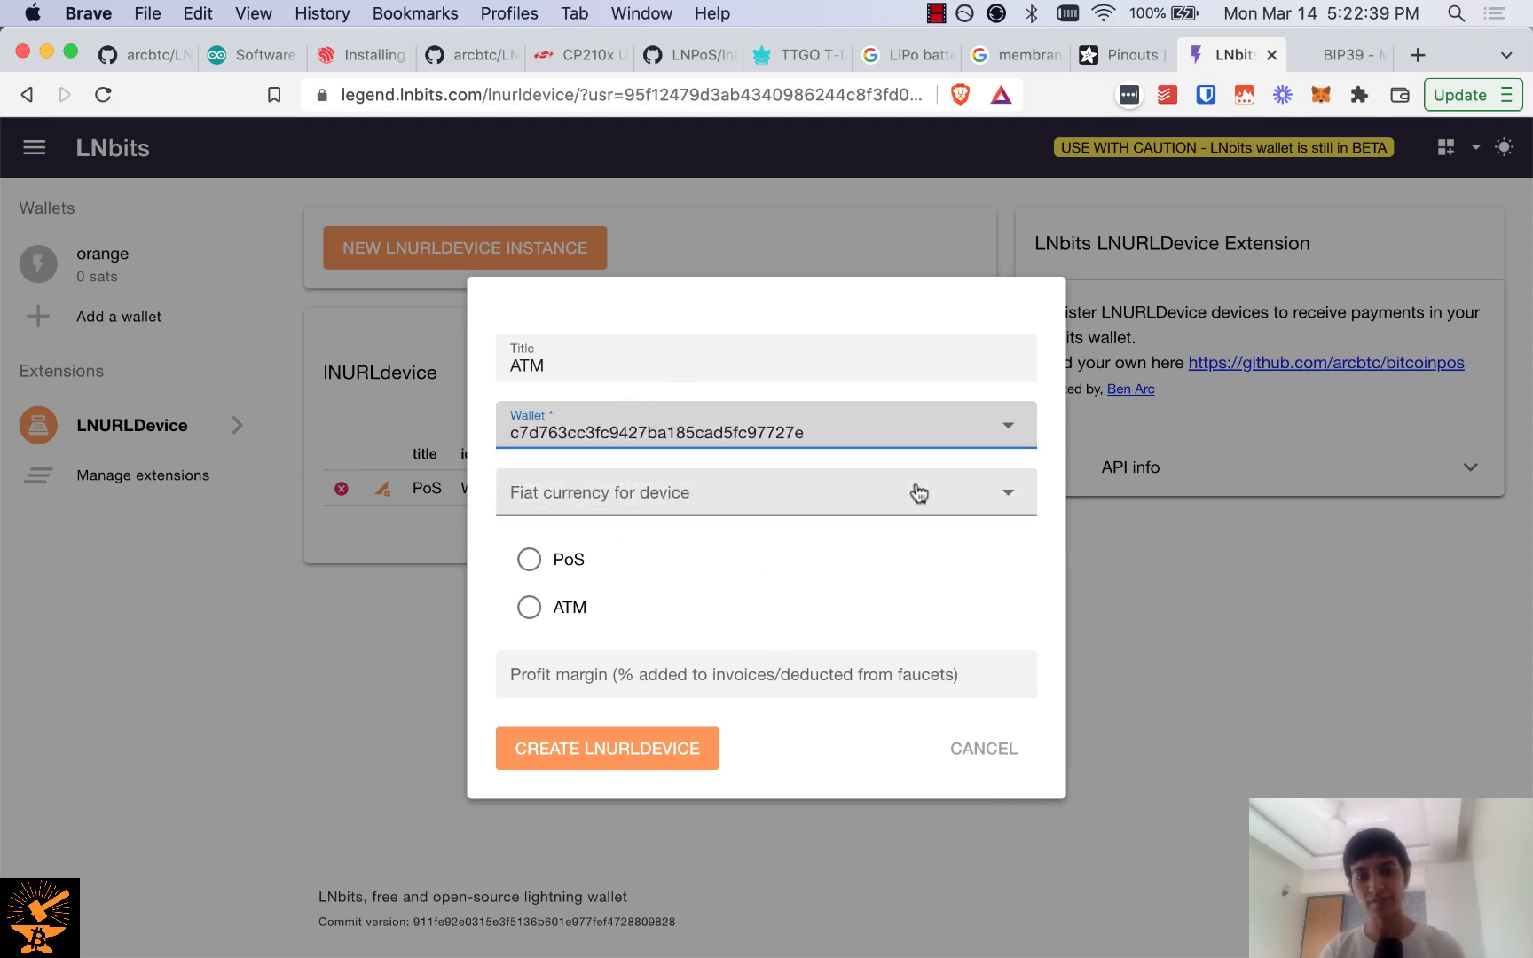
{"action": "left_click", "coordinate": [766, 491]}
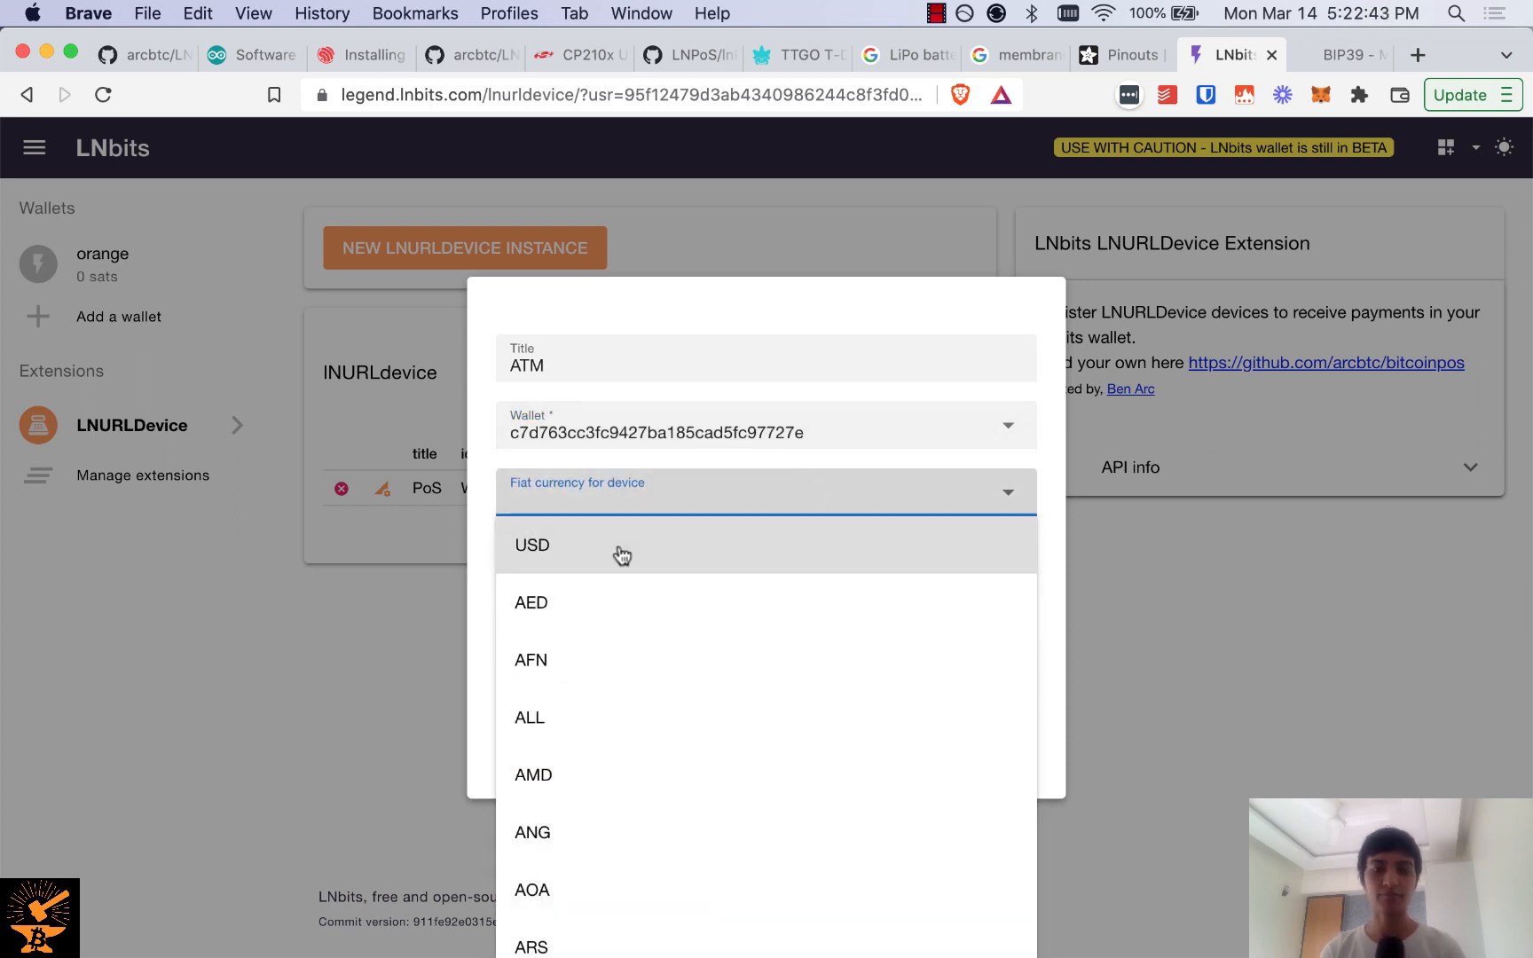
{"action": "left_click", "coordinate": [532, 545]}
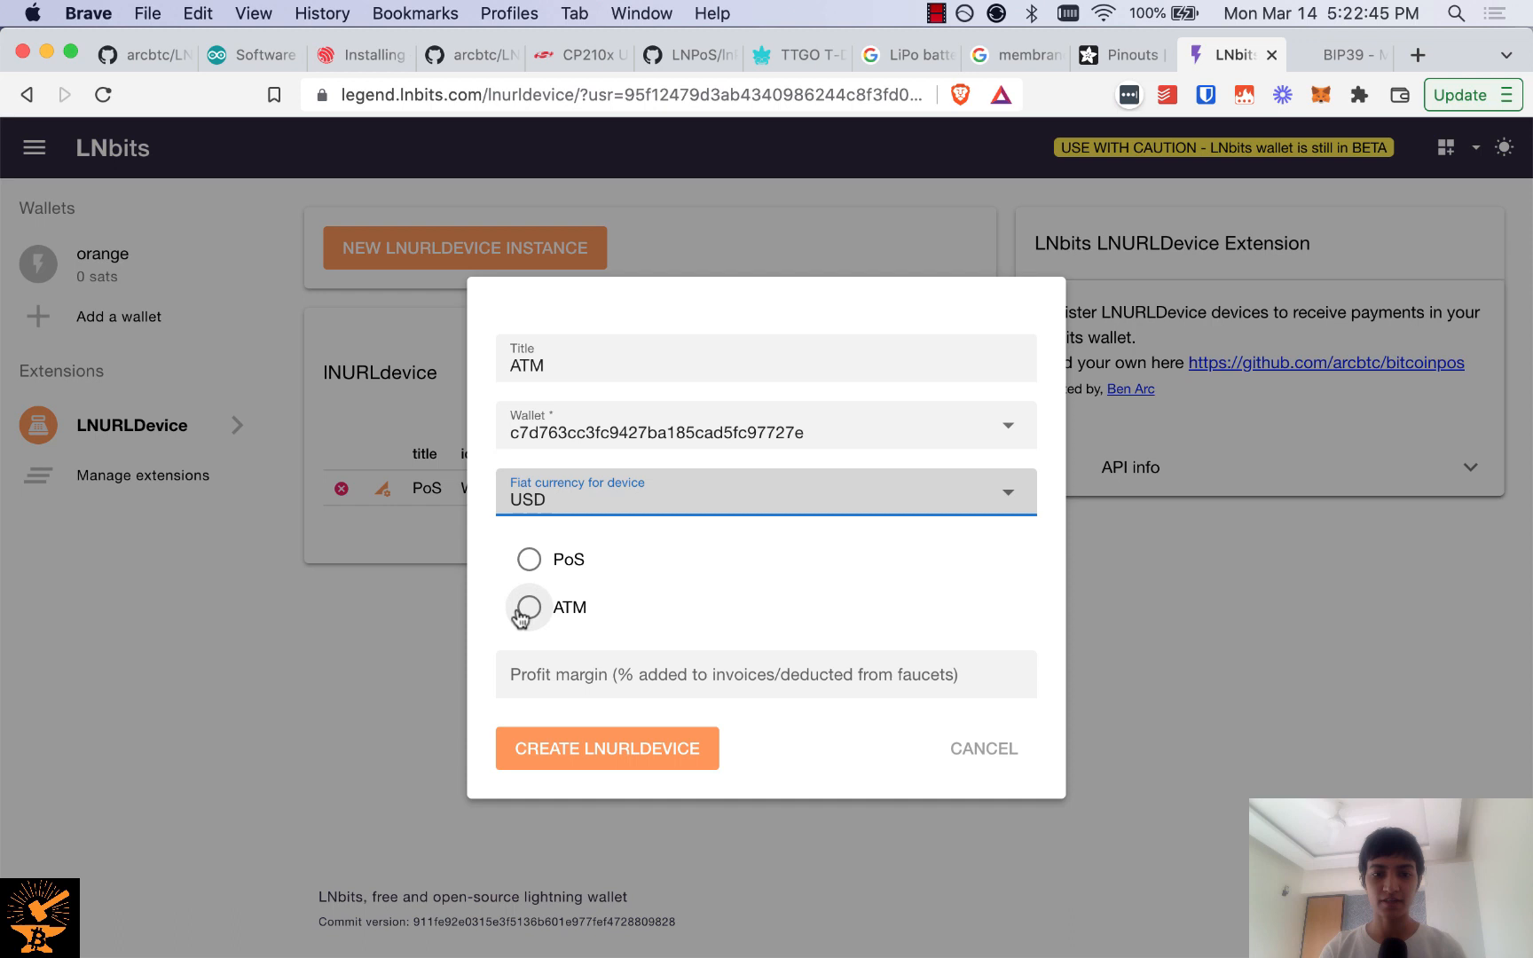
{"action": "left_click", "coordinate": [529, 606]}
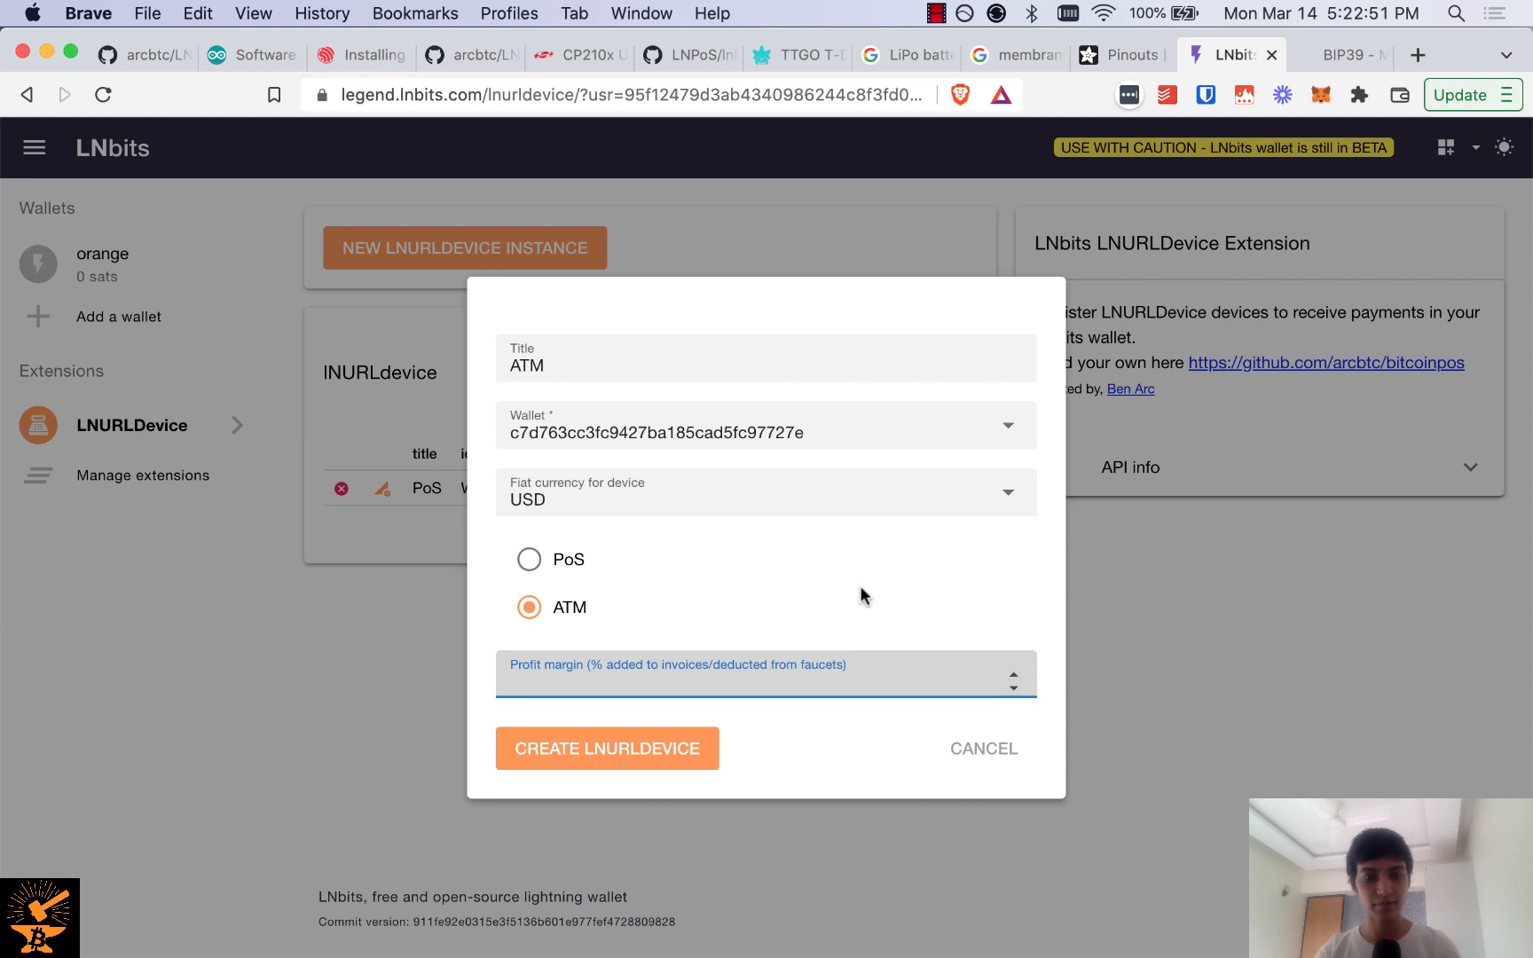
{"action": "type", "text": "5"}
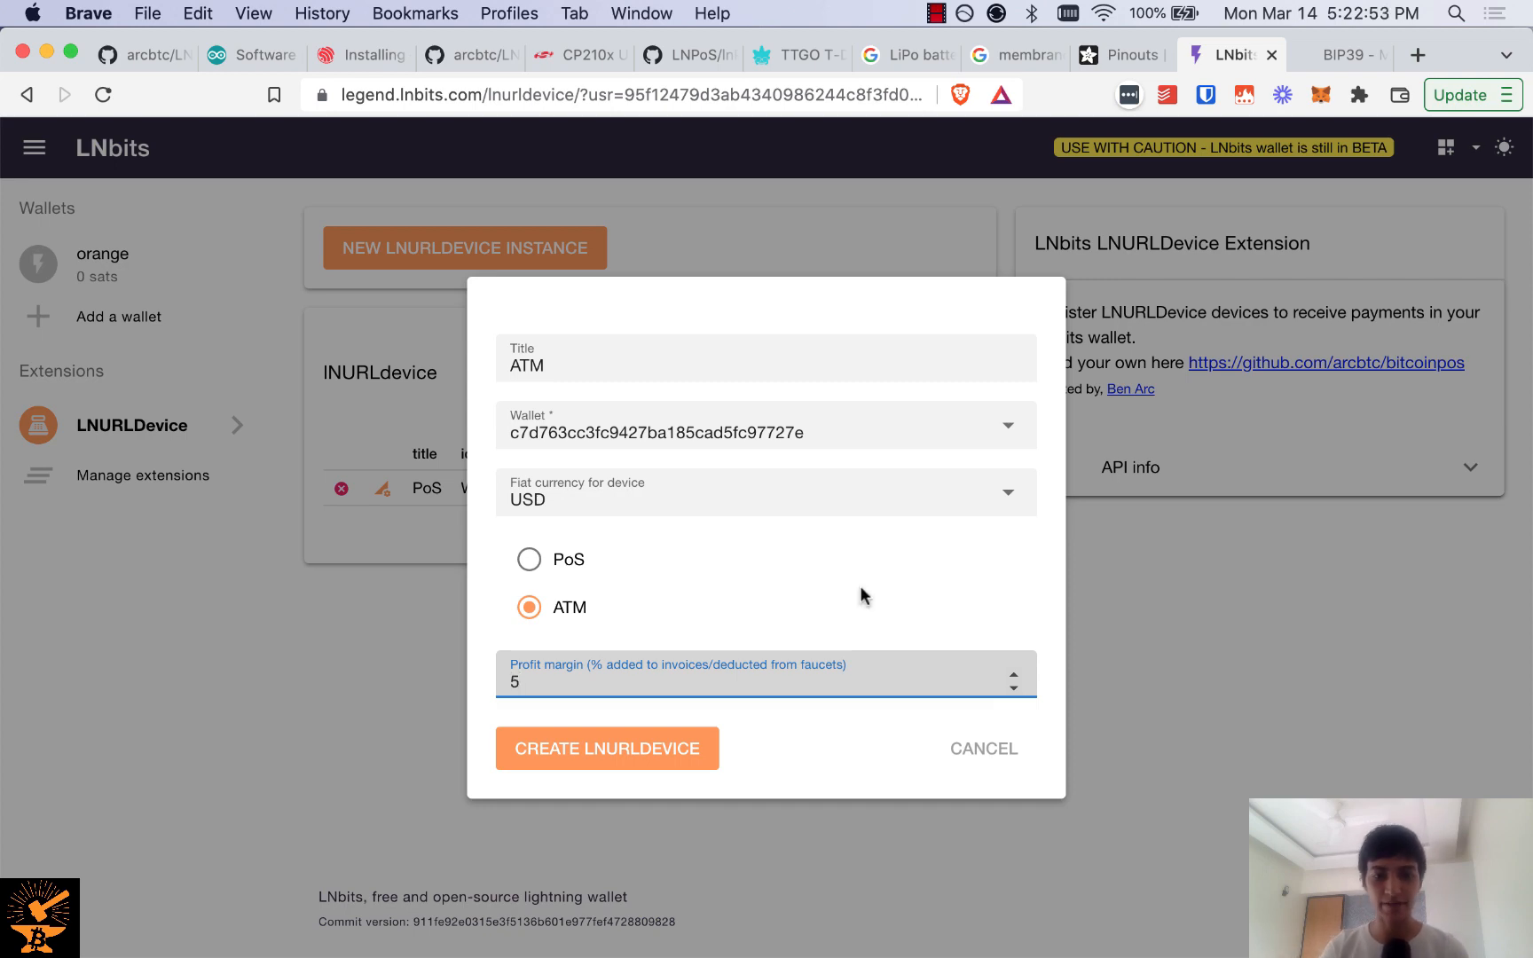
{"action": "left_click", "coordinate": [605, 747]}
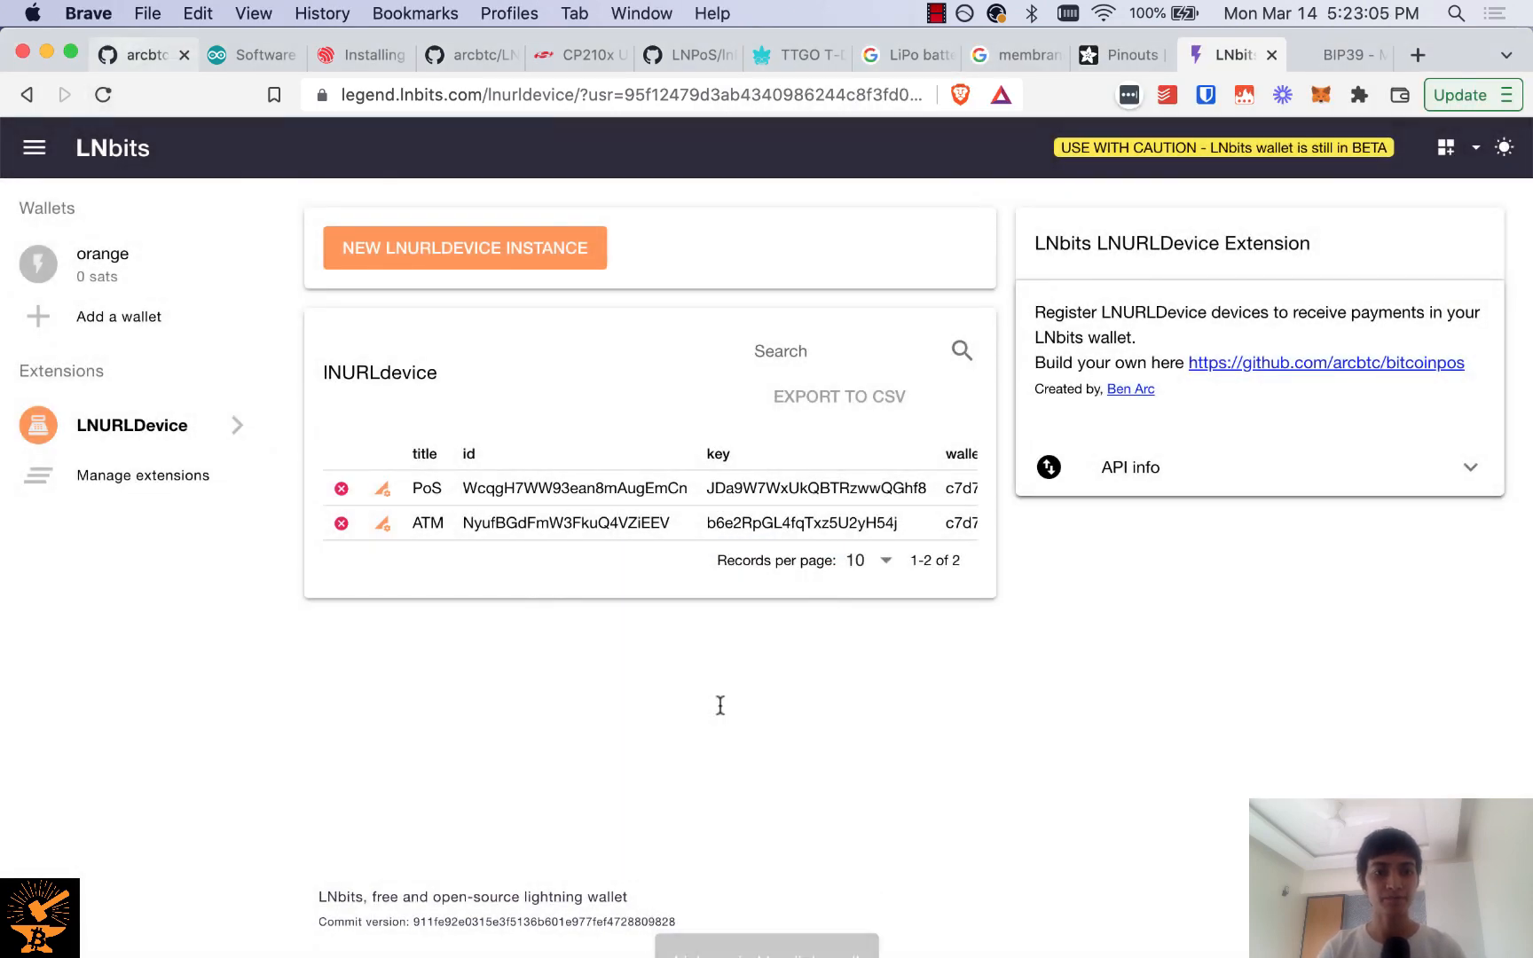
- Check the LNPoS README, return to the device list, then open the BIP39 converter
{"action": "left_click", "coordinate": [142, 54]}
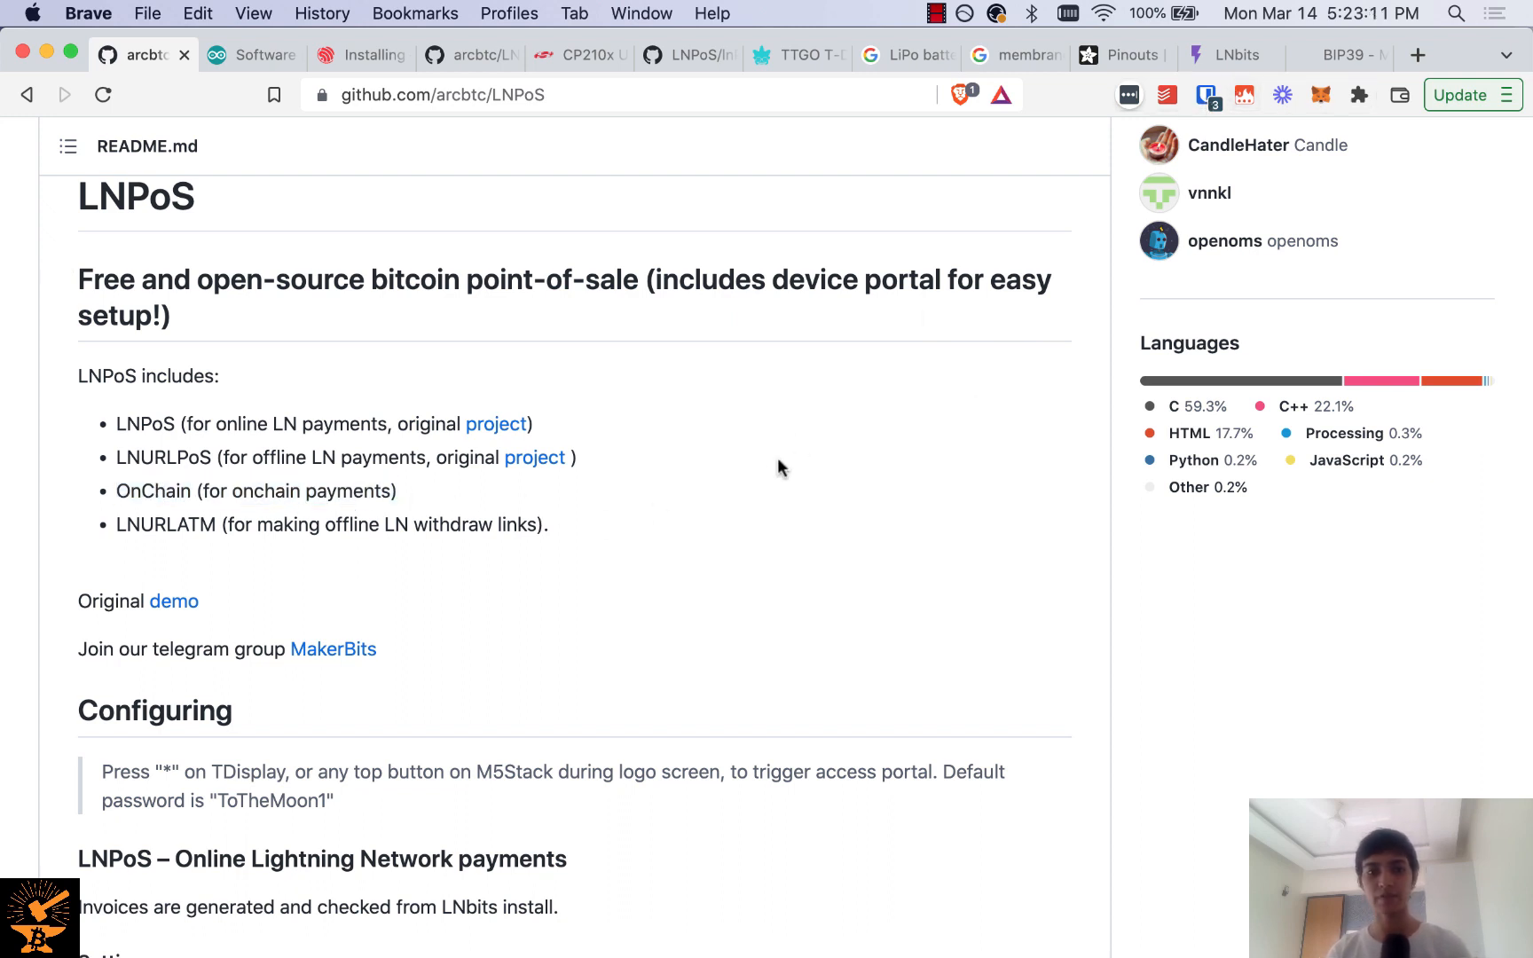
{"action": "left_click", "coordinate": [1222, 55]}
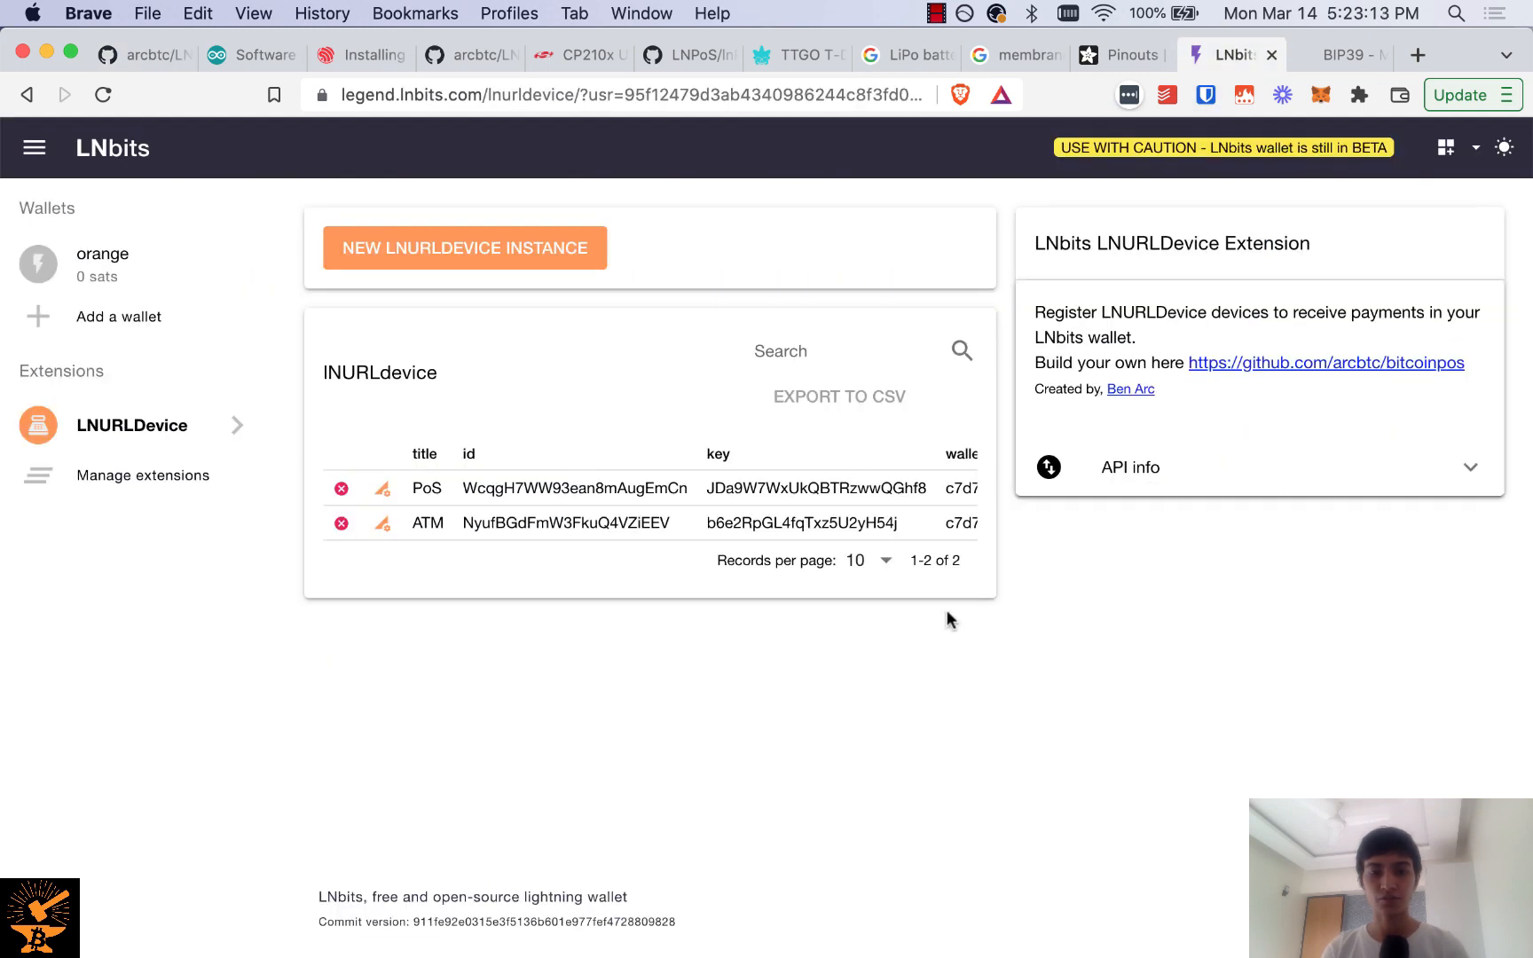
{"action": "left_click", "coordinate": [1344, 55]}
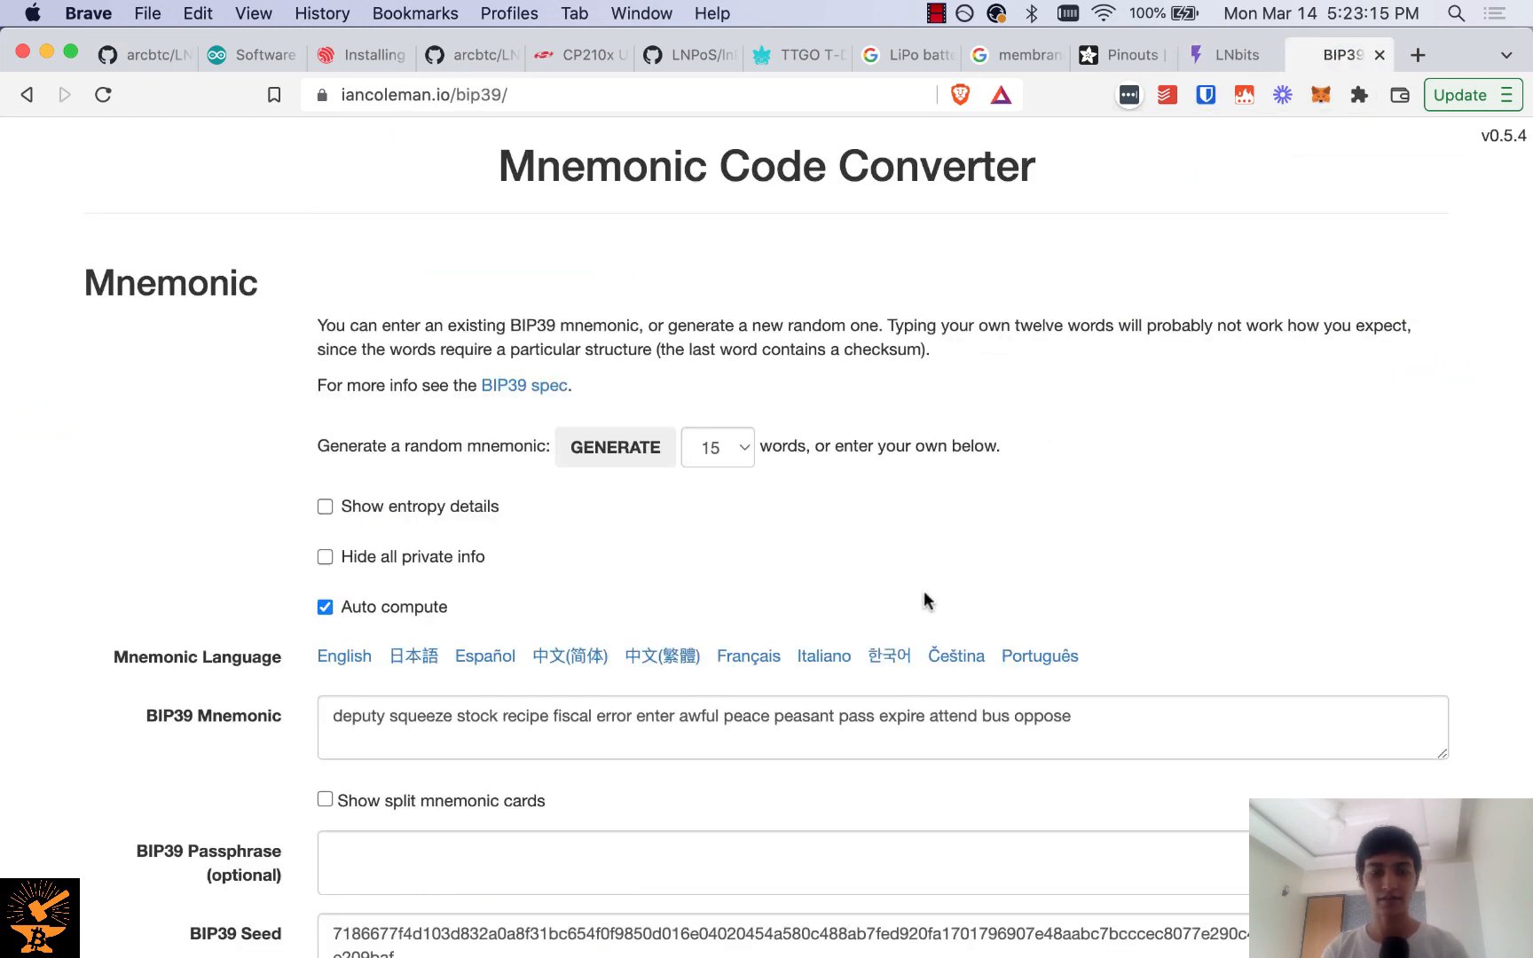
{"action": "mouse_move", "coordinate": [289, 156]}
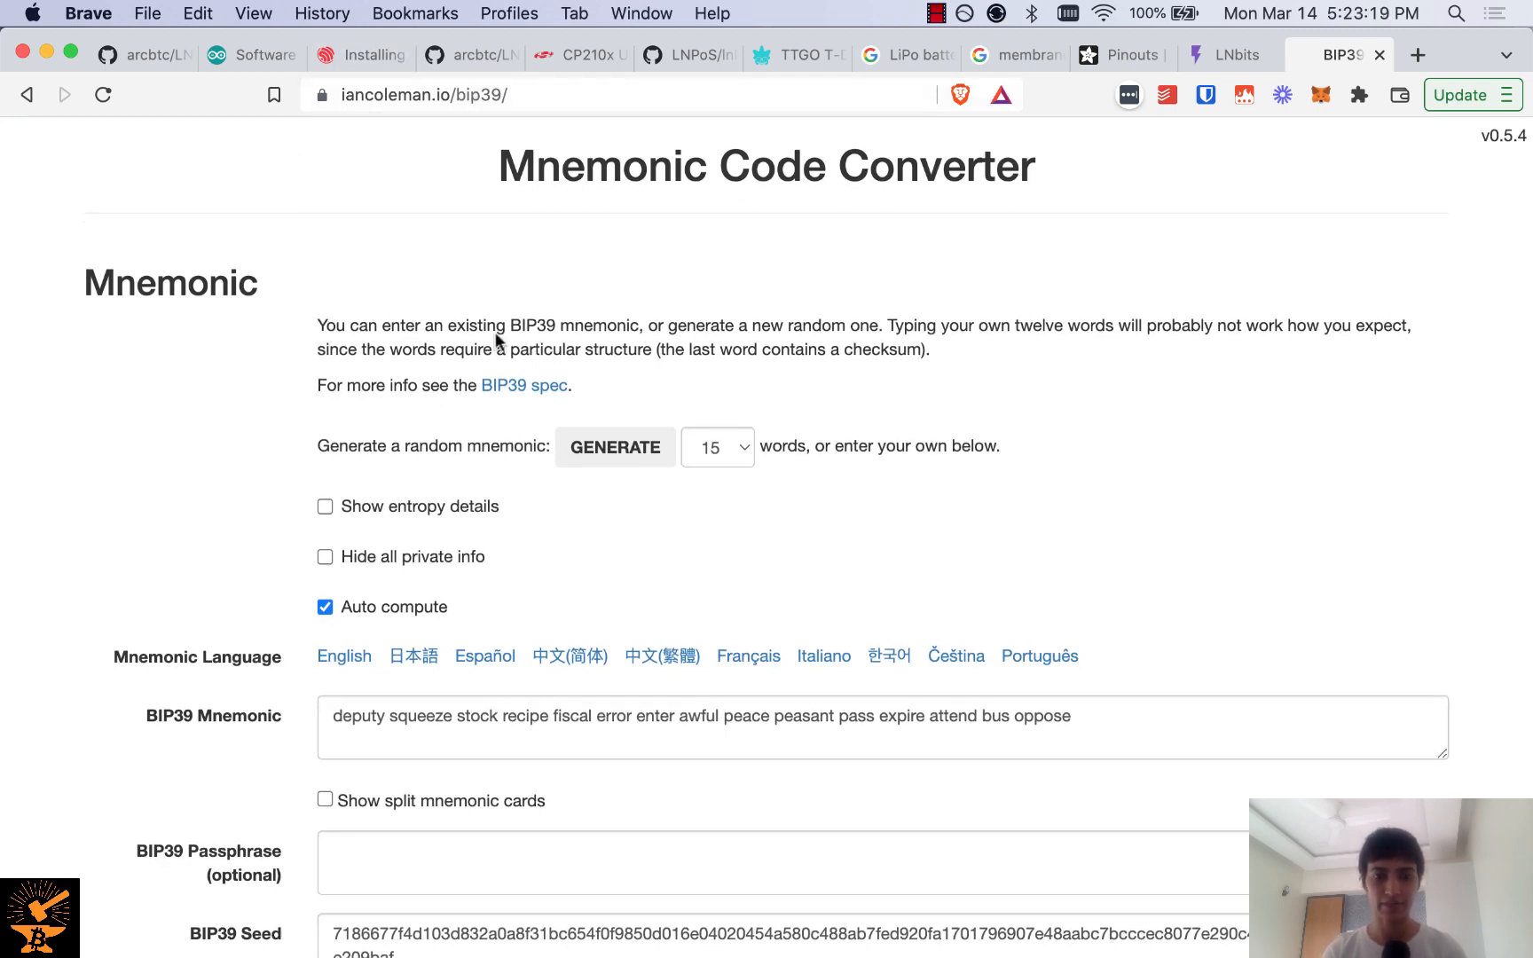
{"action": "mouse_move", "coordinate": [1229, 544]}
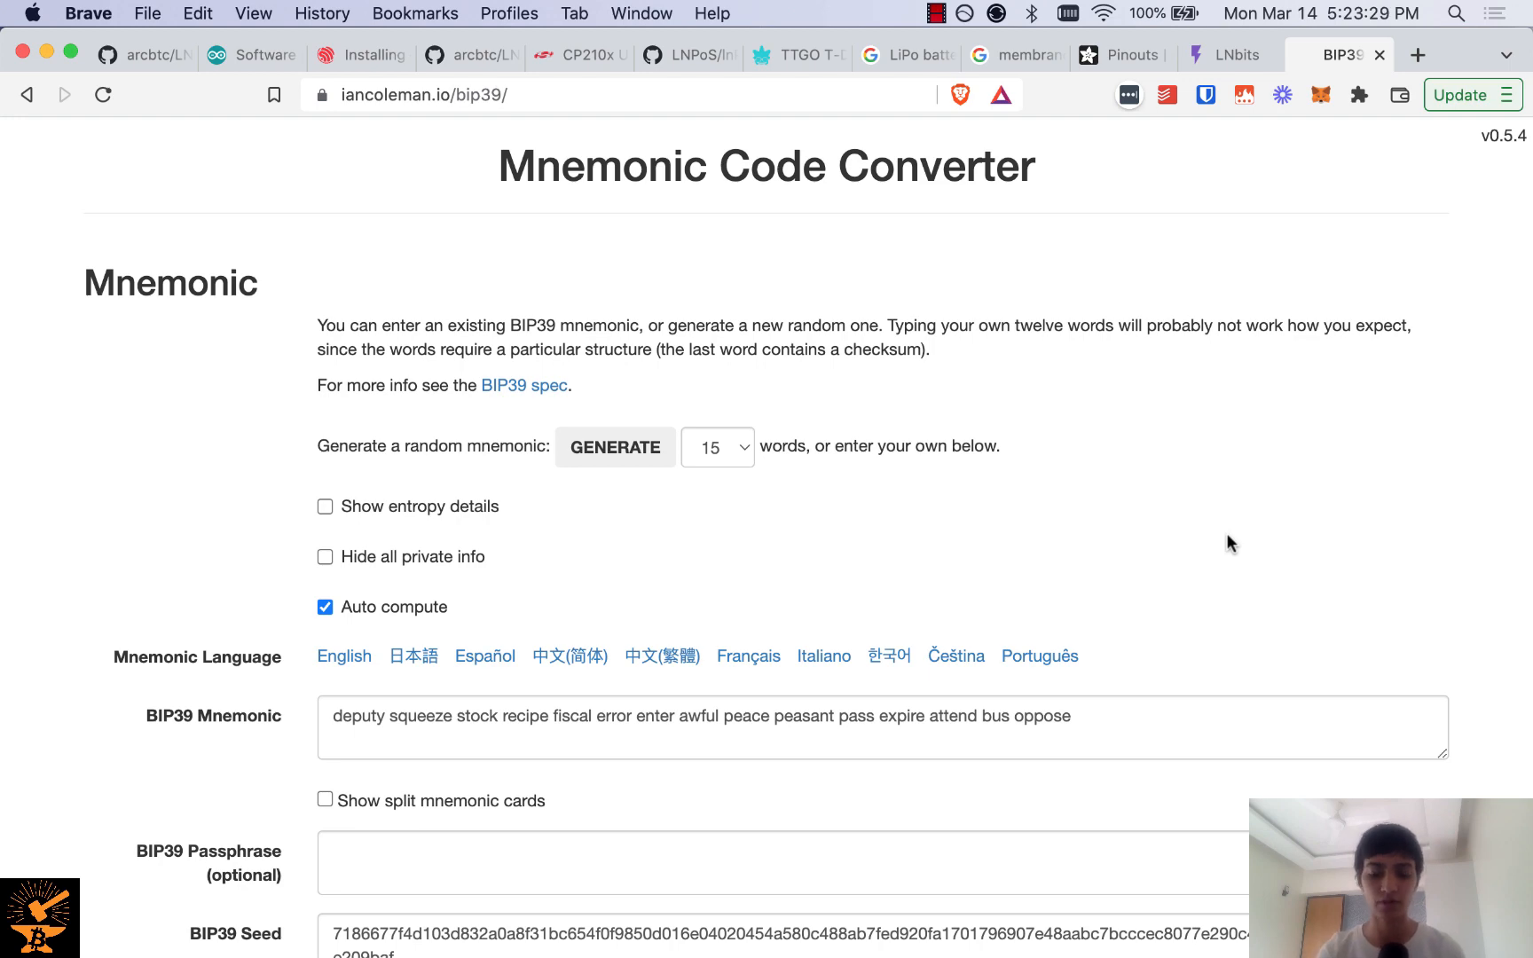
{"action": "mouse_move", "coordinate": [1175, 463]}
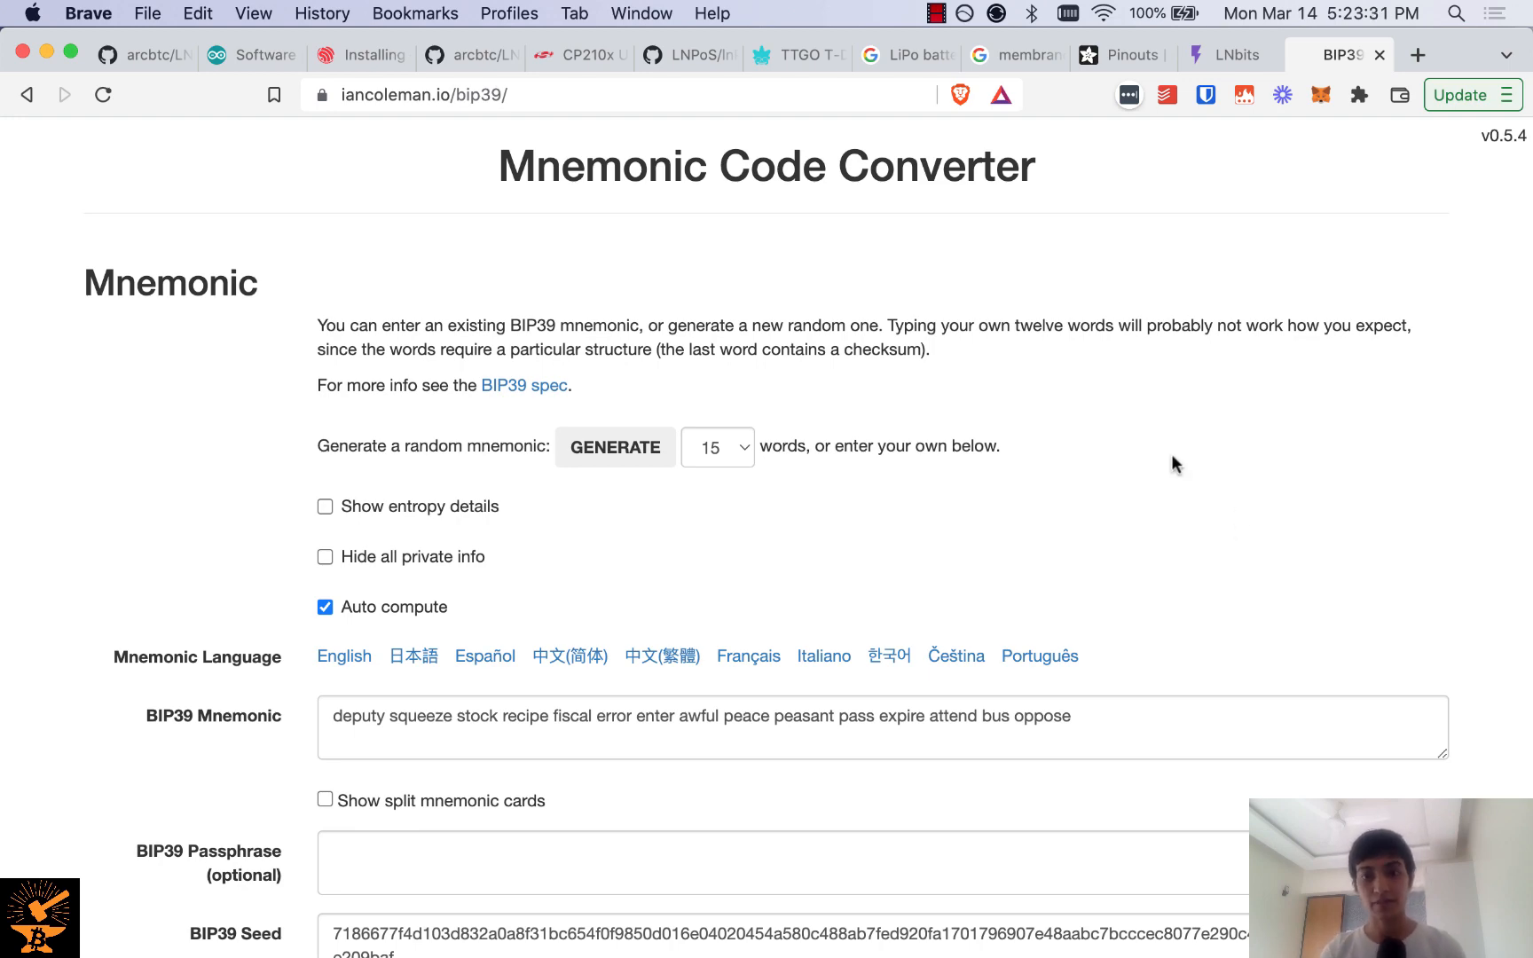
- Generate a new 15-word mnemonic and select its account extended public key
{"action": "scroll", "scroll_direction": "down", "scroll_amount": 3}
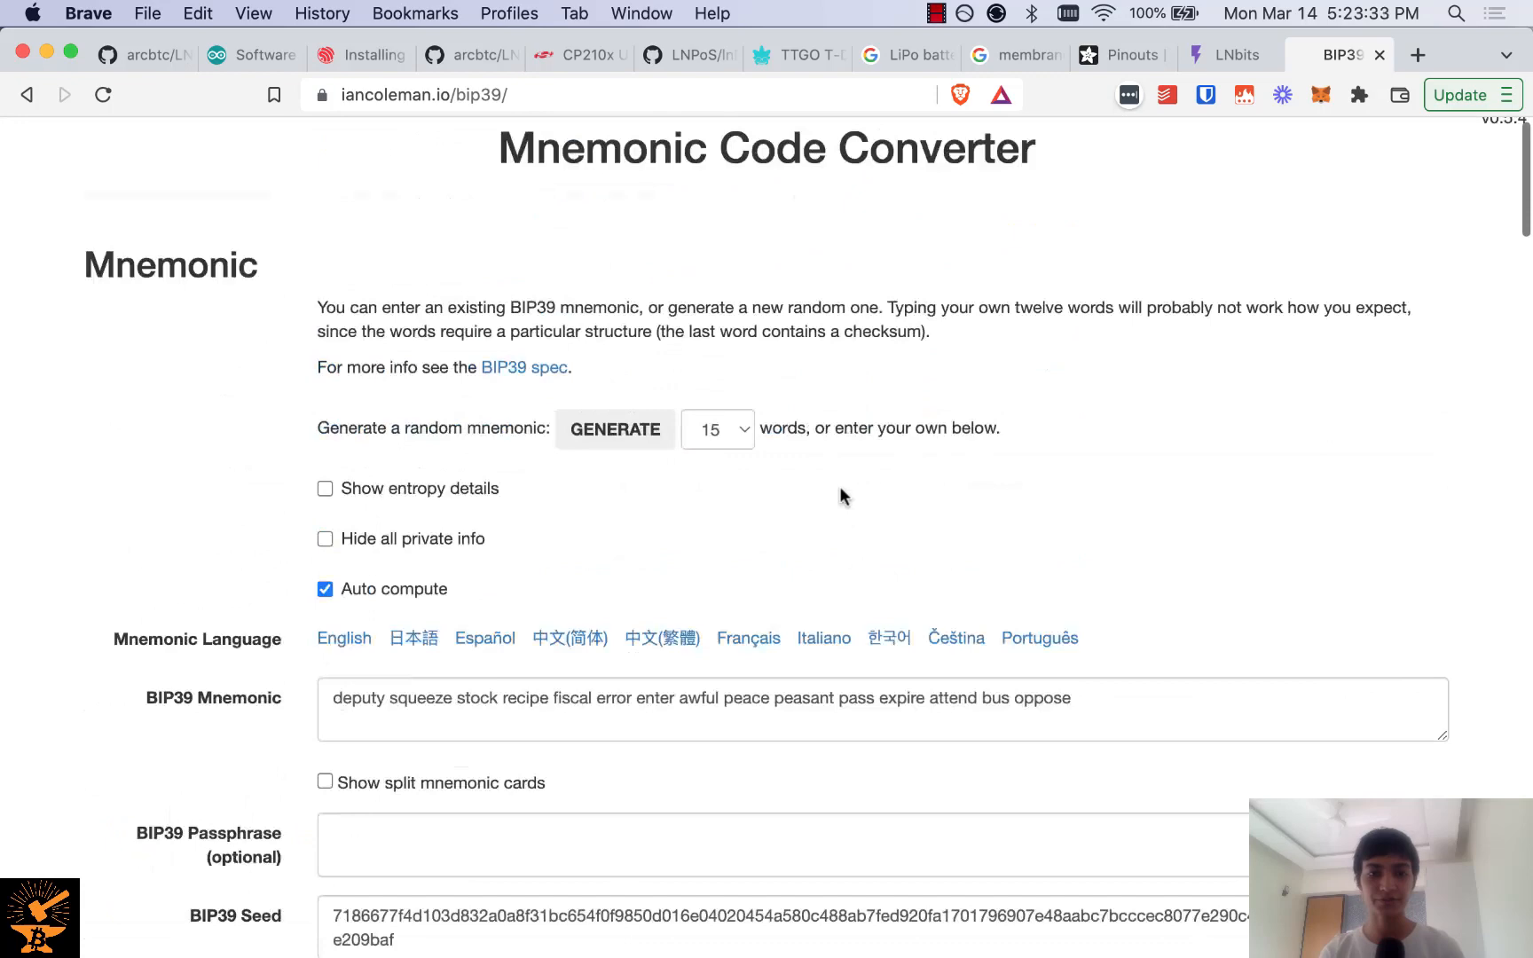
{"action": "left_click", "coordinate": [614, 428]}
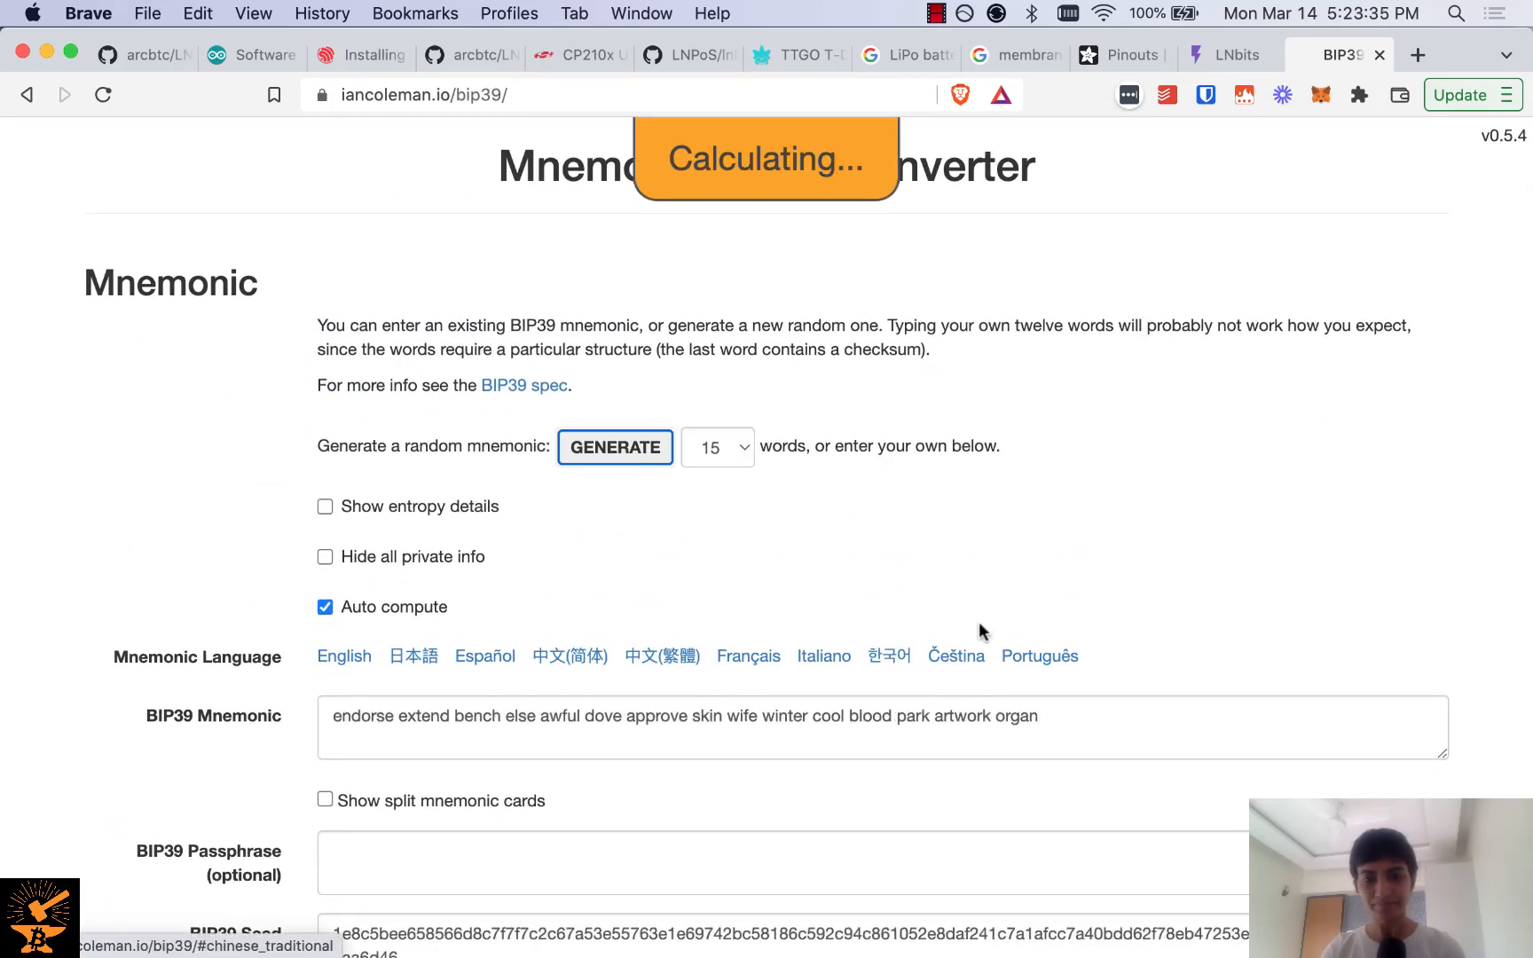
{"action": "scroll", "scroll_direction": "down", "scroll_amount": 3}
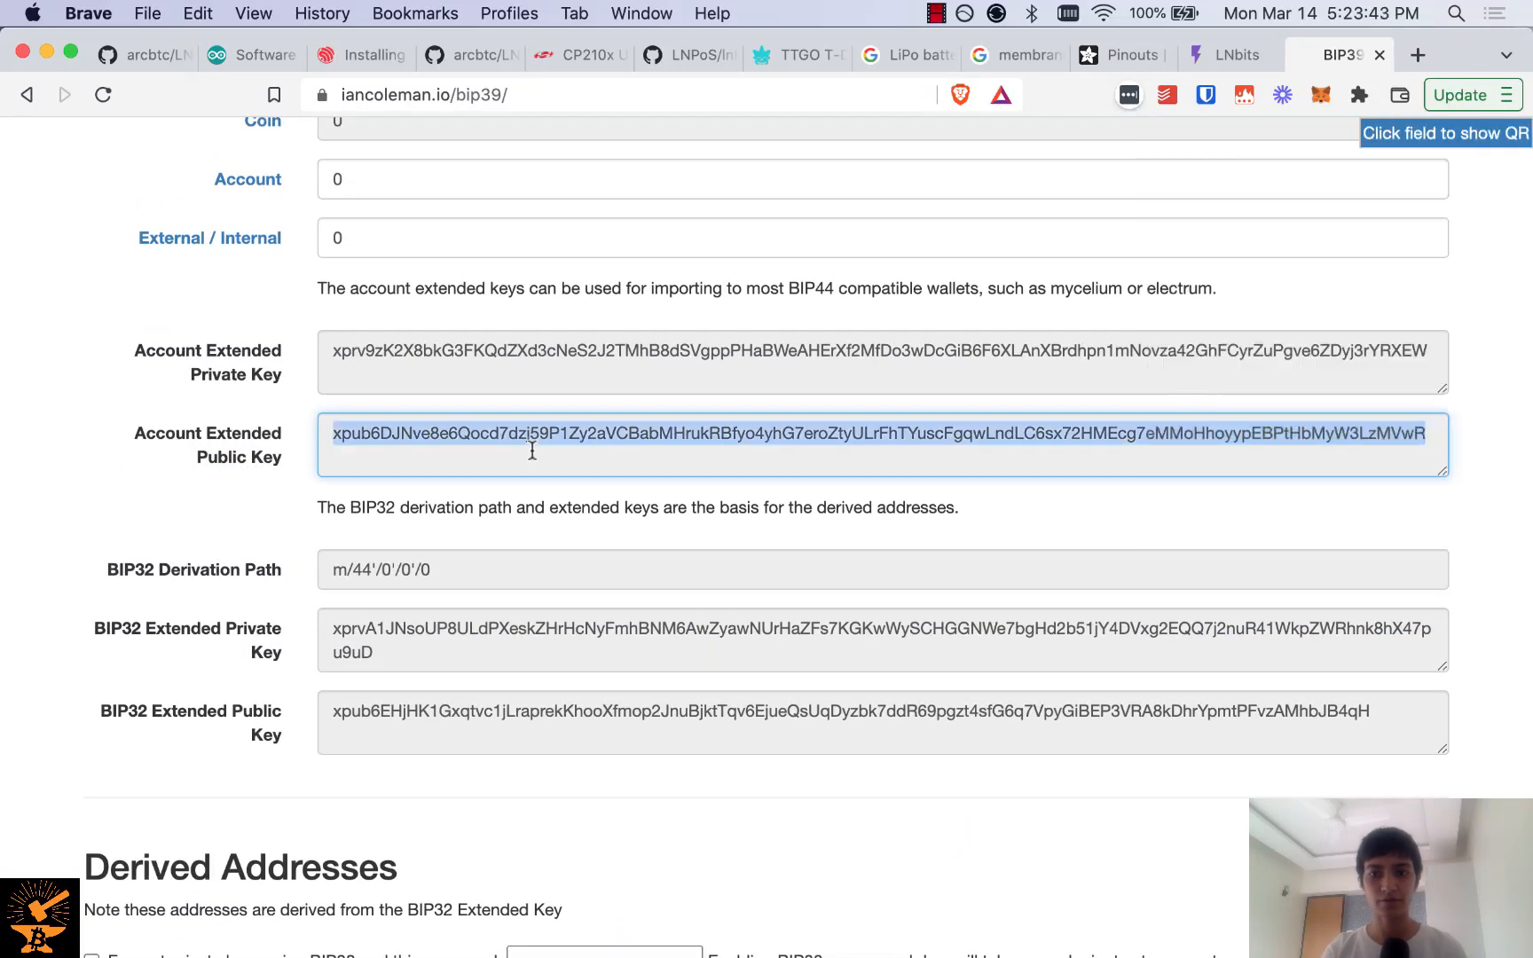
{"action": "left_click", "coordinate": [530, 450]}
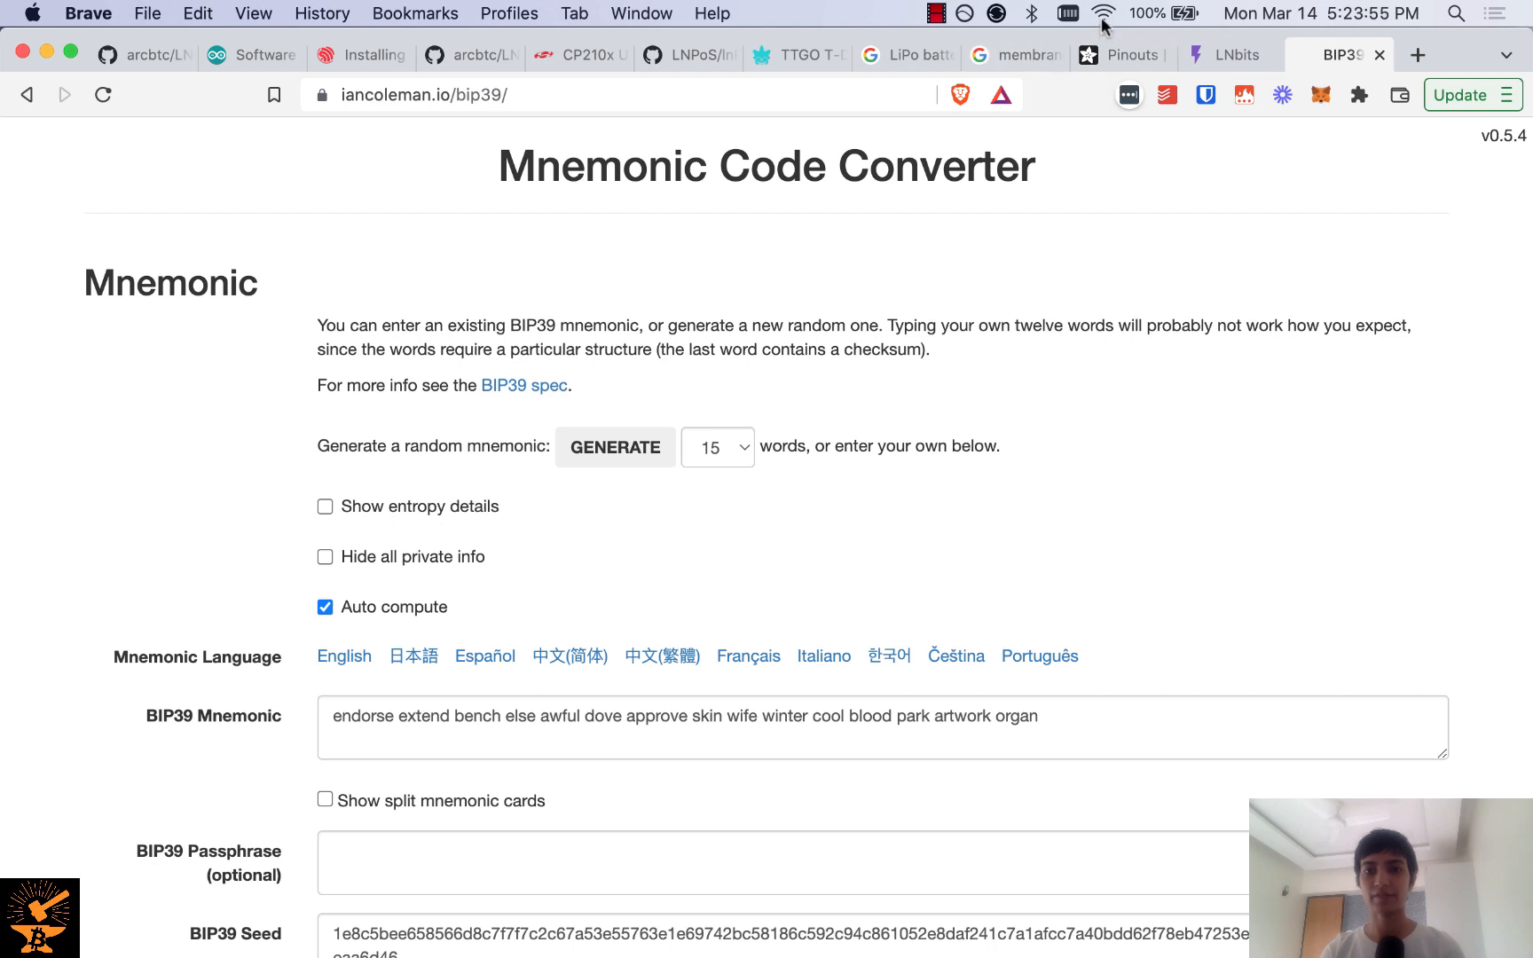
{"action": "left_click", "coordinate": [1102, 13]}
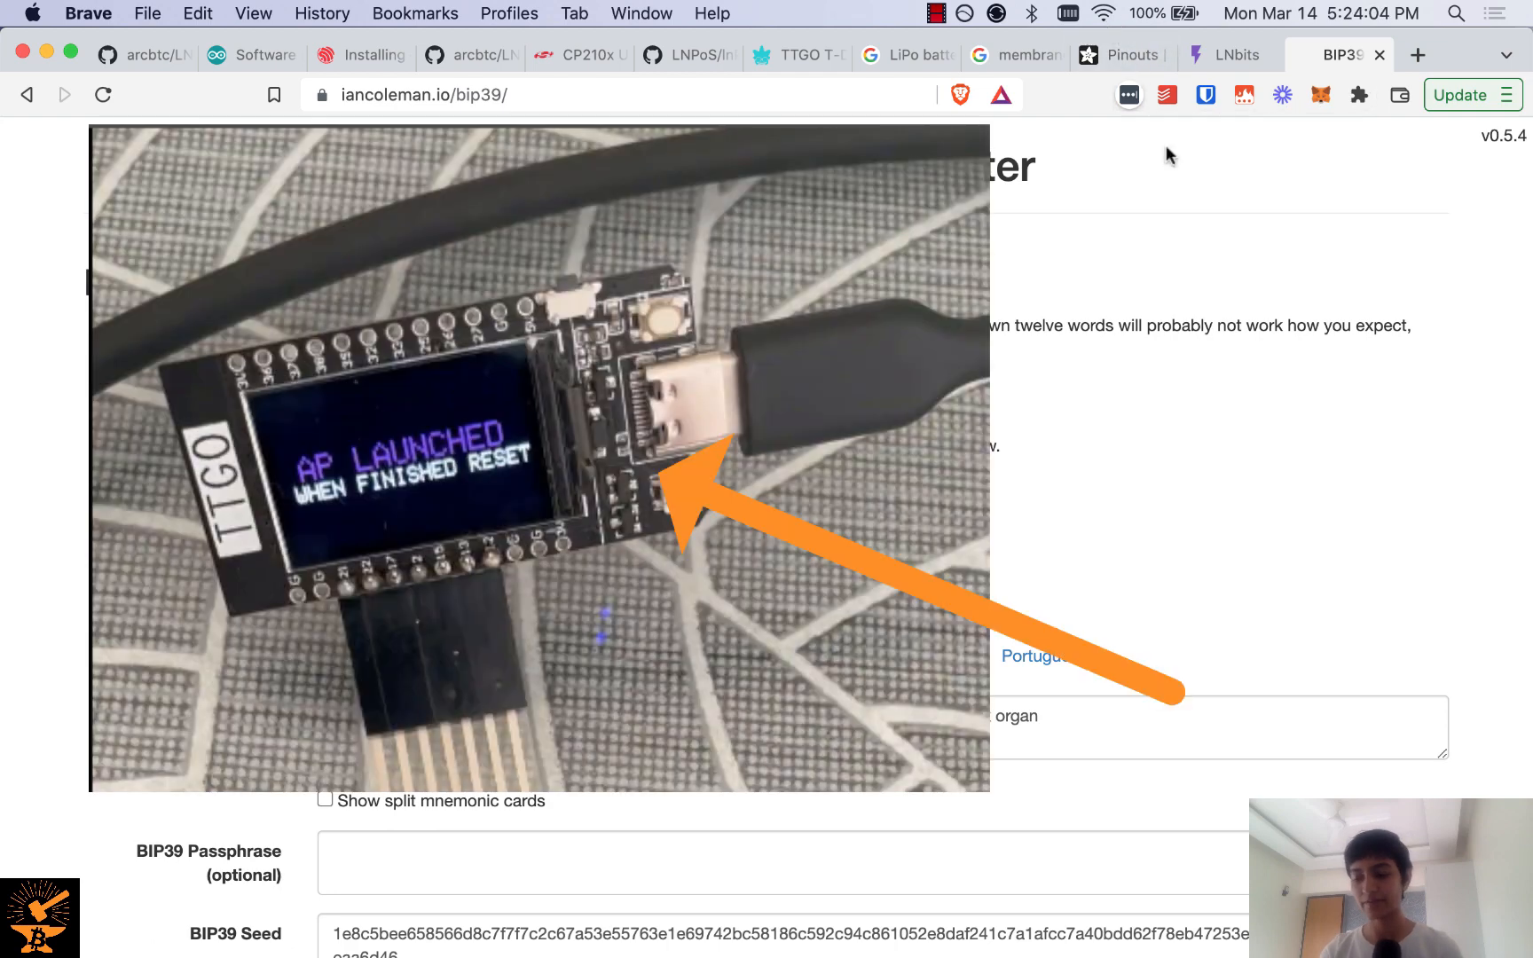
{"action": "mouse_move", "coordinate": [1122, 184]}
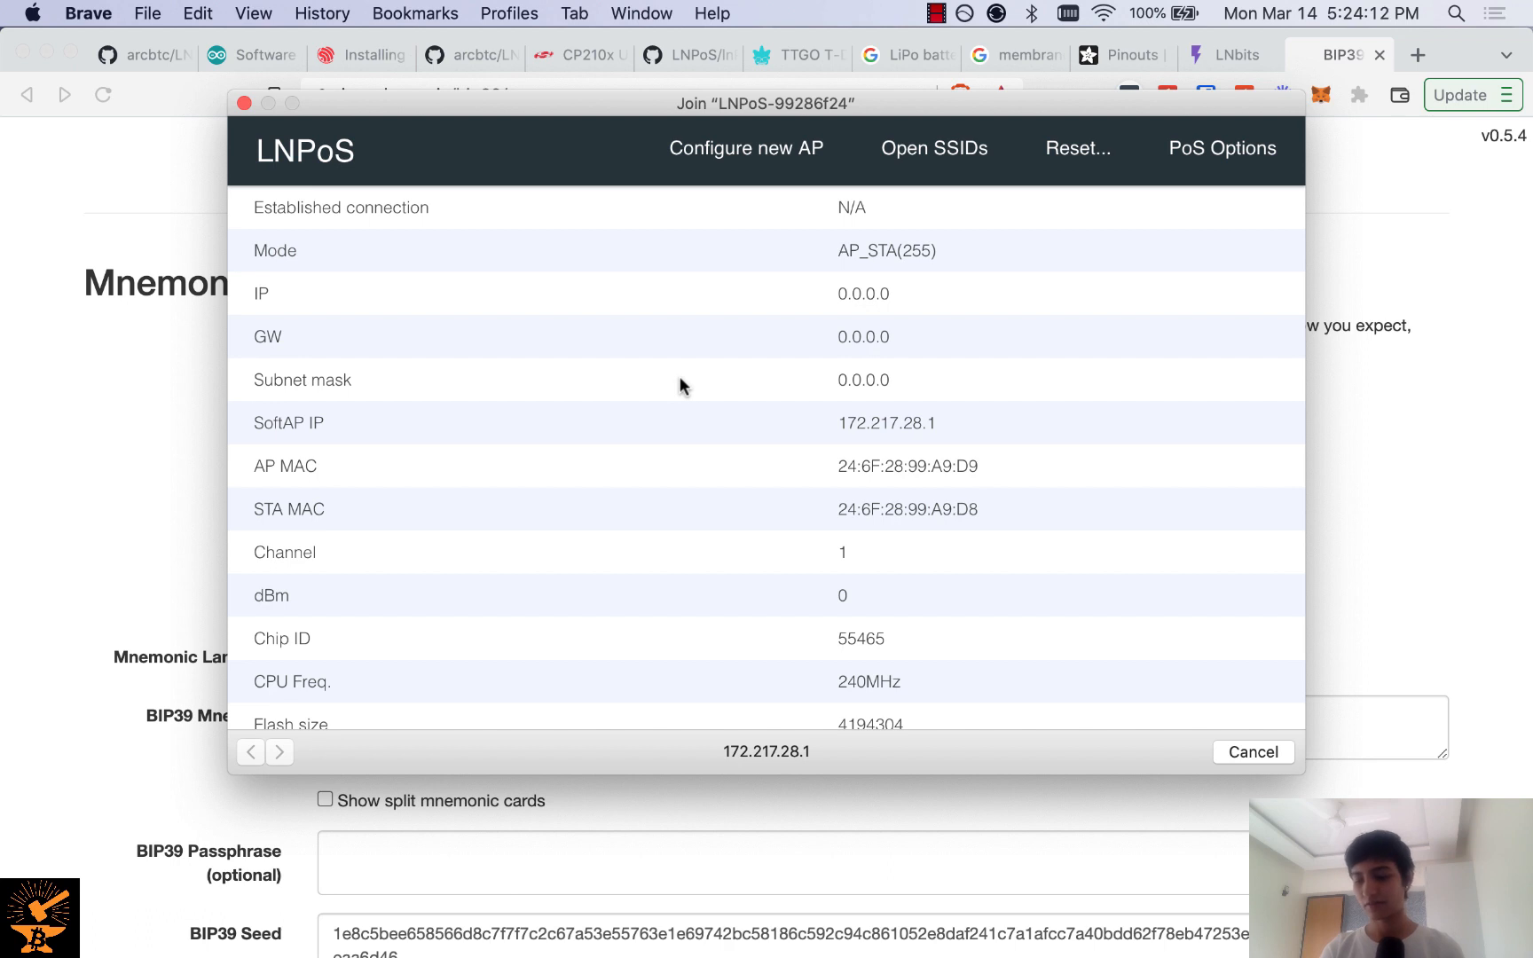
{"action": "mouse_move", "coordinate": [997, 370]}
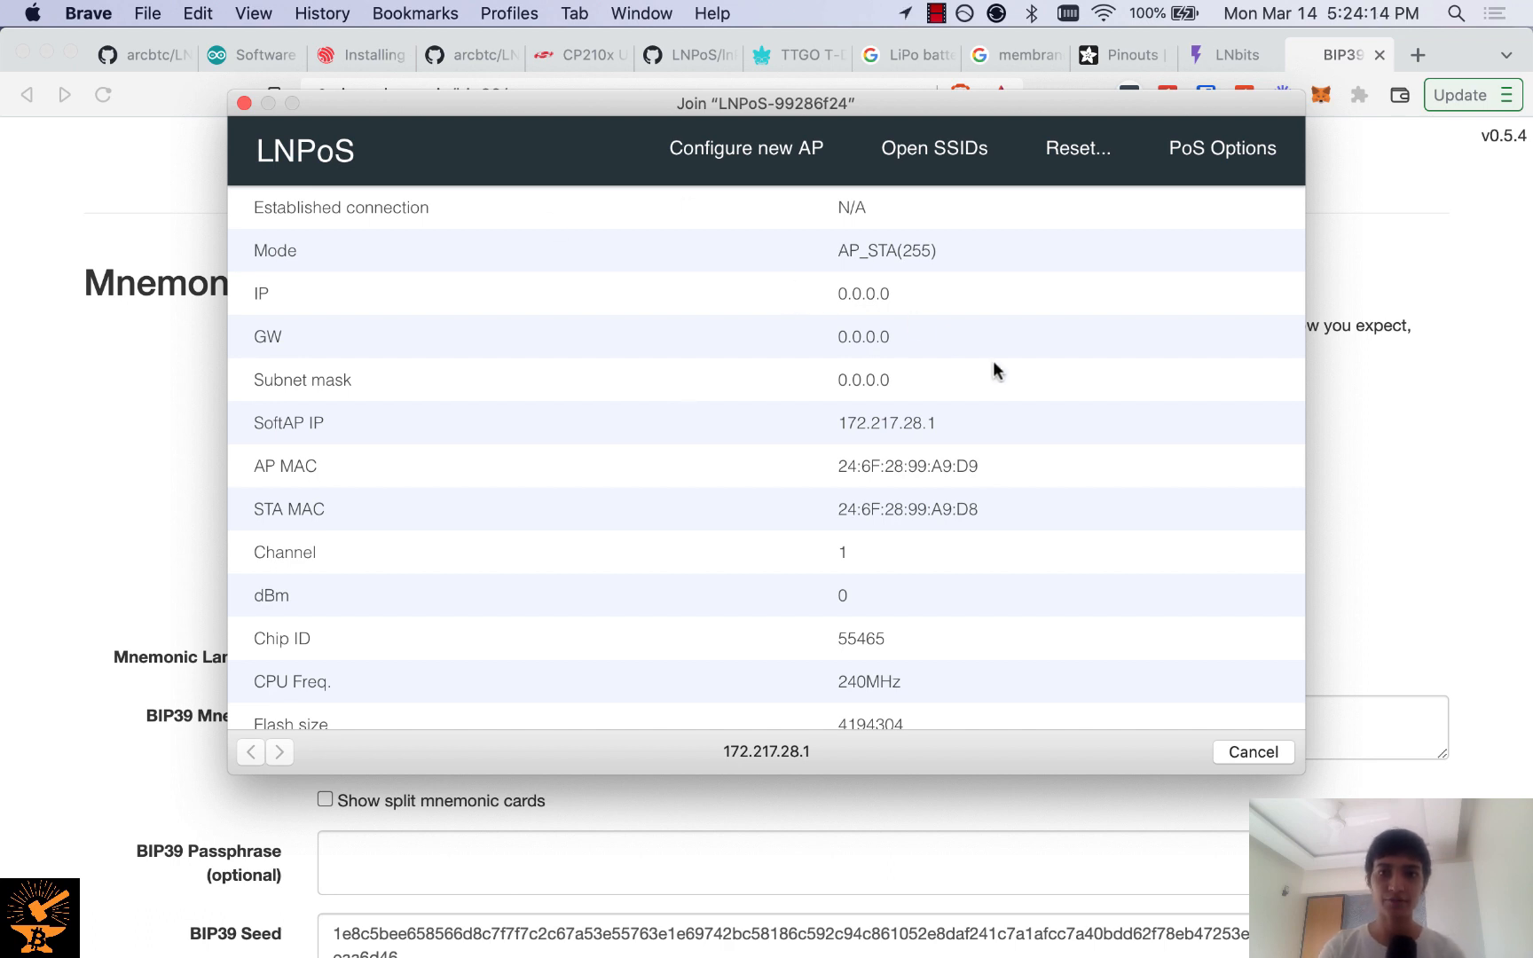
- Join the LNPoS access point and open the portal's PoS Options form
{"action": "scroll", "scroll_direction": "down", "scroll_amount": 3}
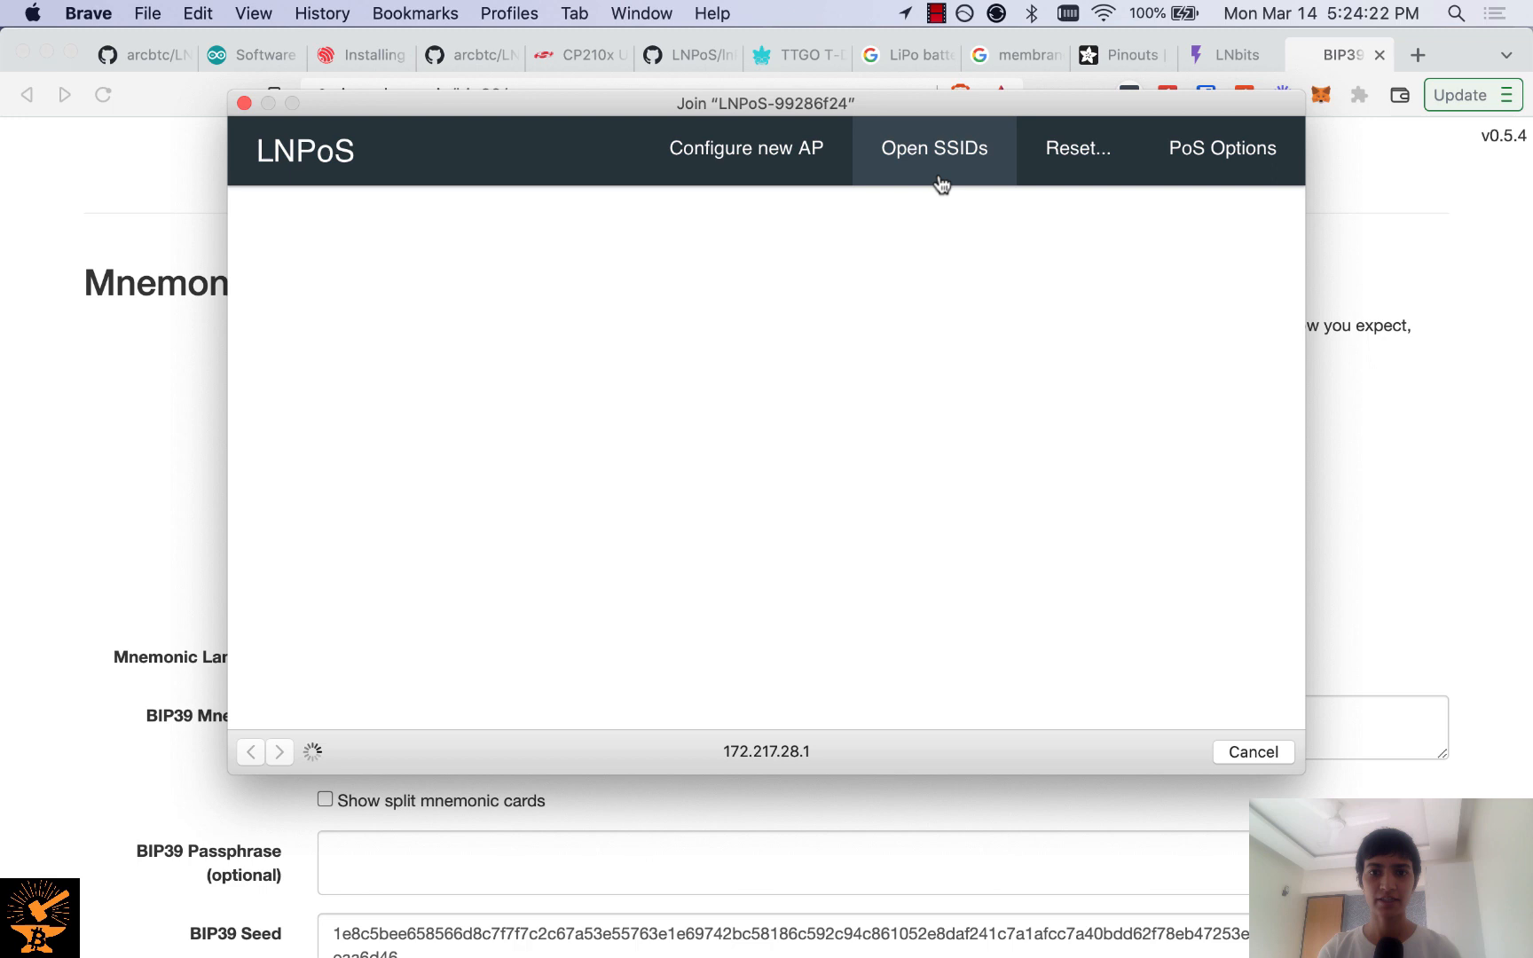
{"action": "left_click", "coordinate": [932, 147]}
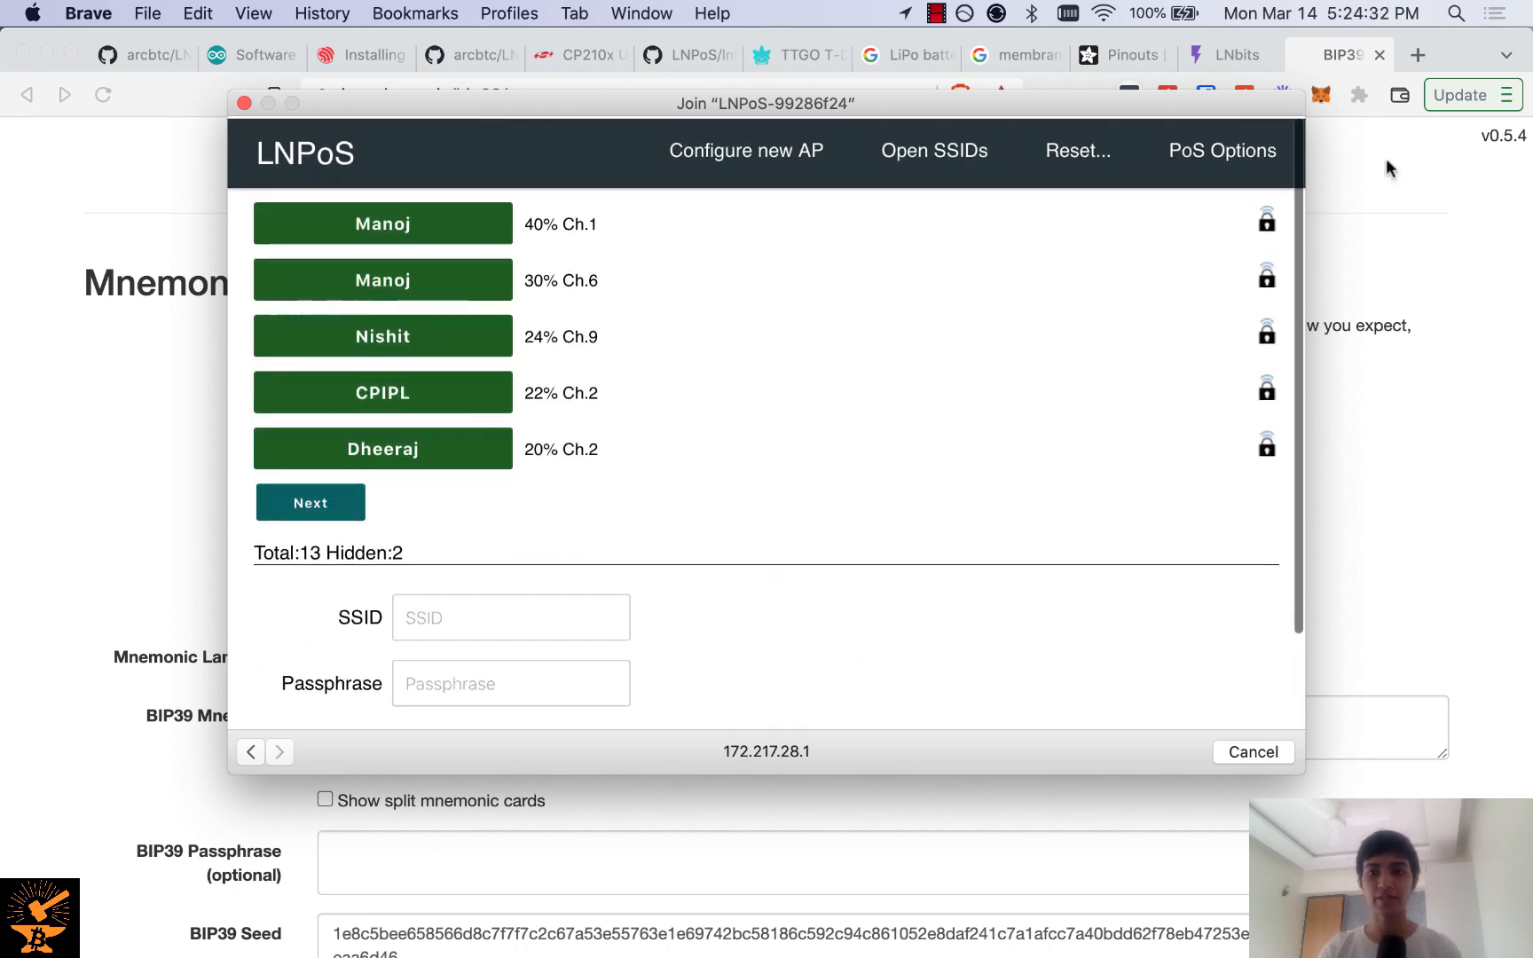
{"action": "left_click", "coordinate": [1220, 150]}
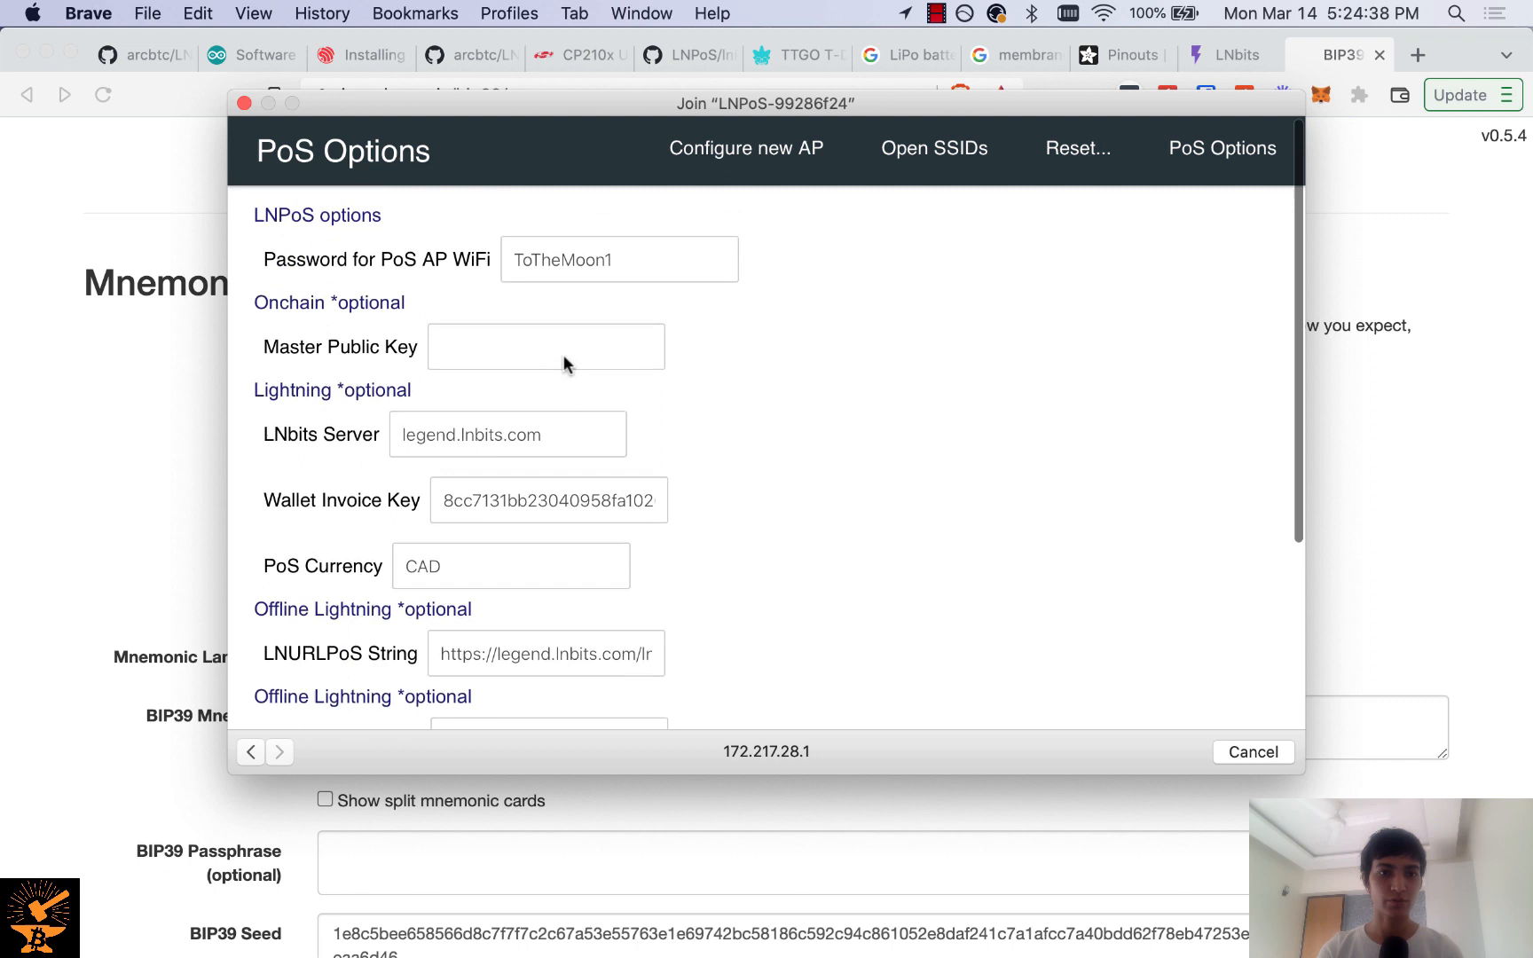
- Copy the xpub line from the TextEdit note into the Master Public Key field
{"action": "scroll", "scroll_direction": "down", "scroll_amount": 3}
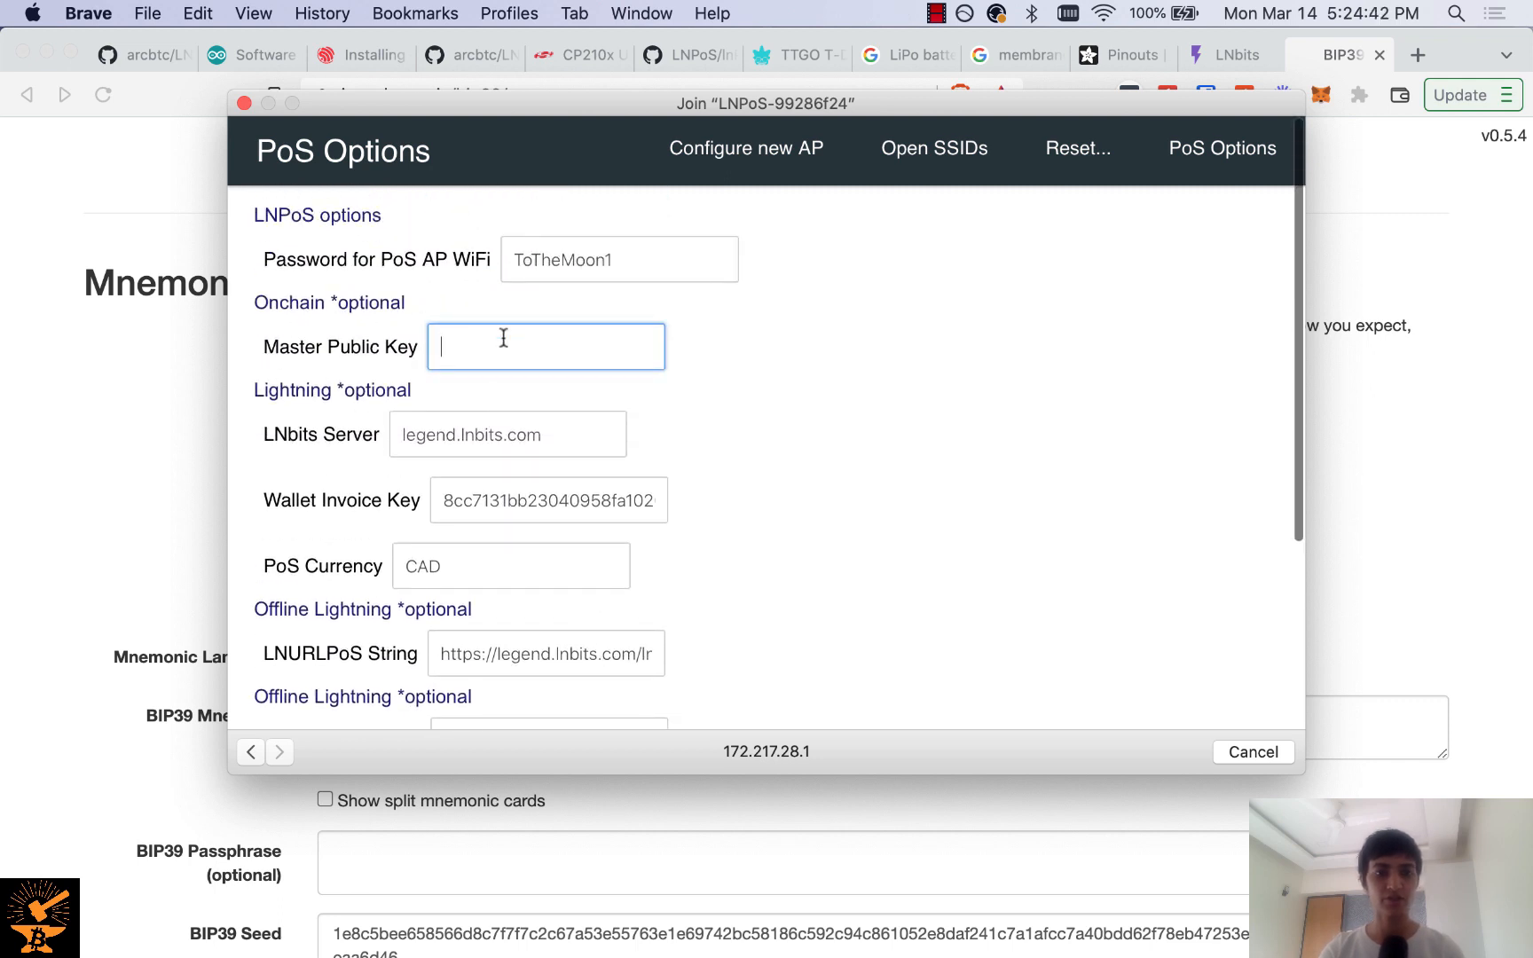
{"action": "key", "text": "cmd+tab"}
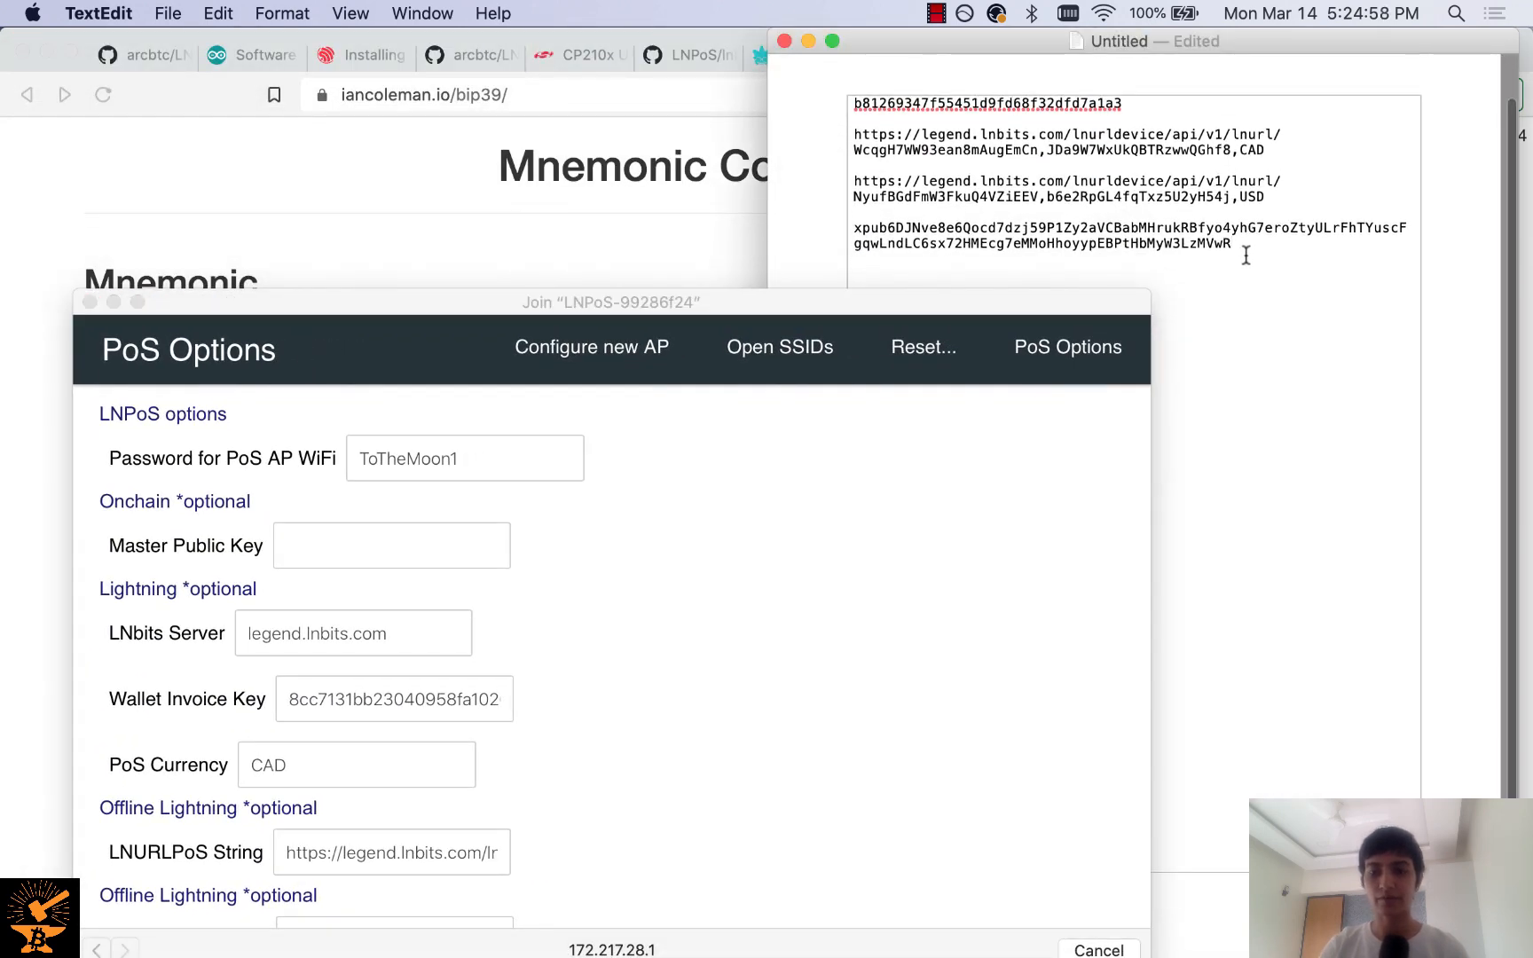
{"action": "triple_click", "coordinate": [1124, 235]}
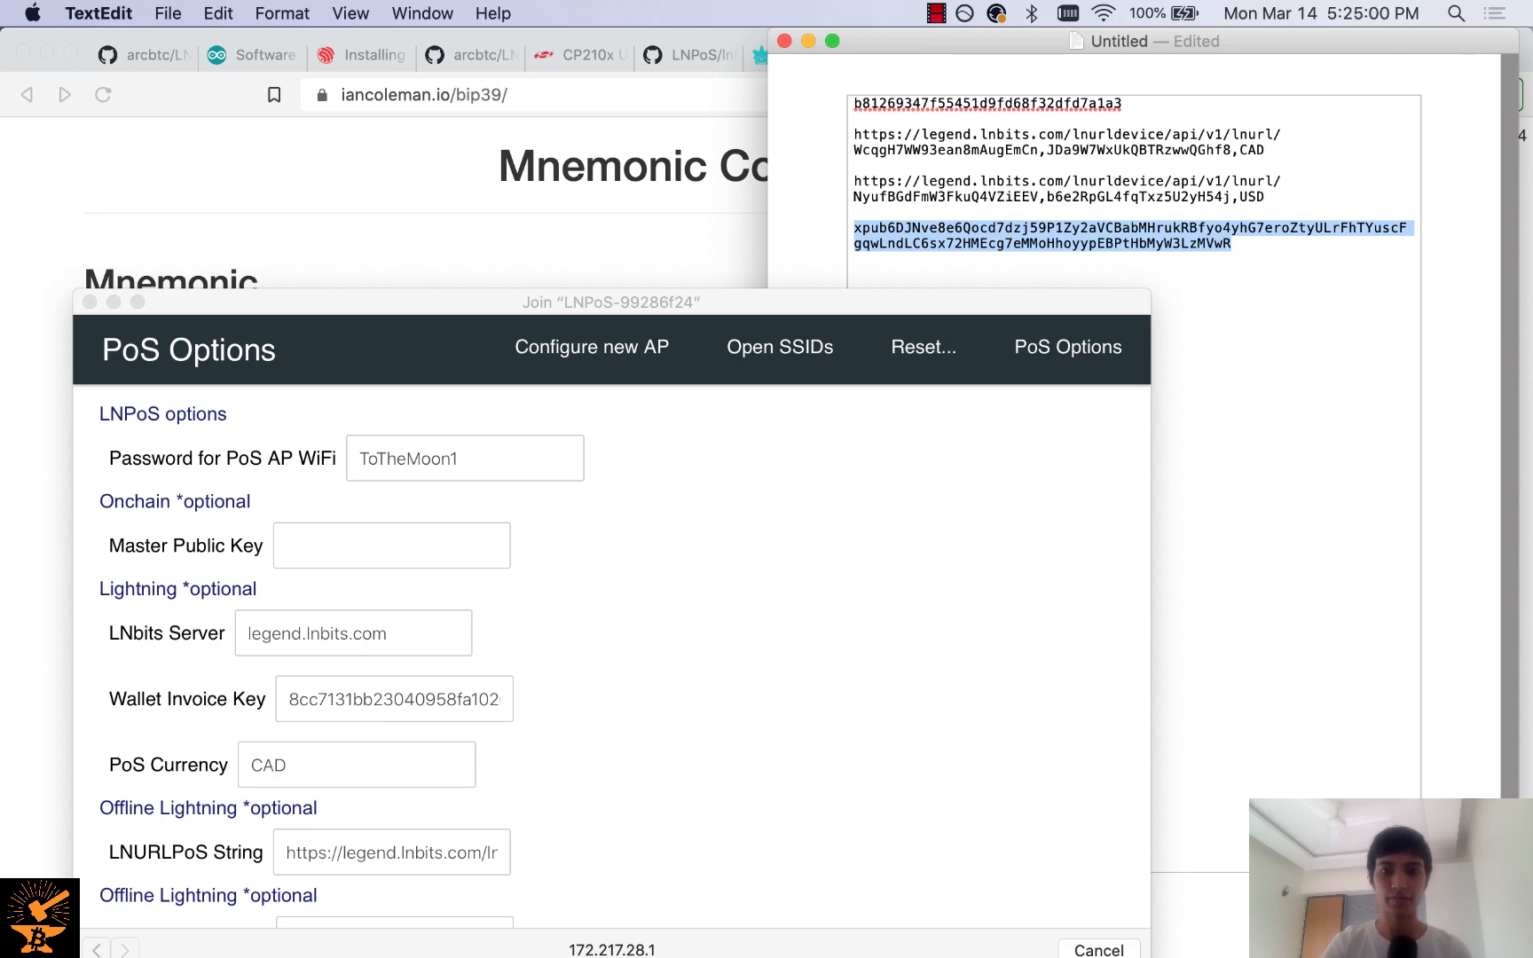
{"action": "left_click", "coordinate": [391, 546]}
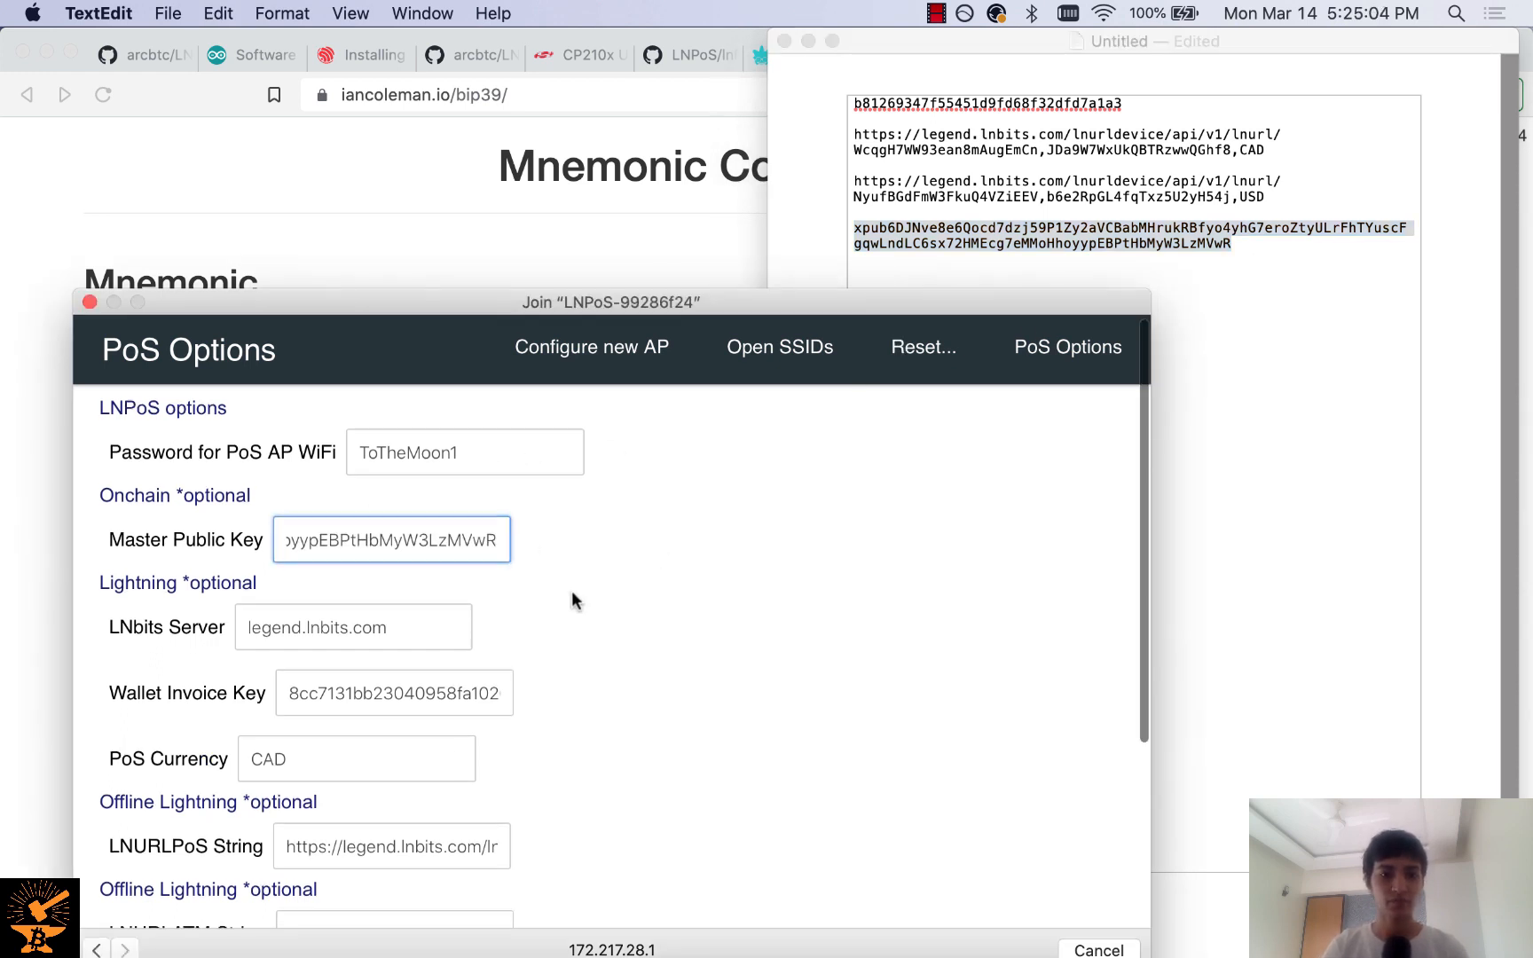
{"action": "scroll", "scroll_direction": "down", "scroll_amount": 3}
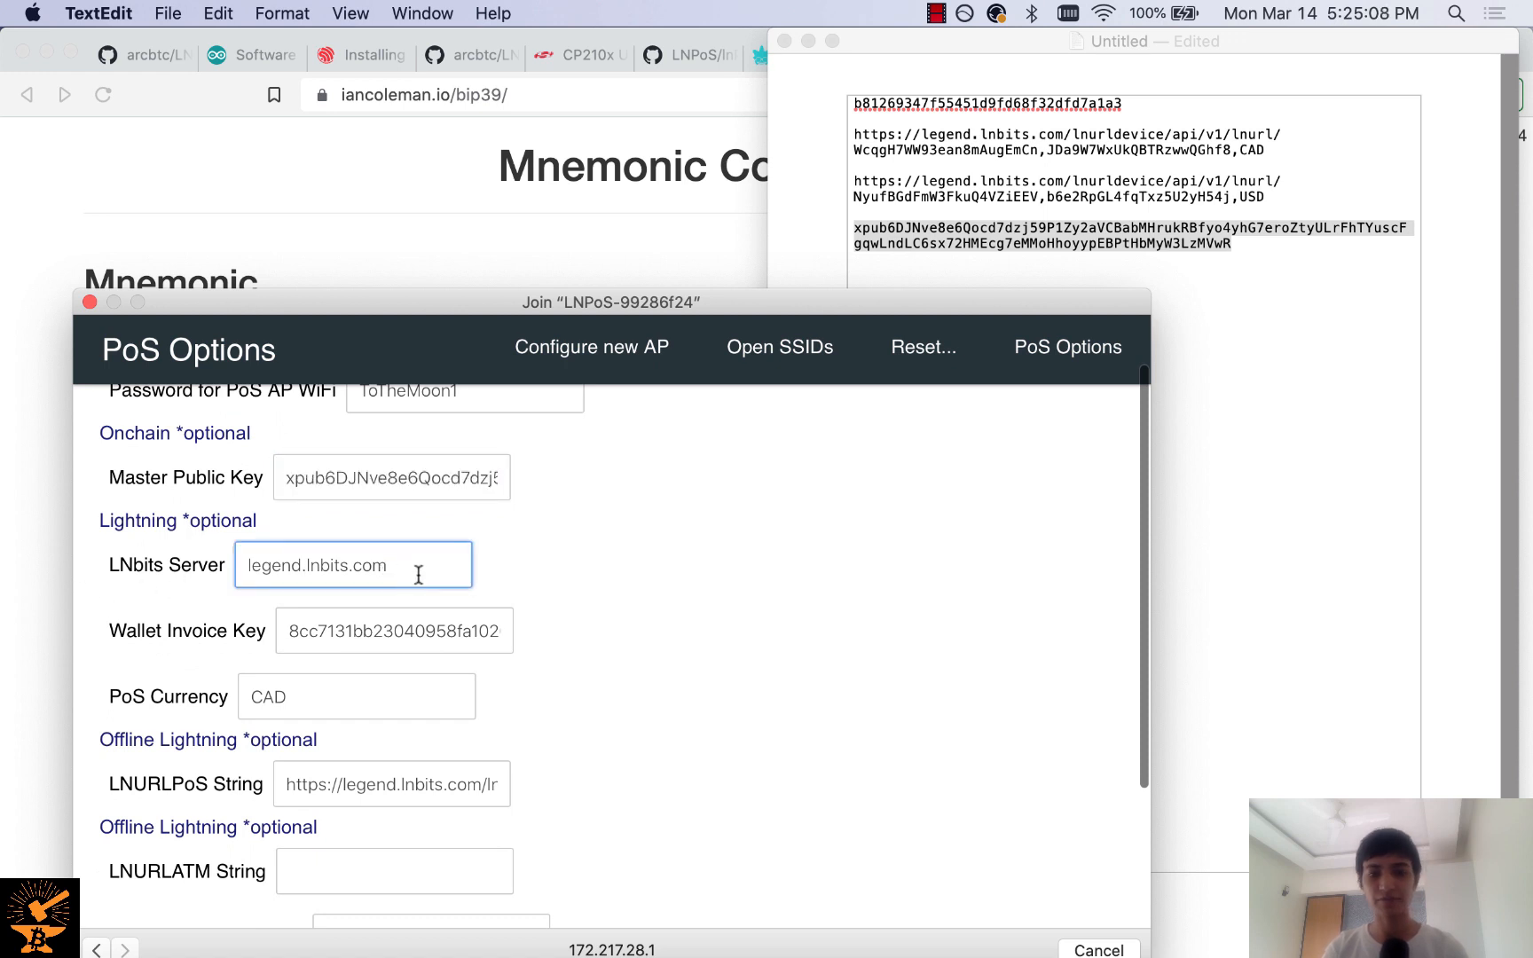
{"action": "mouse_move", "coordinate": [636, 590]}
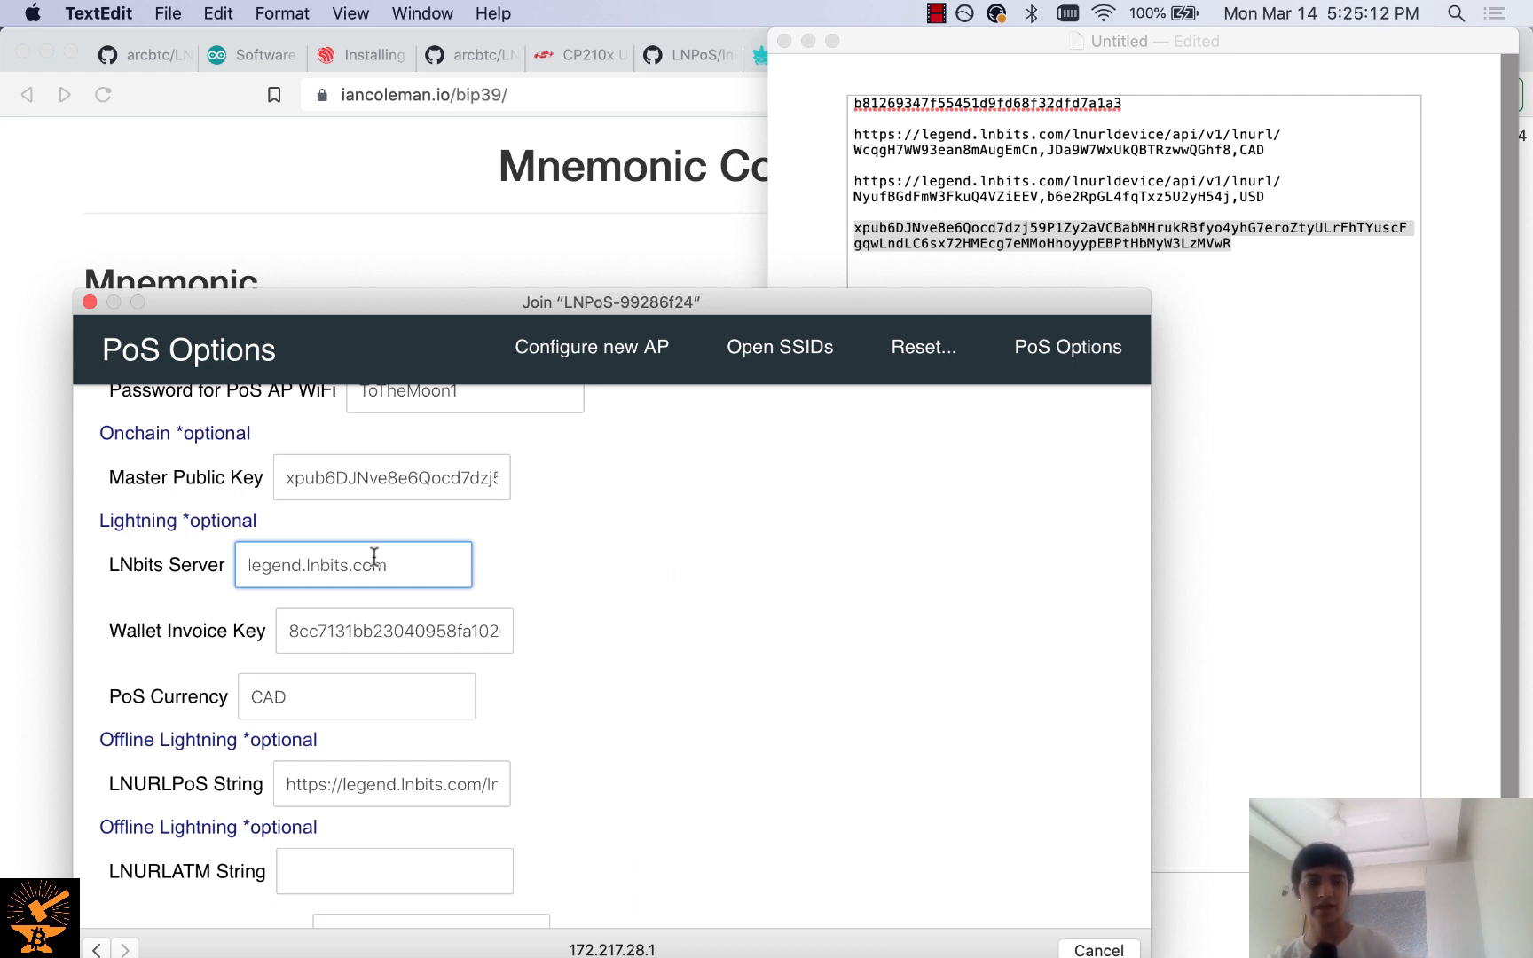
{"action": "scroll", "scroll_direction": "down", "scroll_amount": 3}
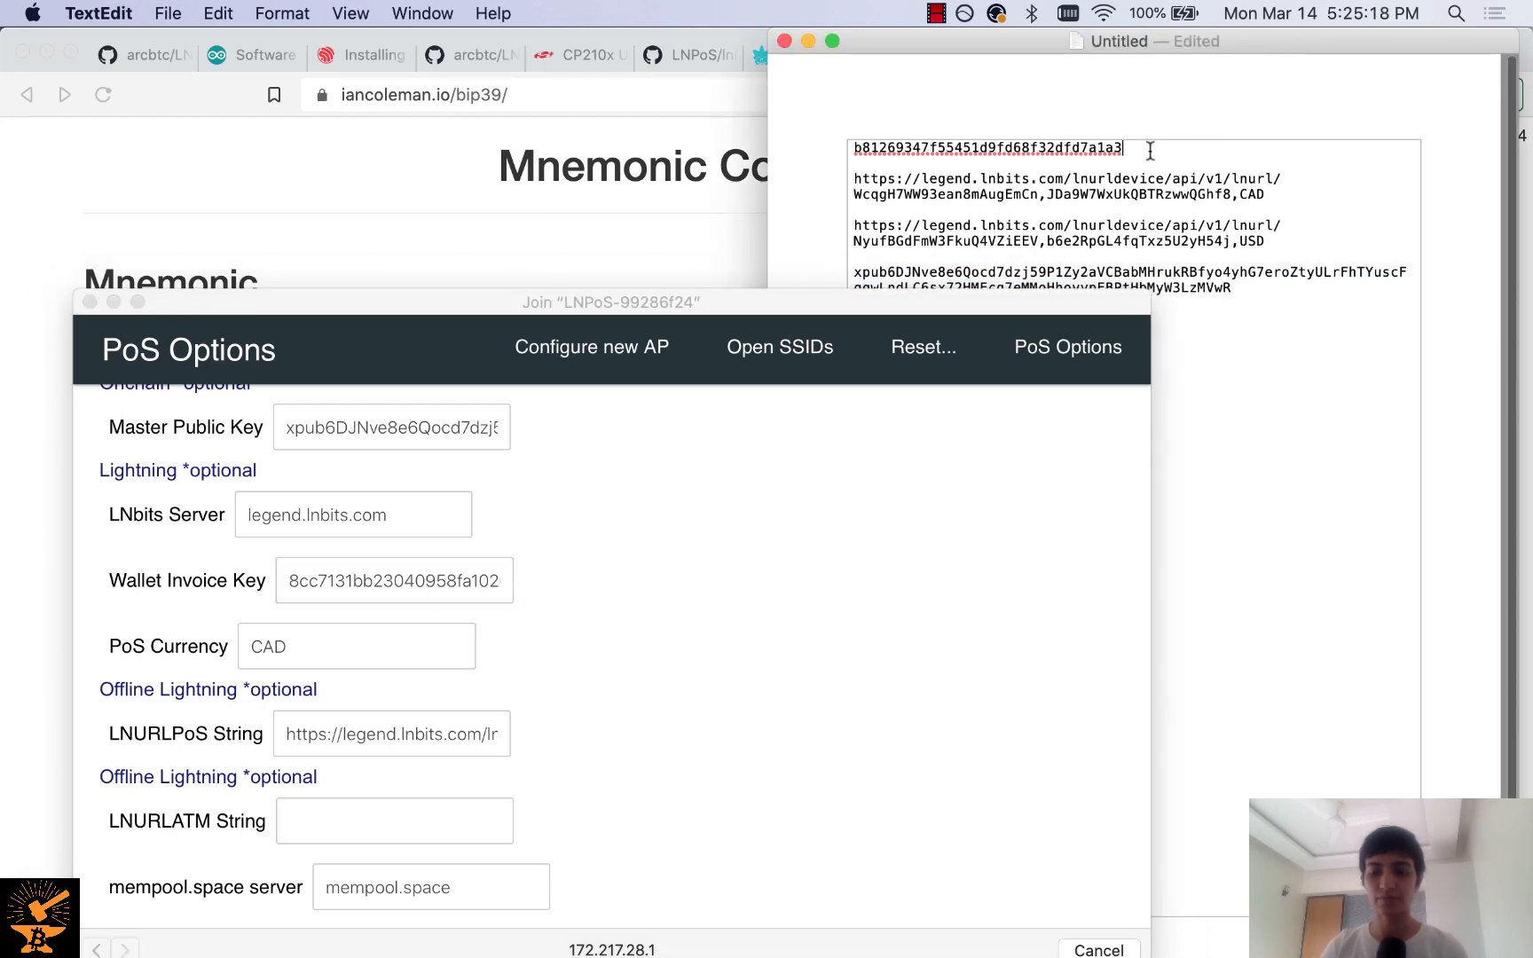
- Paste the wallet invoice key, CAD LNURLPoS string and USD LNURLATM string from the notes
{"action": "double_click", "coordinate": [987, 147]}
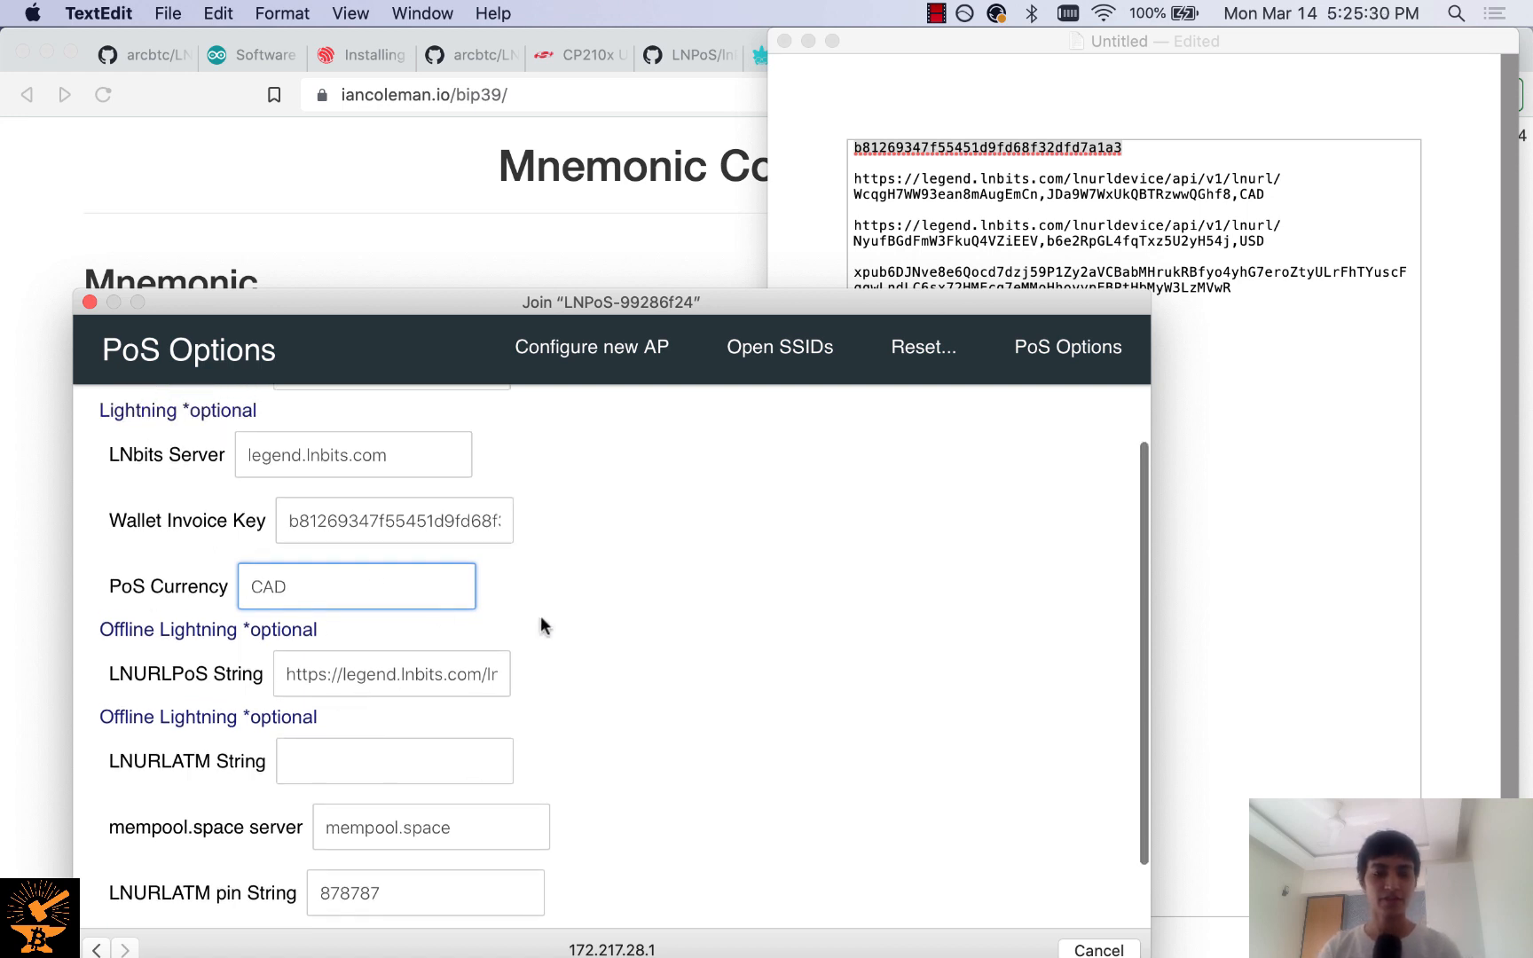
{"action": "scroll", "scroll_direction": "down", "scroll_amount": 3}
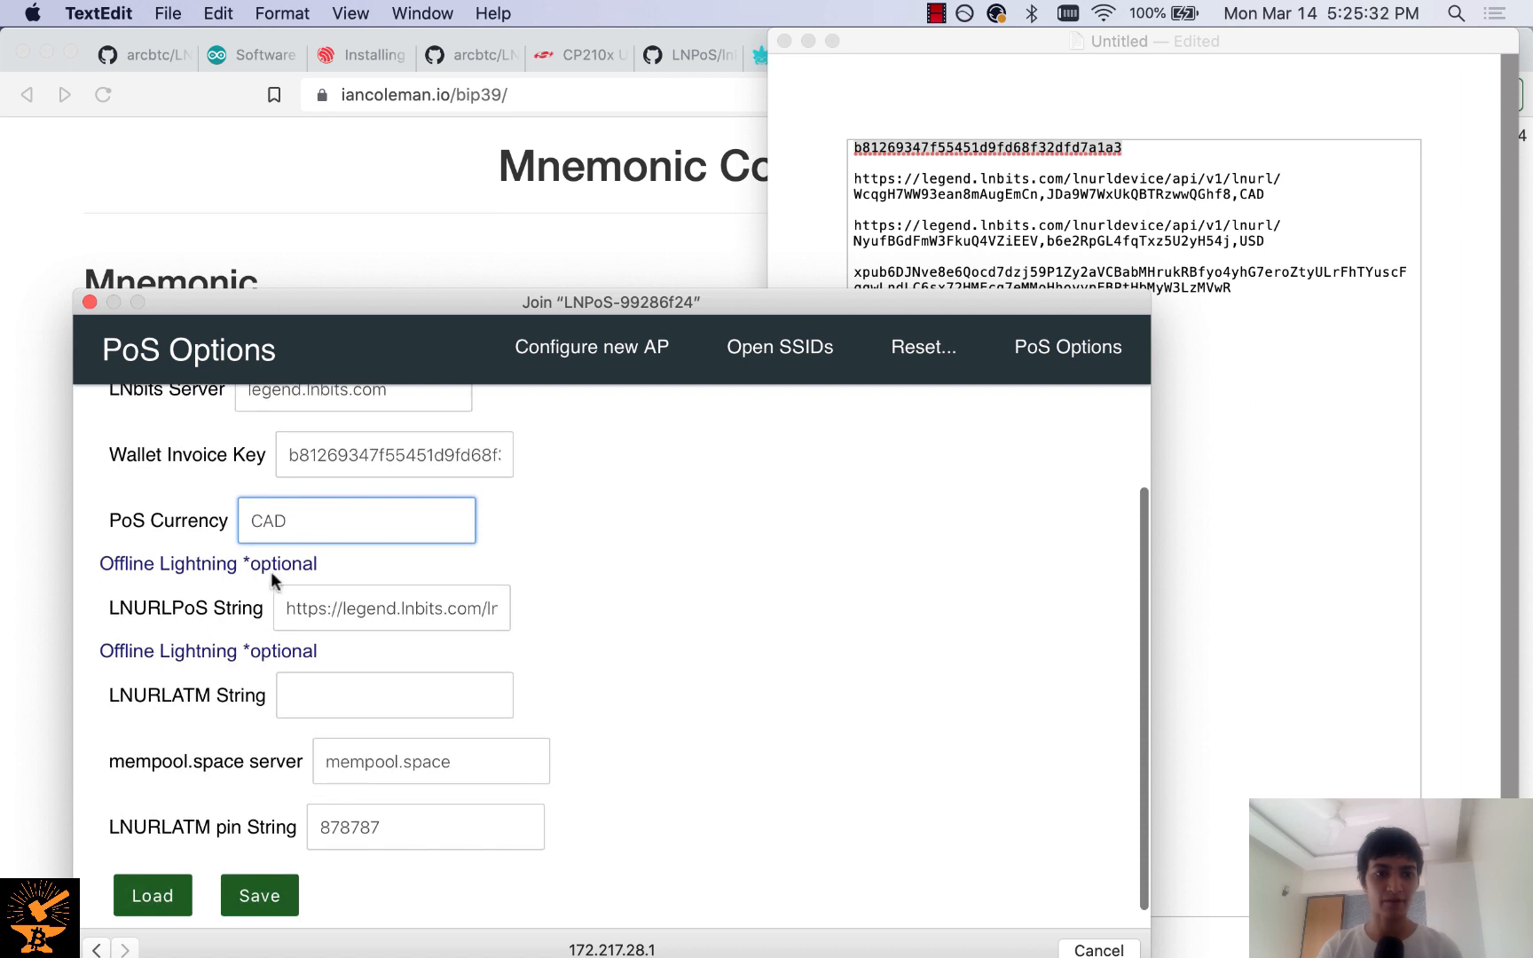
{"action": "left_click", "coordinate": [391, 606]}
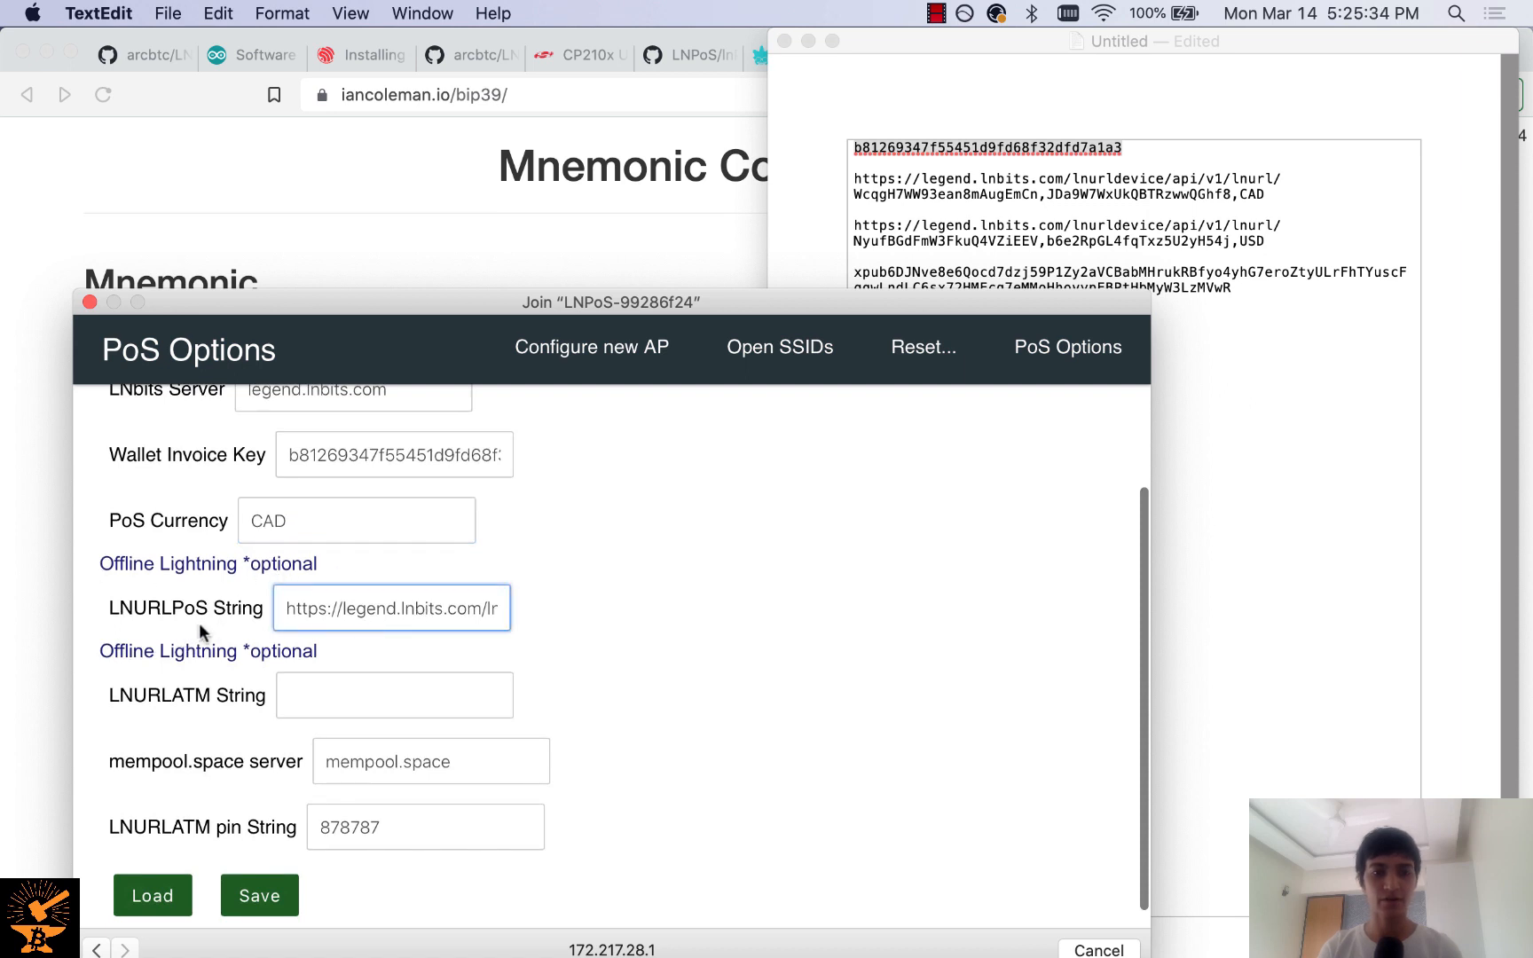
{"action": "mouse_move", "coordinate": [921, 245]}
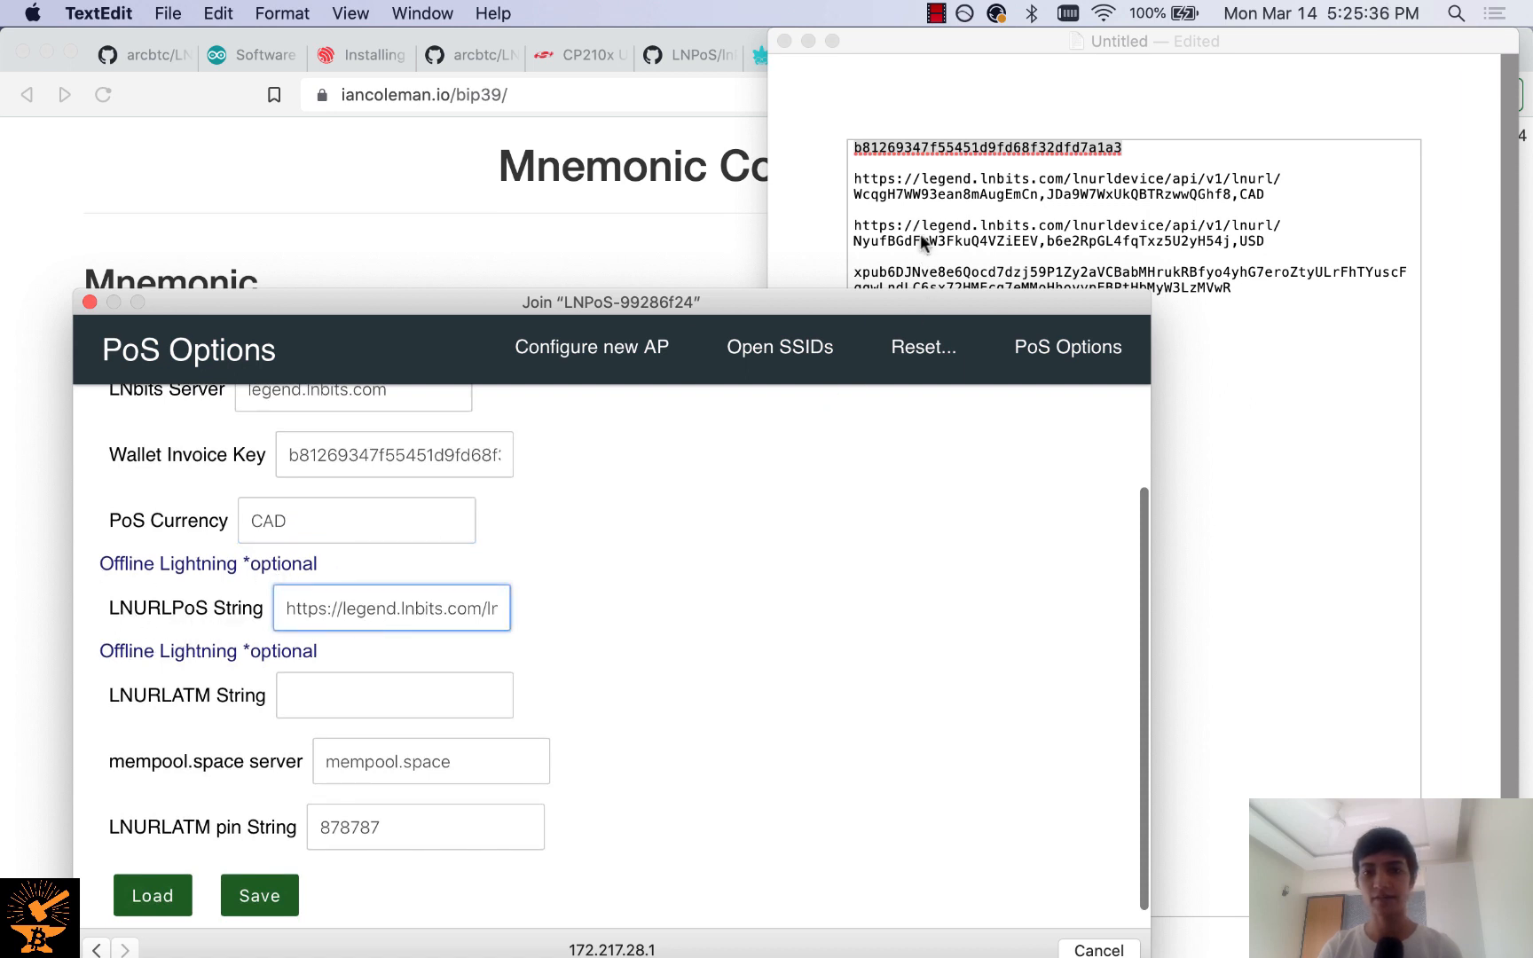
{"action": "left_click", "coordinate": [1288, 192]}
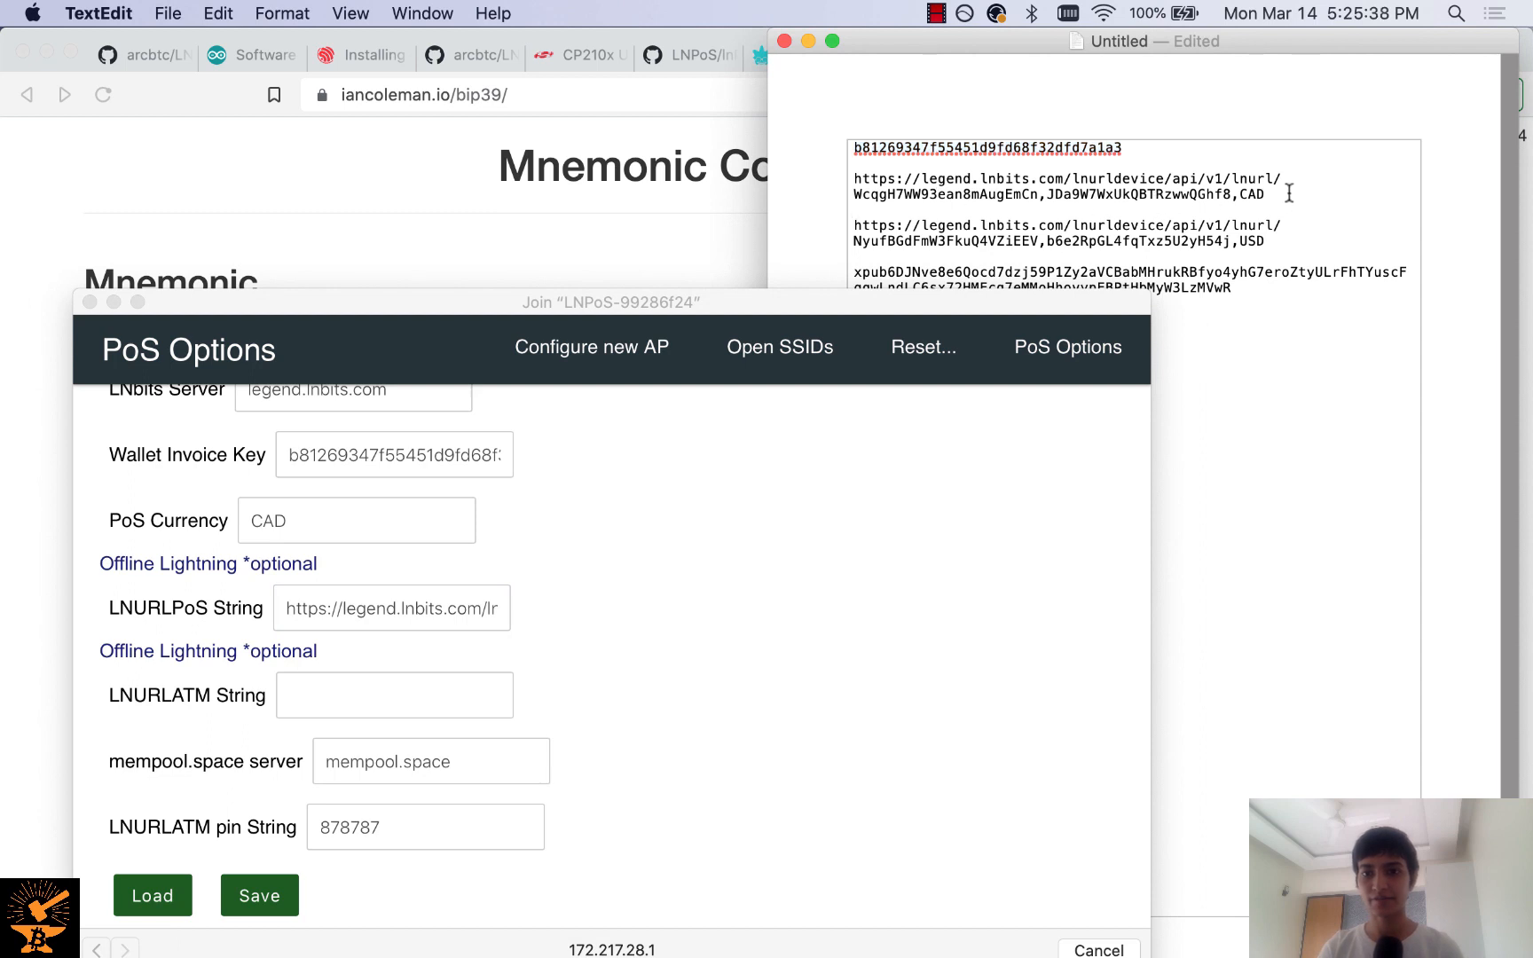
{"action": "left_click_drag", "start_coordinate": [855, 179], "coordinate": [1262, 195]}
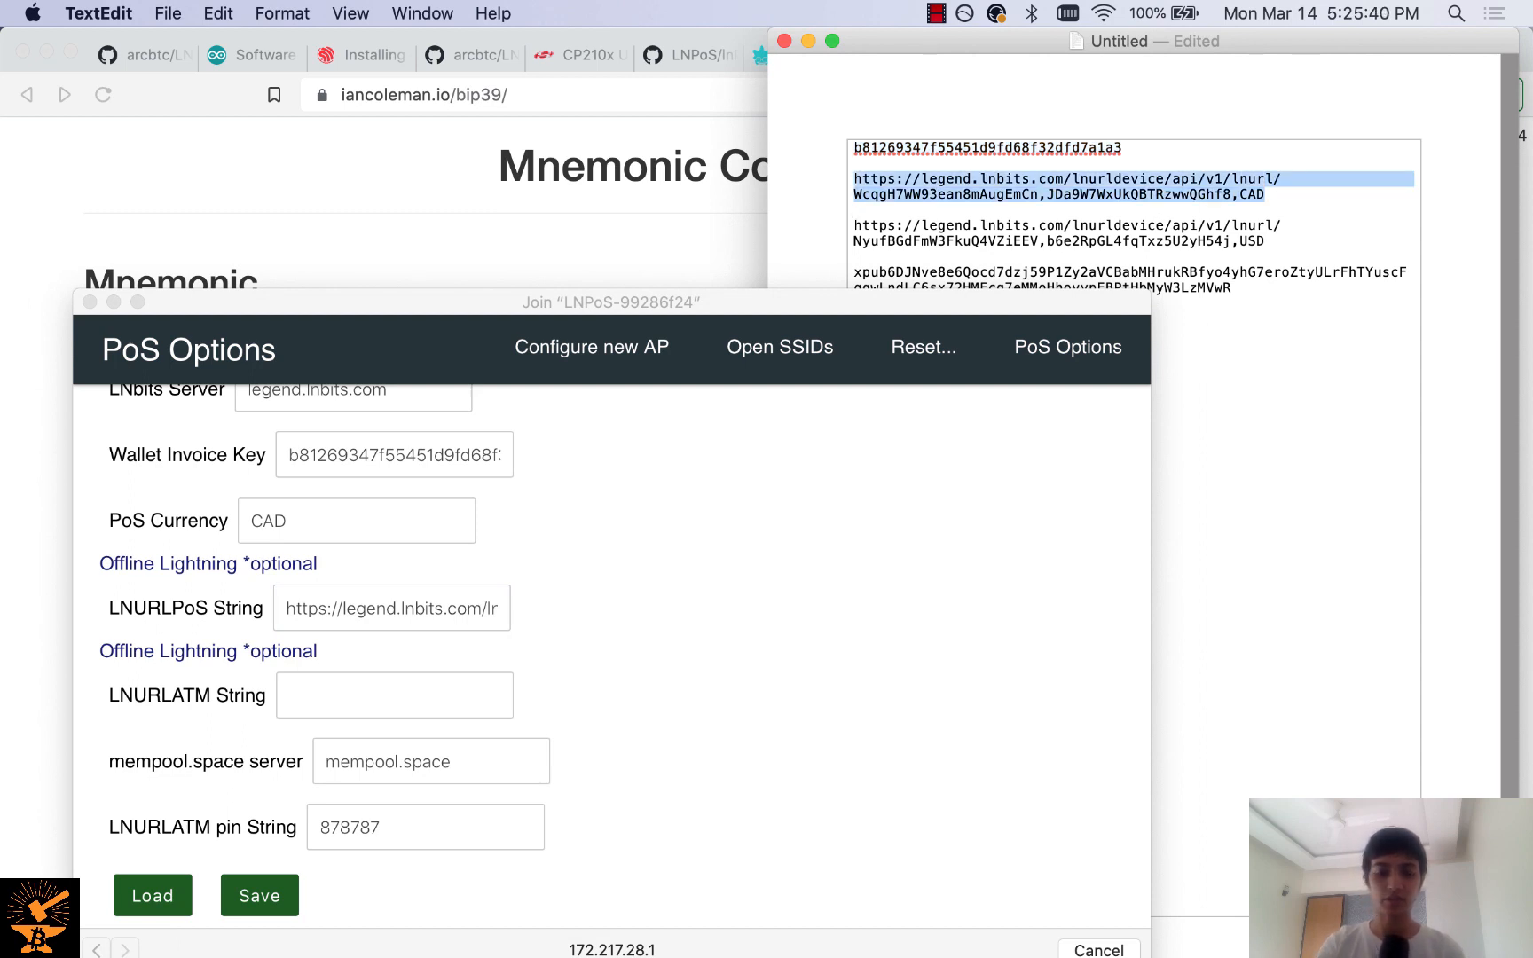
{"action": "left_click", "coordinate": [391, 606]}
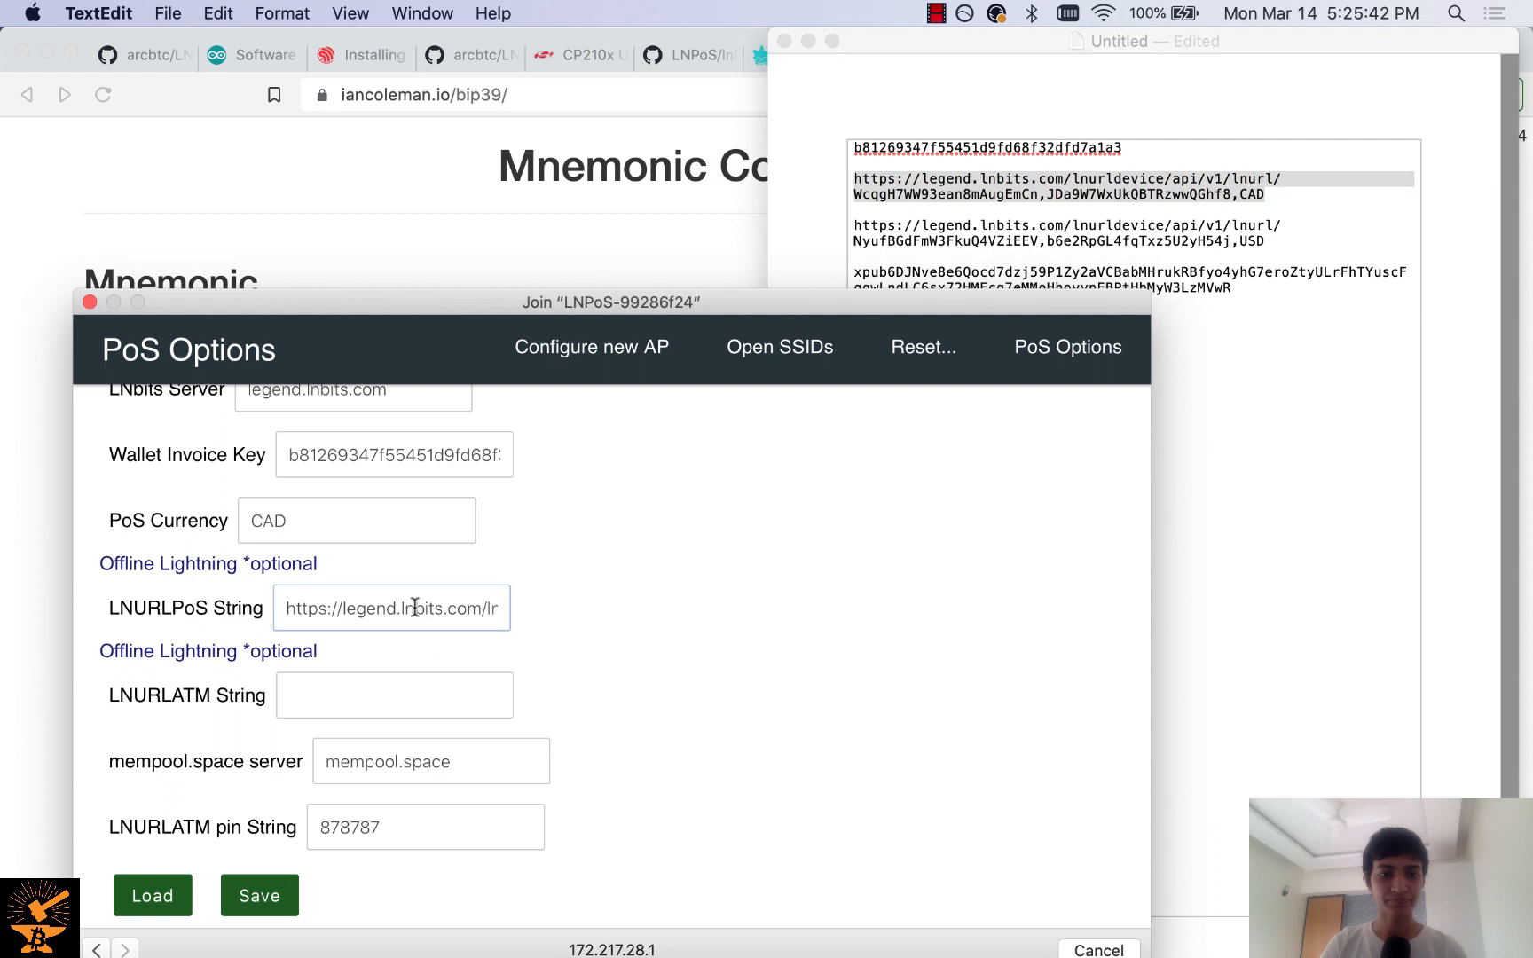
{"action": "left_click", "coordinate": [391, 607]}
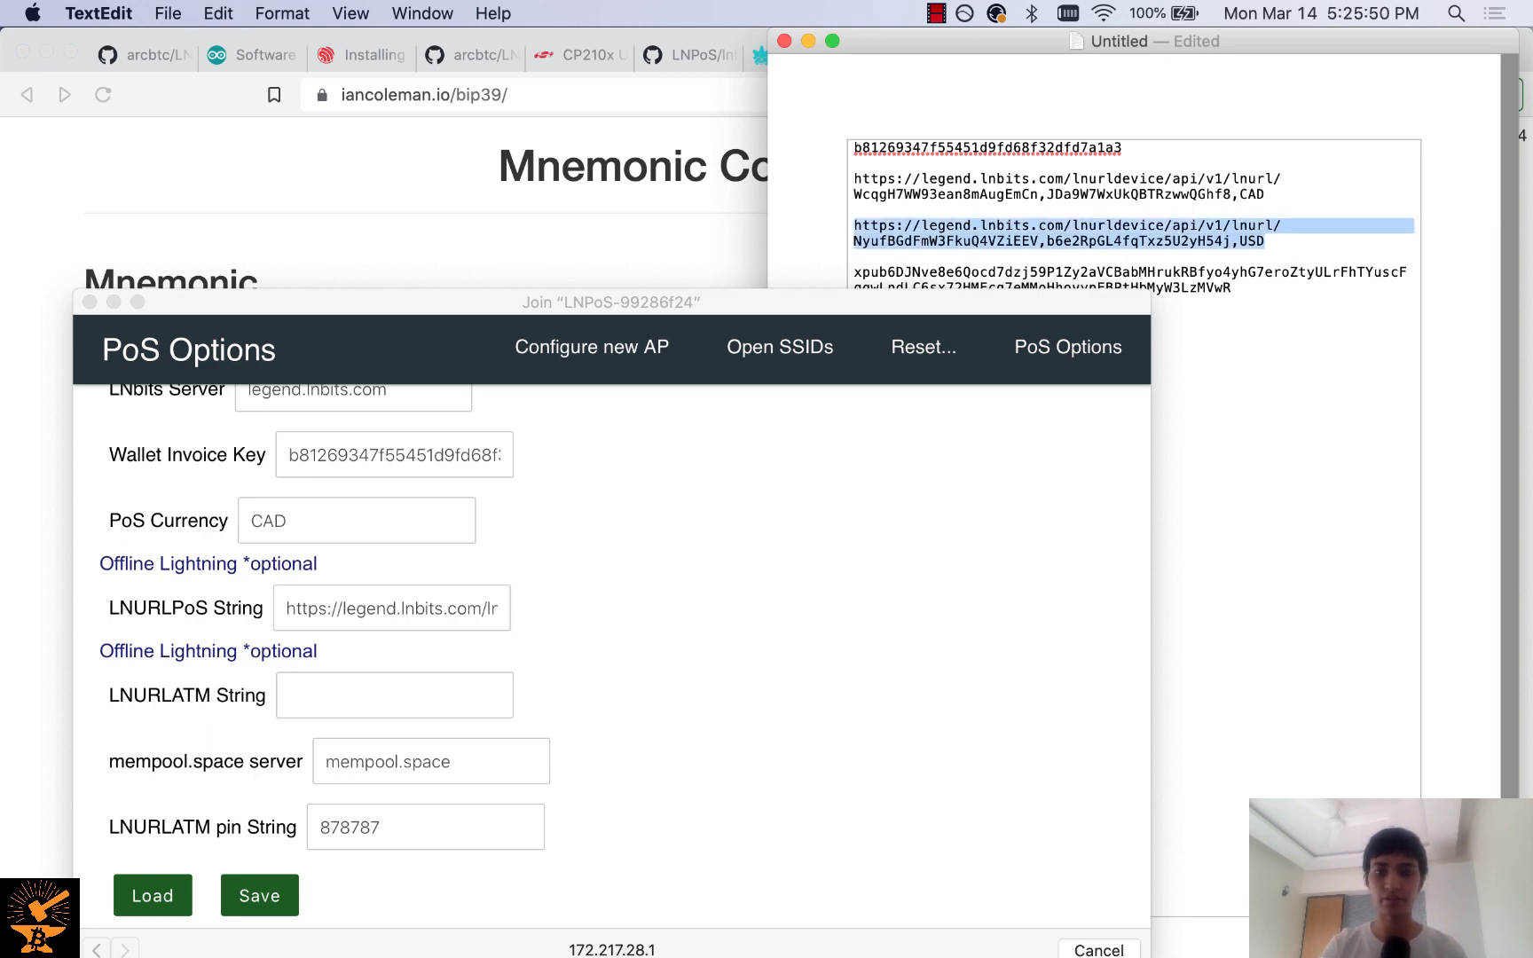
{"action": "left_click", "coordinate": [394, 695]}
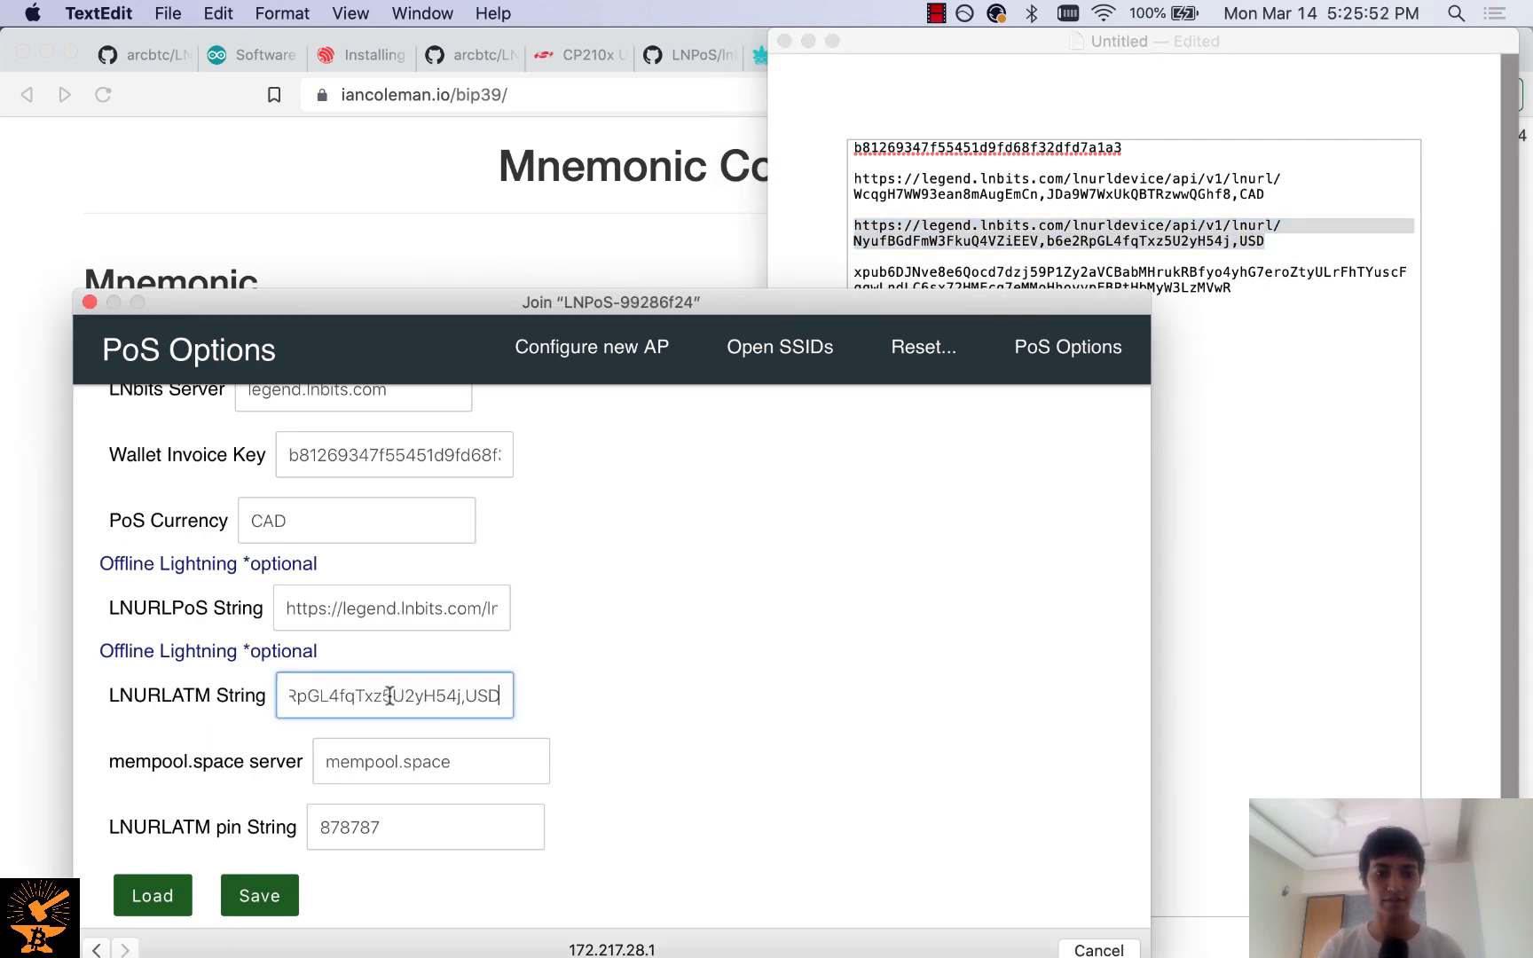
{"action": "scroll", "scroll_direction": "down", "scroll_amount": 3}
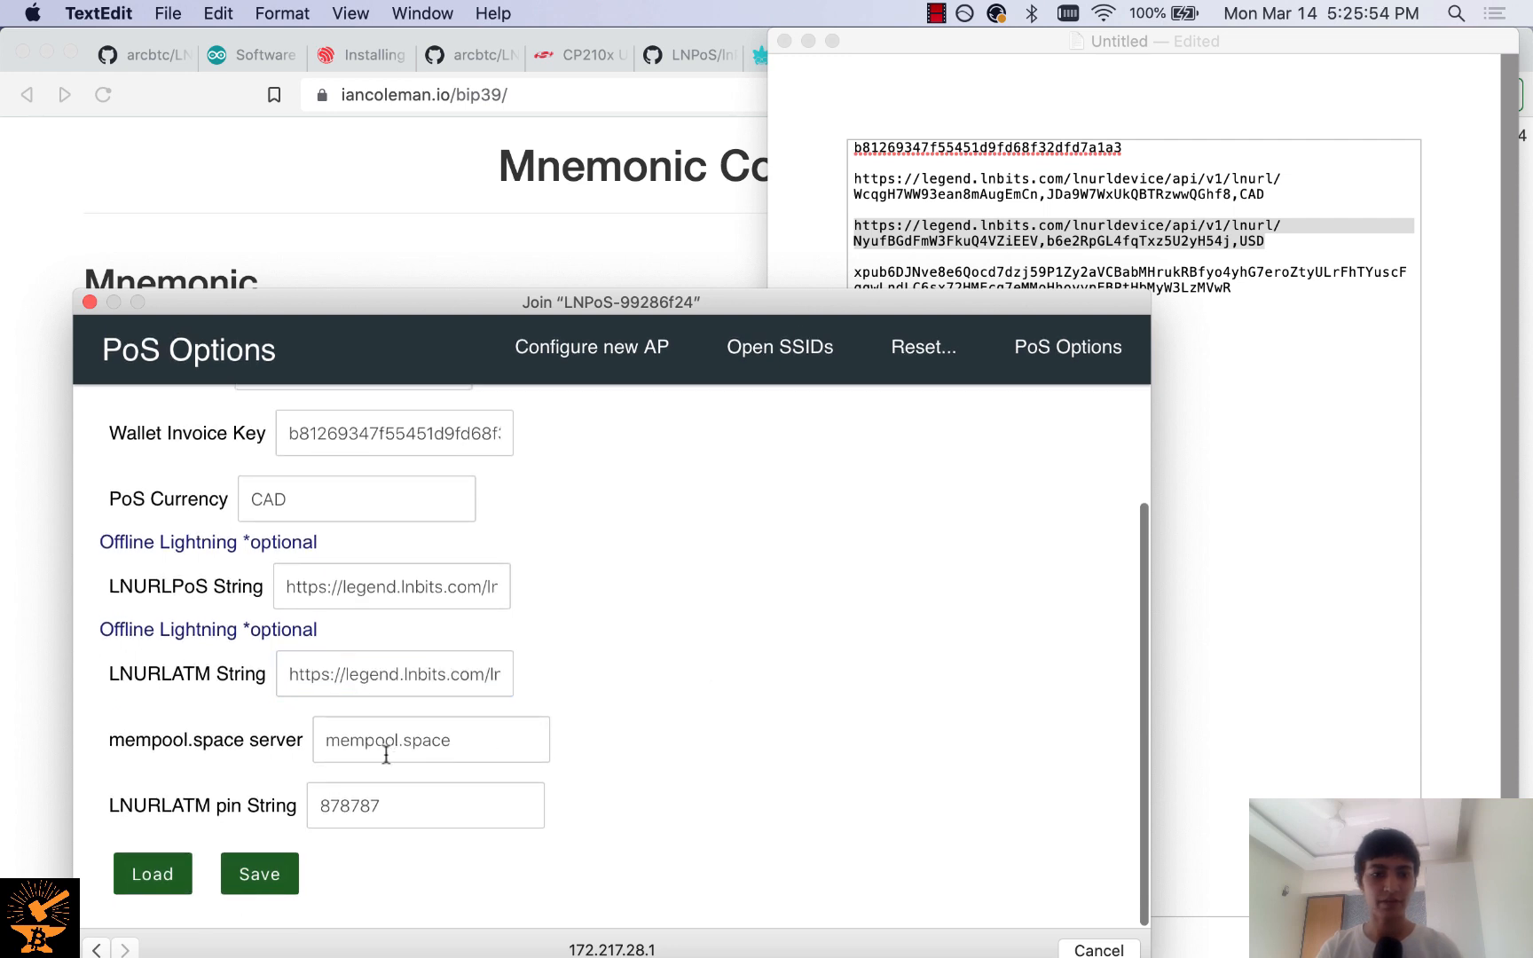
{"action": "mouse_move", "coordinate": [576, 470]}
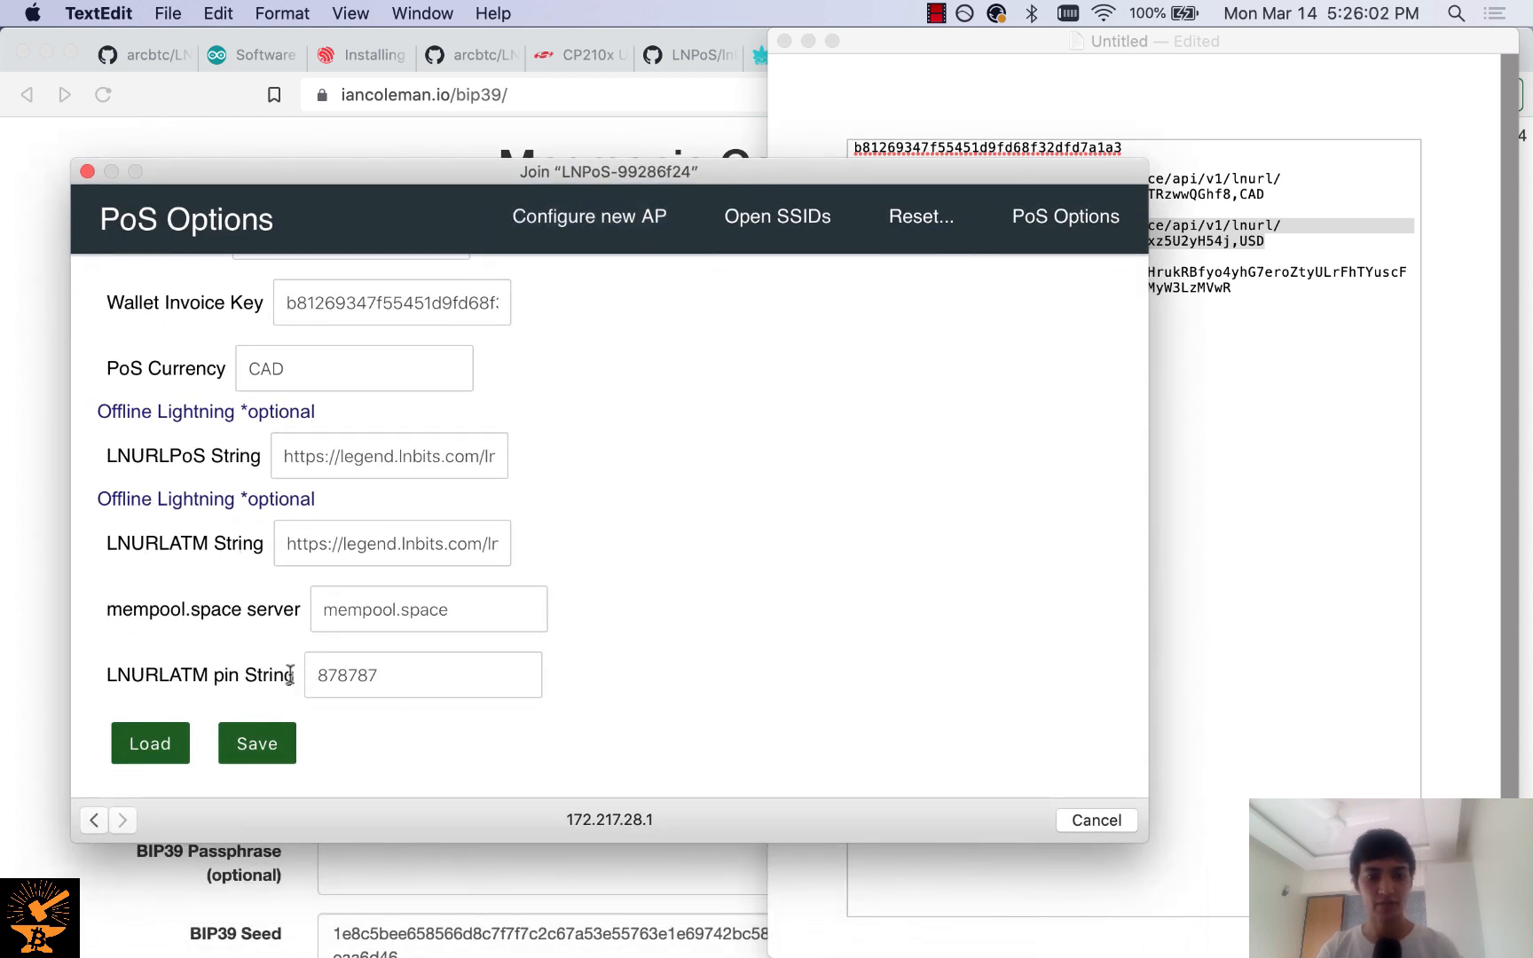
- Save the PoS settings to elements.json and scroll through the saved options form
{"action": "left_click", "coordinate": [422, 674]}
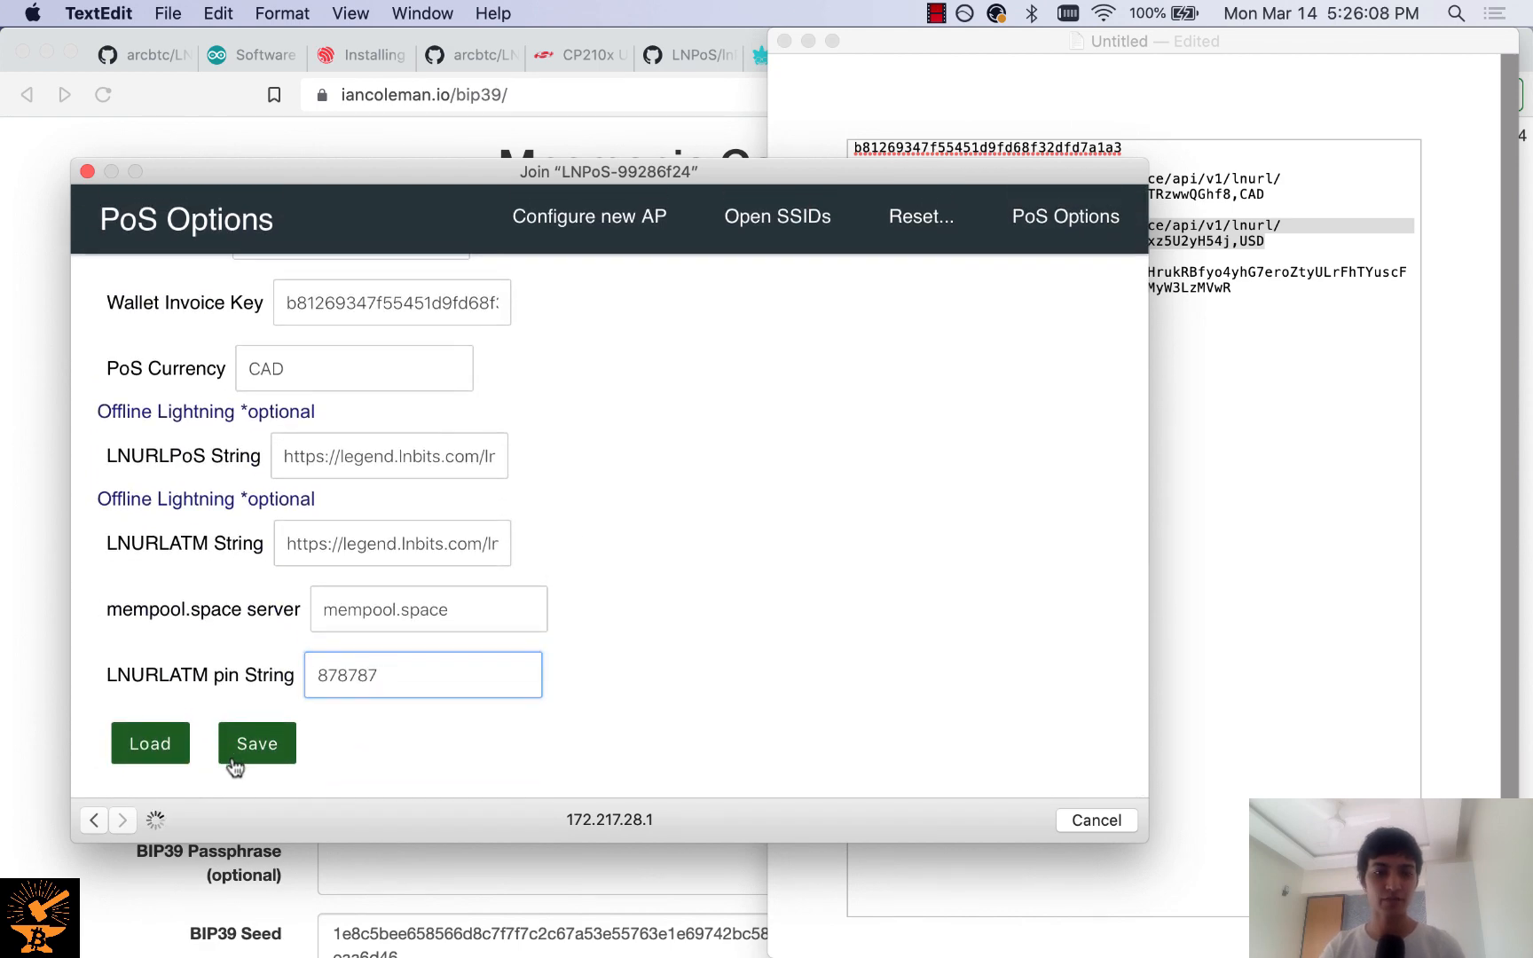
{"action": "left_click", "coordinate": [256, 744]}
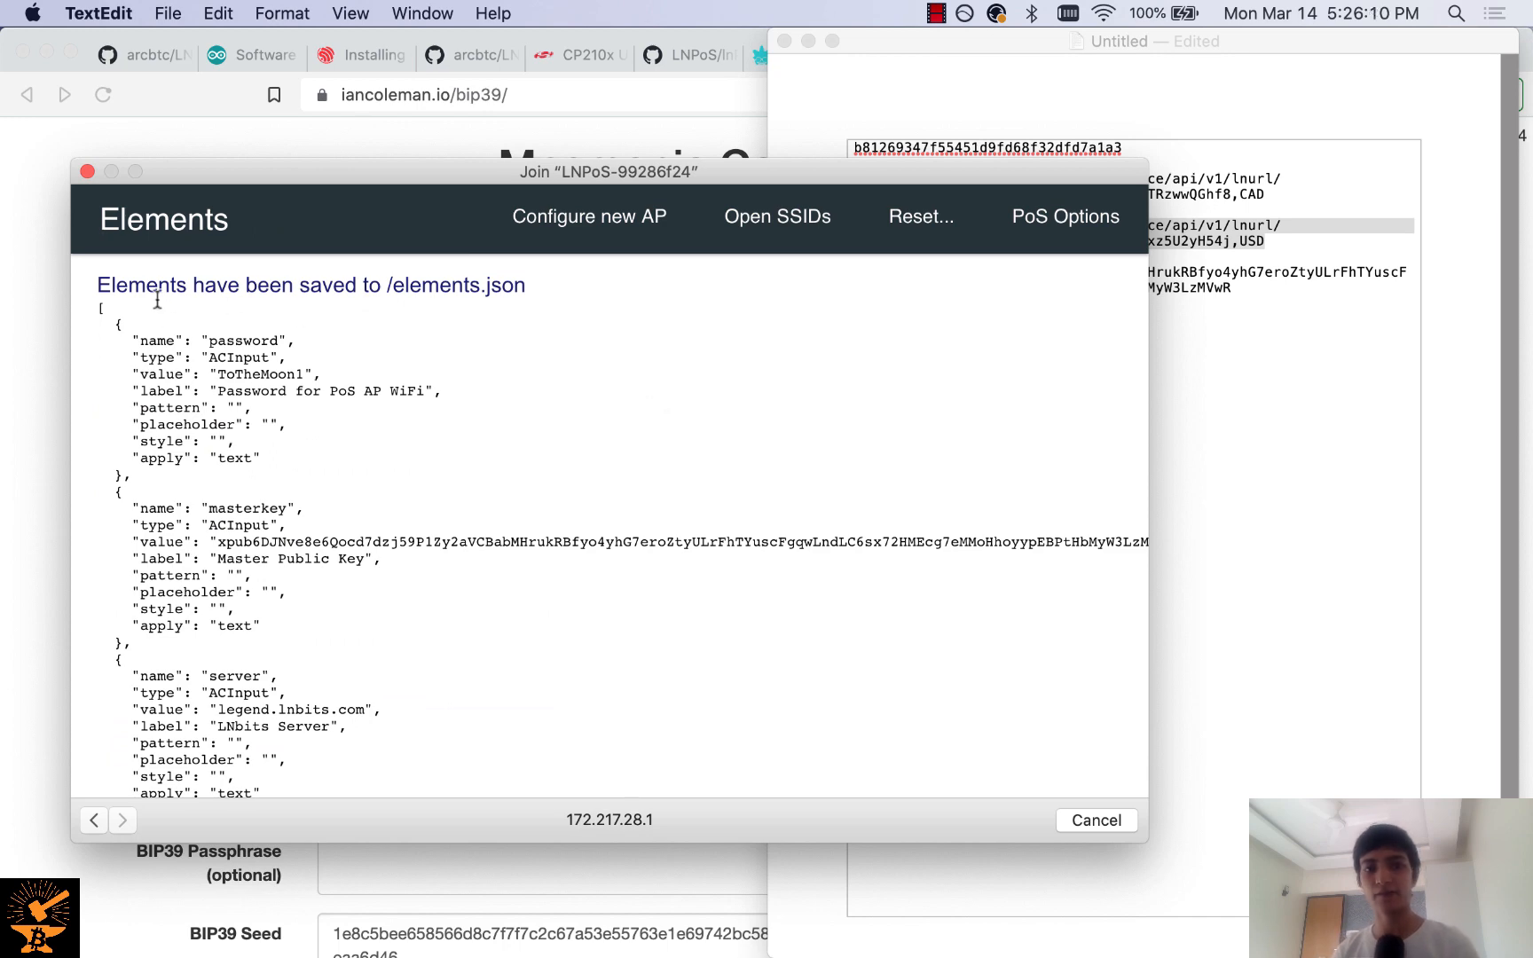
{"action": "scroll", "scroll_direction": "down", "scroll_amount": 3}
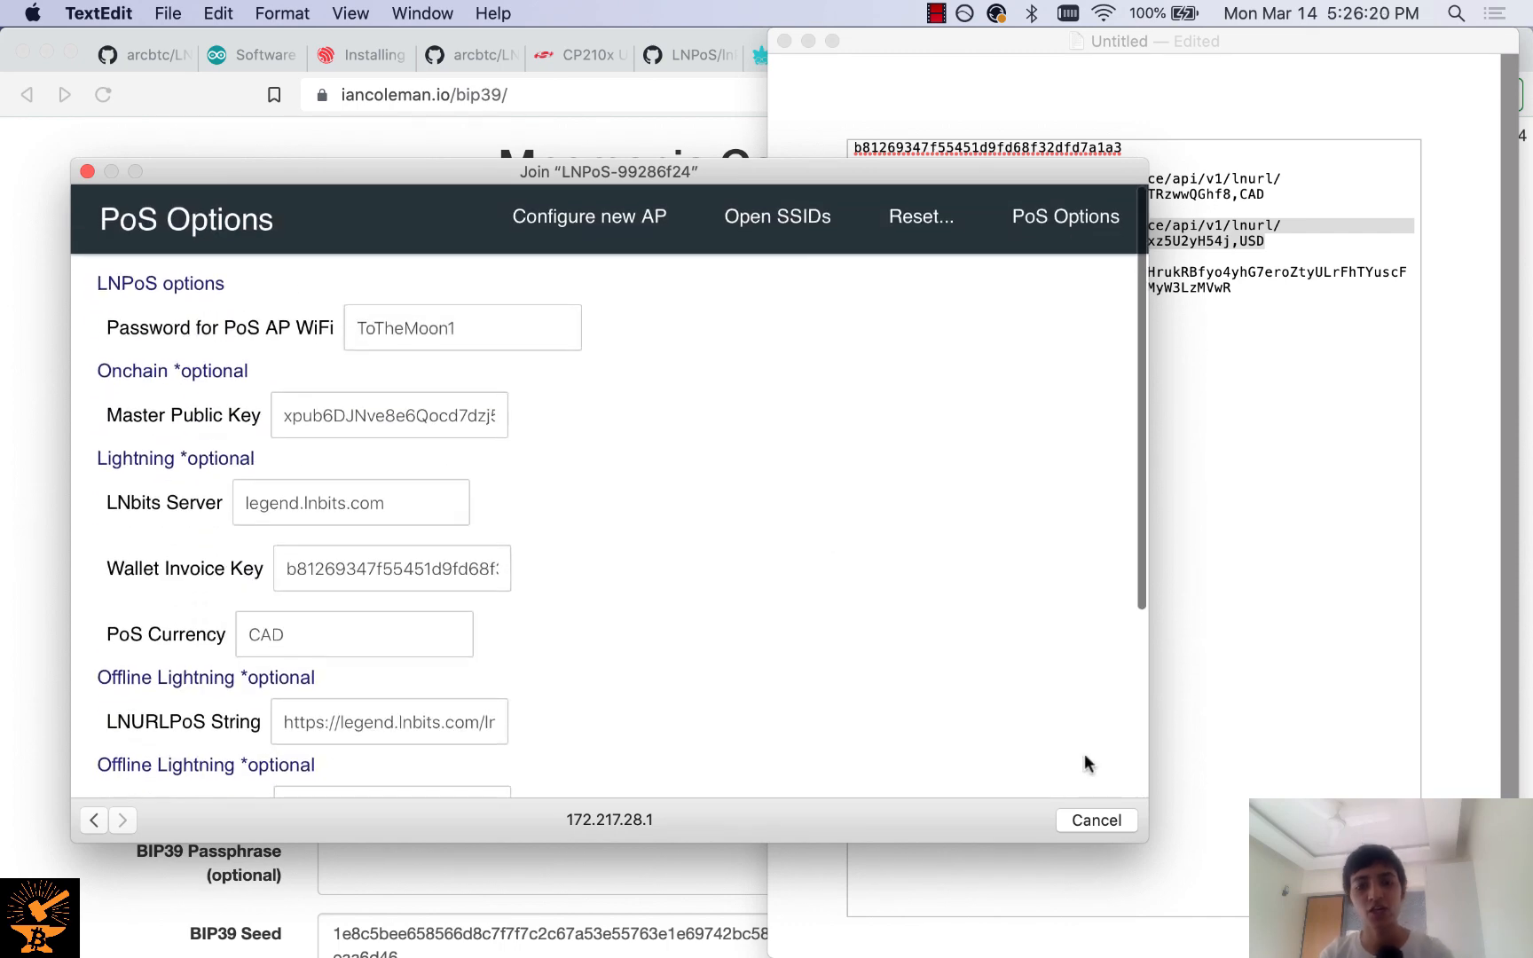
{"action": "scroll", "scroll_direction": "down", "scroll_amount": 3}
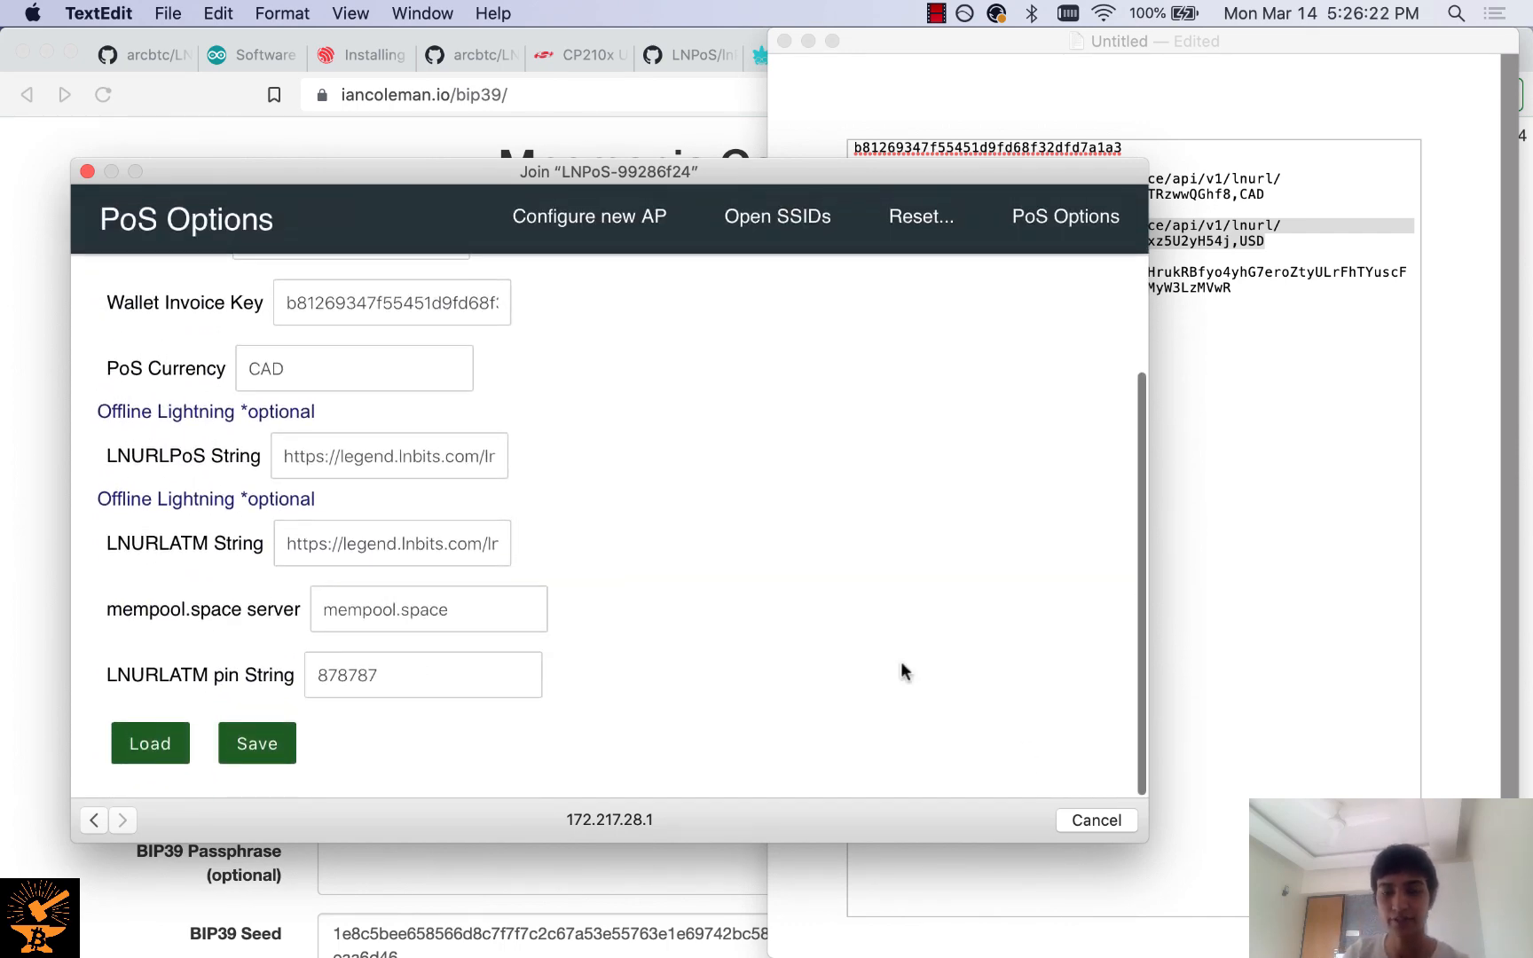